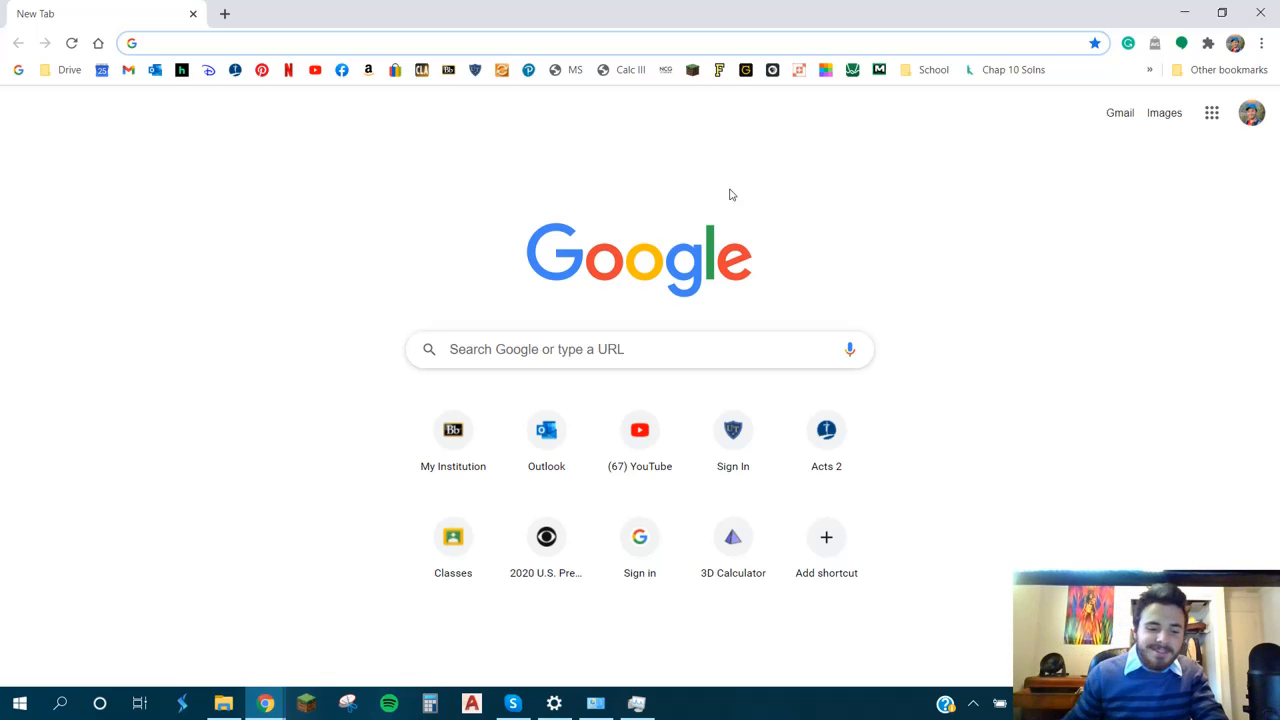
# On a new Chrome tab, show the Drive bookmarks folder of Google app shortcuts
pyautogui.click(400, 42)
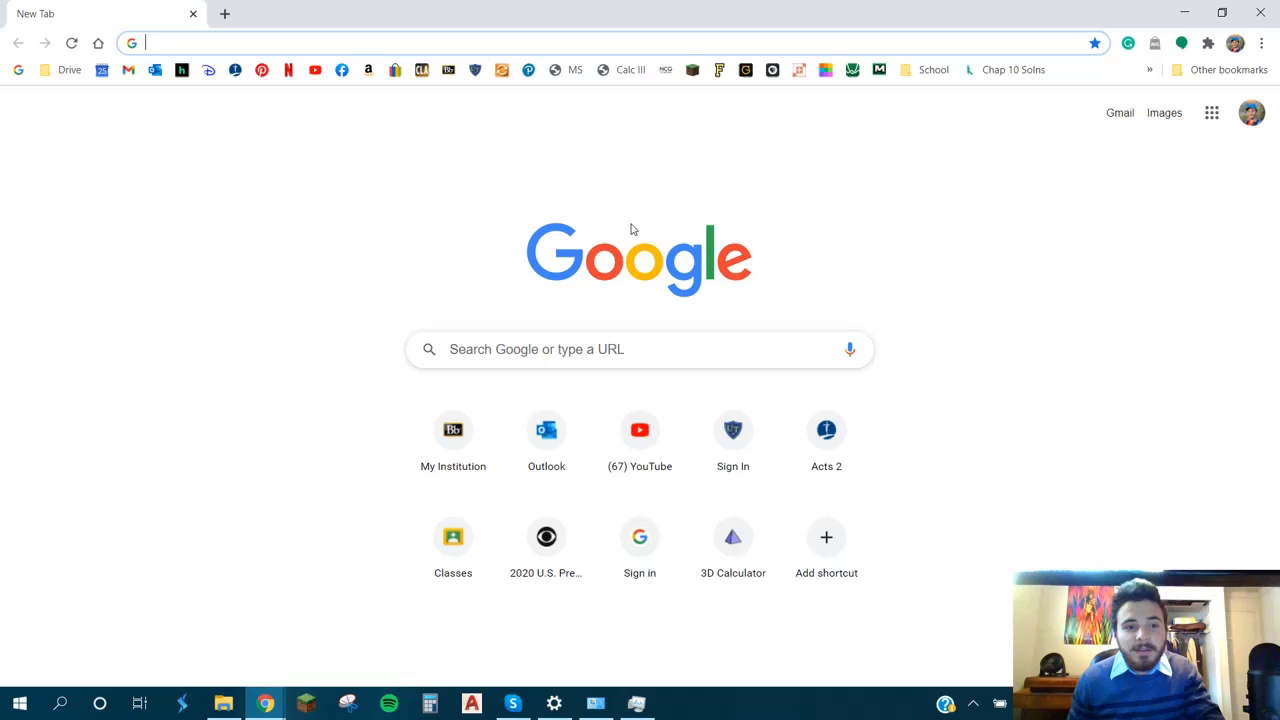
pyautogui.moveTo(624, 224)
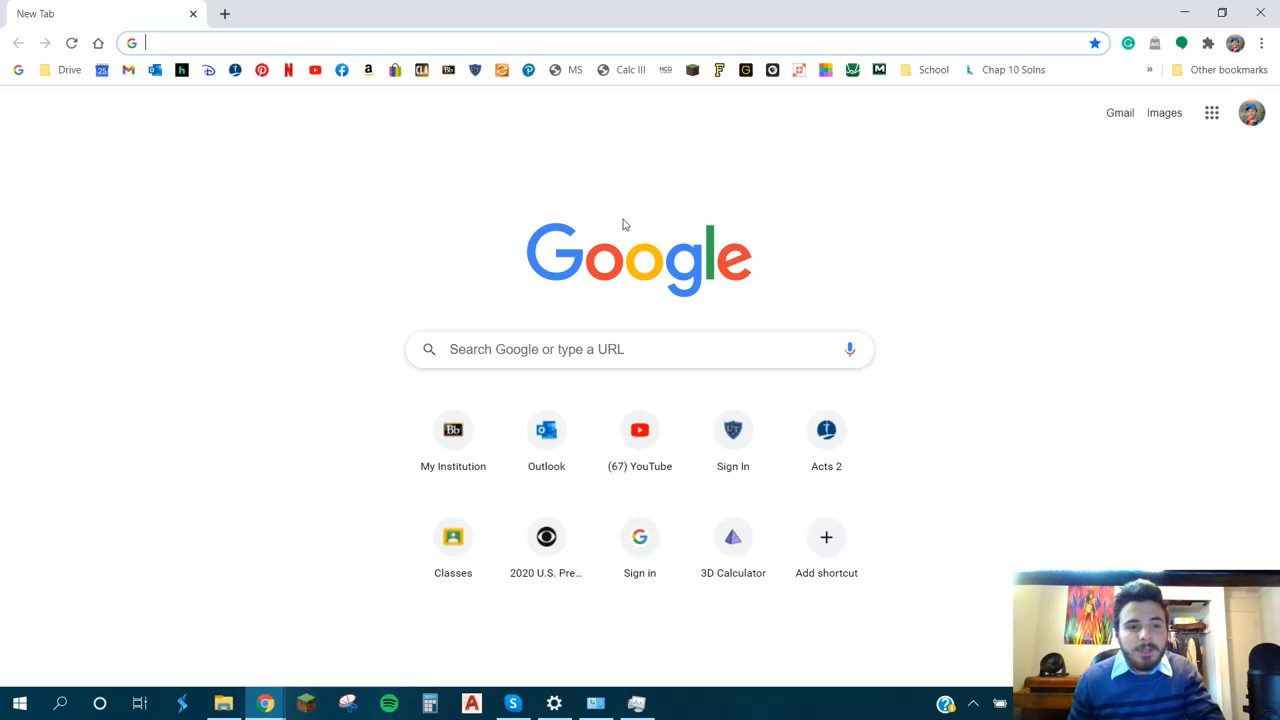
pyautogui.moveTo(684, 216)
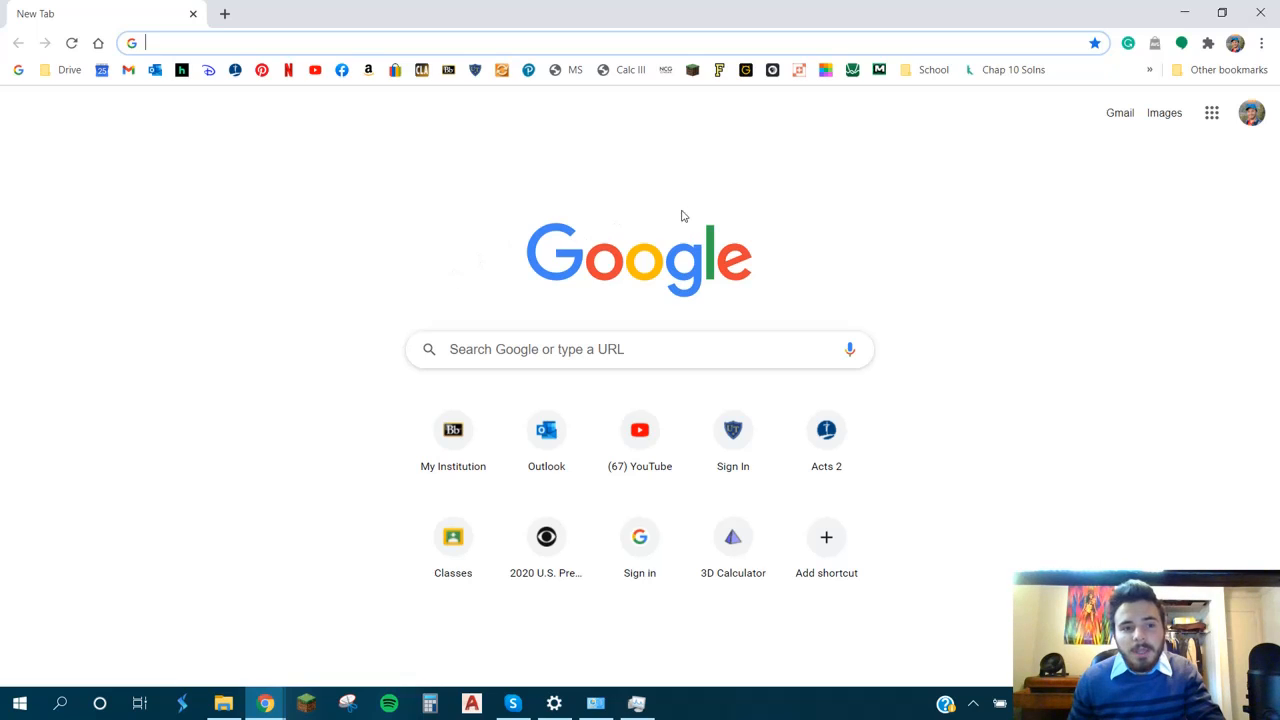
pyautogui.moveTo(528, 138)
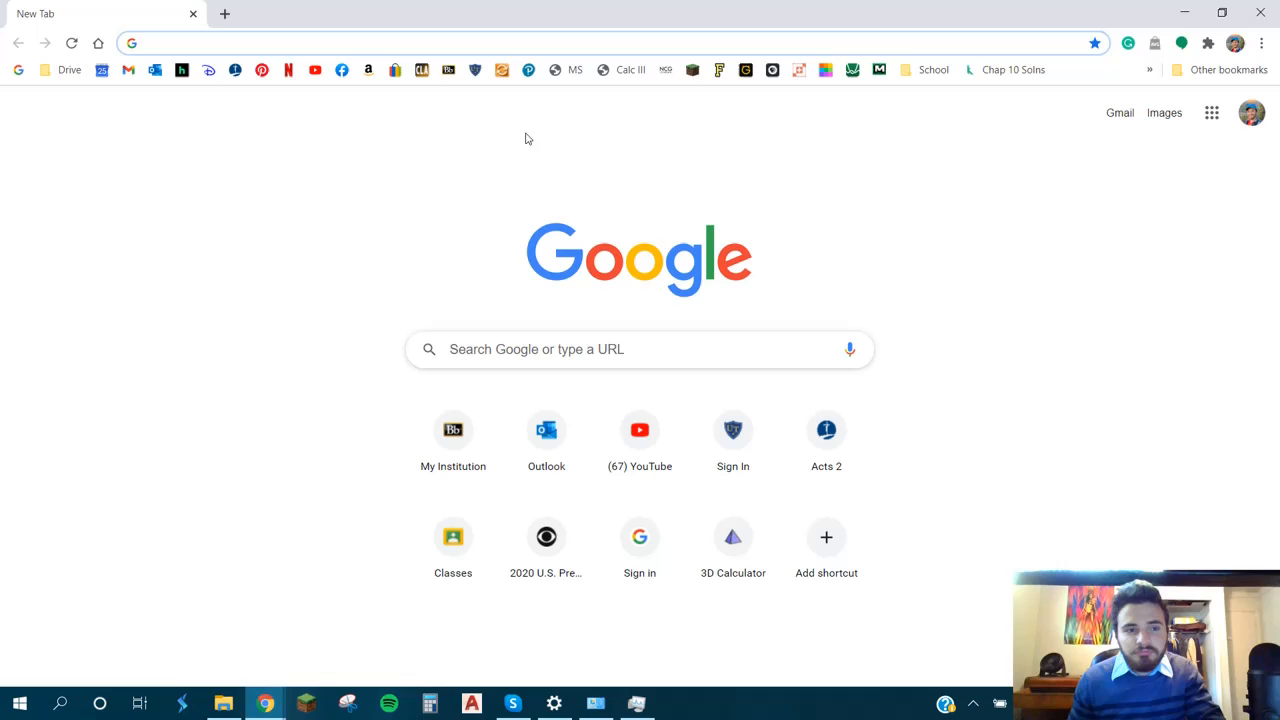
pyautogui.click(69, 69)
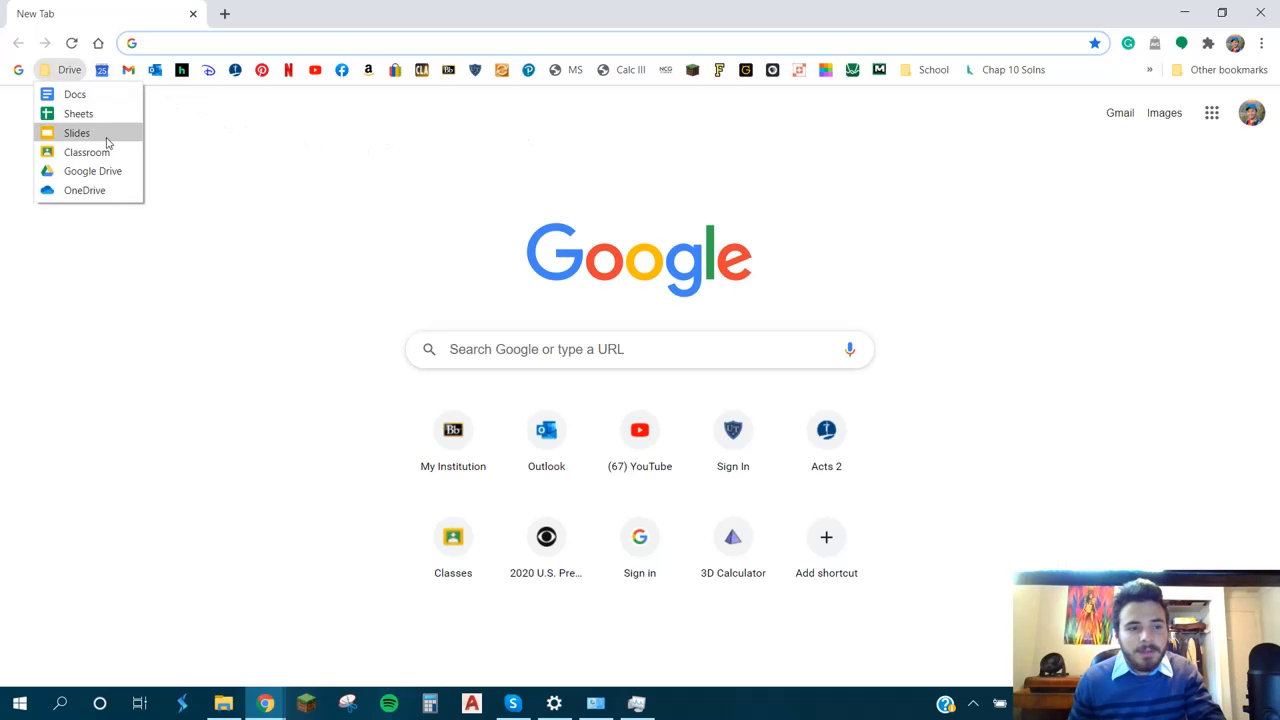
# Open Classroom, switch to another account with no classes, and close the original tab
pyautogui.click(86, 152)
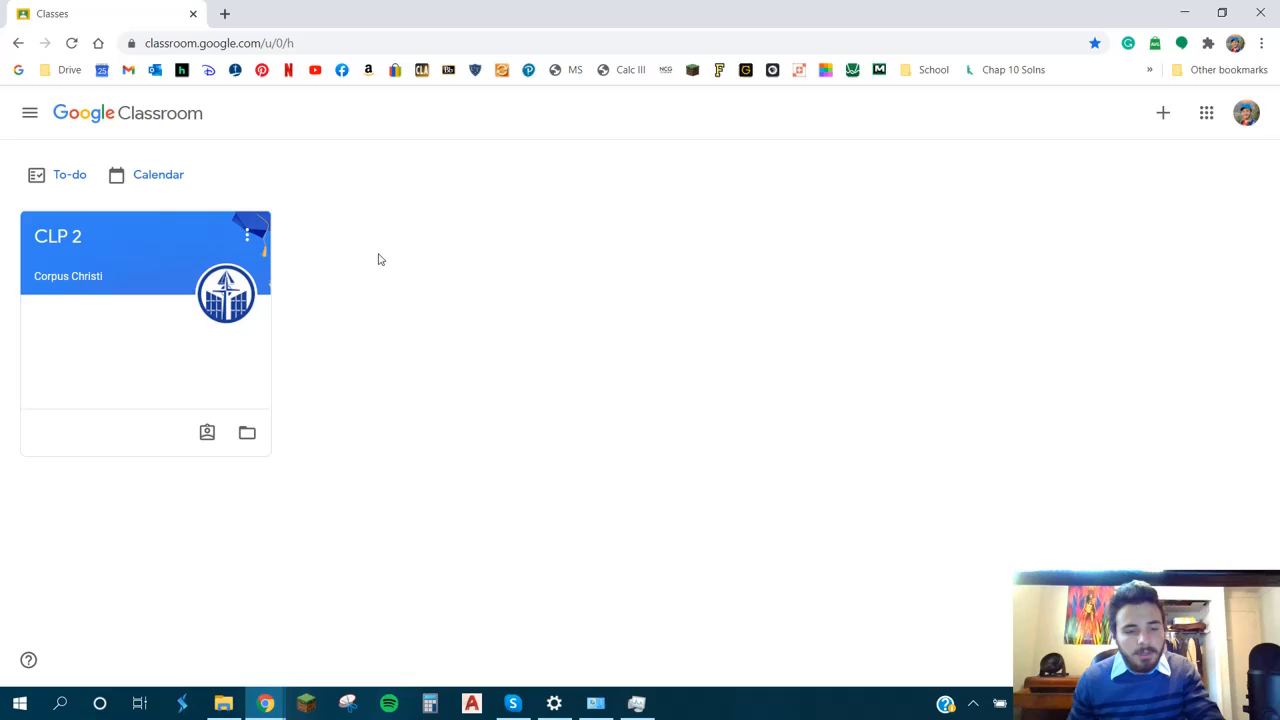
pyautogui.click(1245, 112)
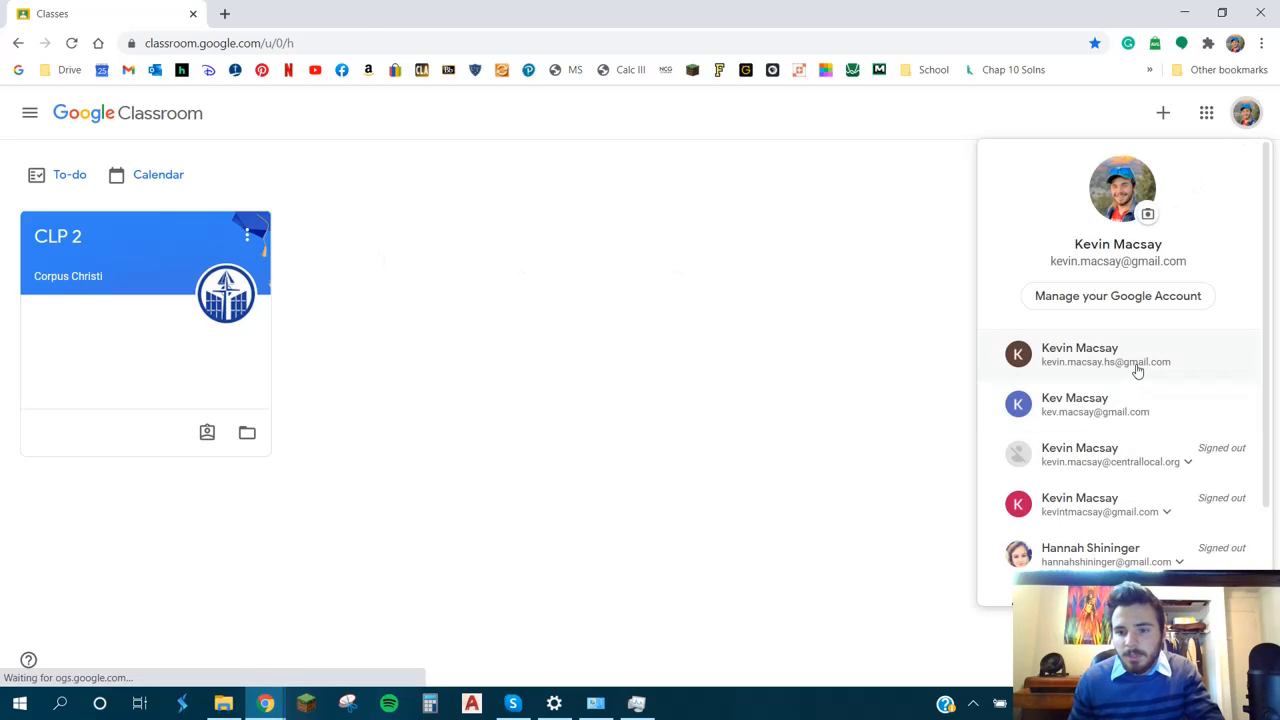
pyautogui.click(1117, 354)
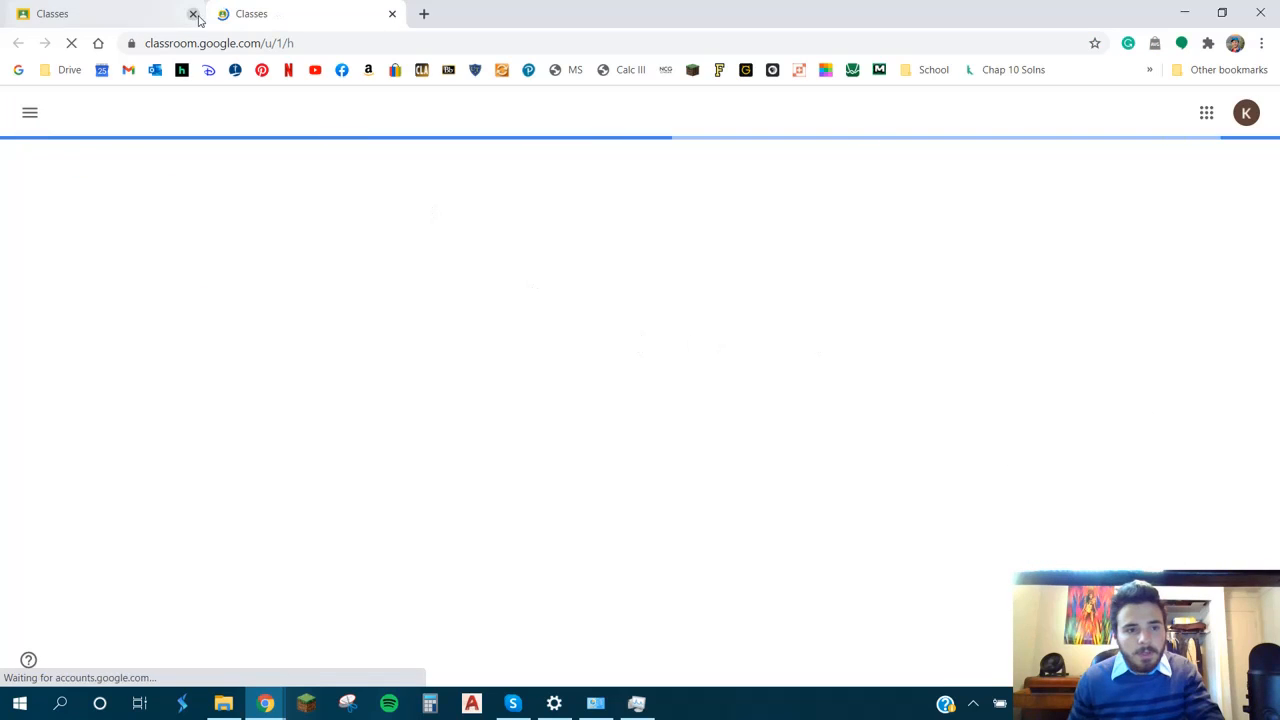
pyautogui.click(193, 14)
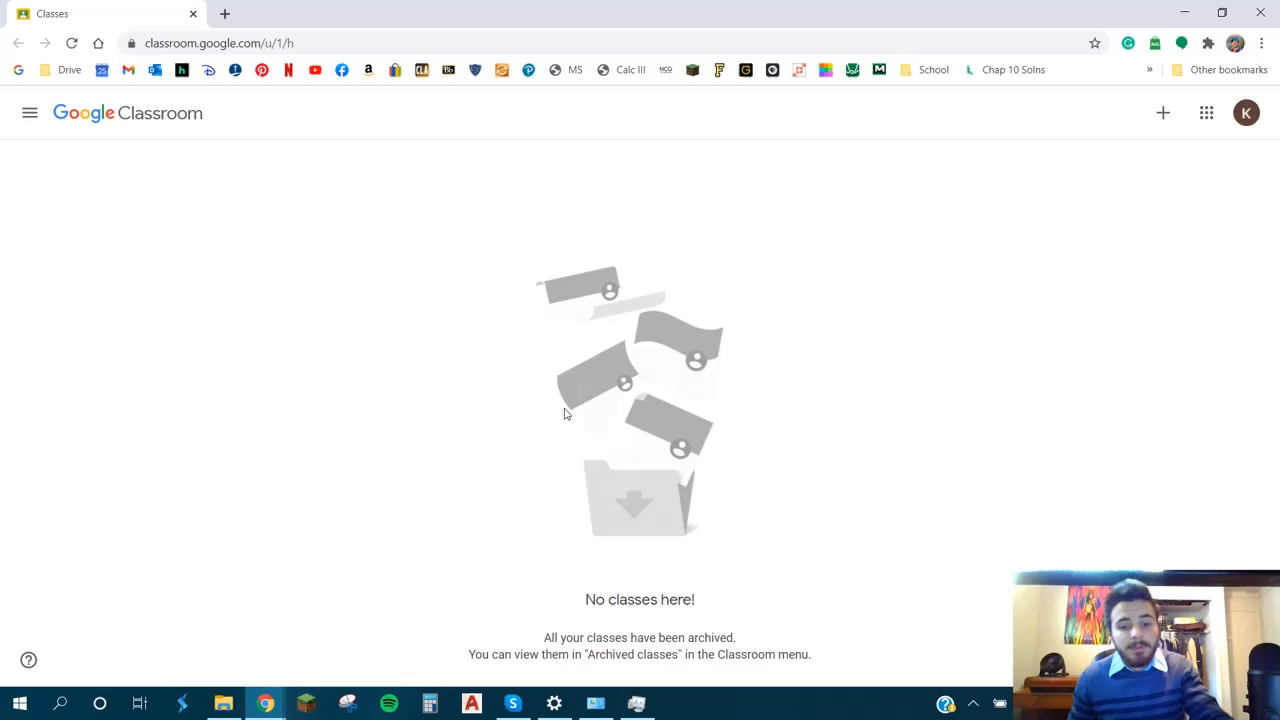
pyautogui.moveTo(767, 457)
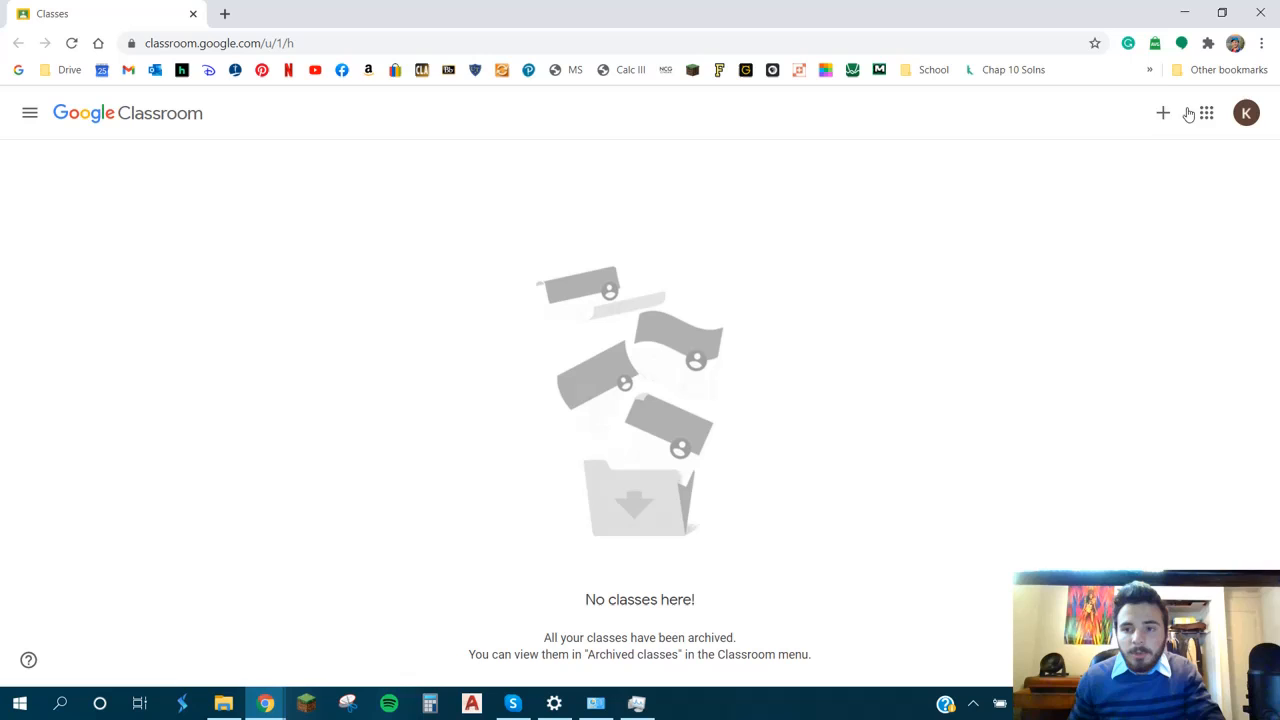
# Start creating a class and tick the 'I've read and understand' school-use notice
pyautogui.click(1163, 113)
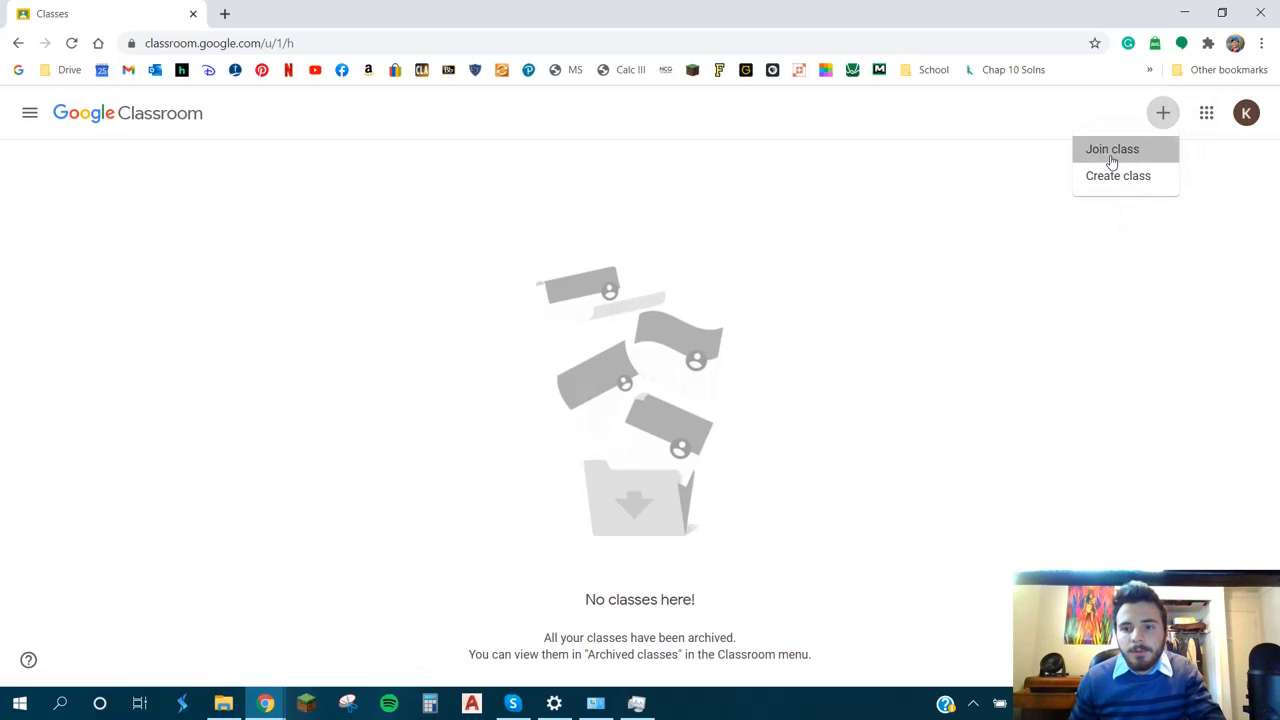
pyautogui.click(1112, 149)
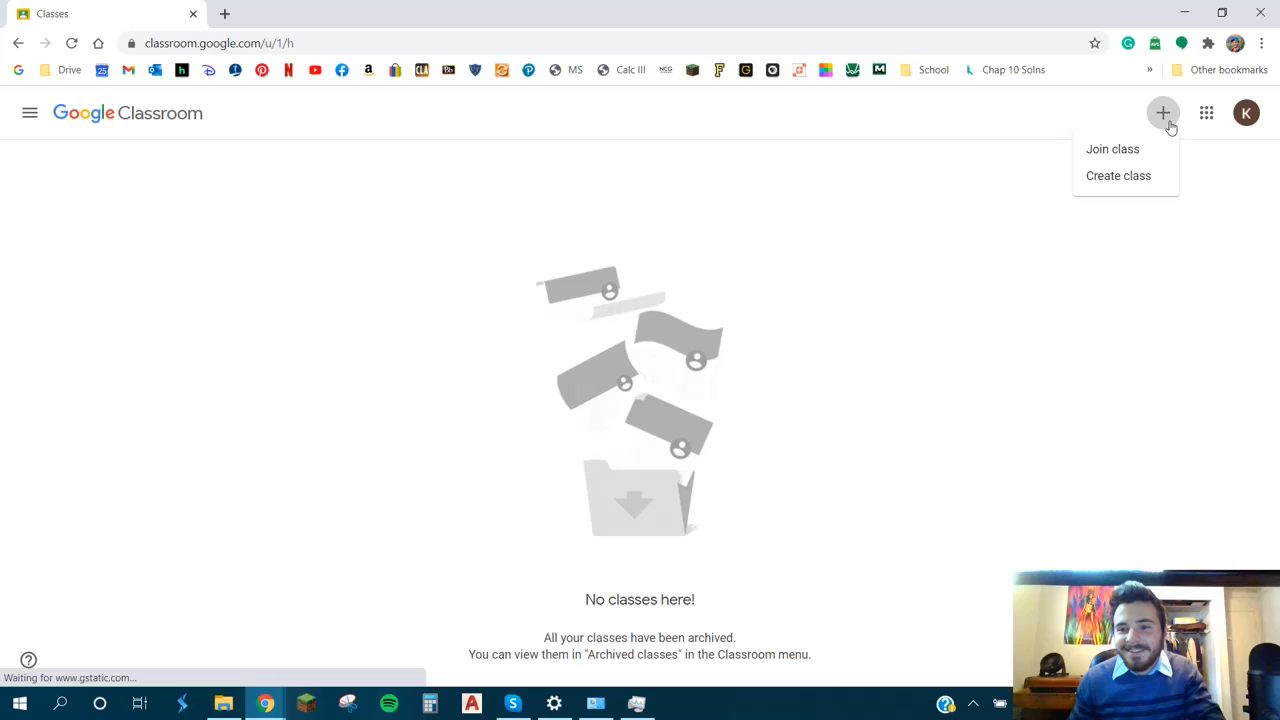
pyautogui.click(1118, 175)
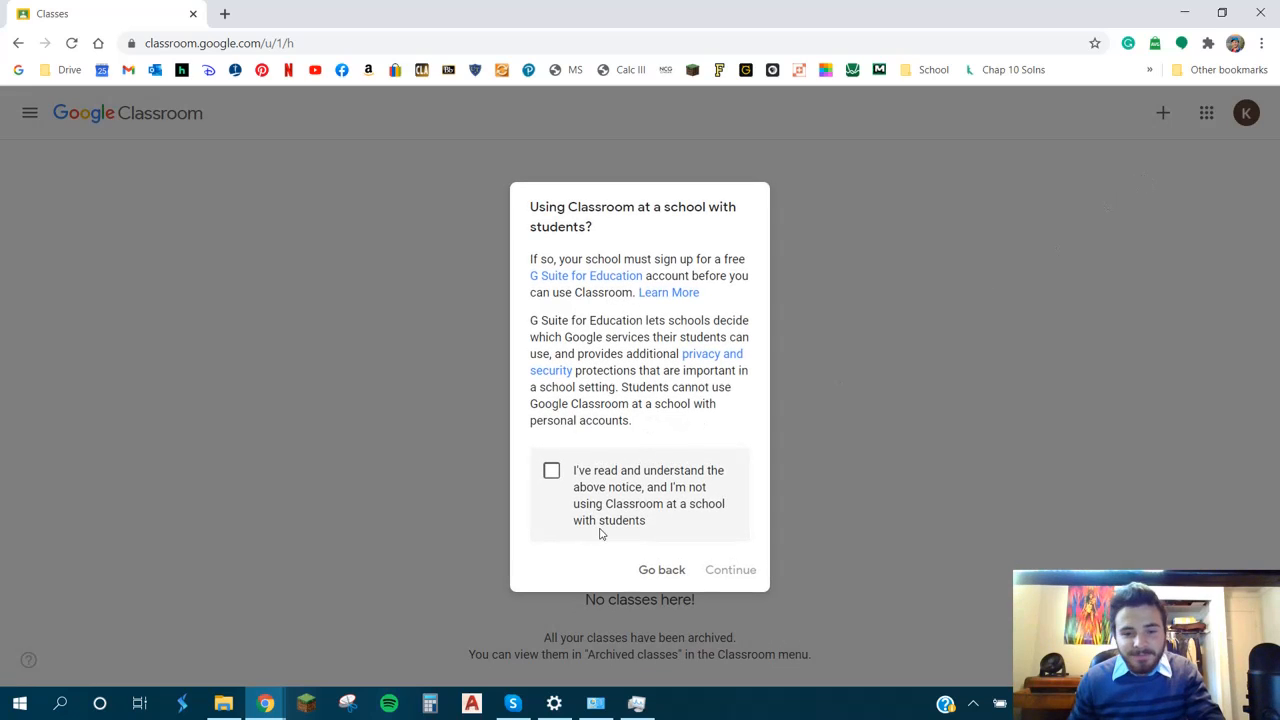
pyautogui.click(551, 470)
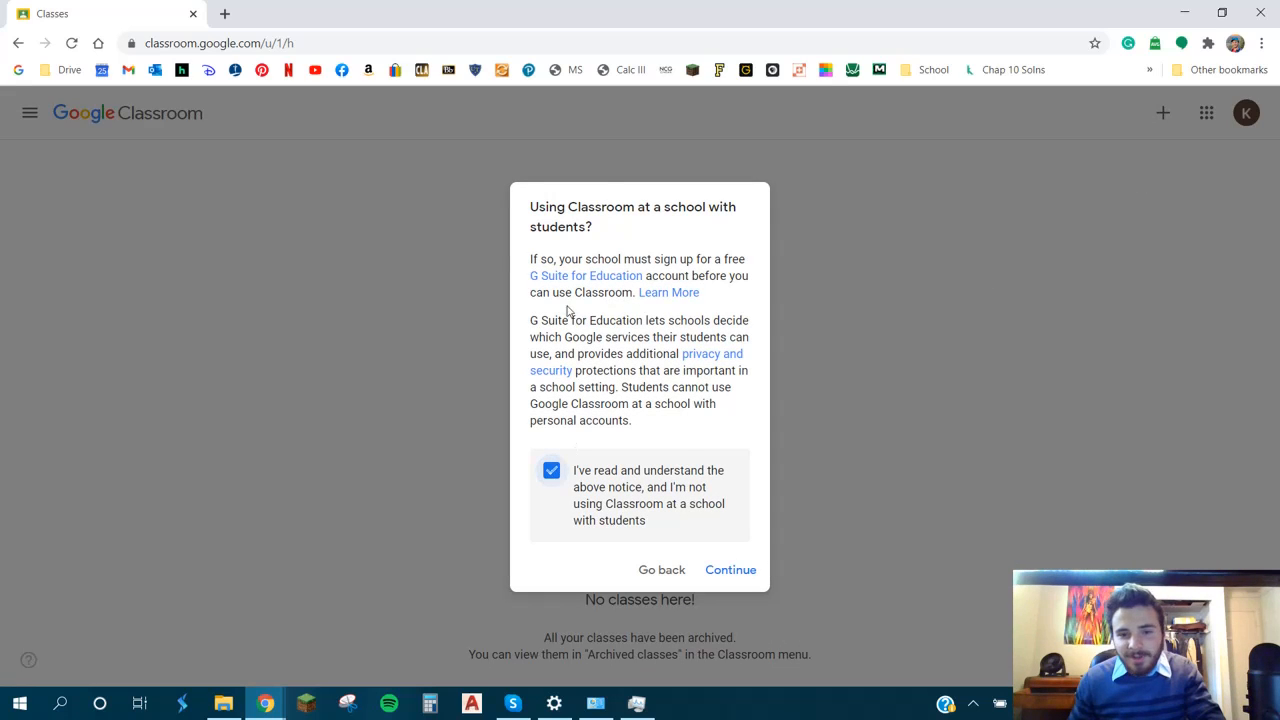
pyautogui.moveTo(731, 569)
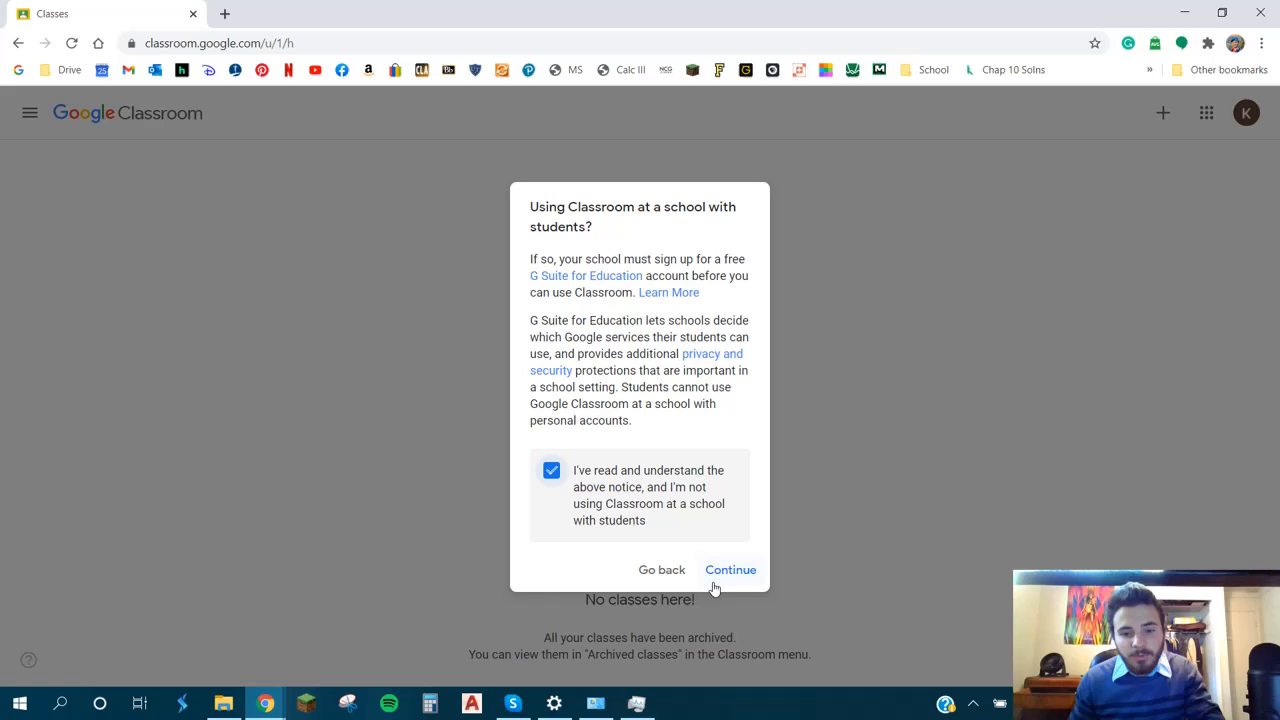
# Continue past the notice, name the class 'Demo', and create it
pyautogui.click(730, 569)
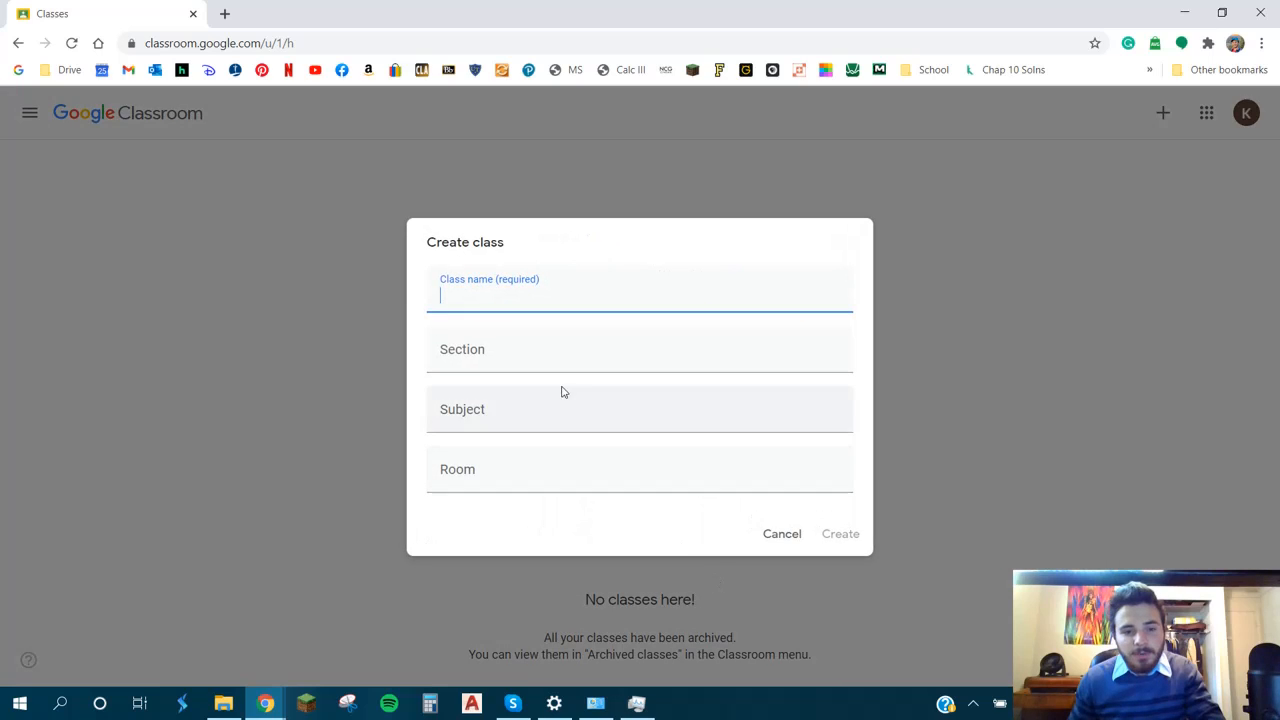
pyautogui.write('Dem')
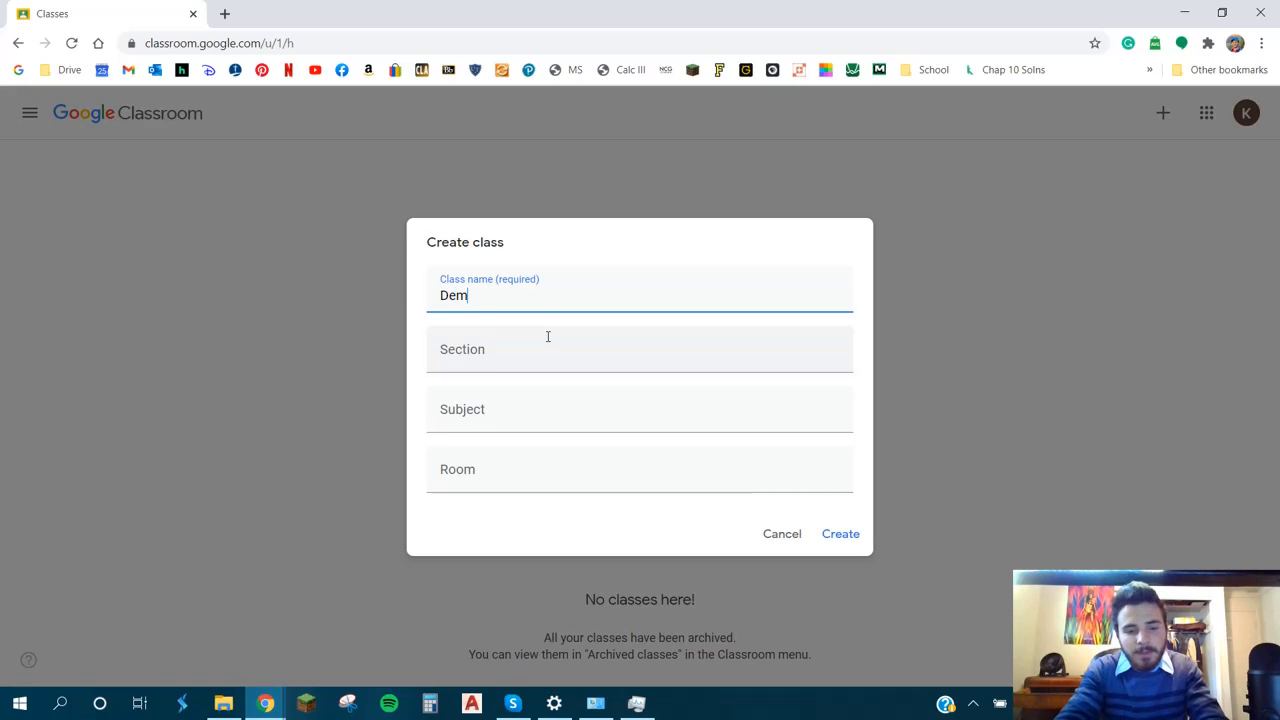
pyautogui.click(639, 349)
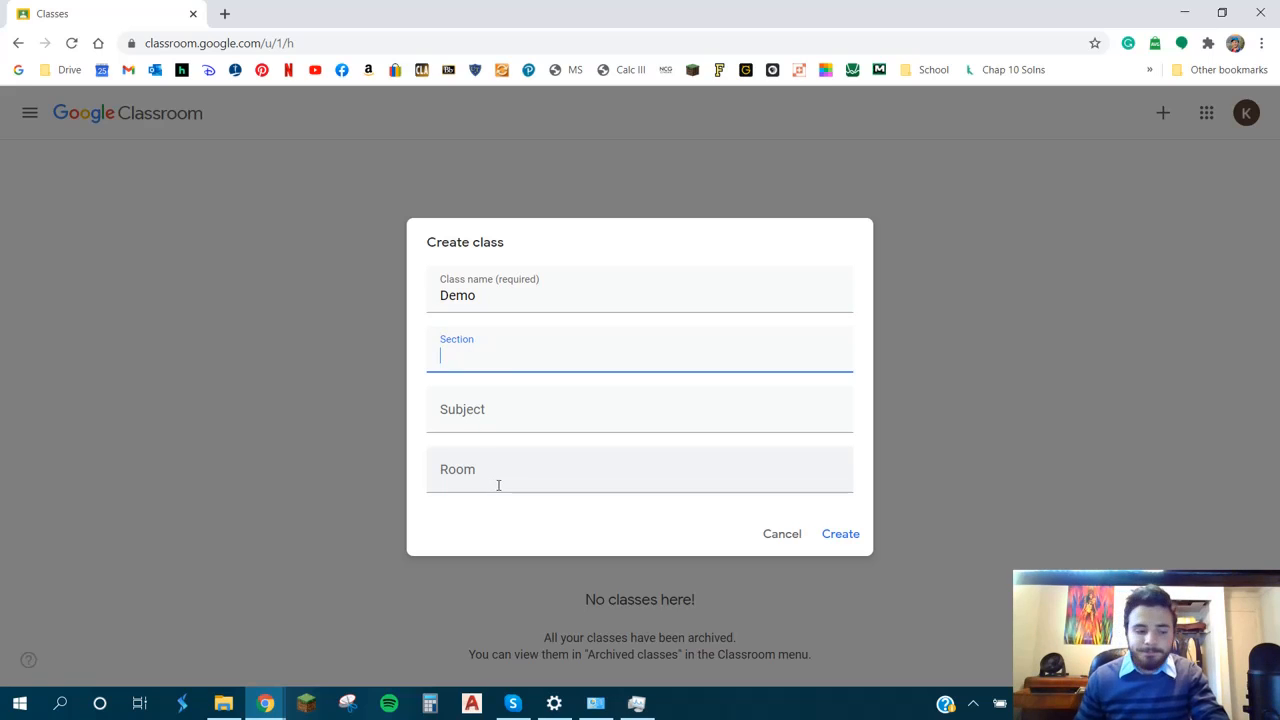
pyautogui.click(840, 533)
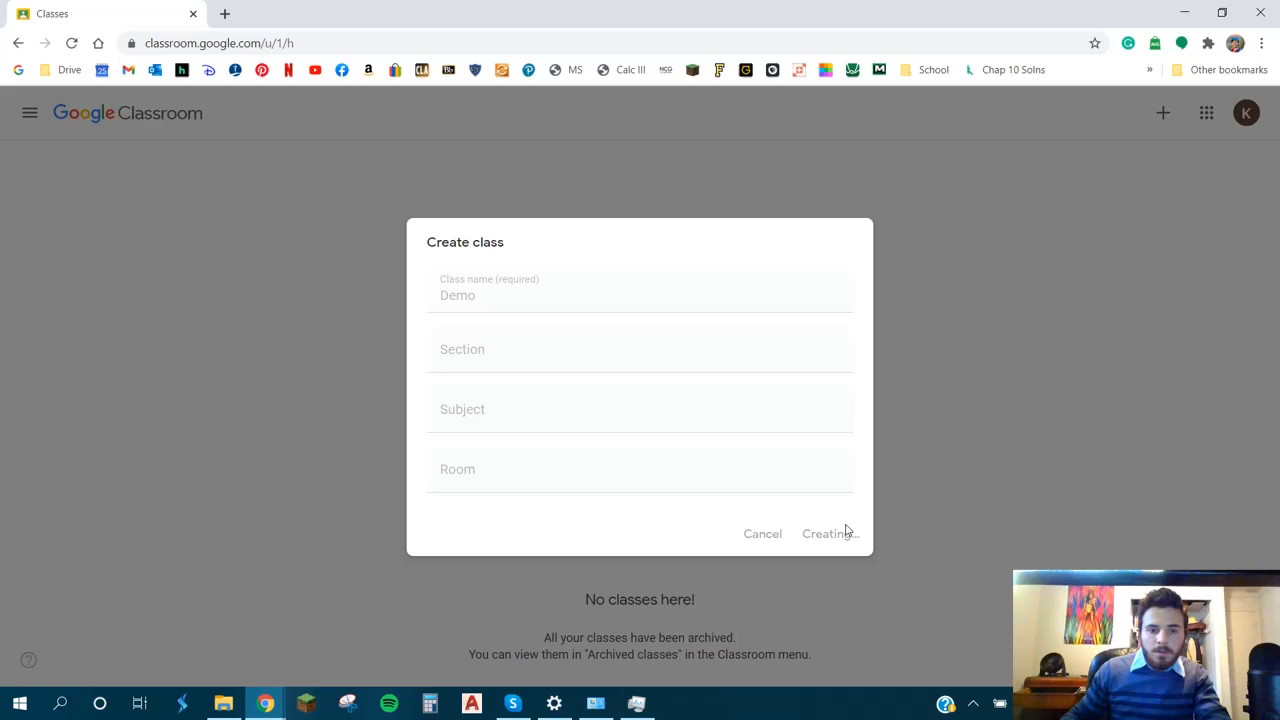
pyautogui.click(827, 533)
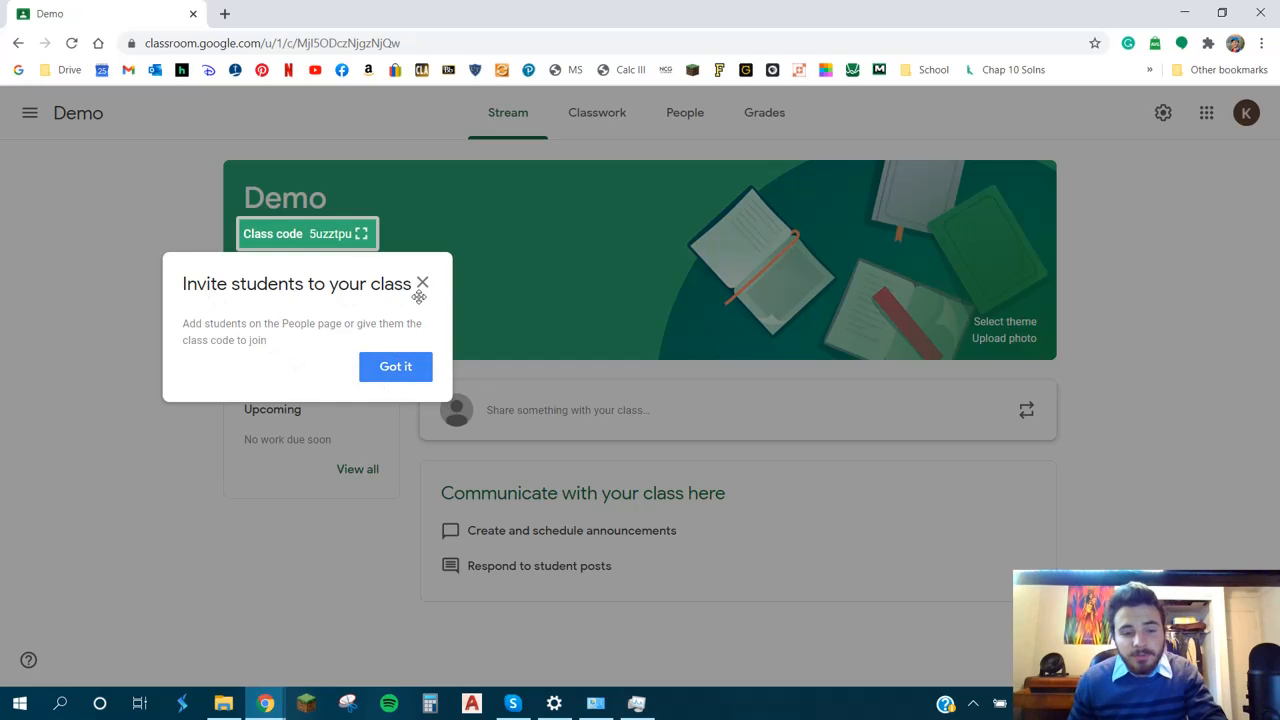
# Dismiss the invite tip, enlarge the class code, and copy the Demo invite link
pyautogui.click(395, 366)
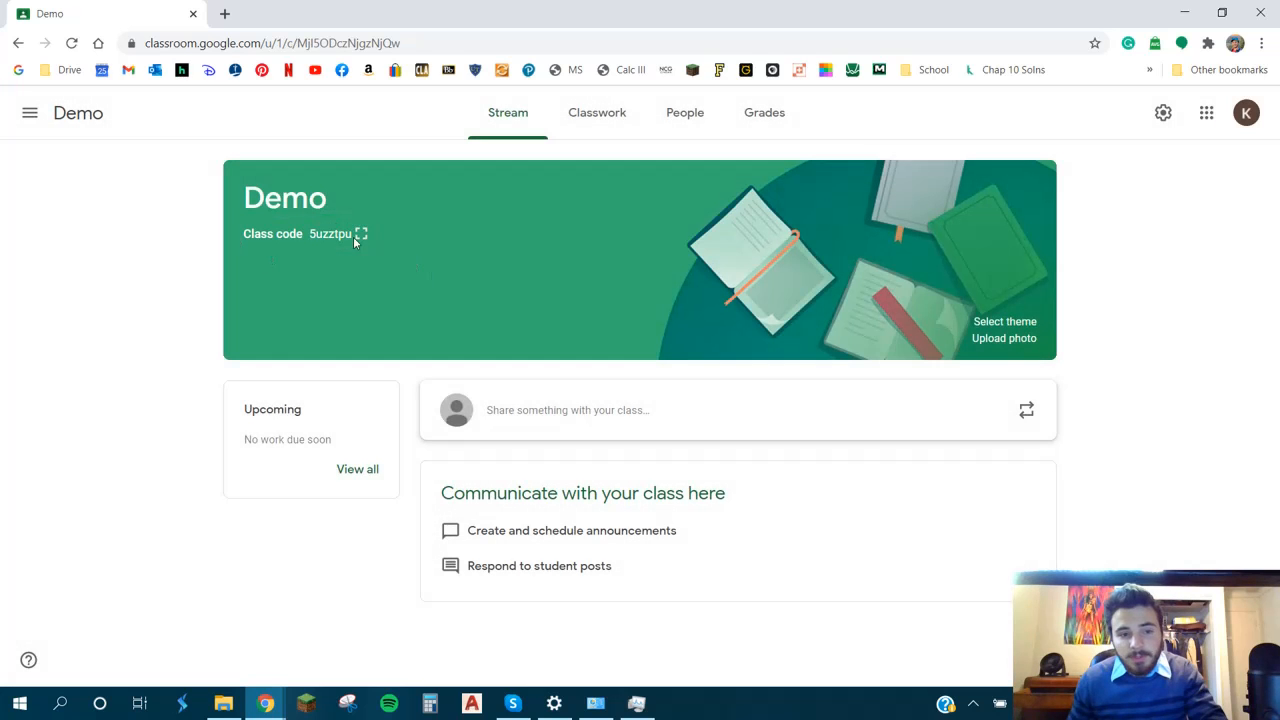
pyautogui.click(362, 233)
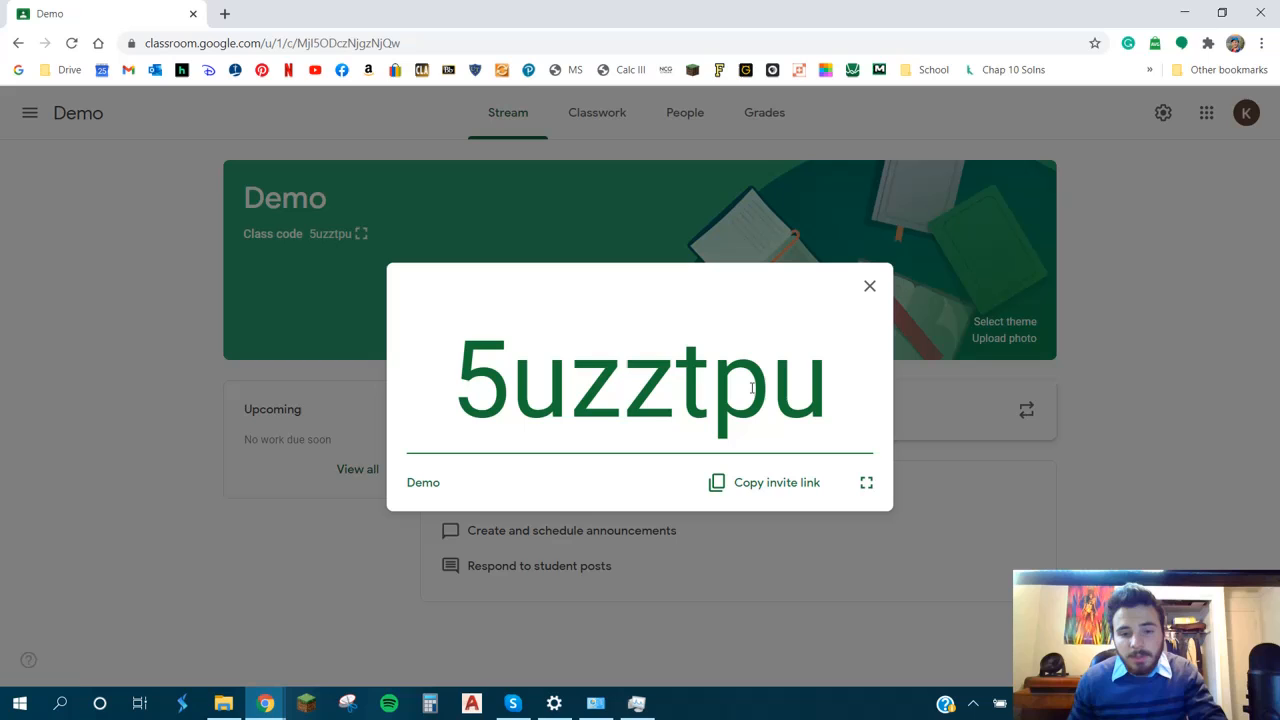
pyautogui.moveTo(709, 413)
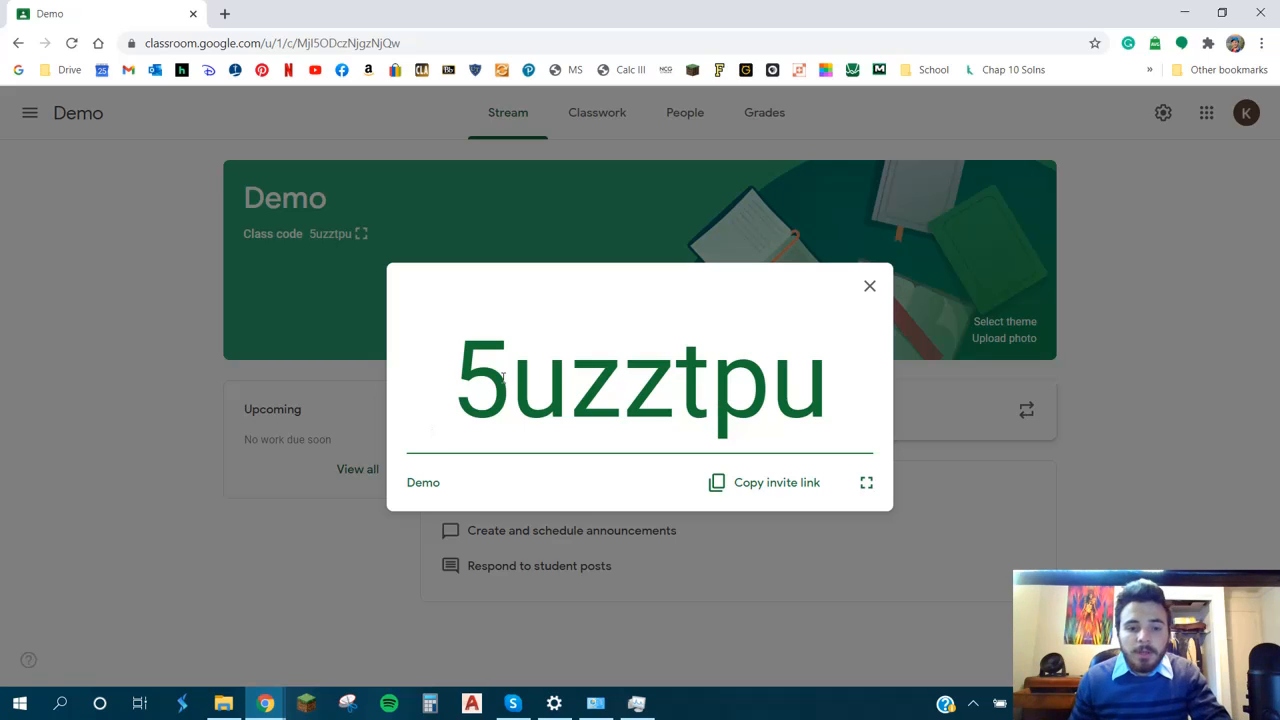
pyautogui.moveTo(768, 396)
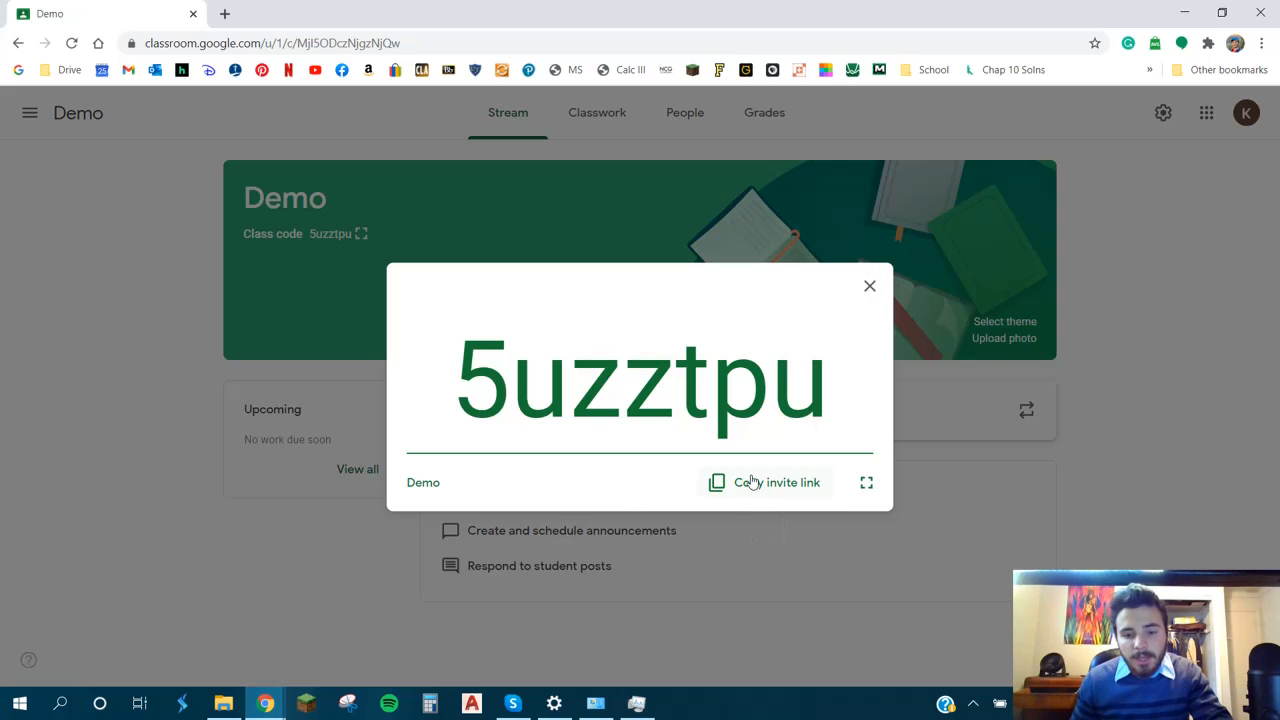
pyautogui.click(777, 482)
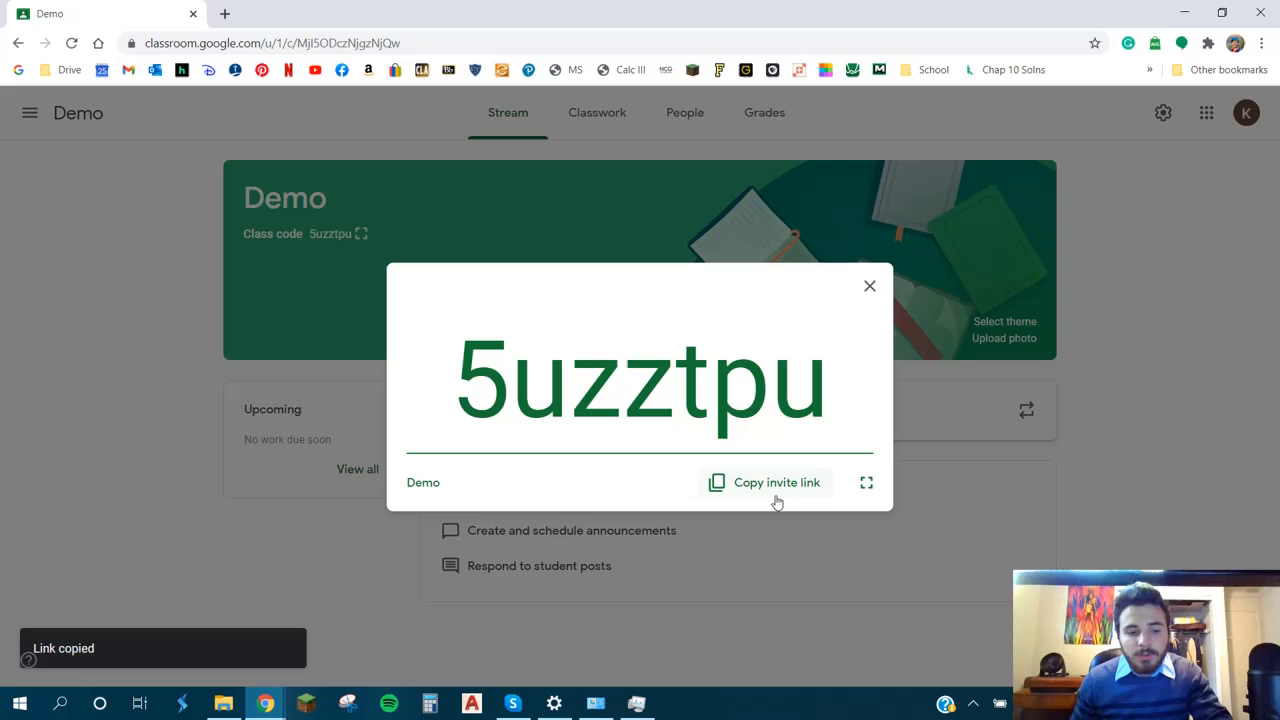
pyautogui.click(869, 286)
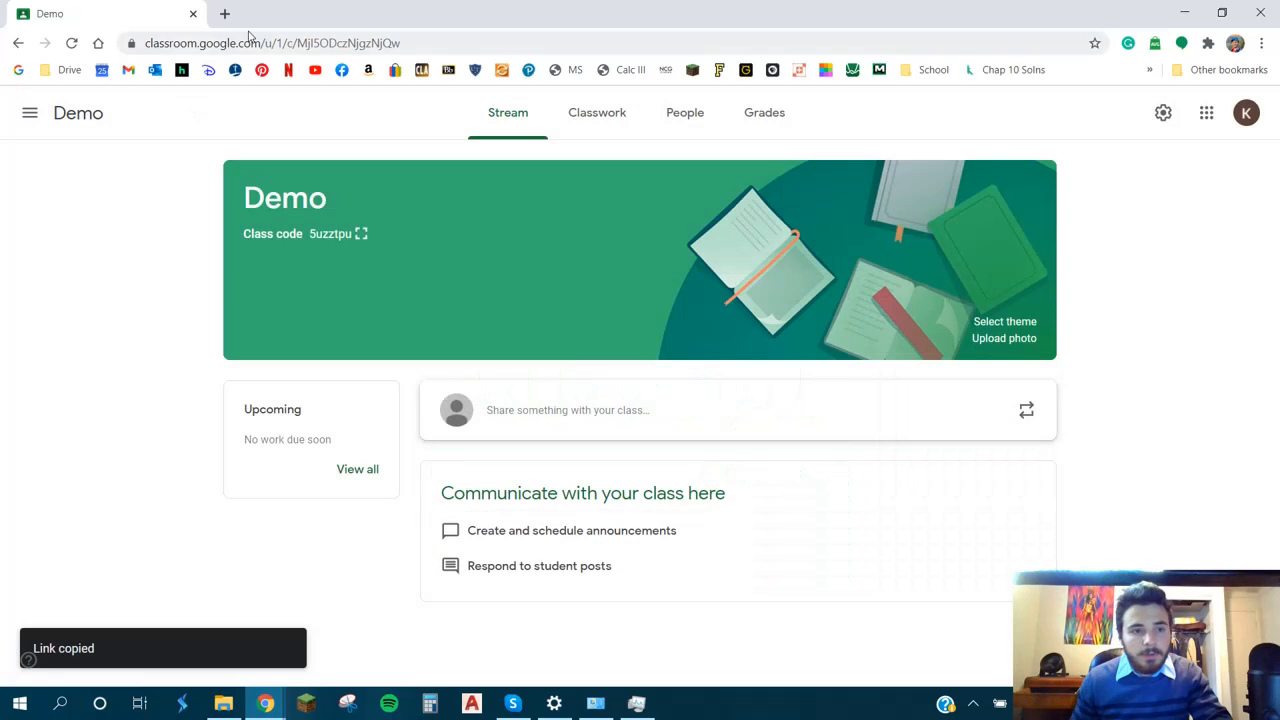
# Open a new tab and show the bookmarked Google app shortcuts
pyautogui.click(224, 13)
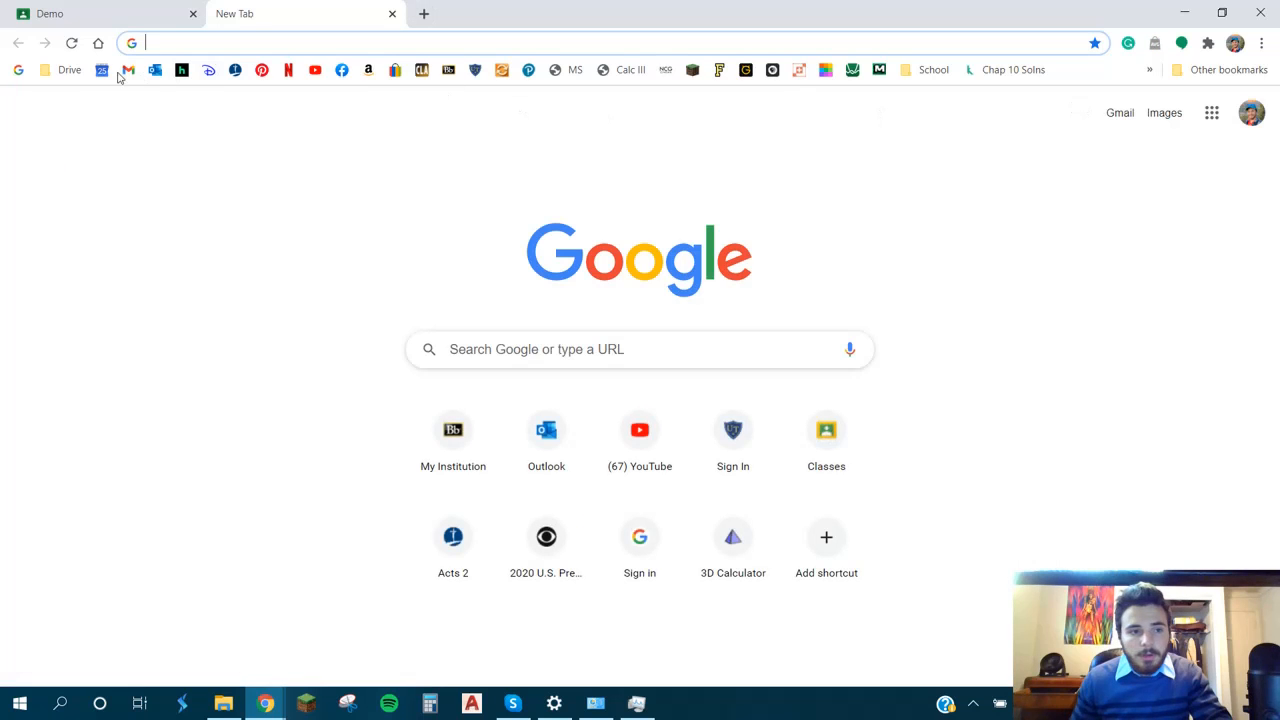
pyautogui.click(826, 430)
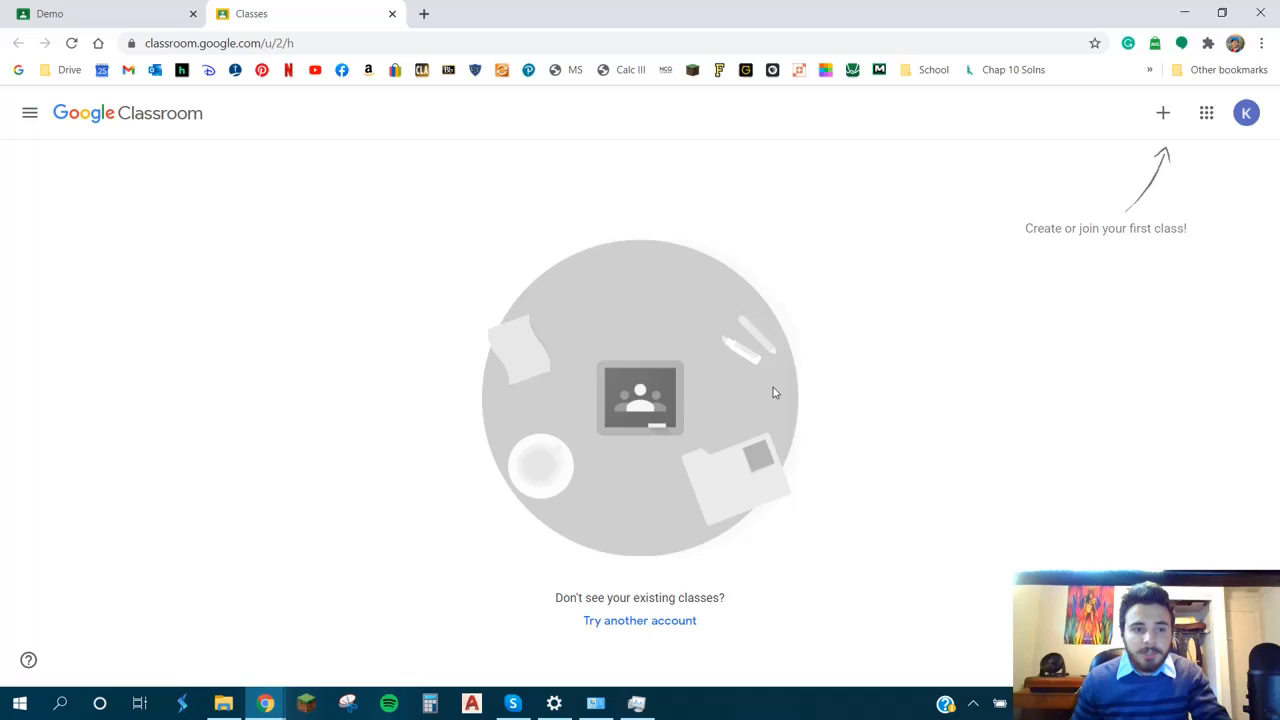
pyautogui.moveTo(695, 403)
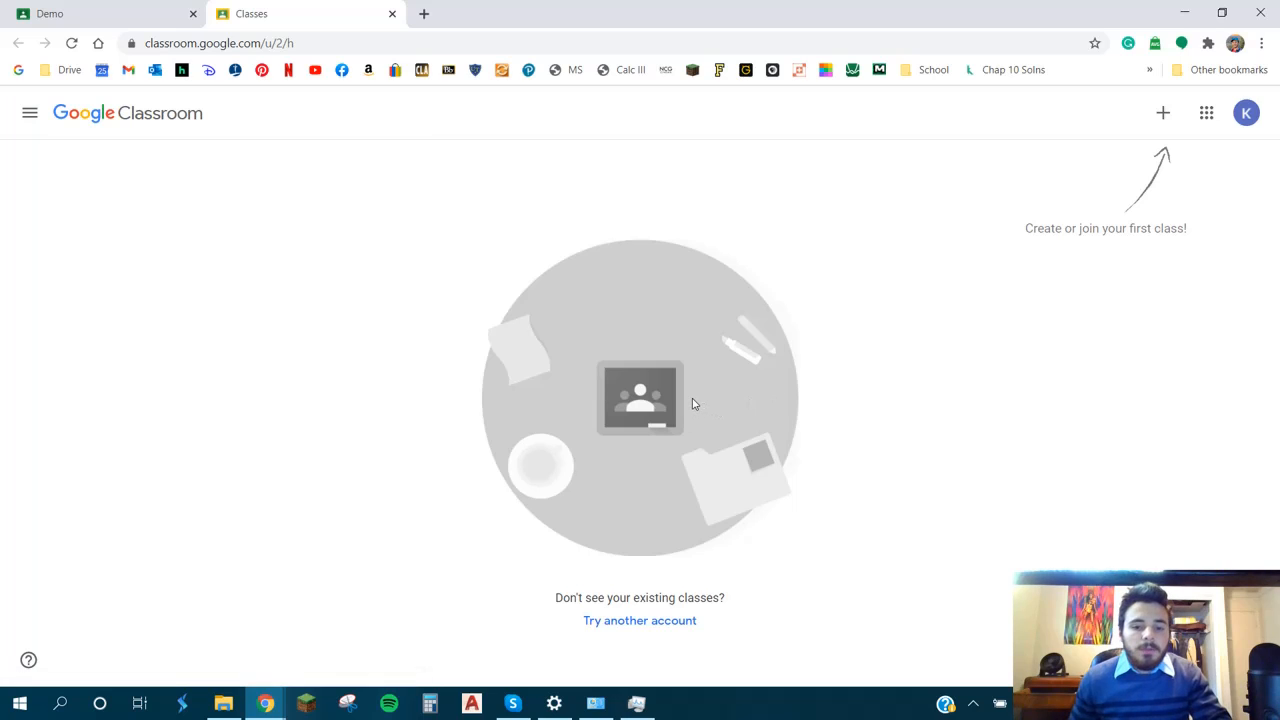
pyautogui.moveTo(1163, 113)
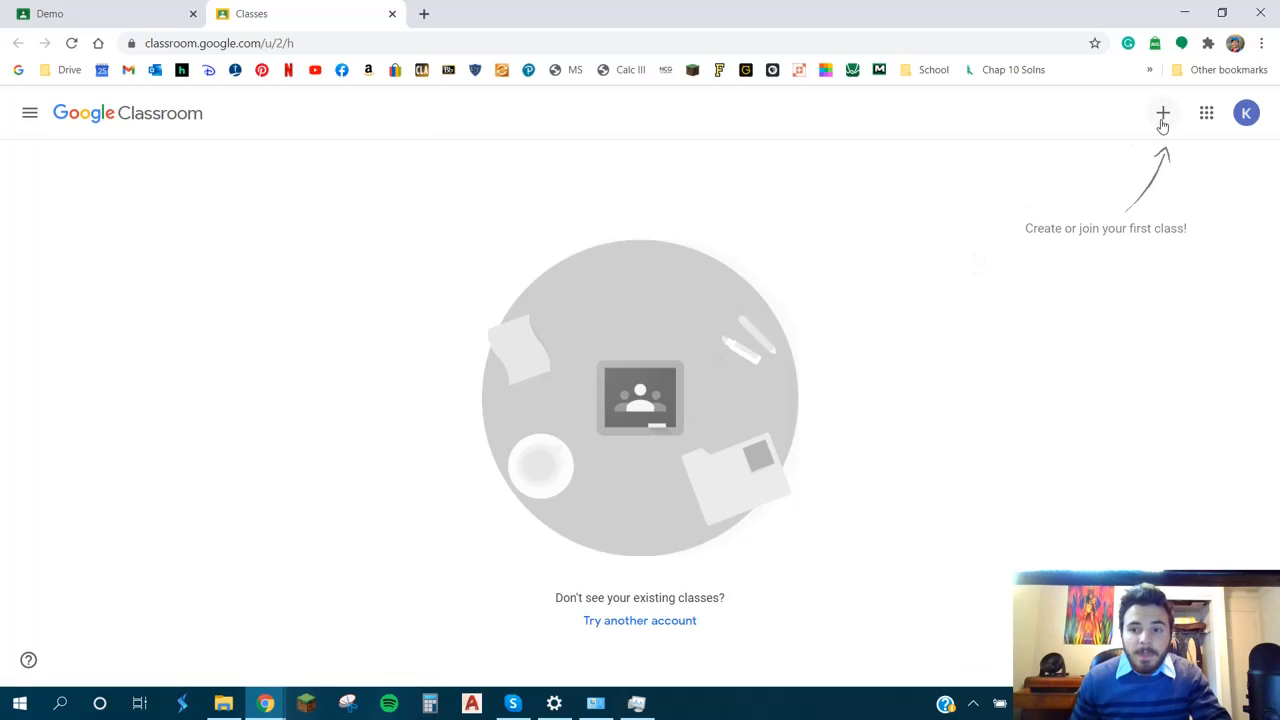
pyautogui.click(1162, 112)
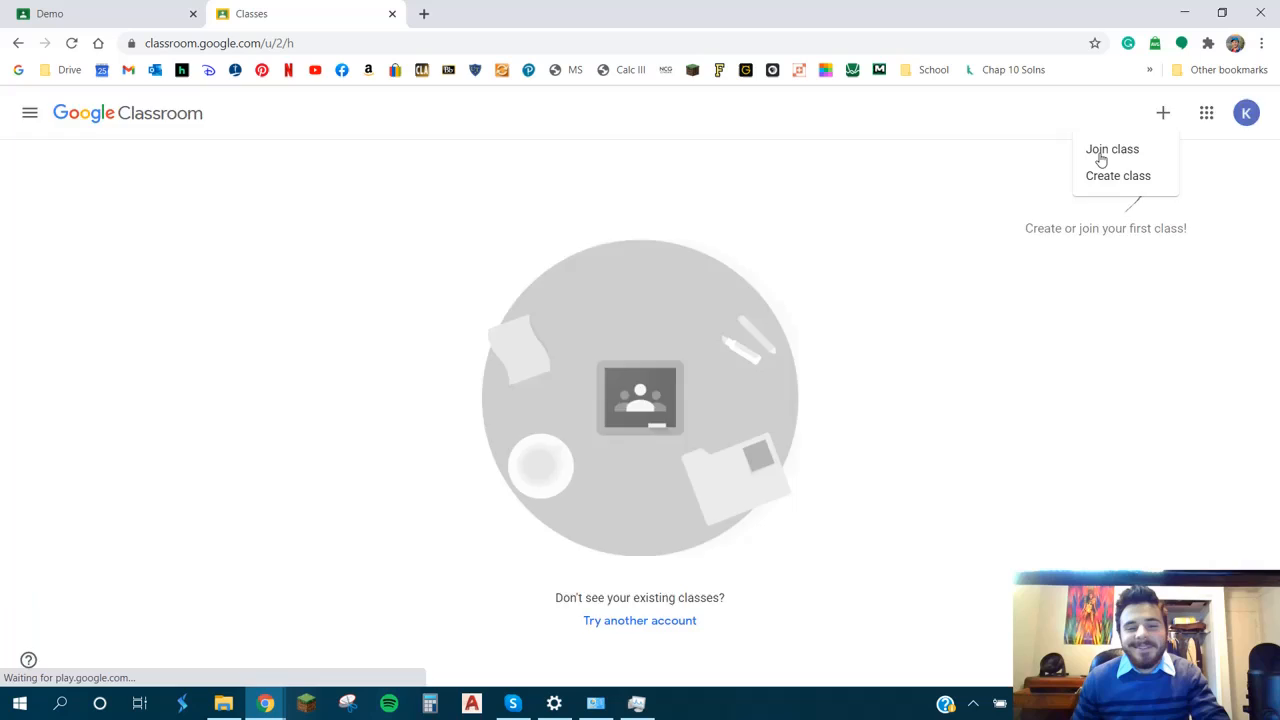
pyautogui.click(1112, 148)
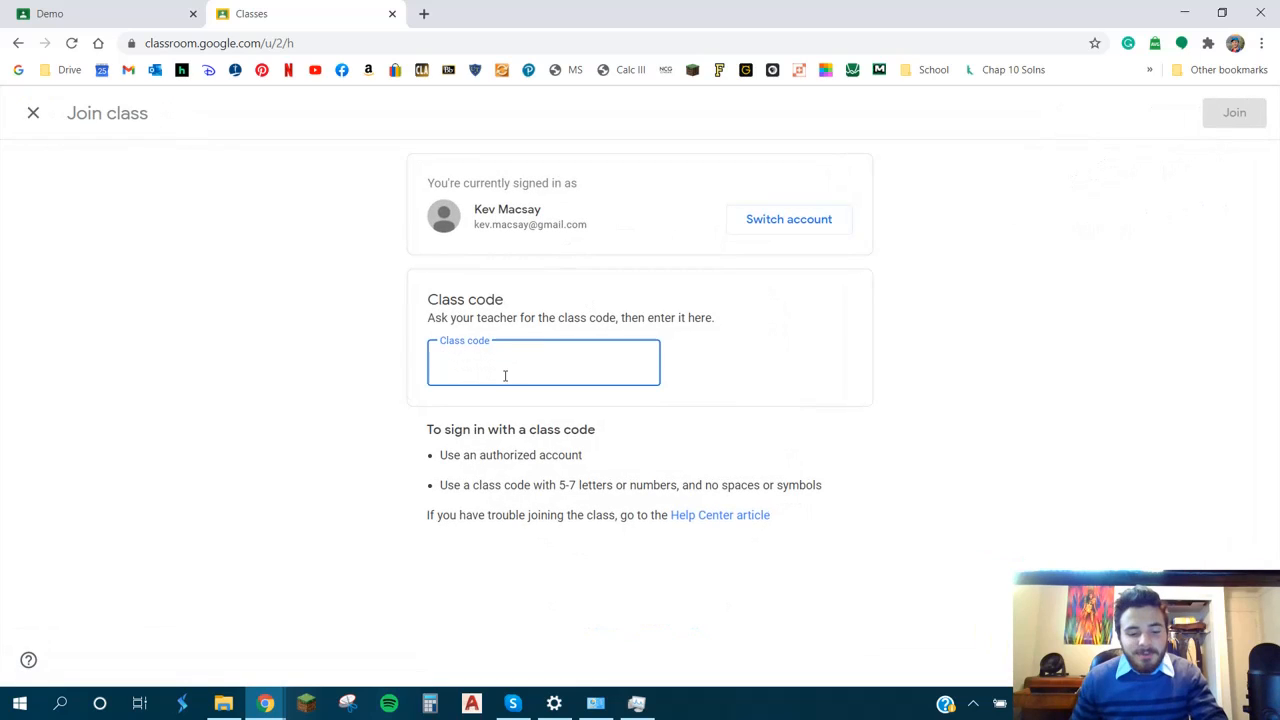
pyautogui.write('https:/')
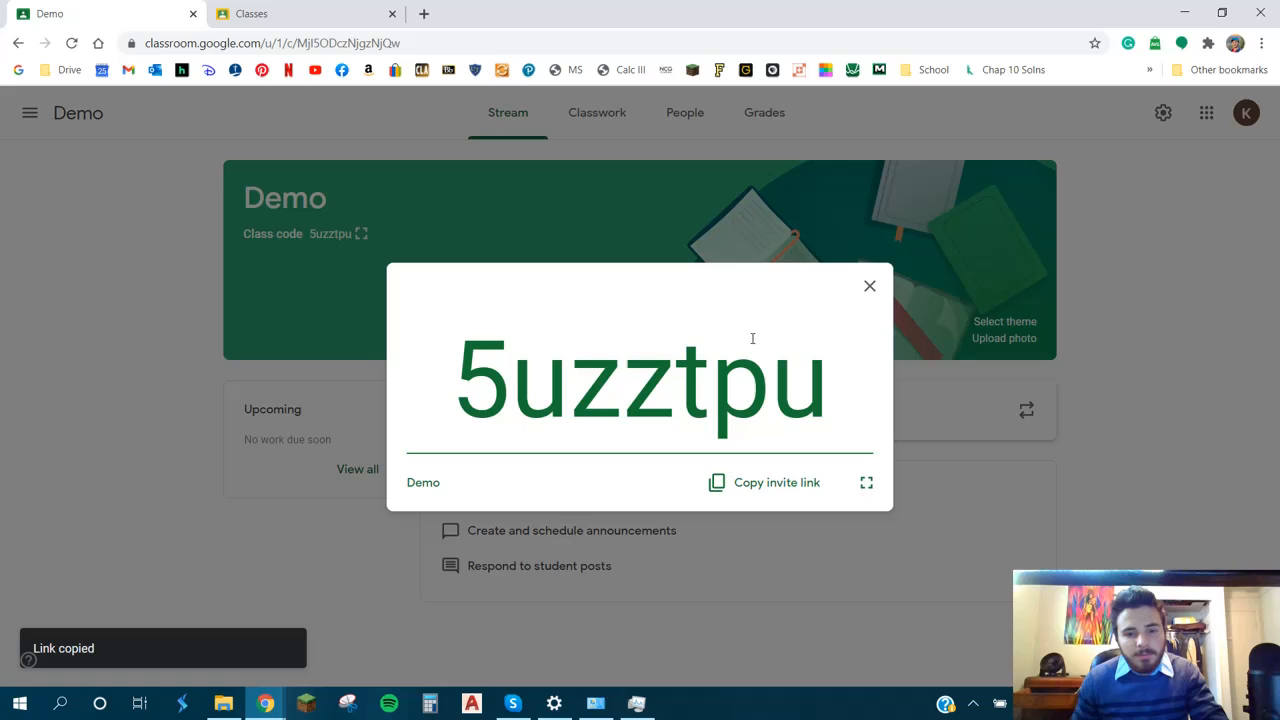
pyautogui.click(869, 286)
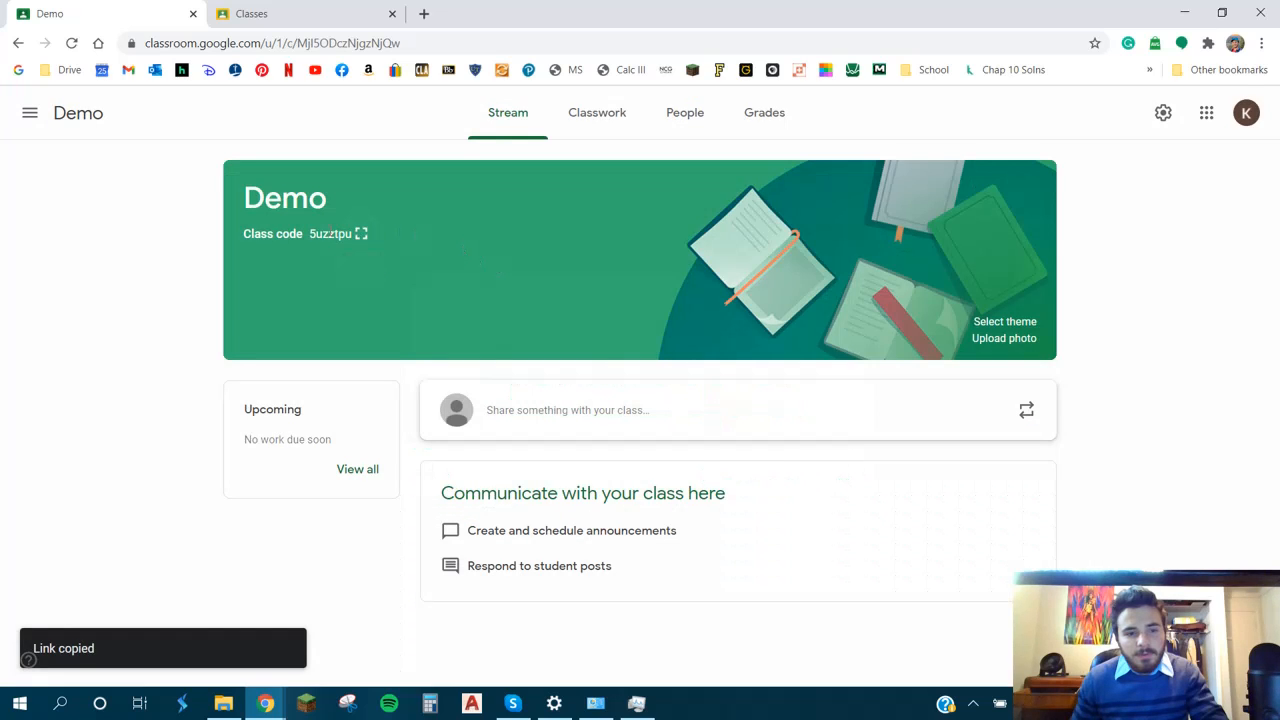
pyautogui.click(362, 233)
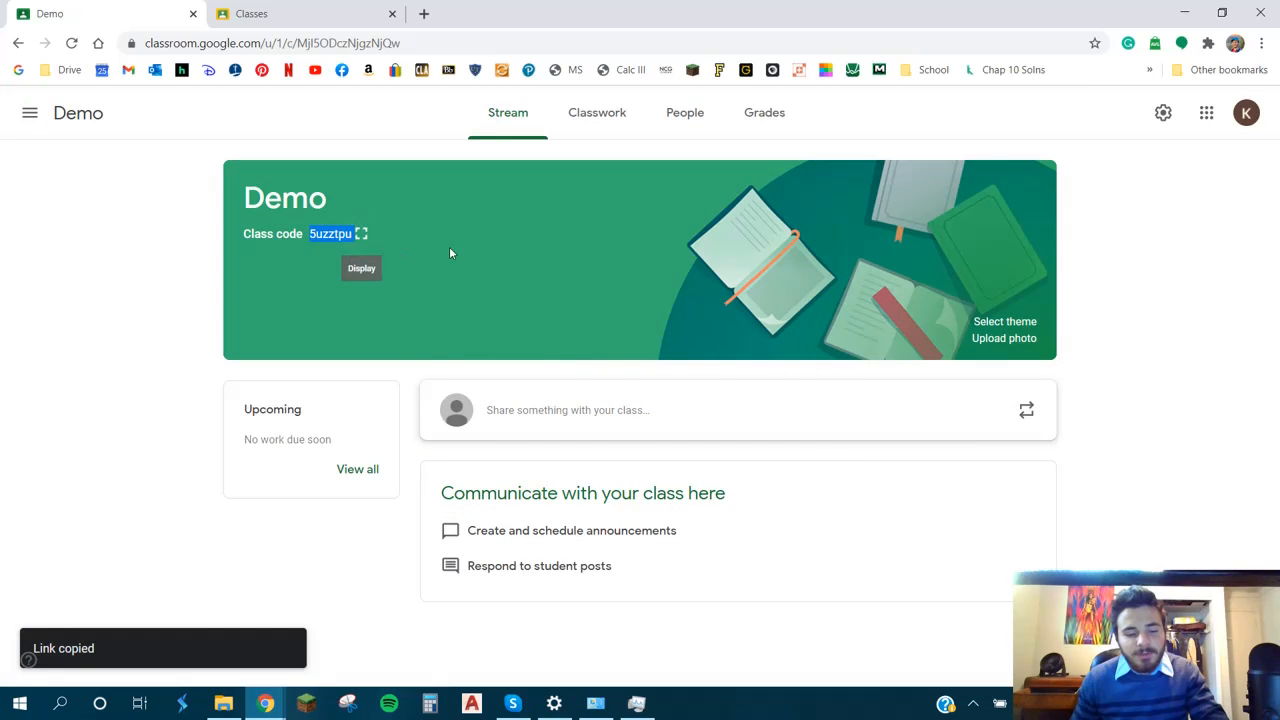
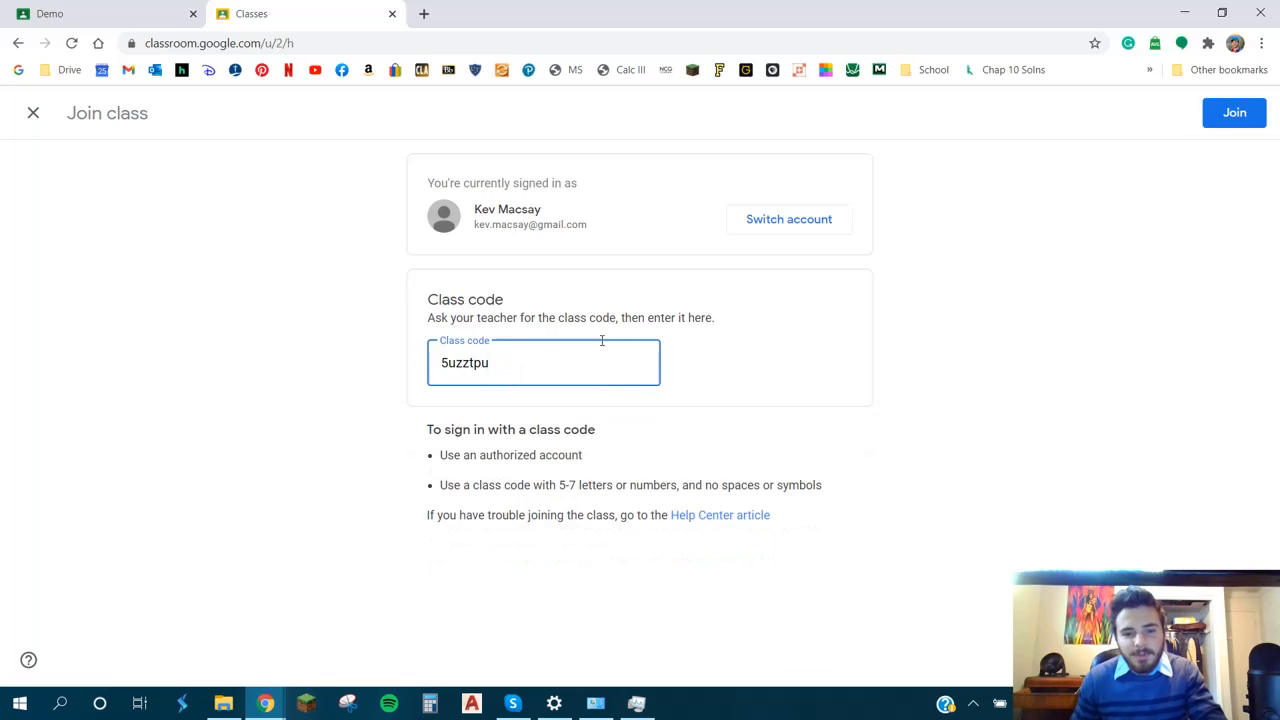
# Join the Demo class as a student and dismiss the Create posts tip
pyautogui.click(1234, 112)
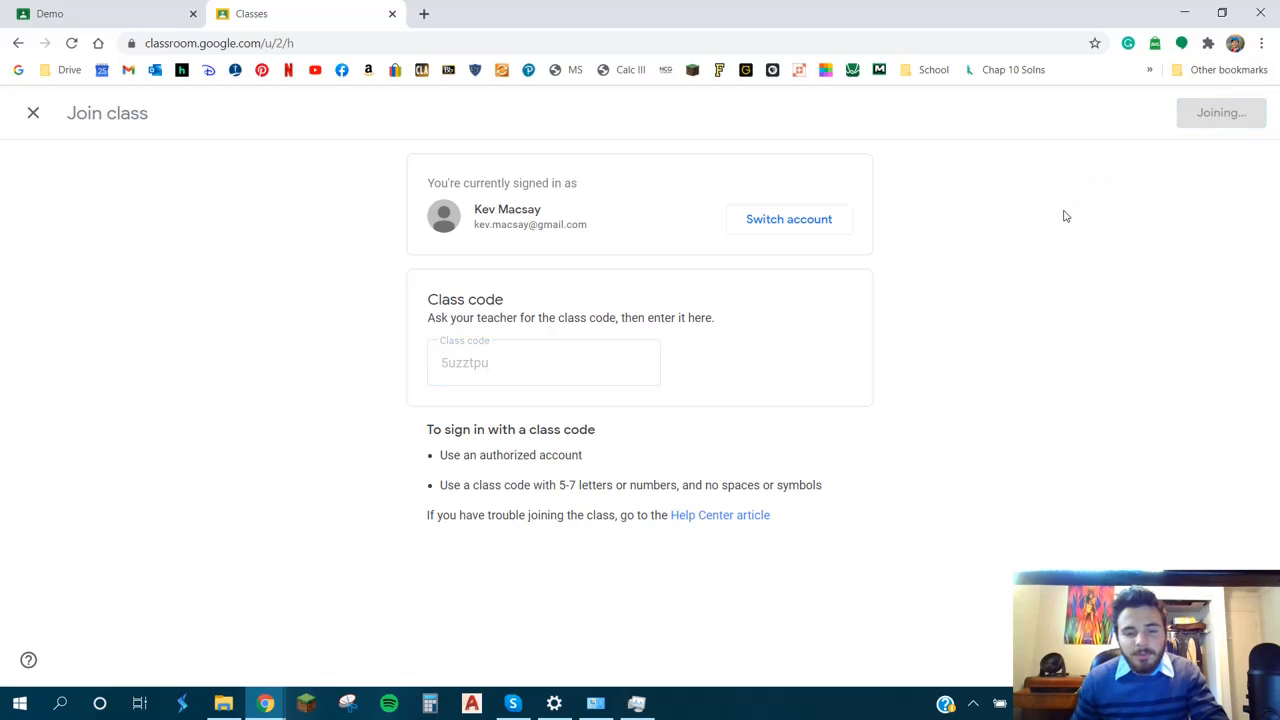
pyautogui.moveTo(951, 119)
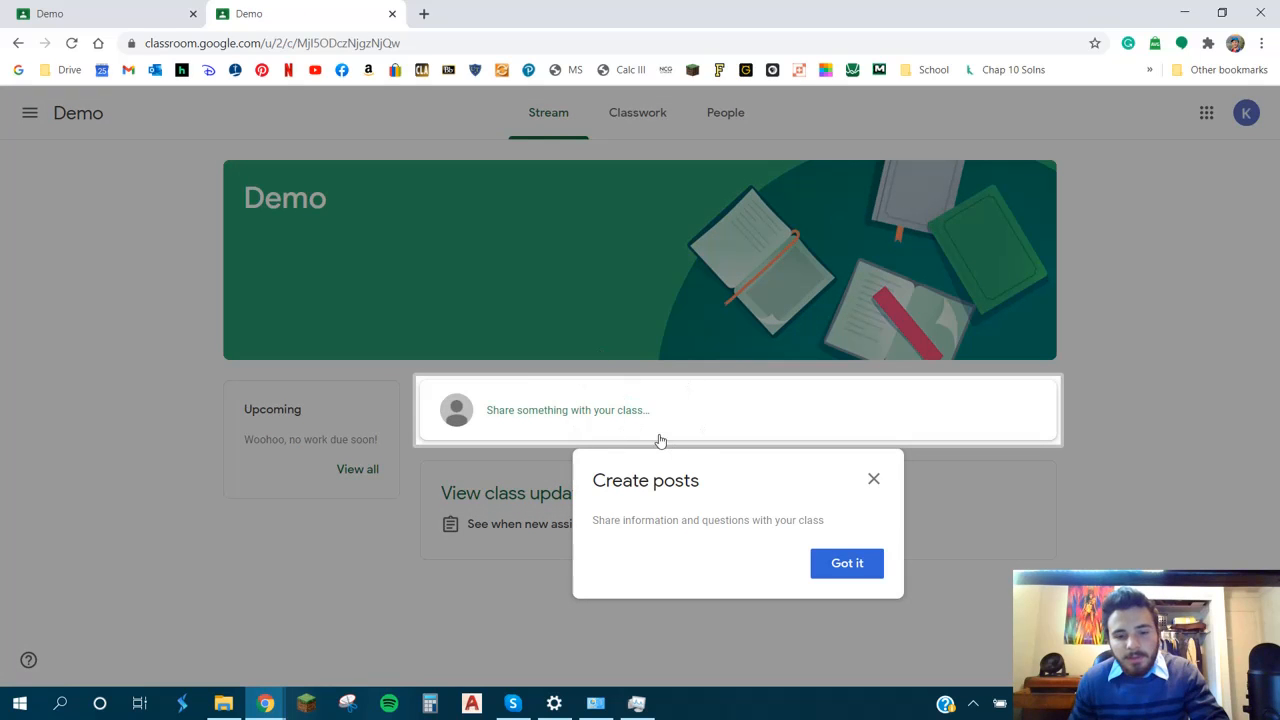
pyautogui.click(846, 563)
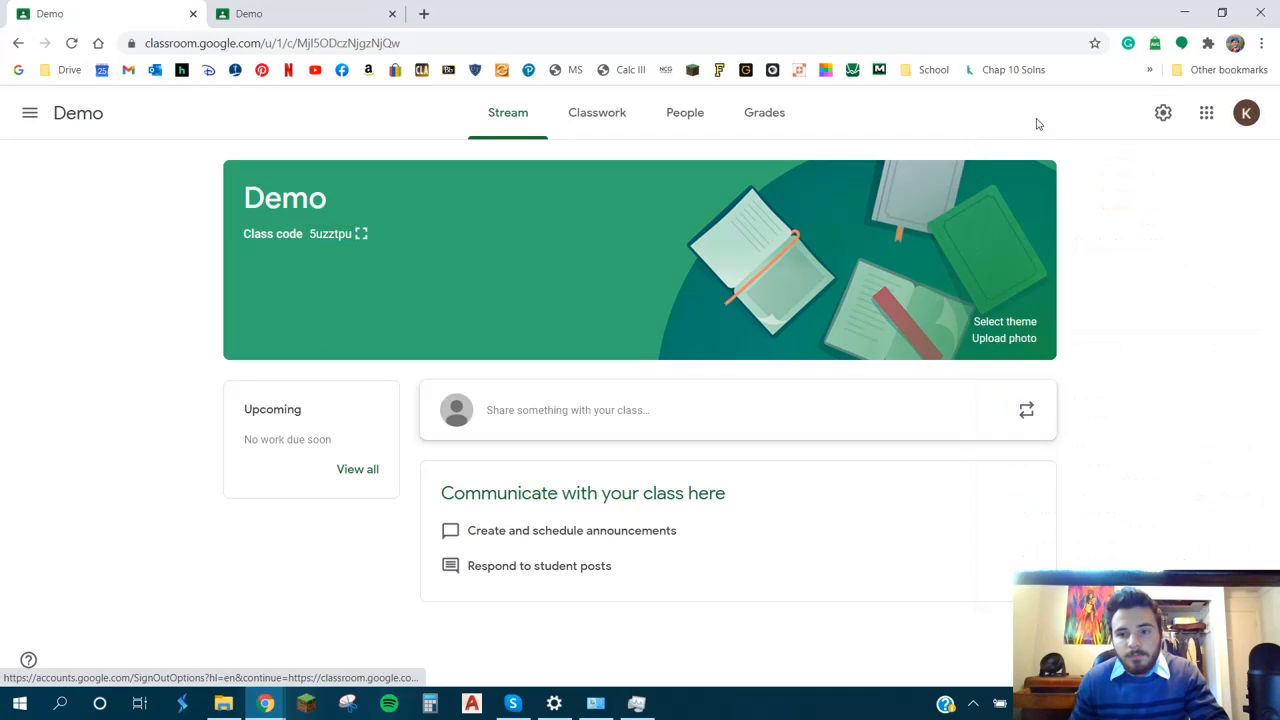
pyautogui.moveTo(589, 353)
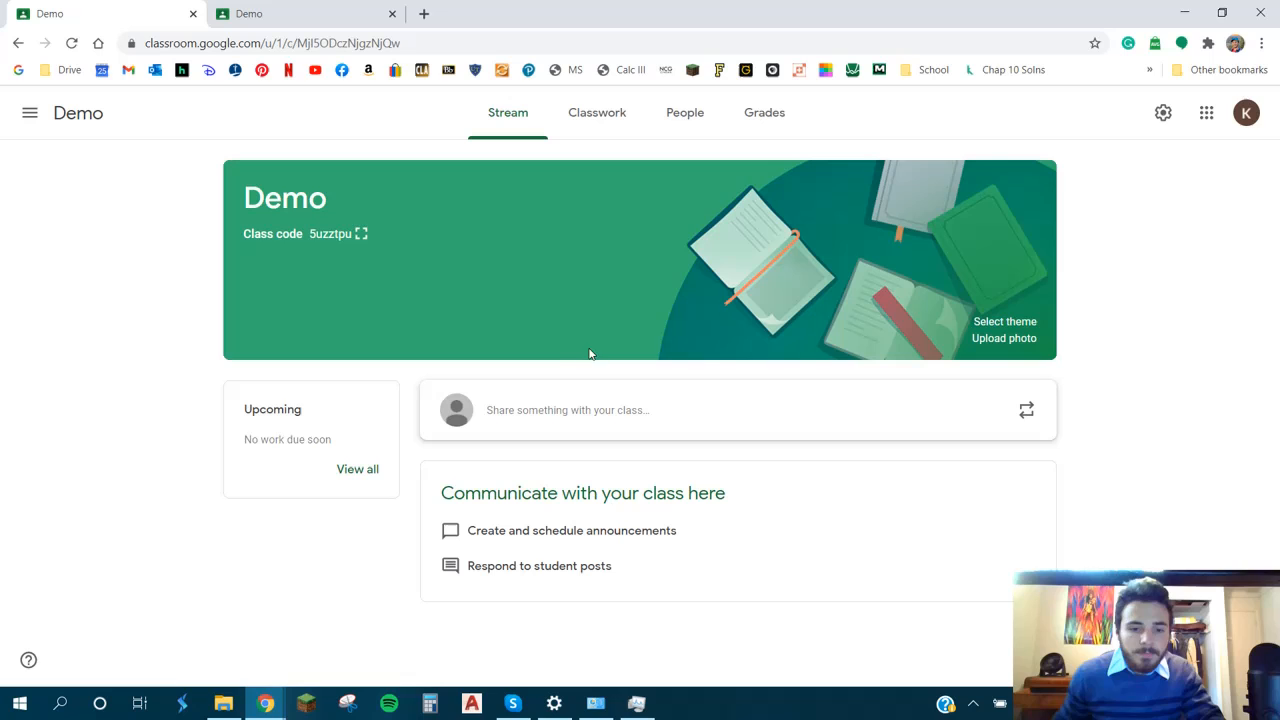
pyautogui.moveTo(628, 302)
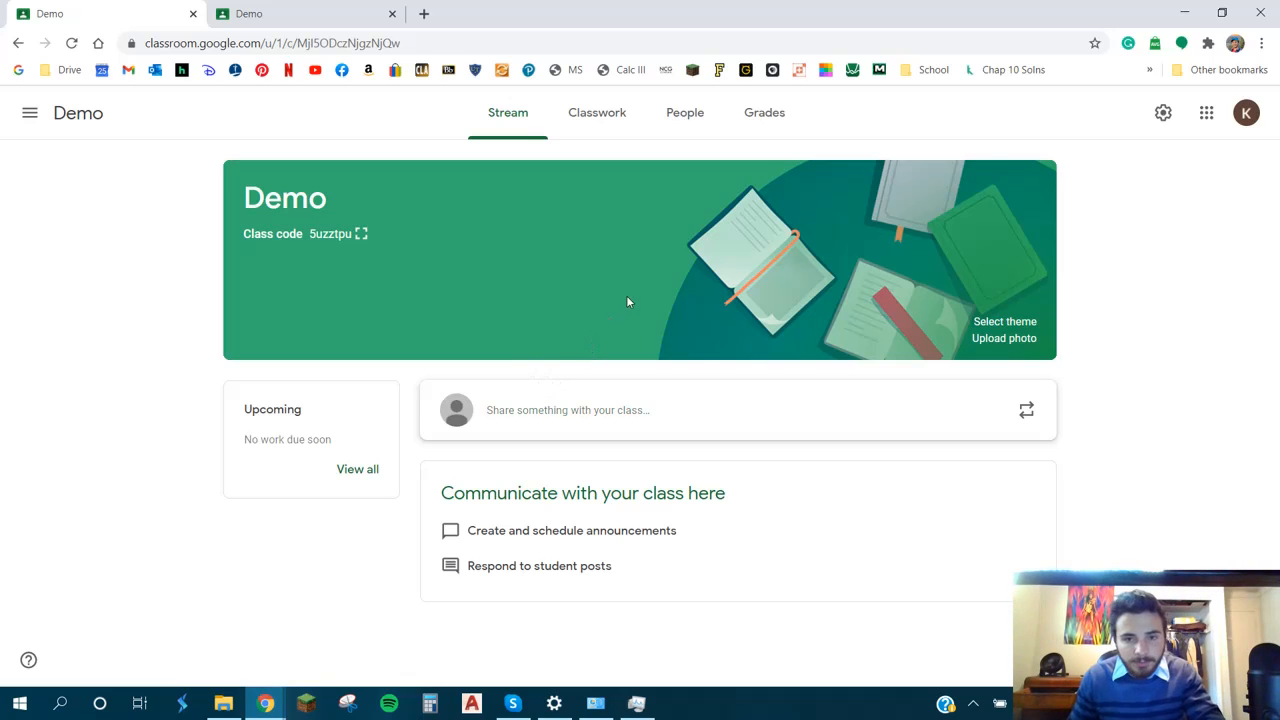
pyautogui.click(1162, 112)
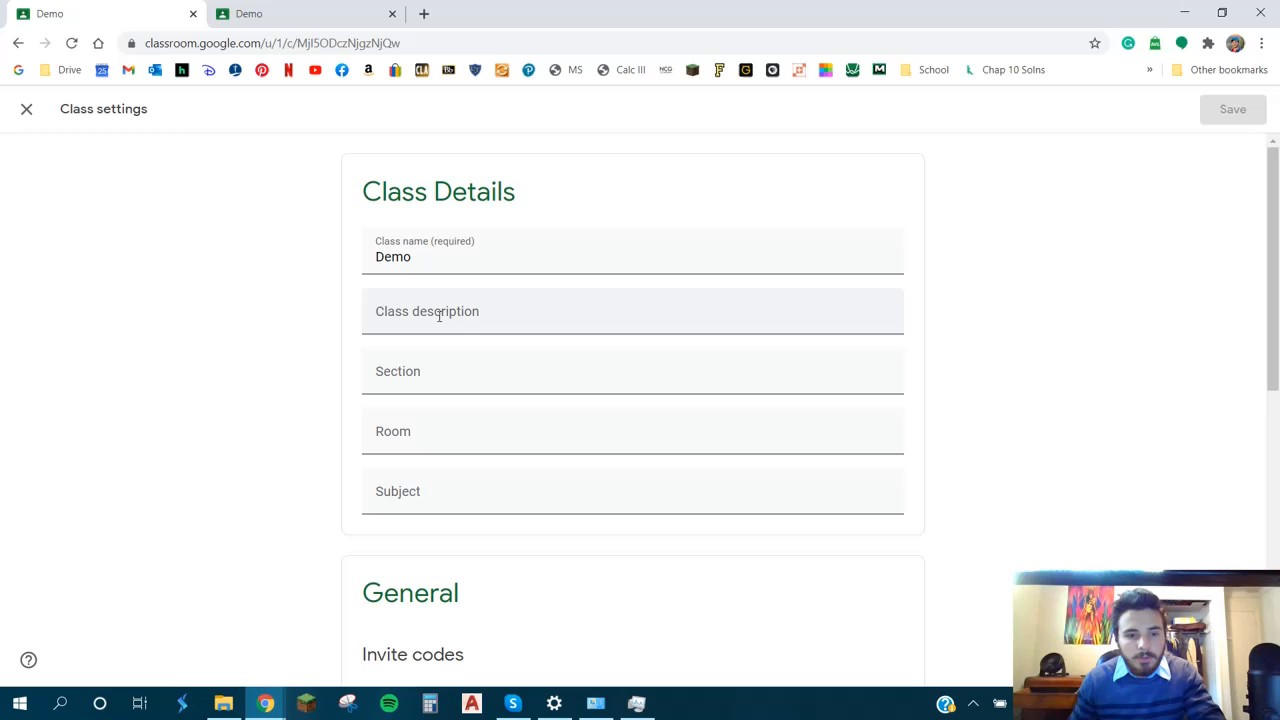
pyautogui.scroll(-3)
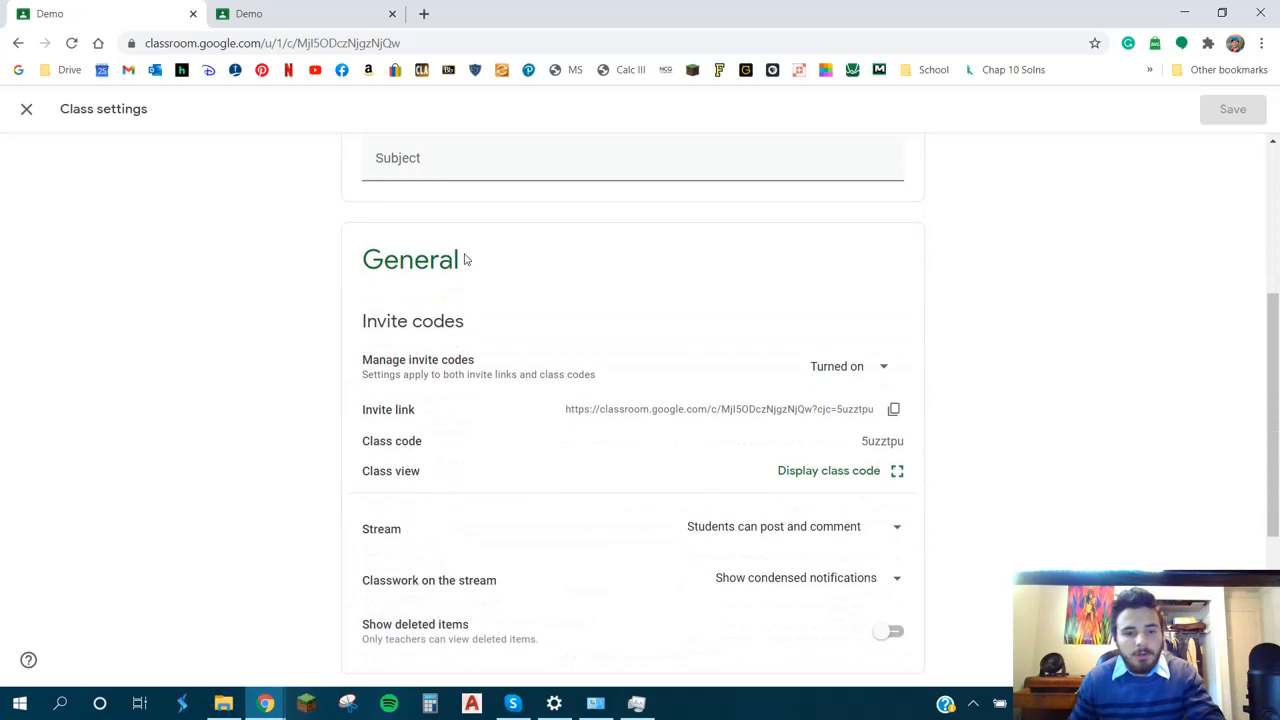
pyautogui.scroll(-3)
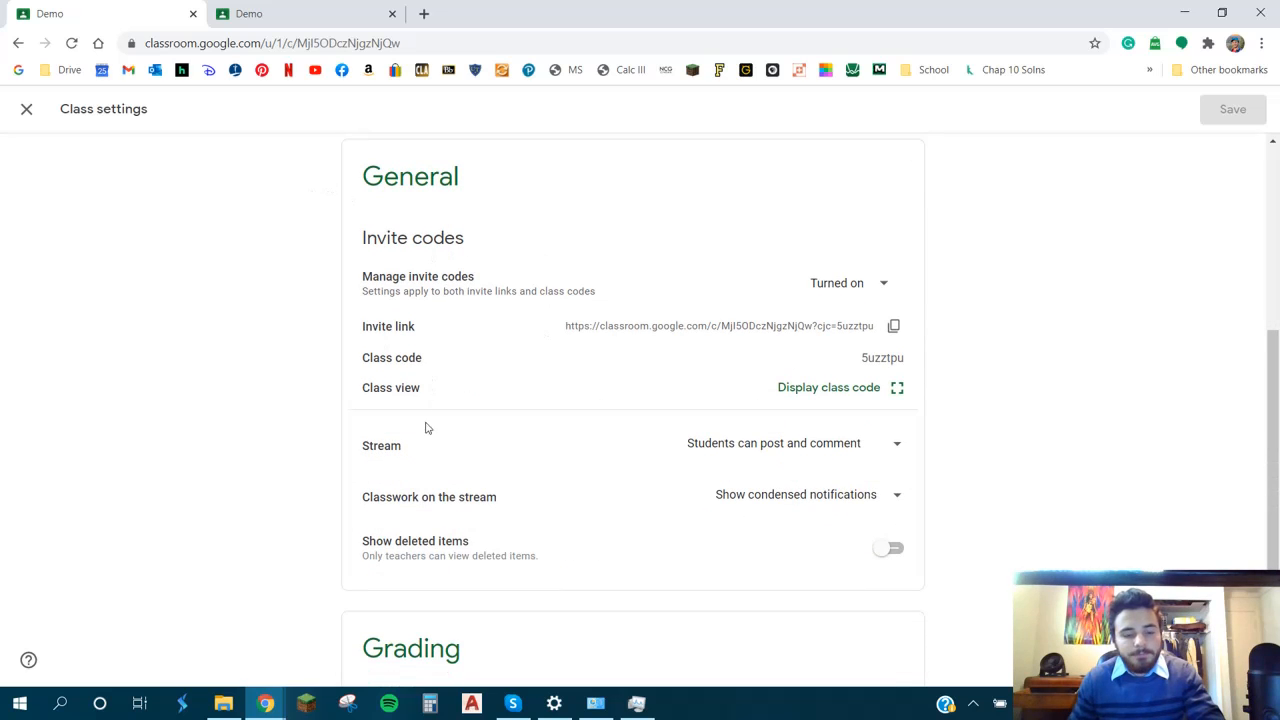
pyautogui.scroll(-3)
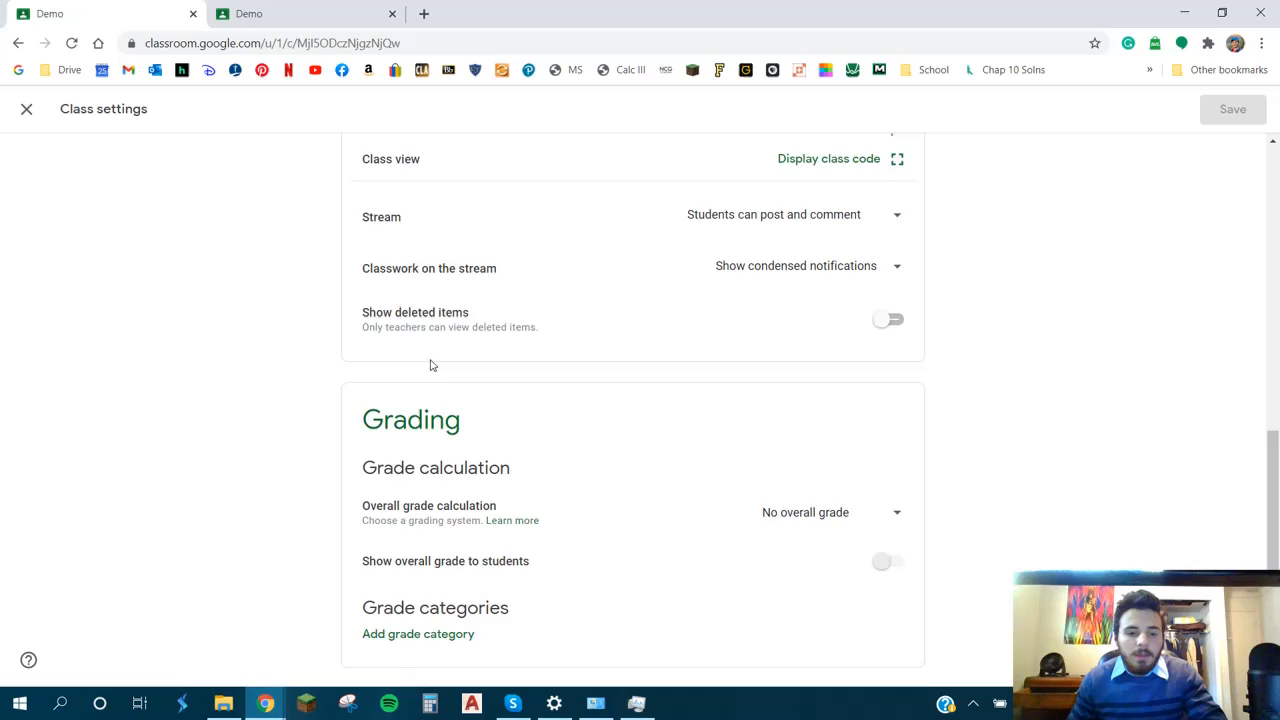
pyautogui.scroll(3)
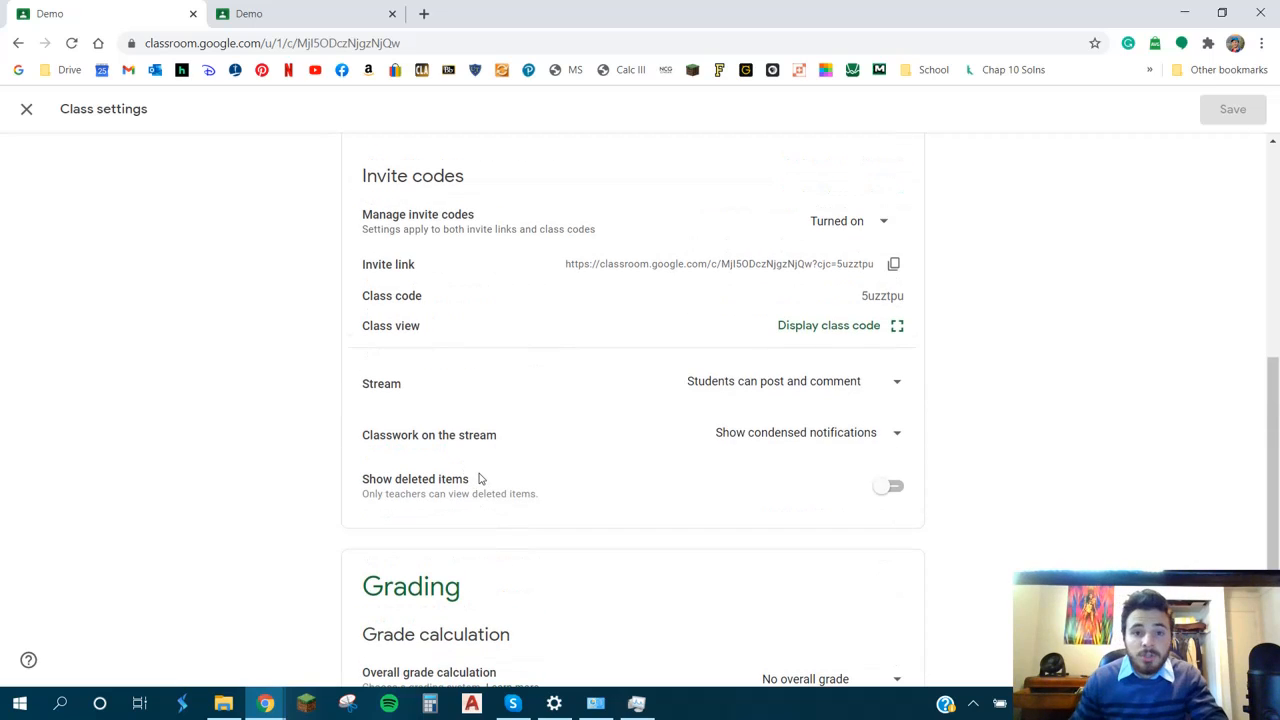
pyautogui.moveTo(649, 617)
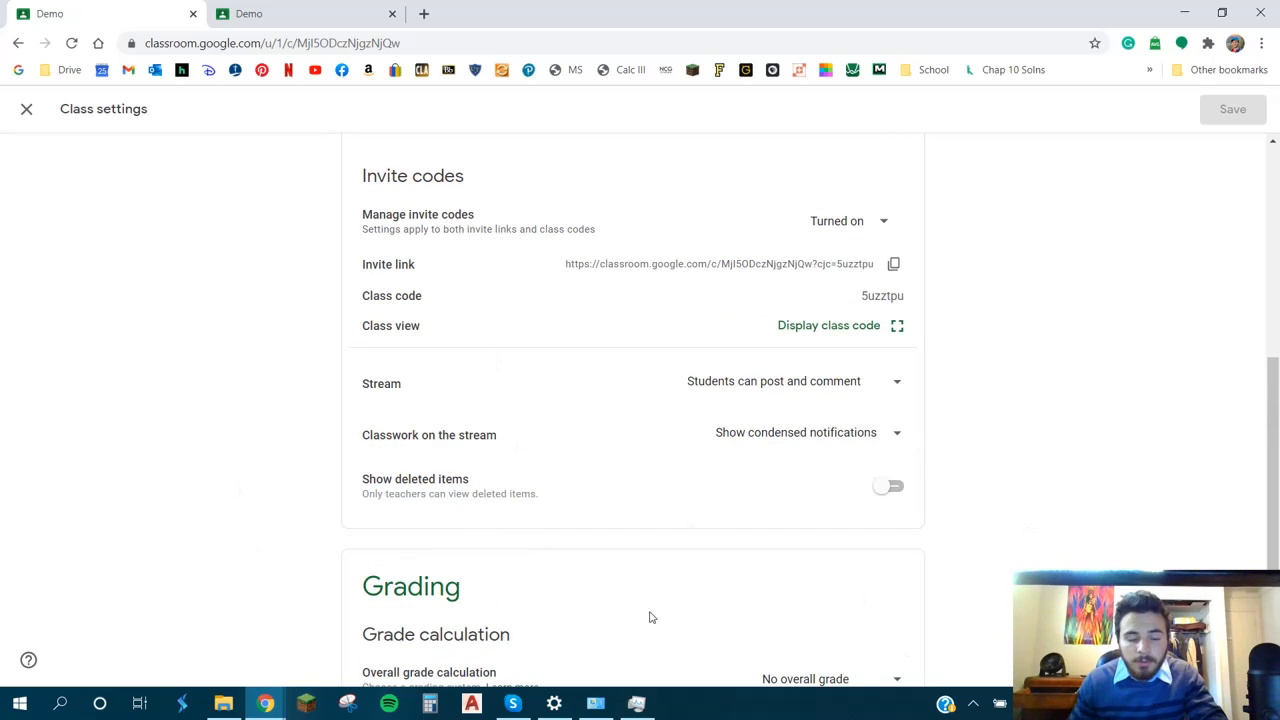
pyautogui.moveTo(600, 589)
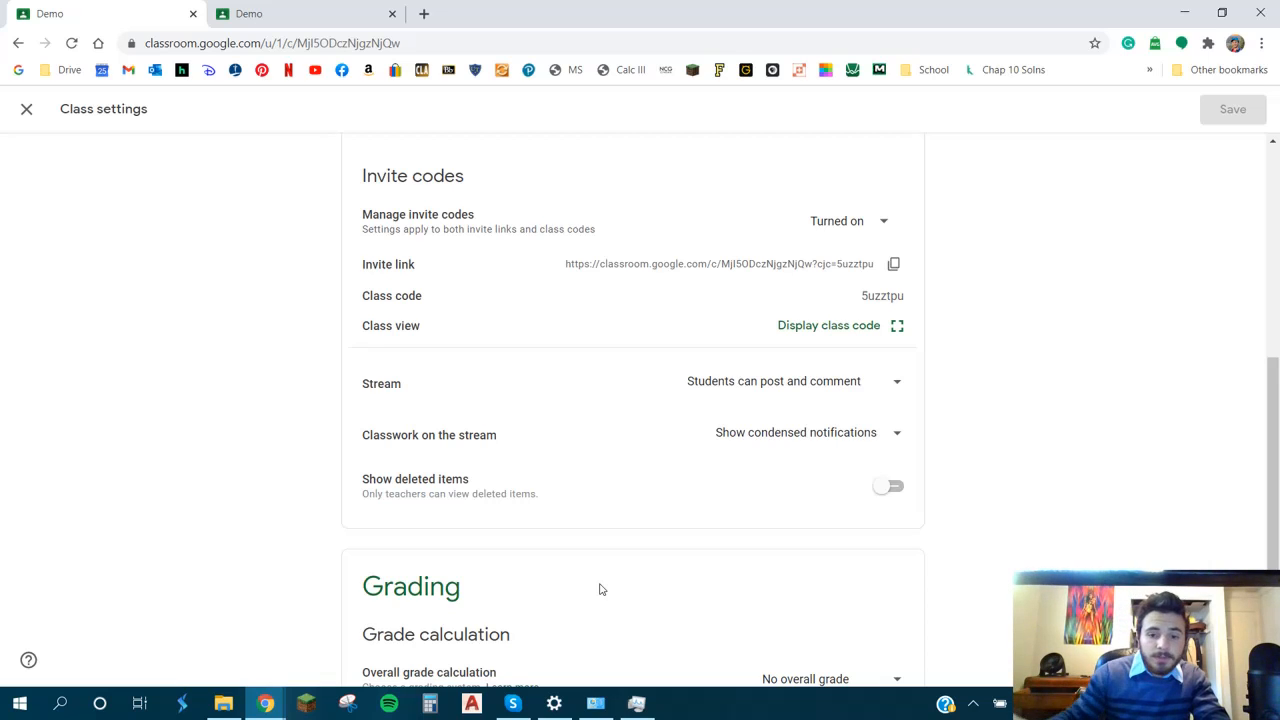
pyautogui.moveTo(632, 560)
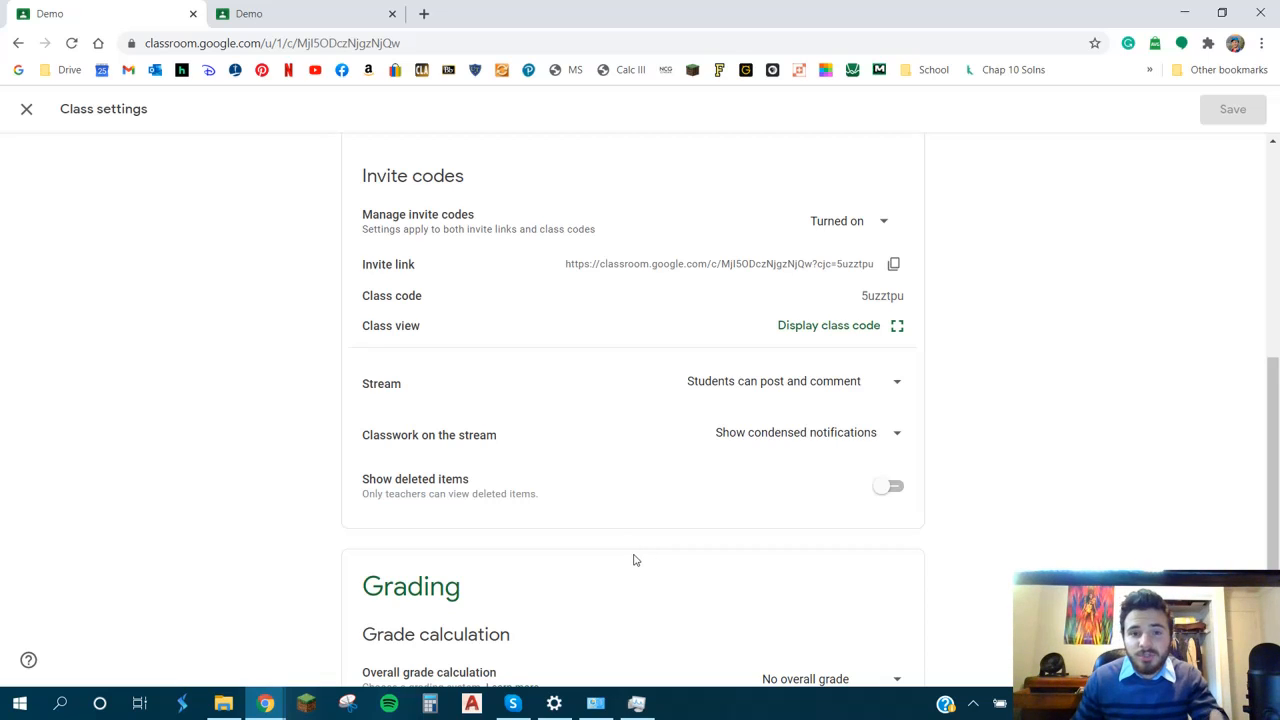
pyautogui.moveTo(568, 533)
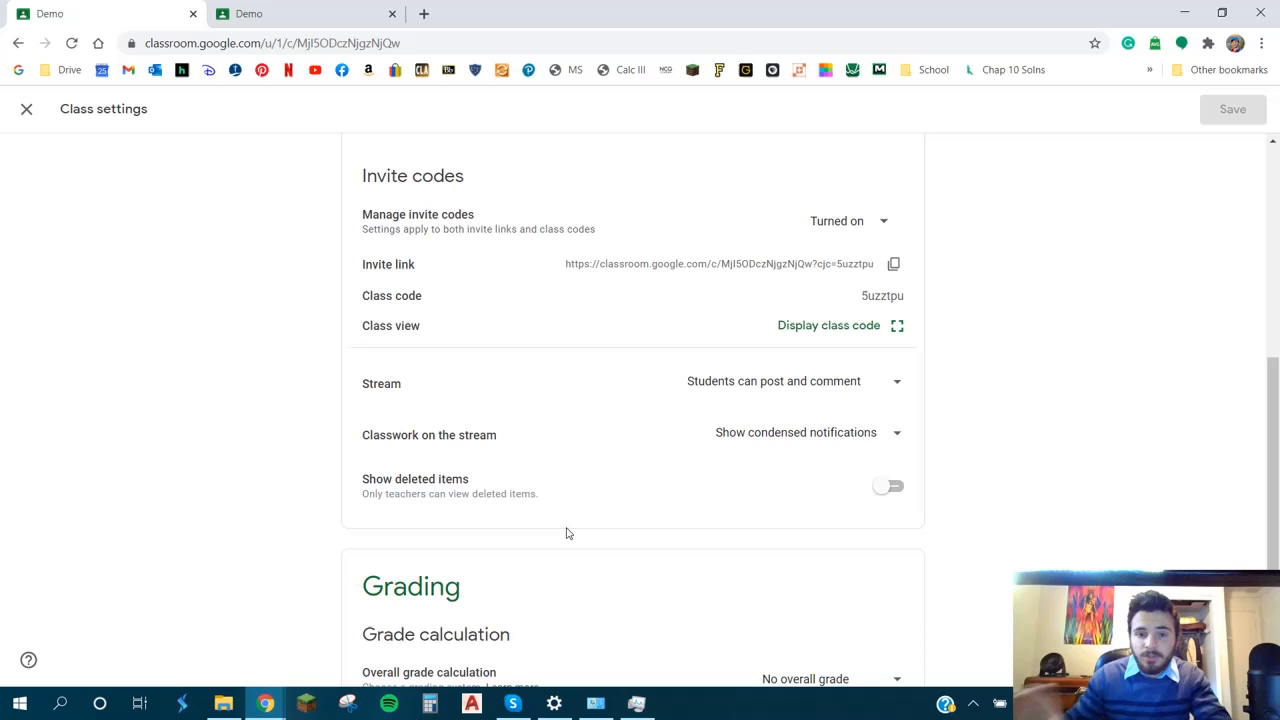
pyautogui.moveTo(517, 334)
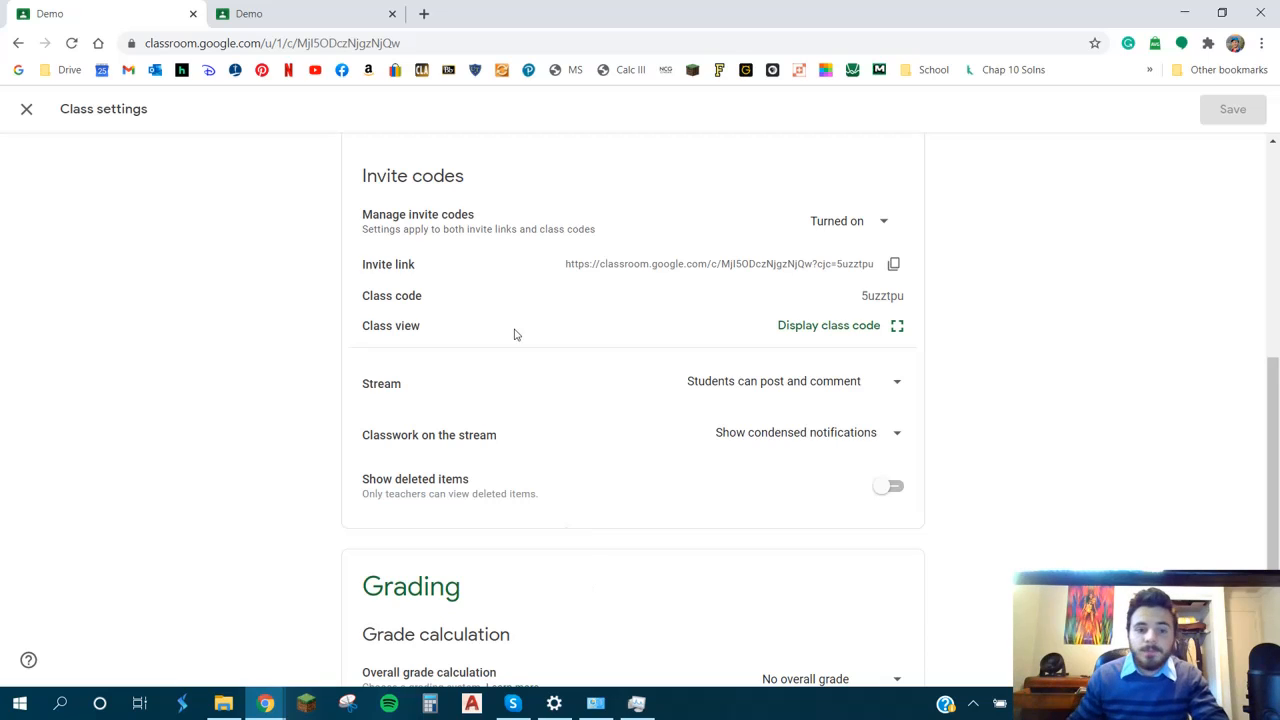
pyautogui.moveTo(387, 360)
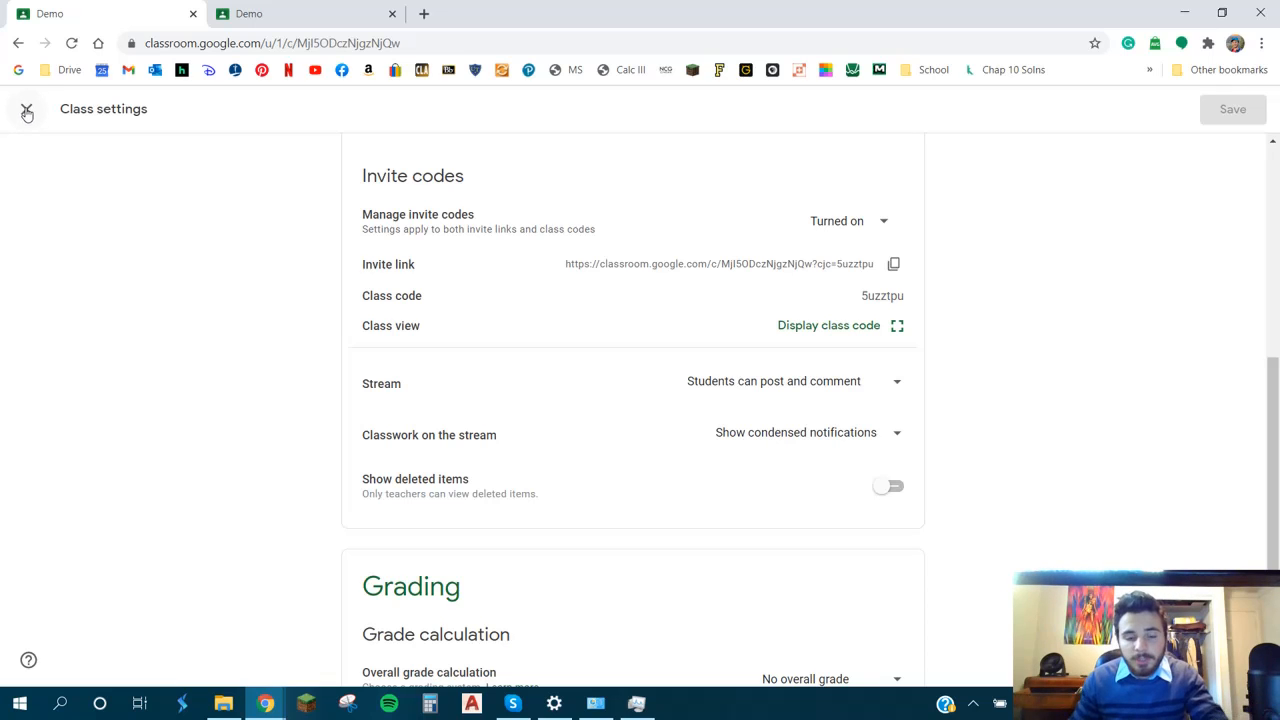
pyautogui.click(27, 109)
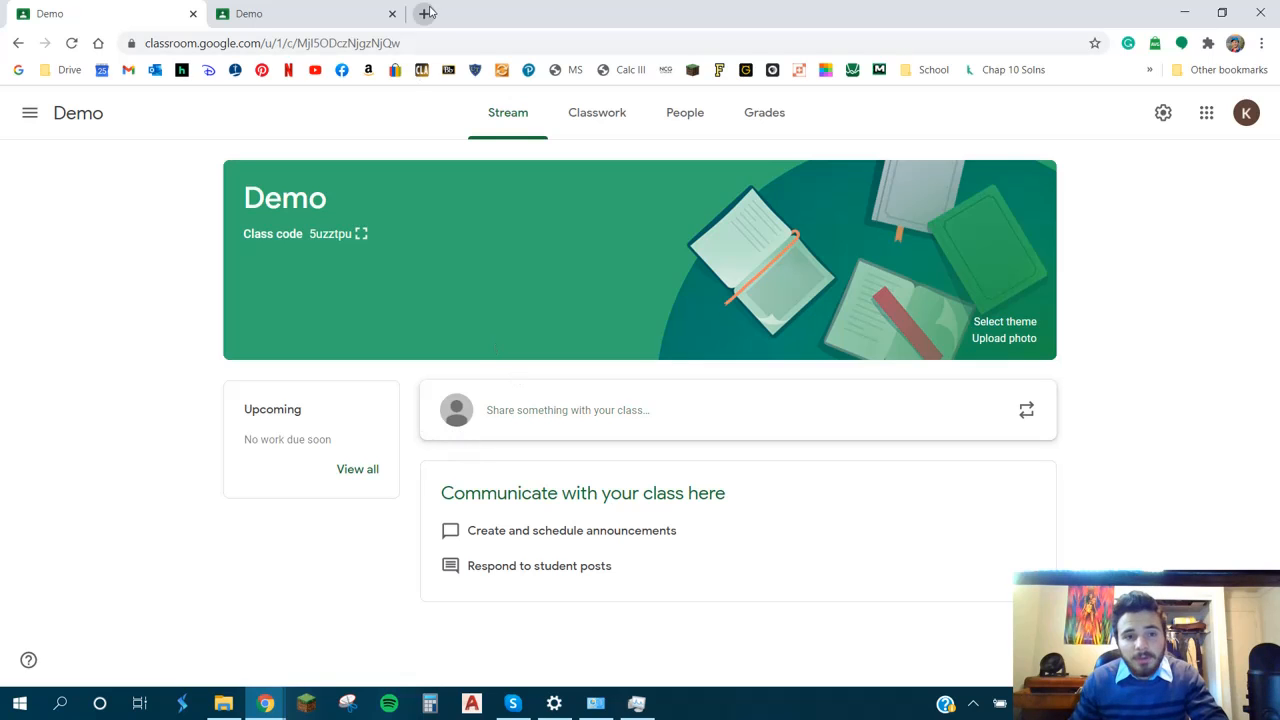
# In a new tab, search Google for Google Meet and open its site
pyautogui.click(427, 13)
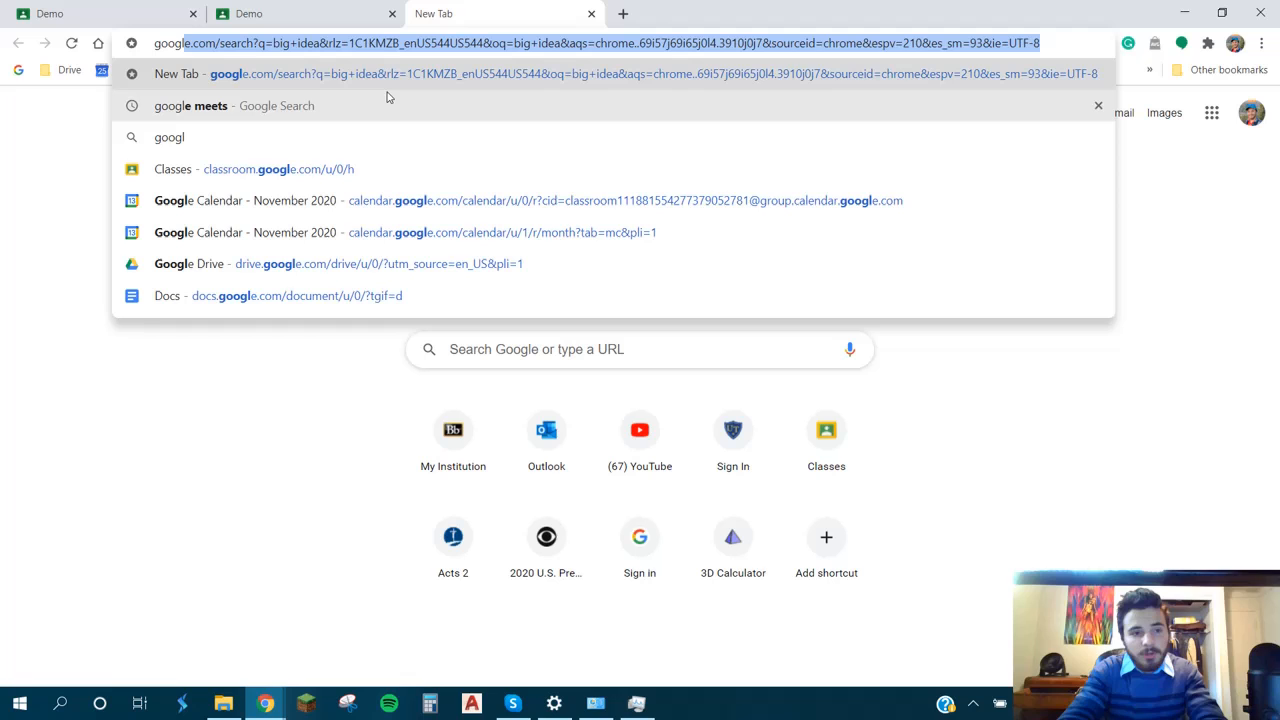
pyautogui.write('google')
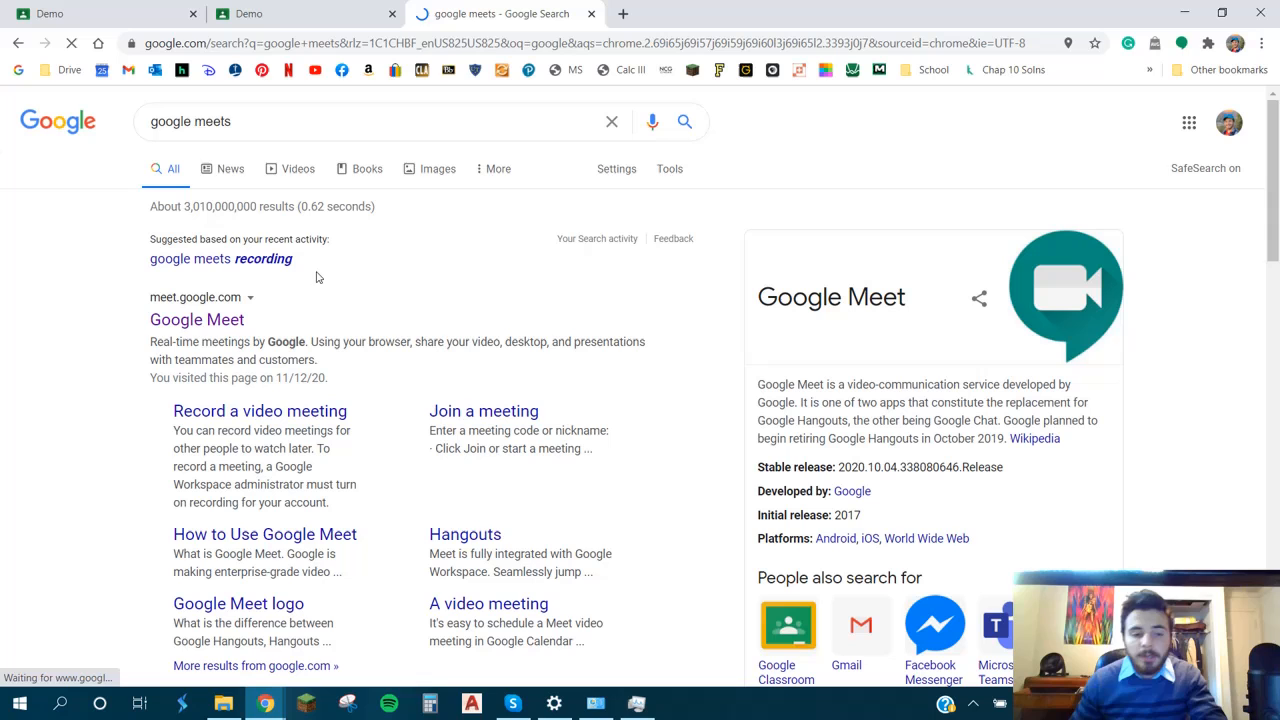
pyautogui.click(197, 319)
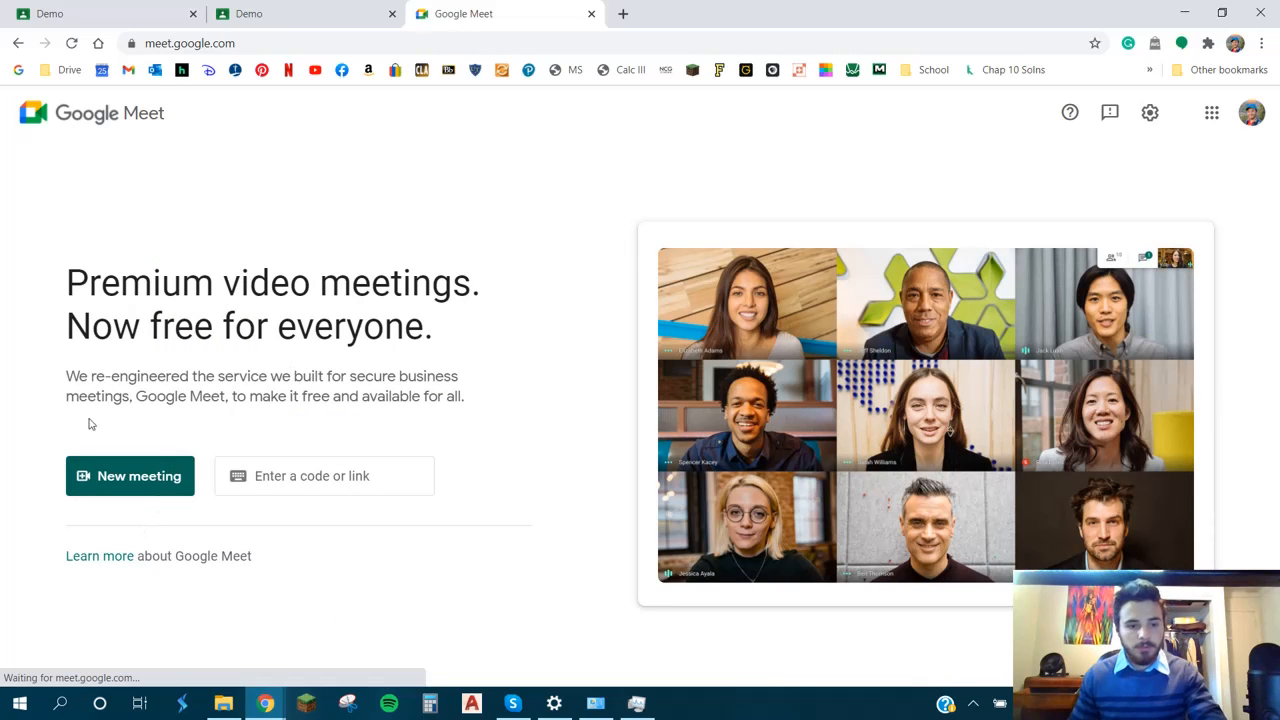
# Generate a shareable Meet link, copy it, and return to the class tab
pyautogui.click(129, 475)
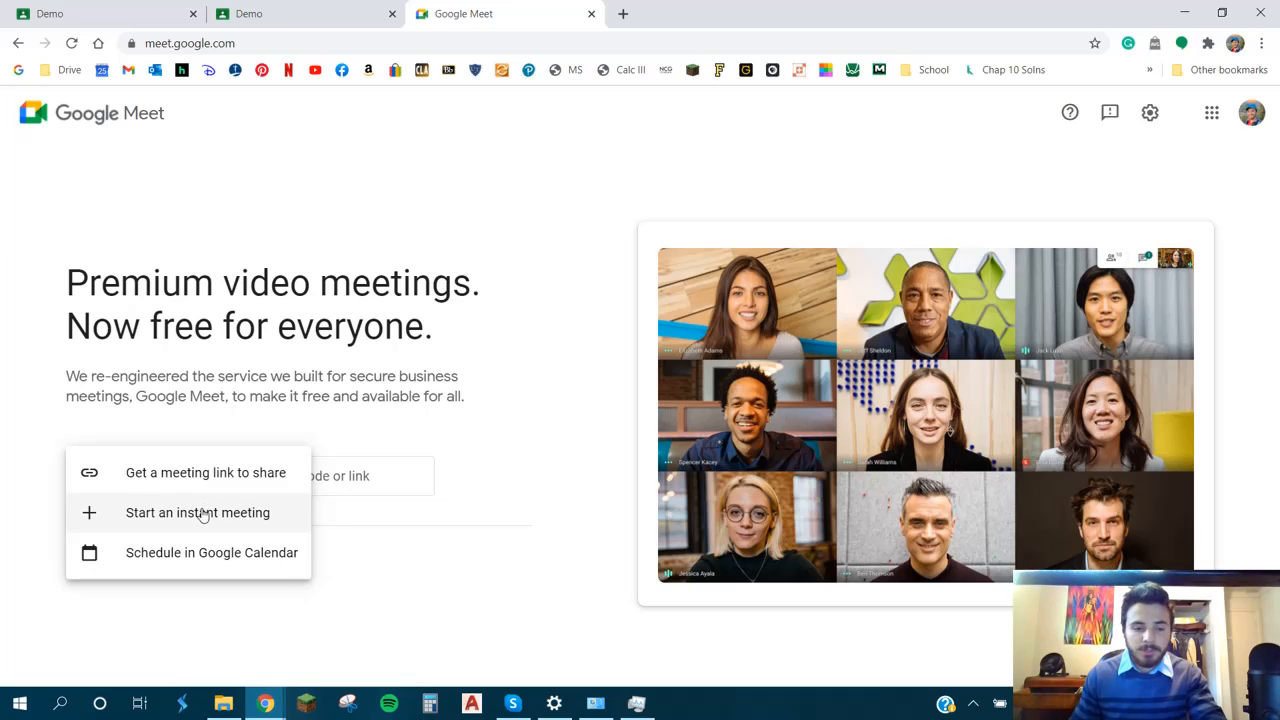
pyautogui.moveTo(165, 472)
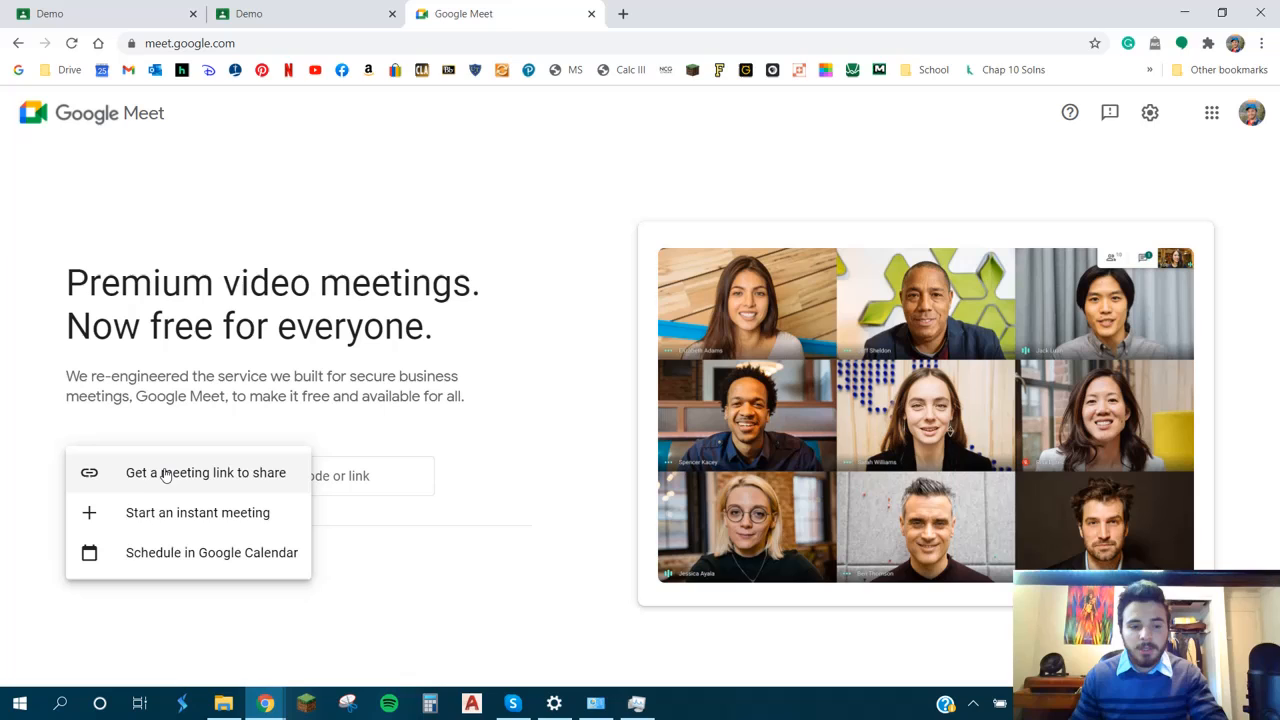
pyautogui.click(205, 472)
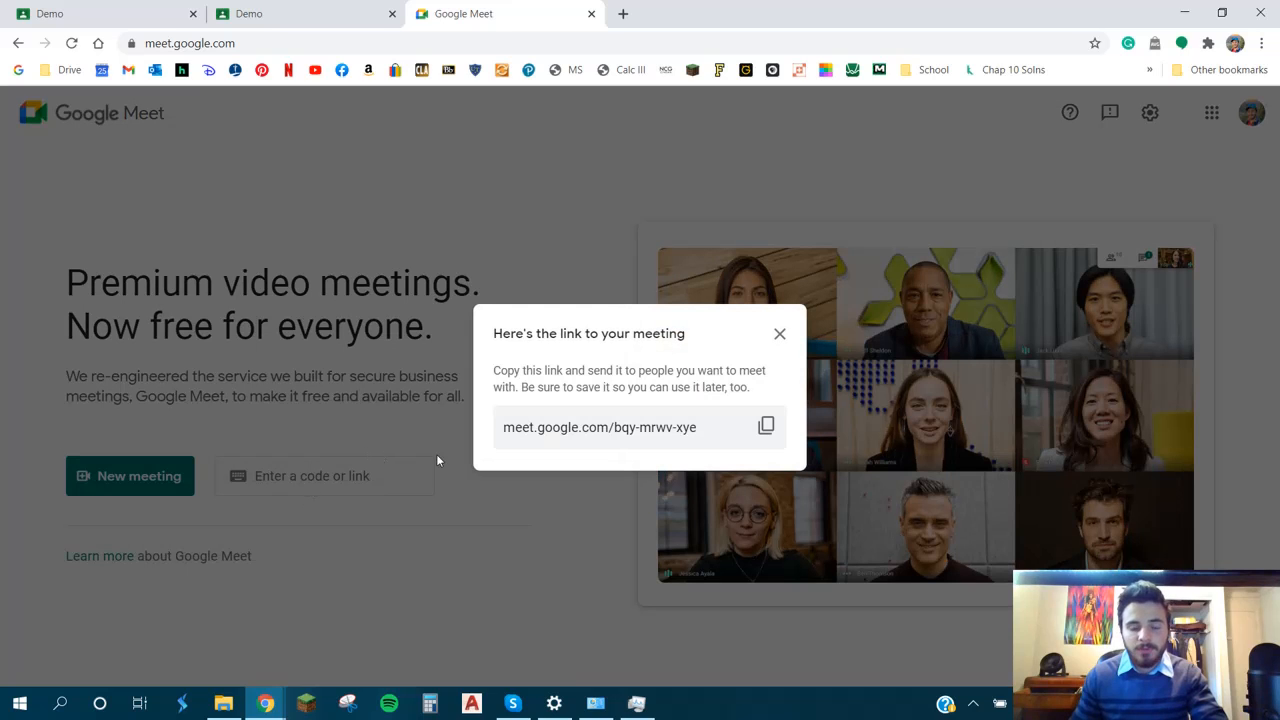
pyautogui.moveTo(707, 408)
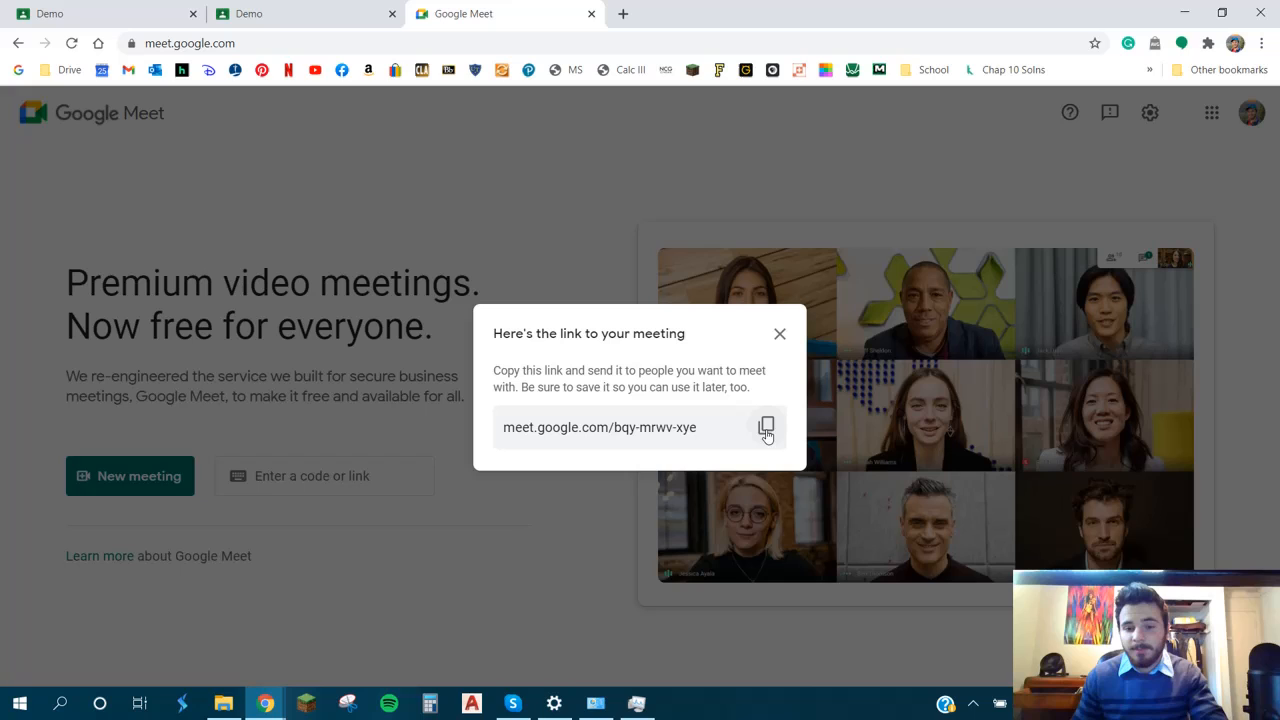
pyautogui.click(766, 426)
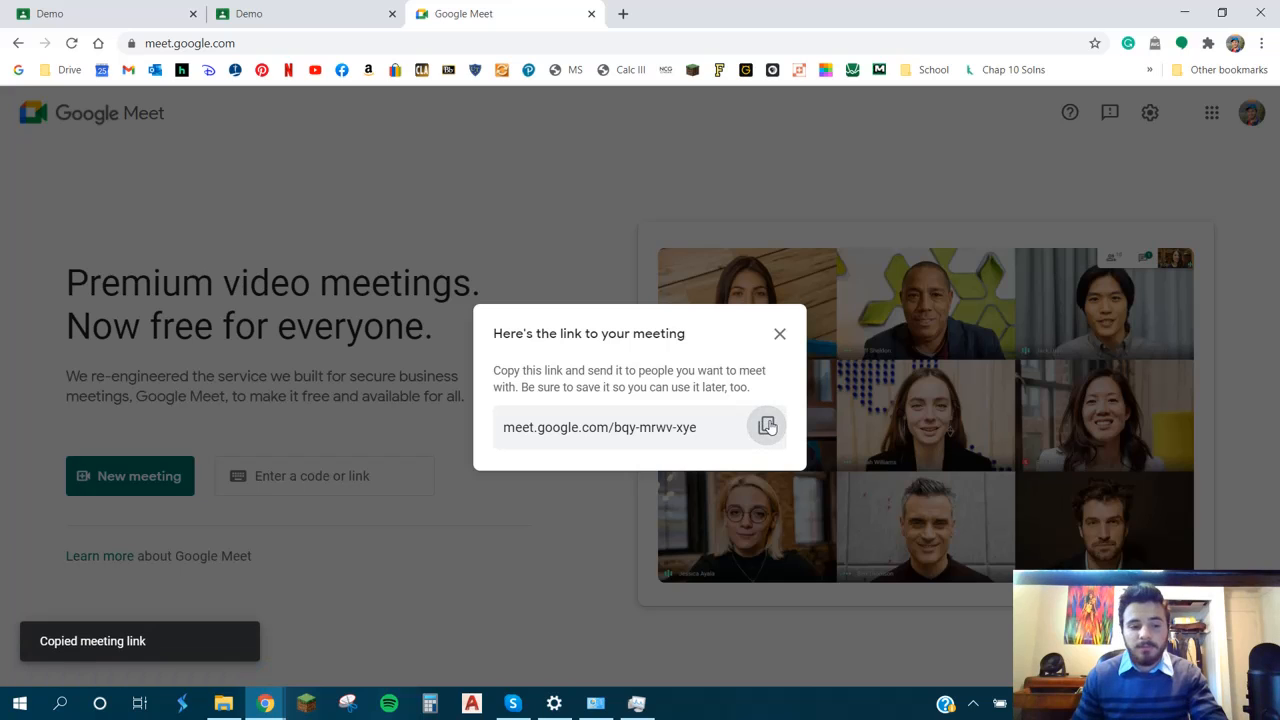
pyautogui.moveTo(488, 193)
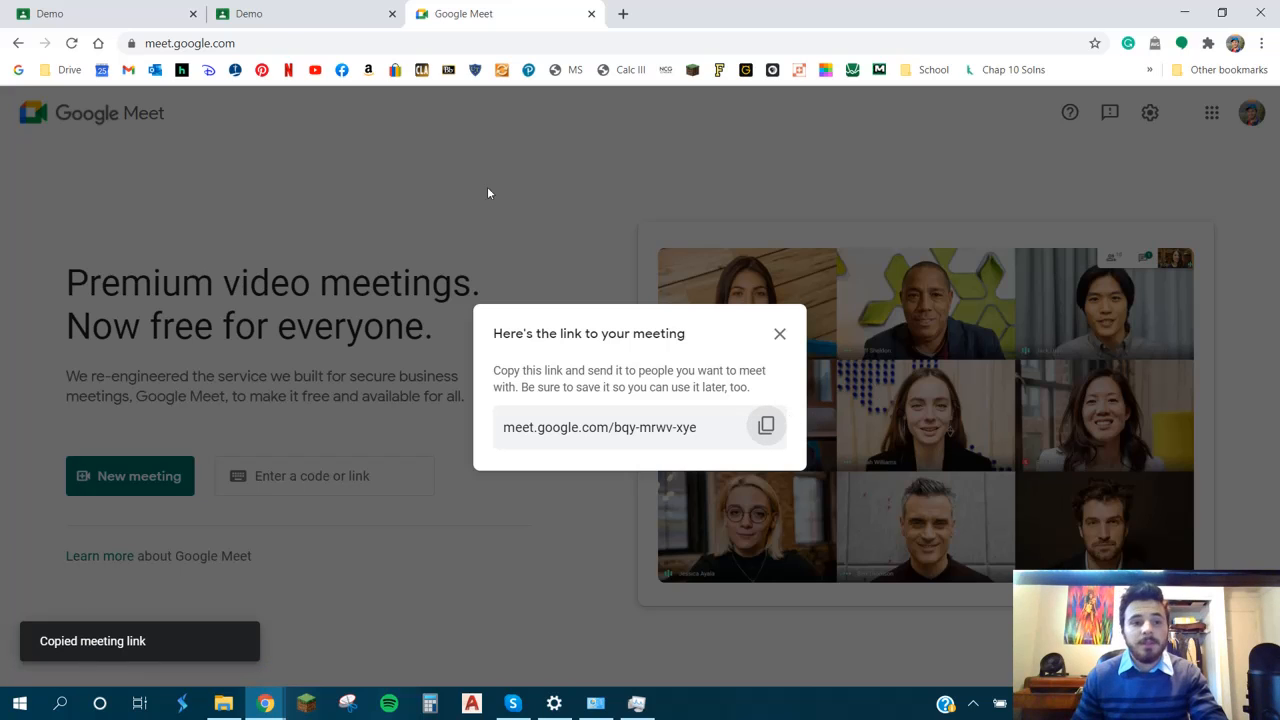
pyautogui.click(105, 13)
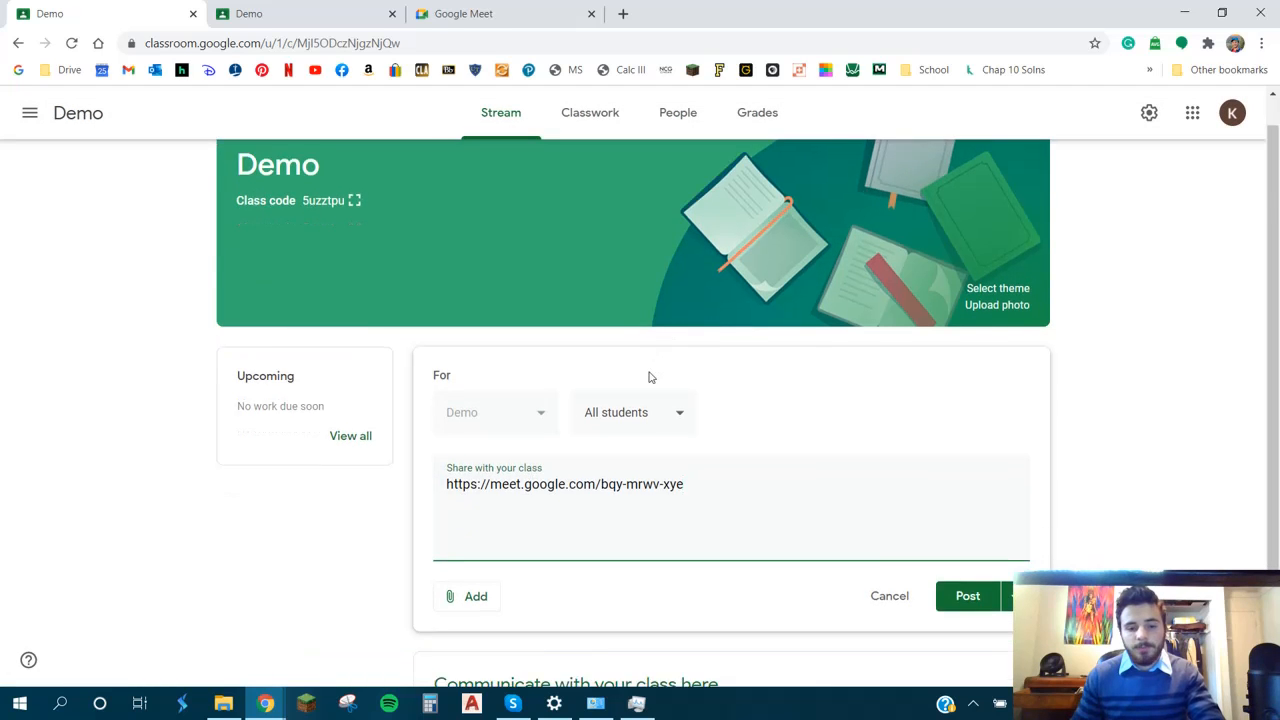
# Post the announcement containing the pasted Meet link to the Demo stream
pyautogui.scroll(-3)
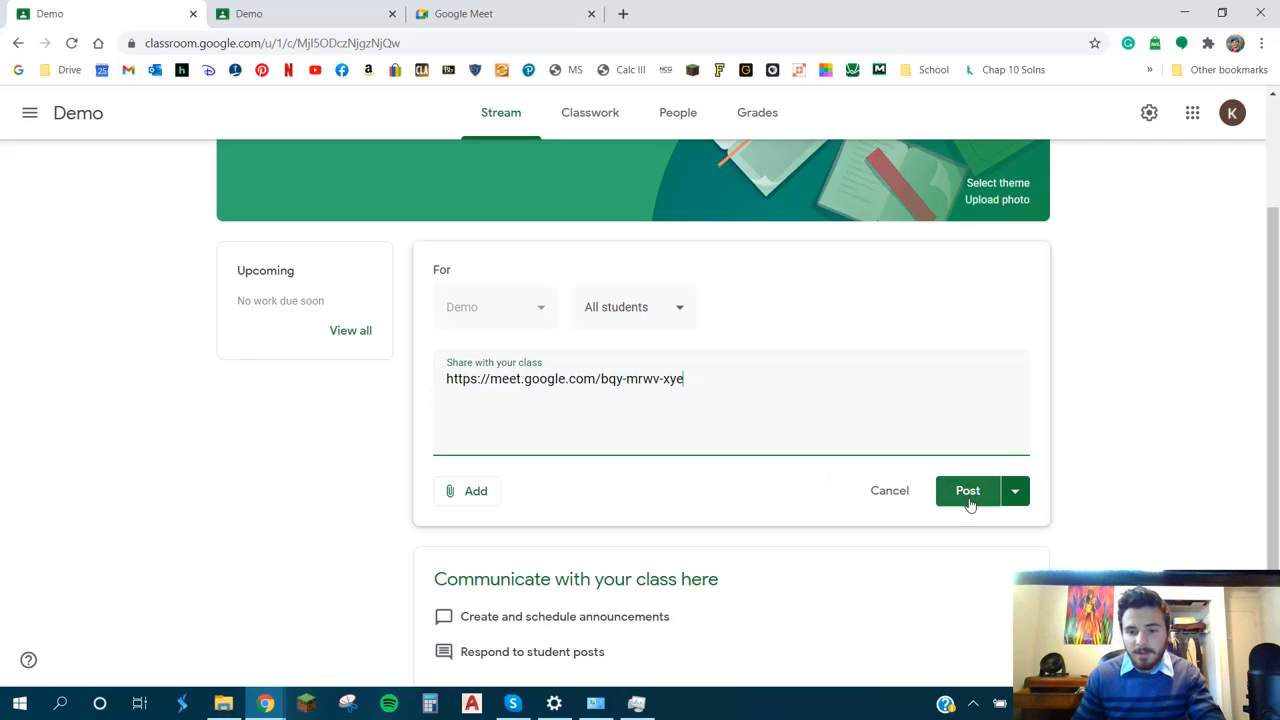
pyautogui.click(967, 490)
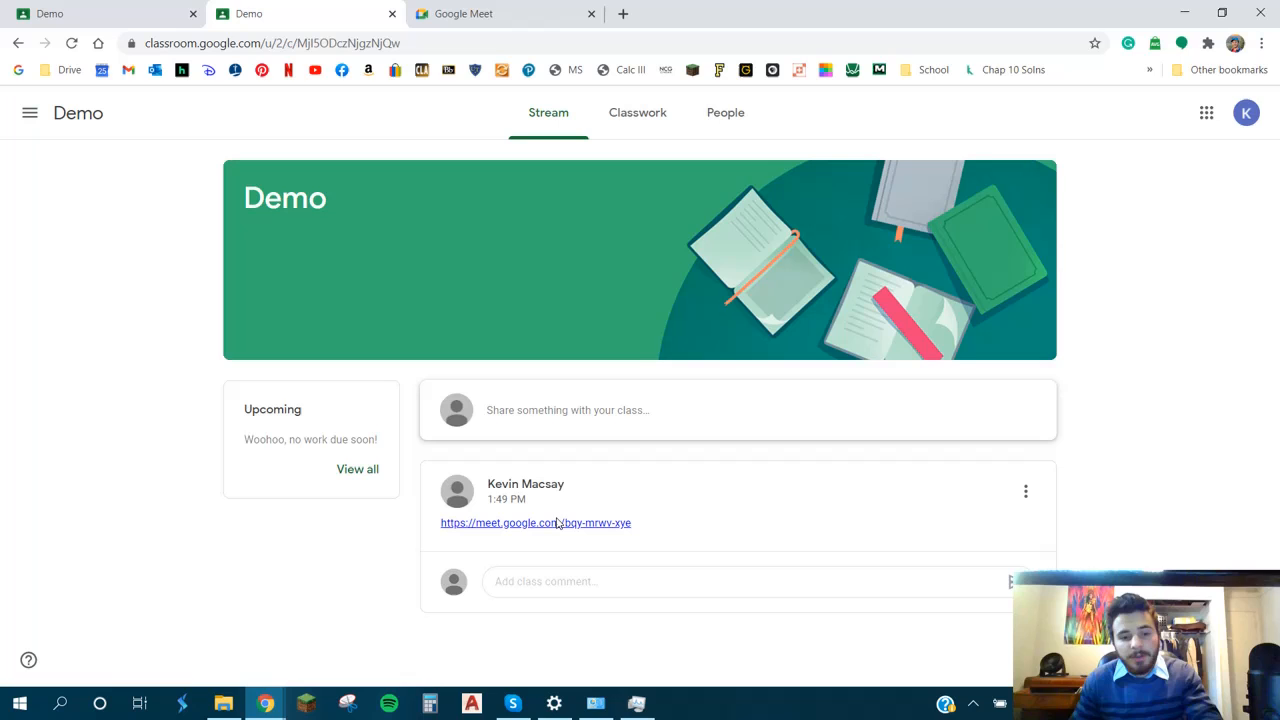
# Open the posted Meet link bqy-mrwv-xye and turn the camera off on the pre-join screen
pyautogui.click(536, 522)
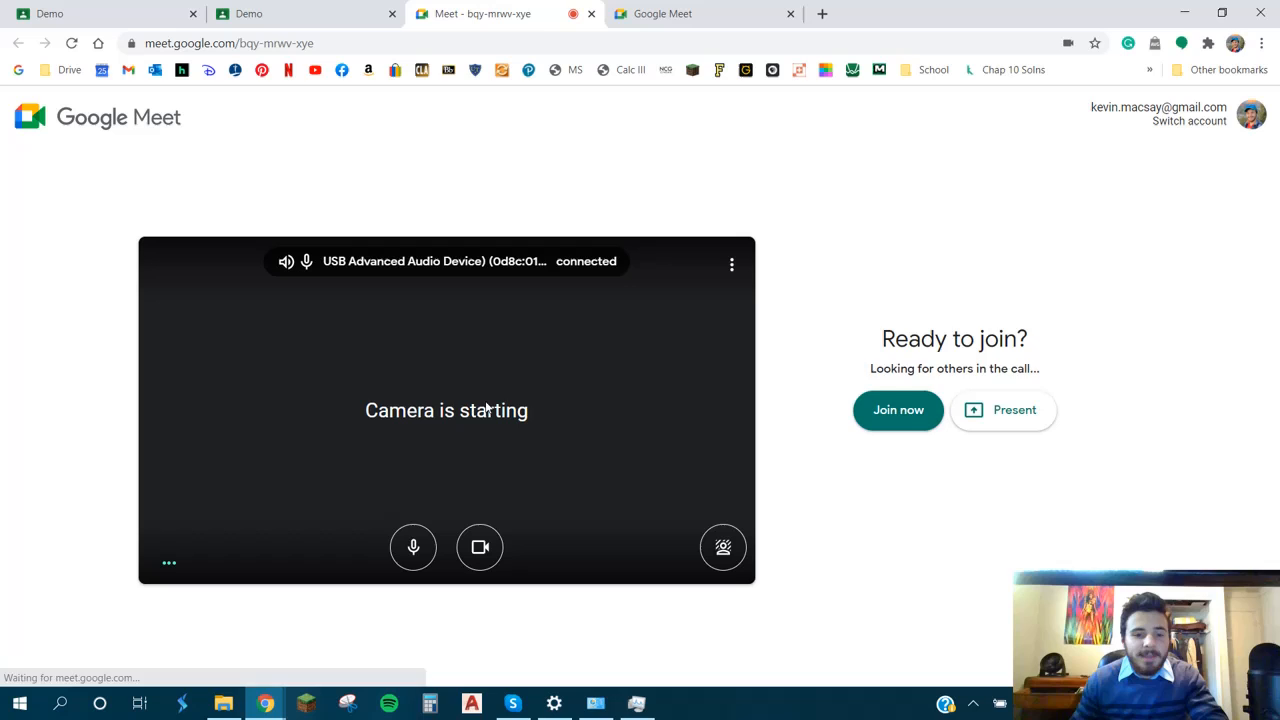
pyautogui.click(480, 547)
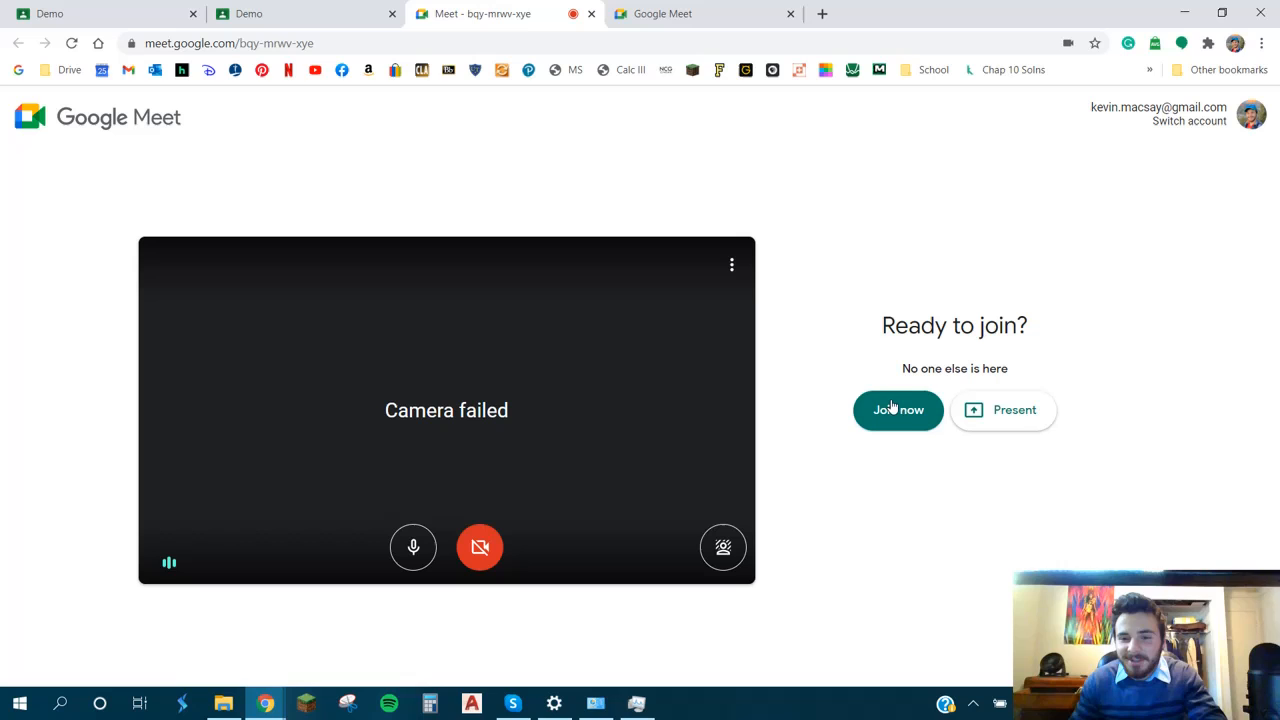
pyautogui.moveTo(790, 377)
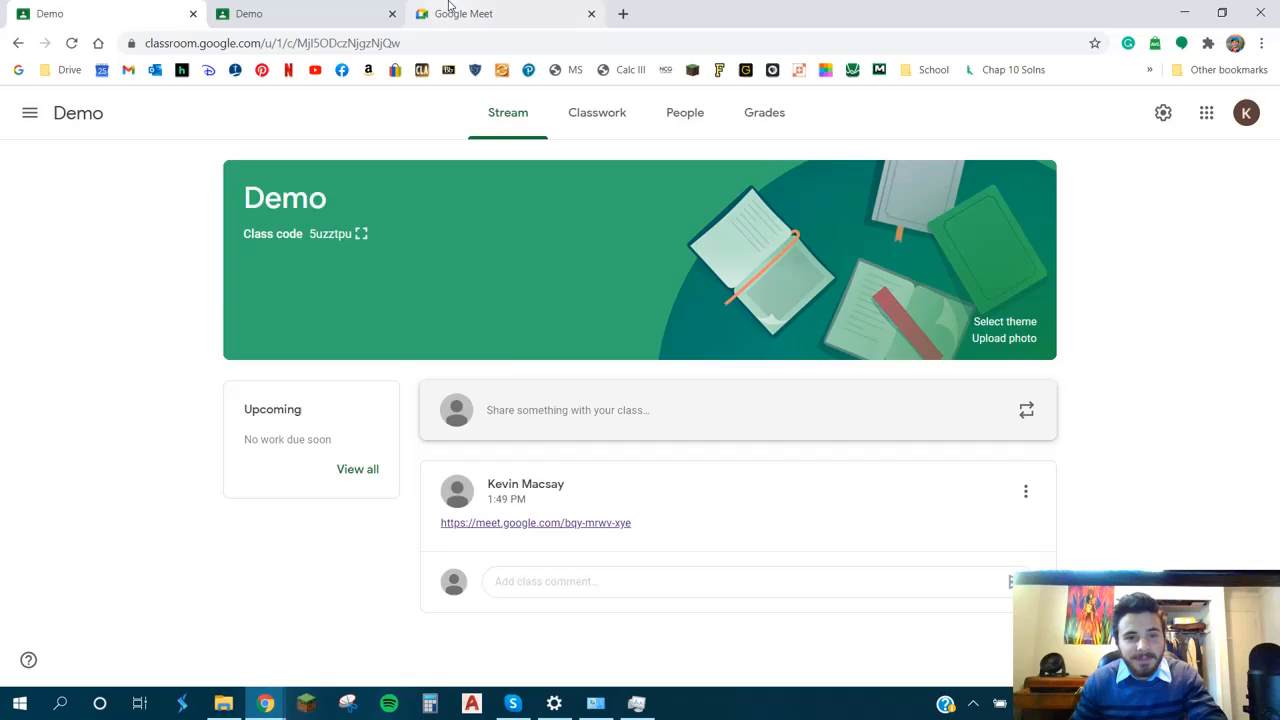
# From the Google Meet home page, choose New meeting > Schedule in Google Calendar
pyautogui.click(463, 13)
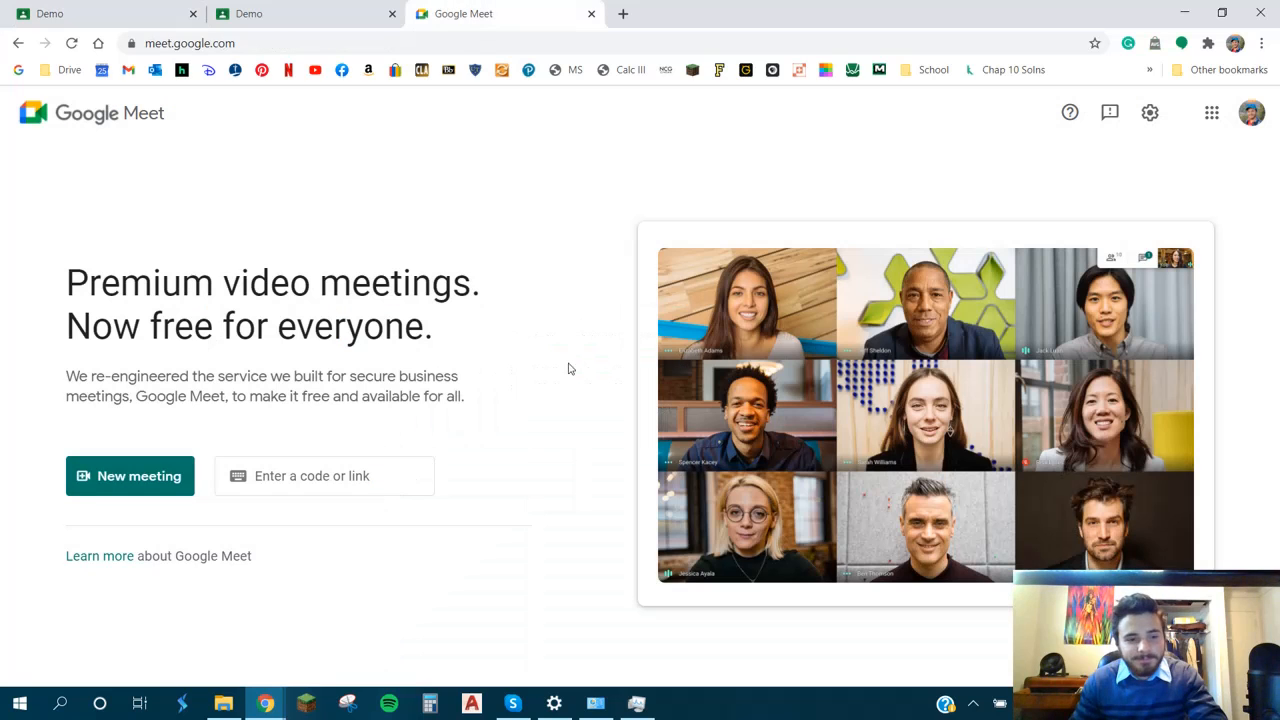
pyautogui.click(129, 475)
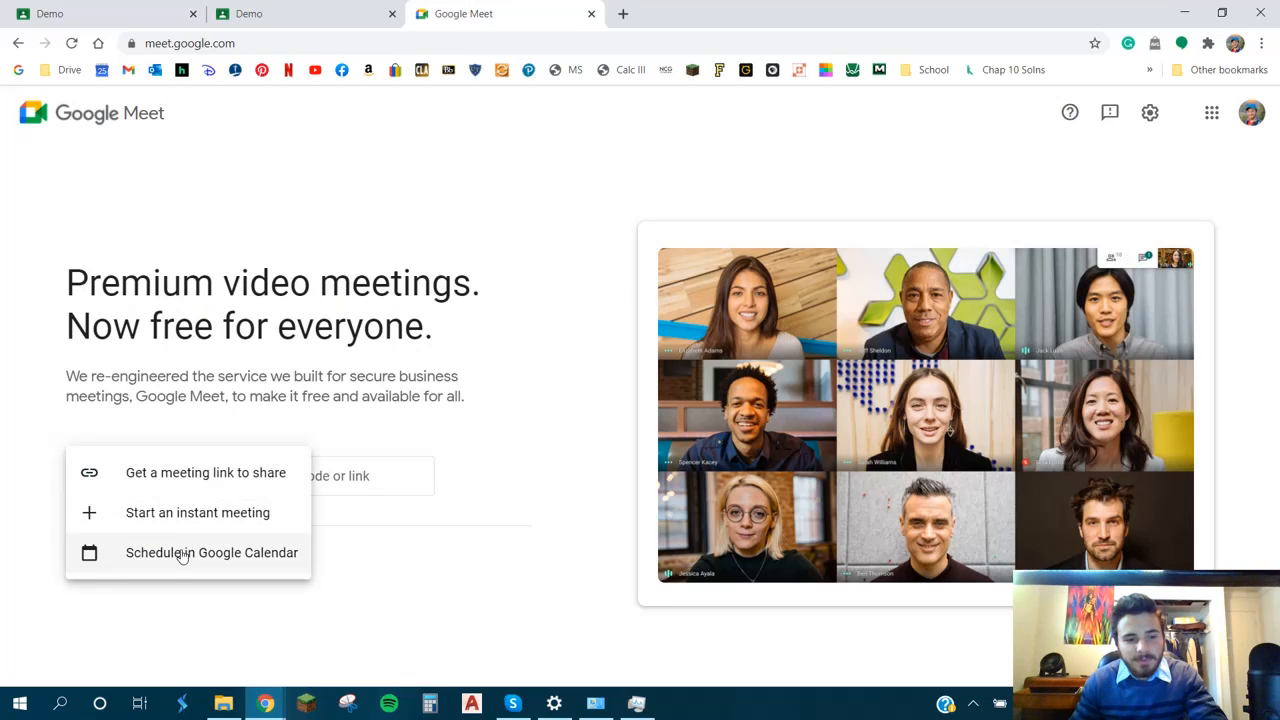
pyautogui.click(212, 552)
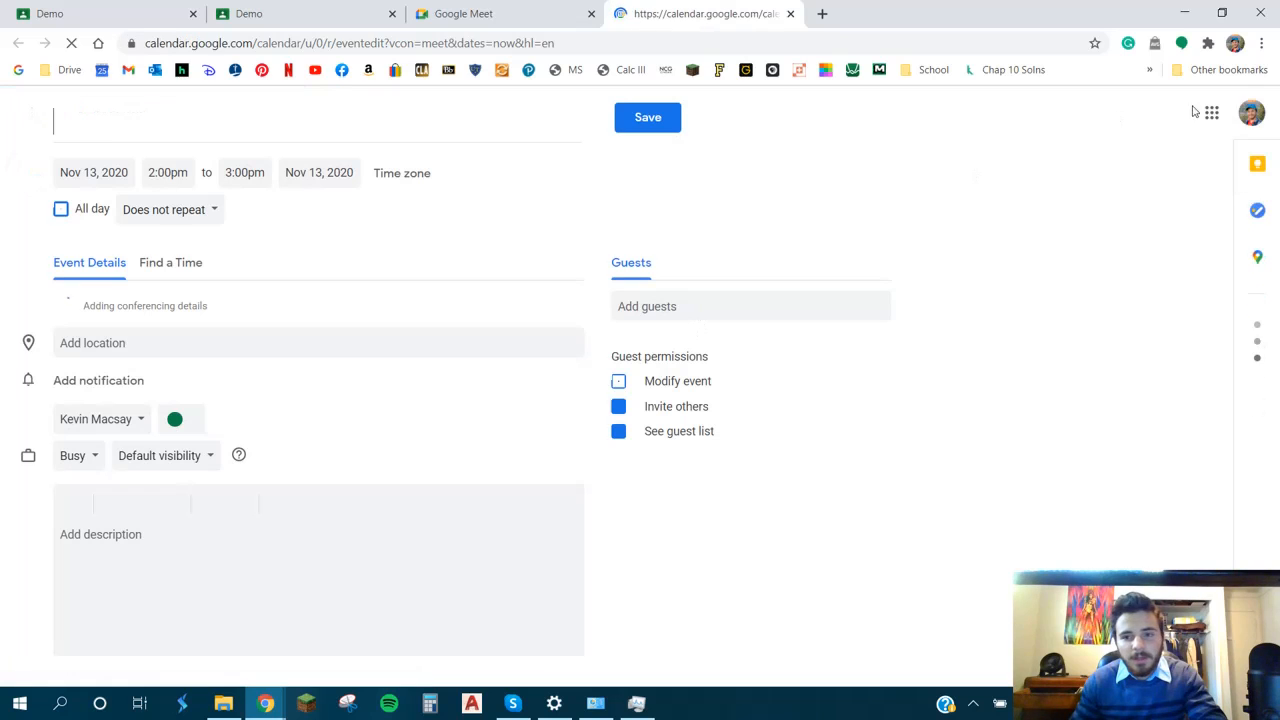
pyautogui.click(1251, 112)
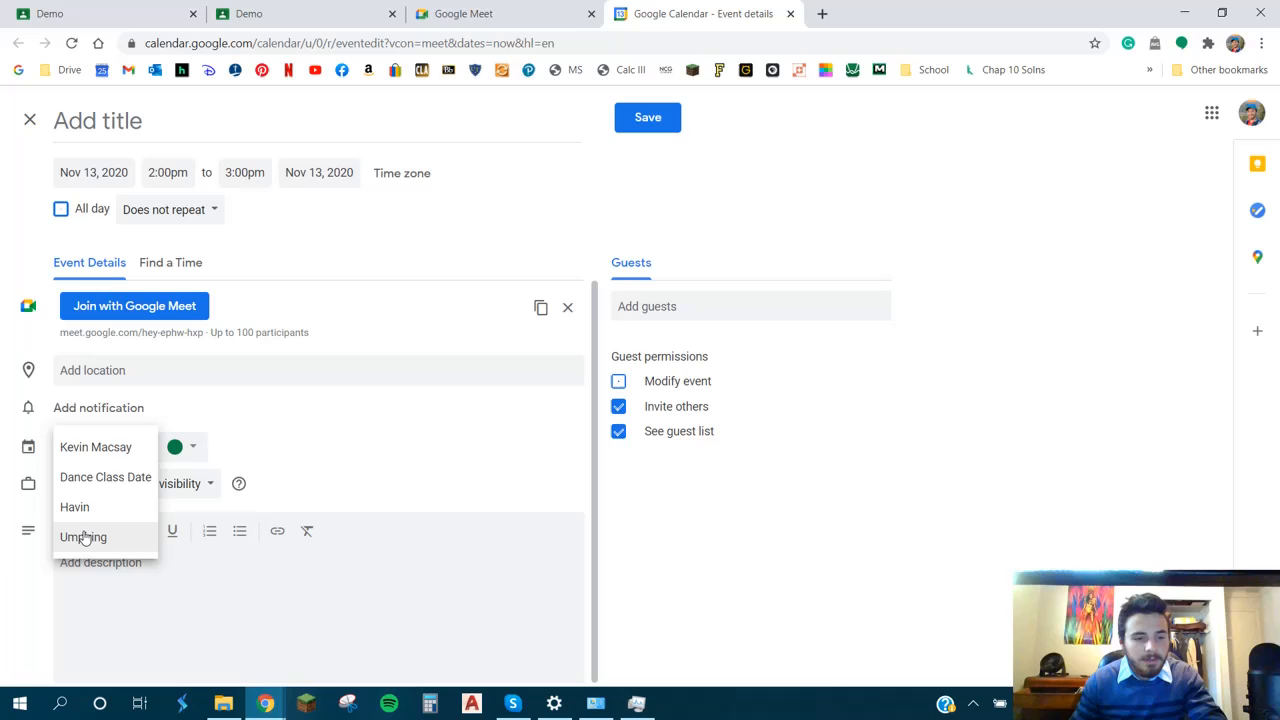
pyautogui.click(95, 447)
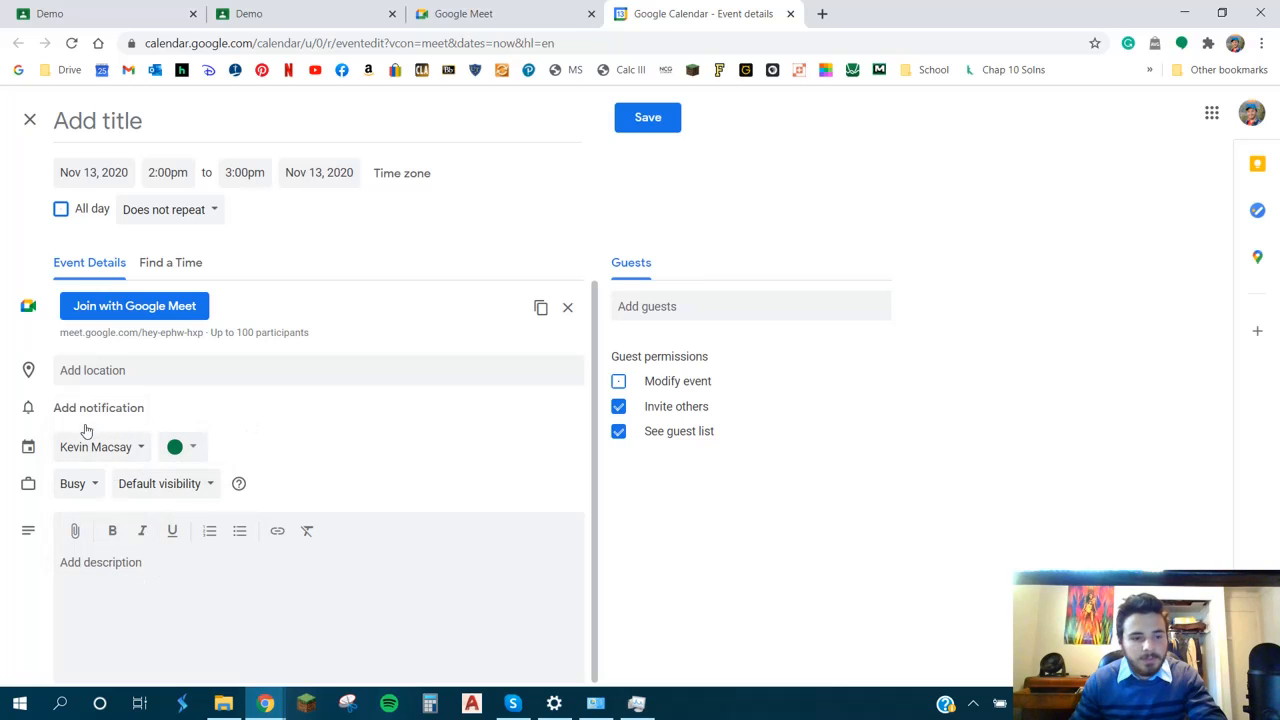
pyautogui.click(95, 447)
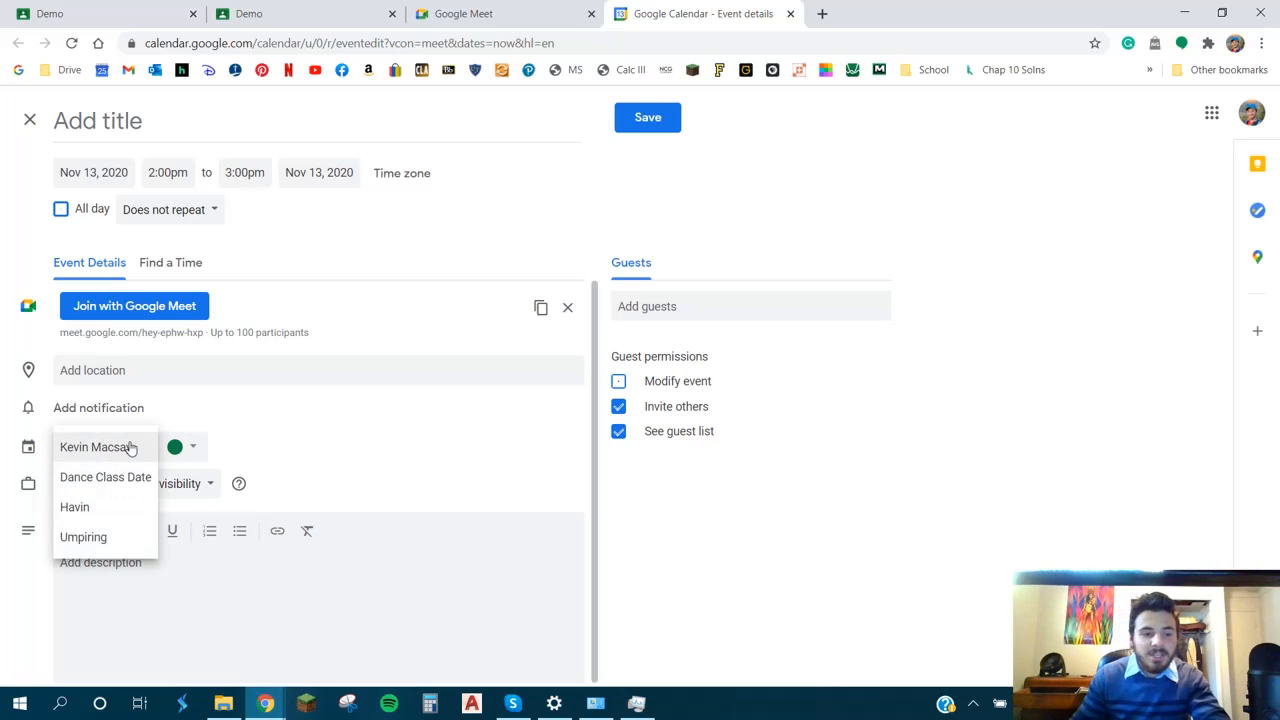
pyautogui.moveTo(114, 432)
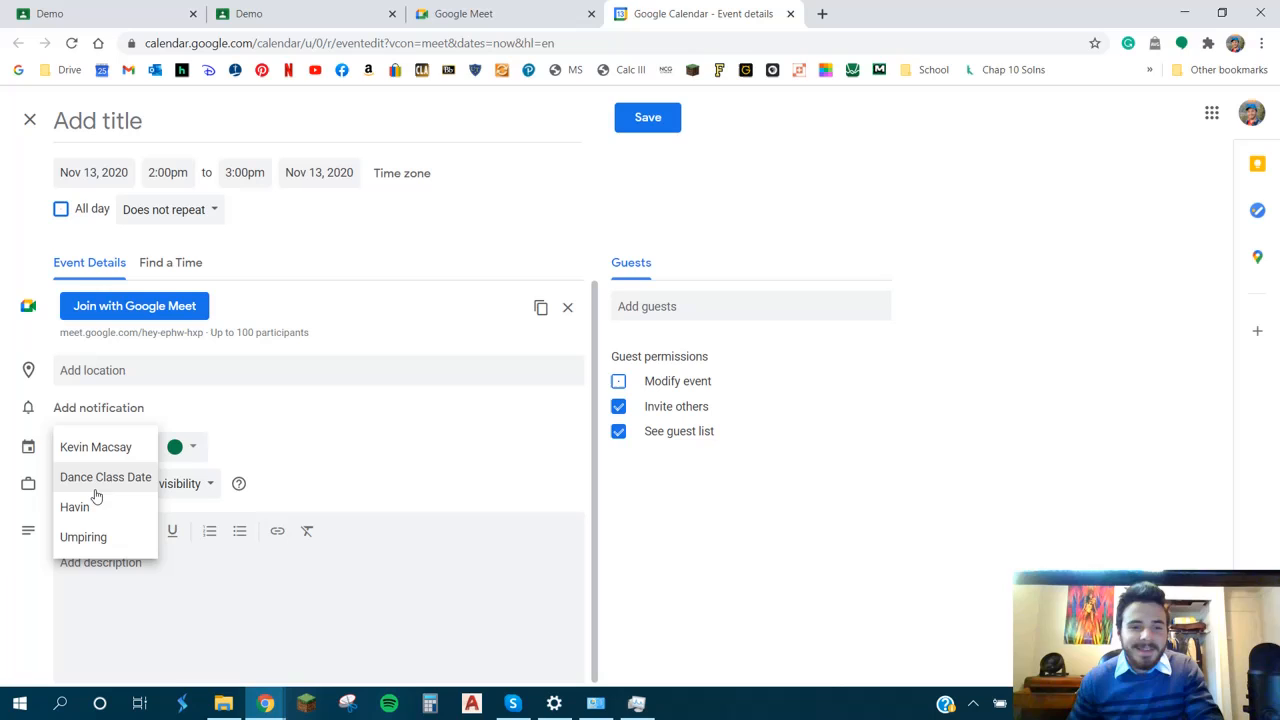
pyautogui.moveTo(70, 484)
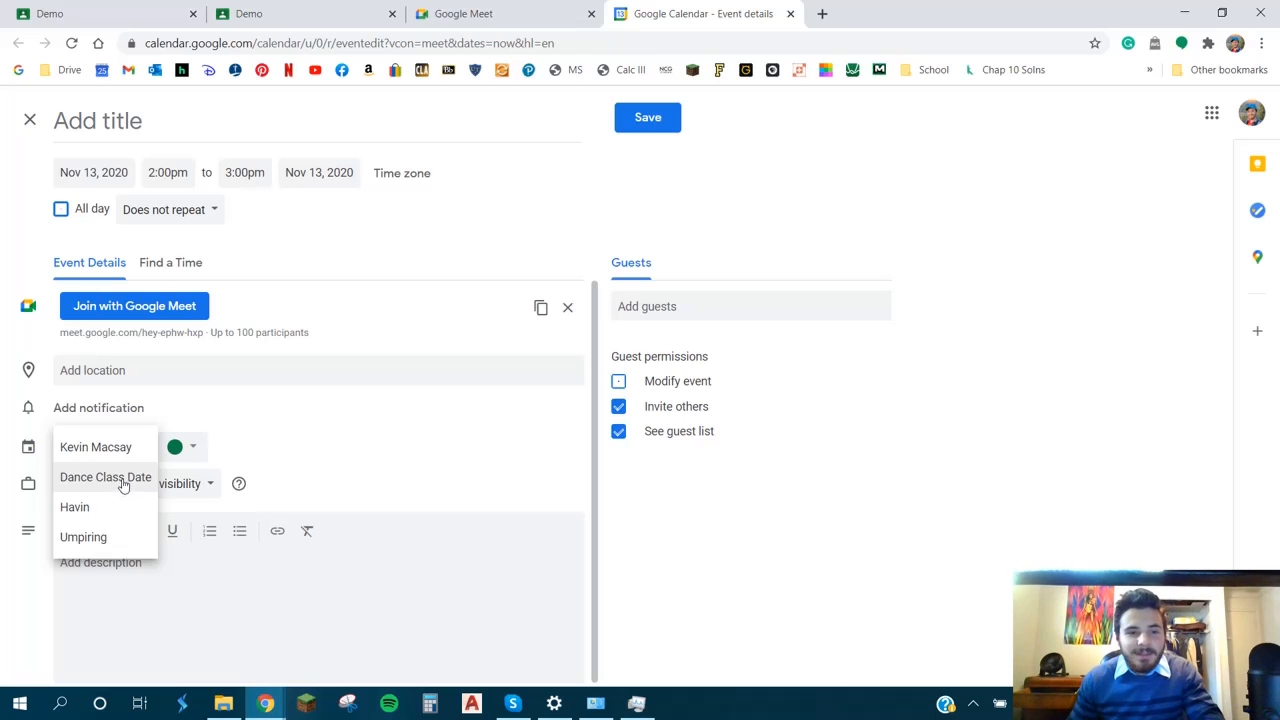
pyautogui.click(95, 446)
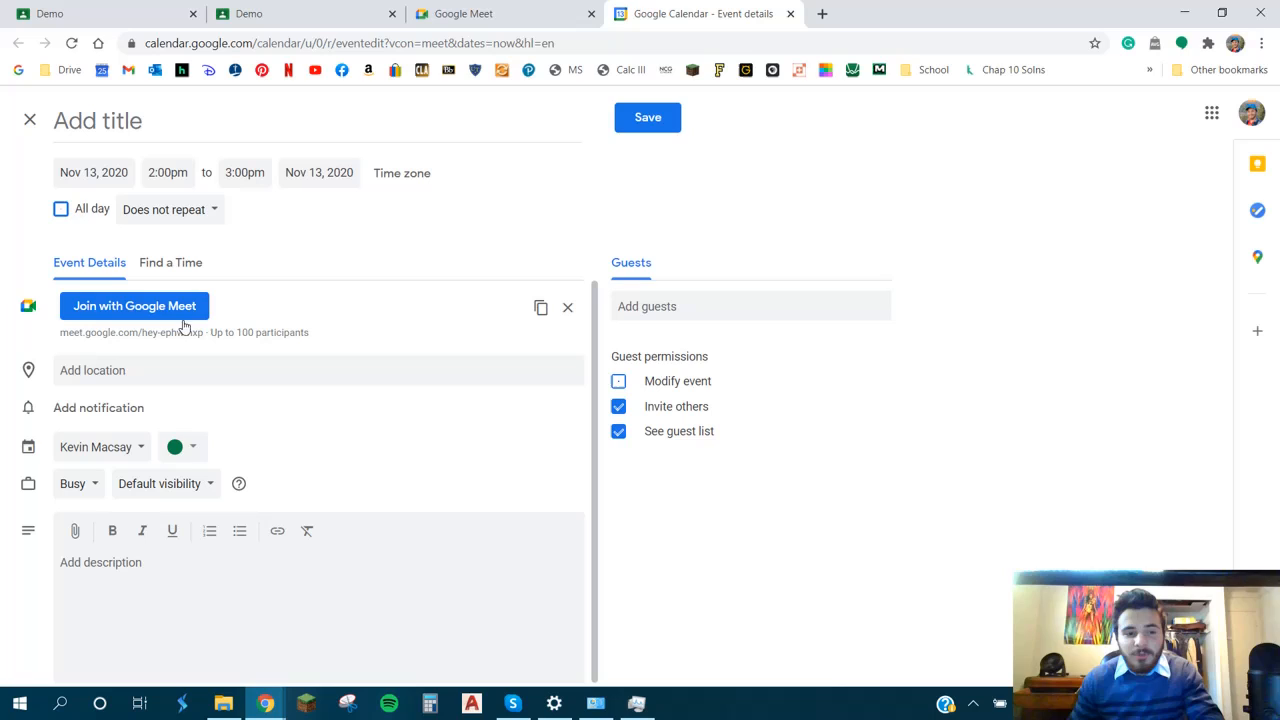
pyautogui.moveTo(134, 305)
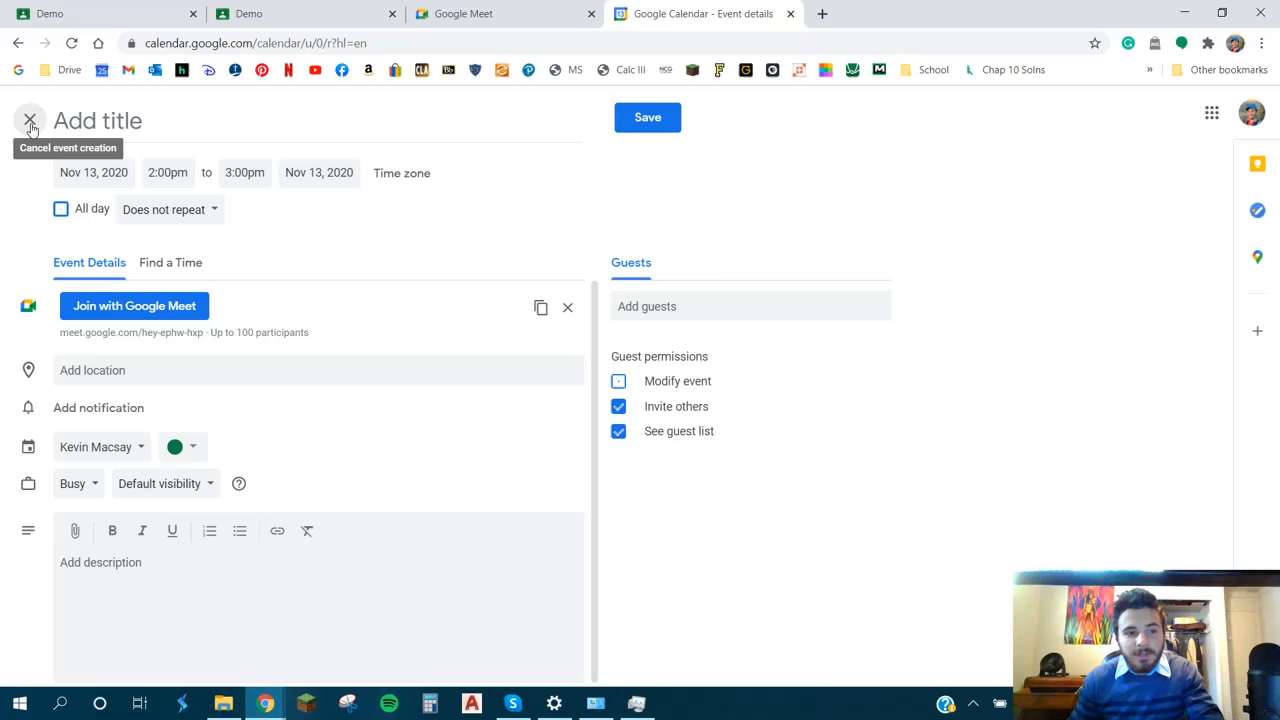
# Discard the draft event and start a new event with a Meet link
pyautogui.click(30, 120)
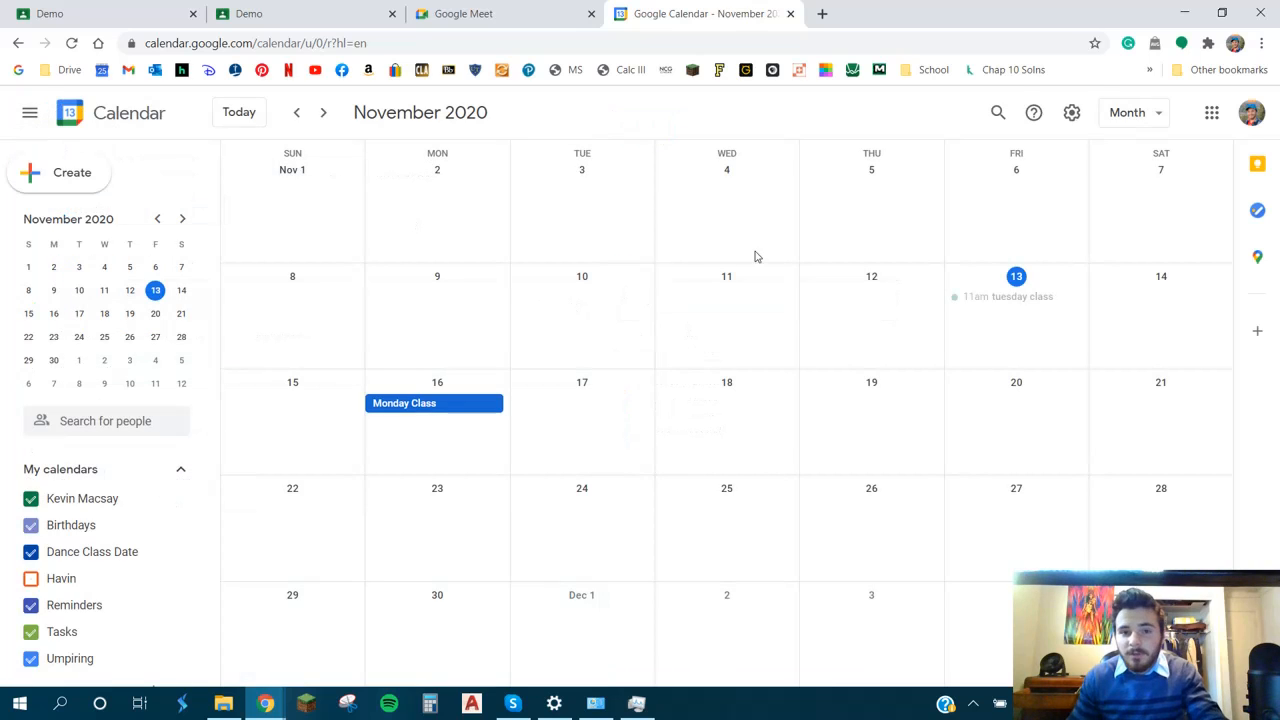
pyautogui.click(1251, 112)
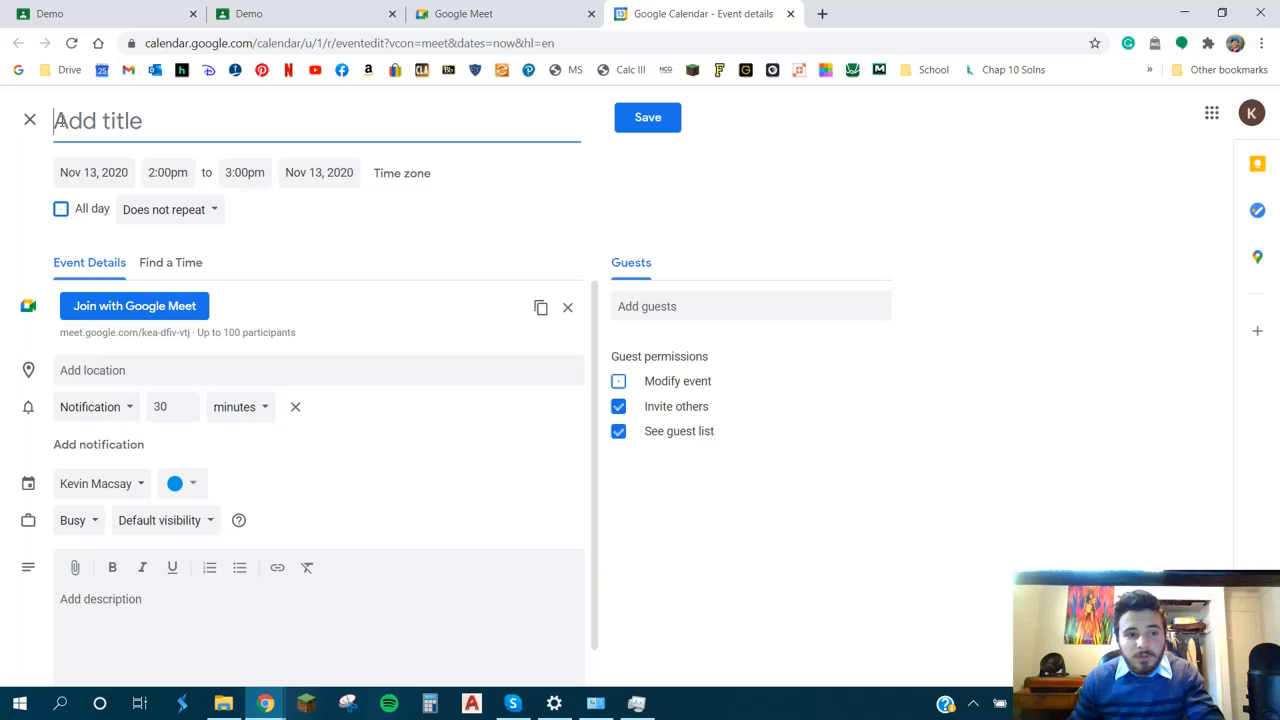
pyautogui.click(1251, 112)
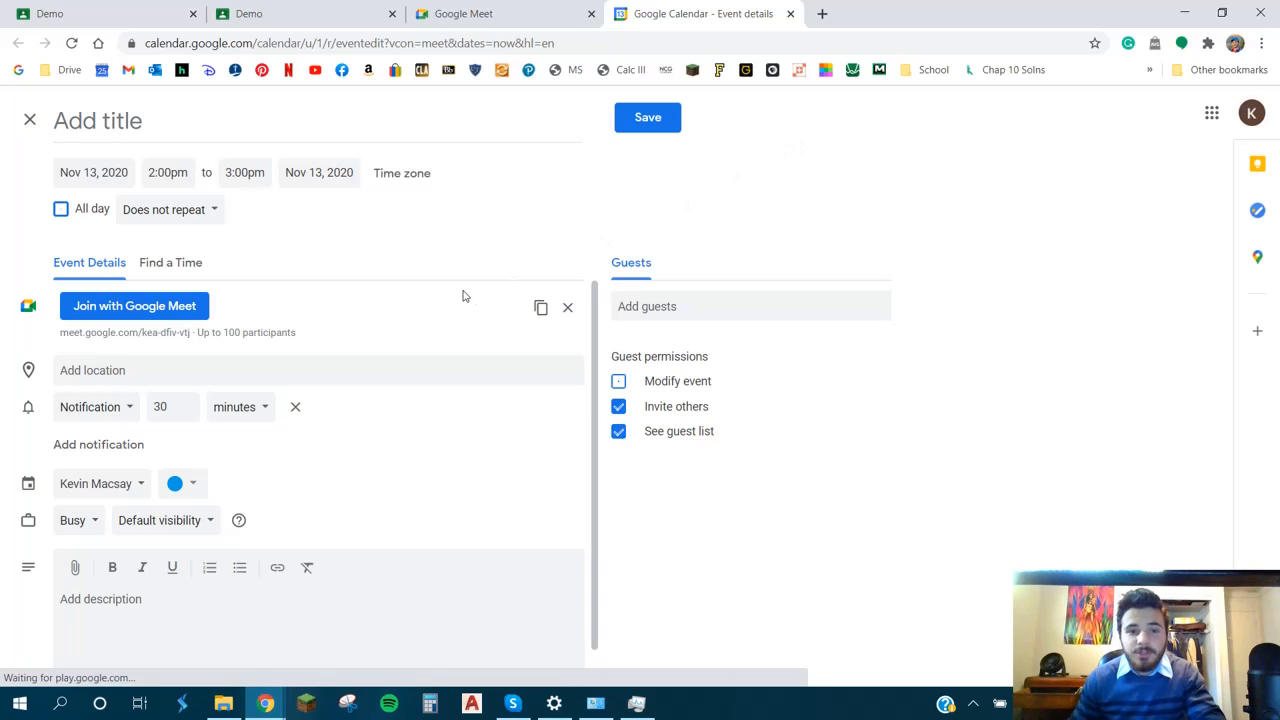
# Title the event 'Friday Class' and save it
pyautogui.click(100, 120)
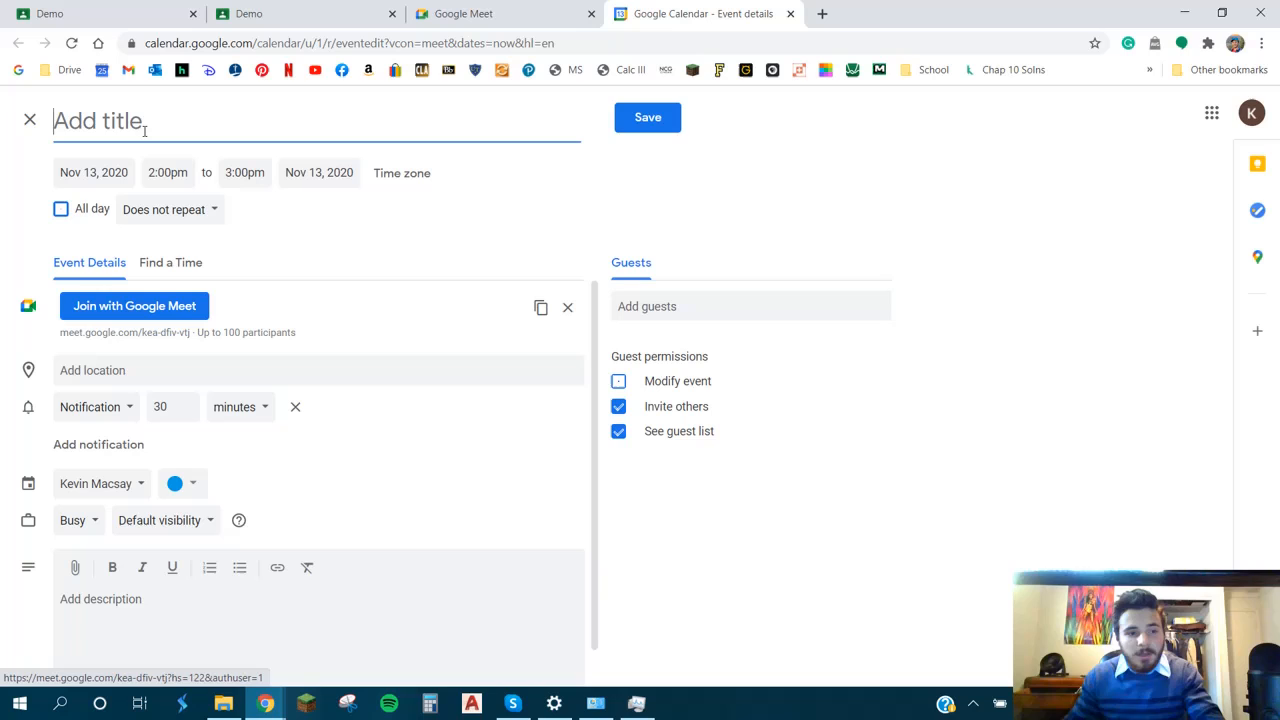
pyautogui.write('F')
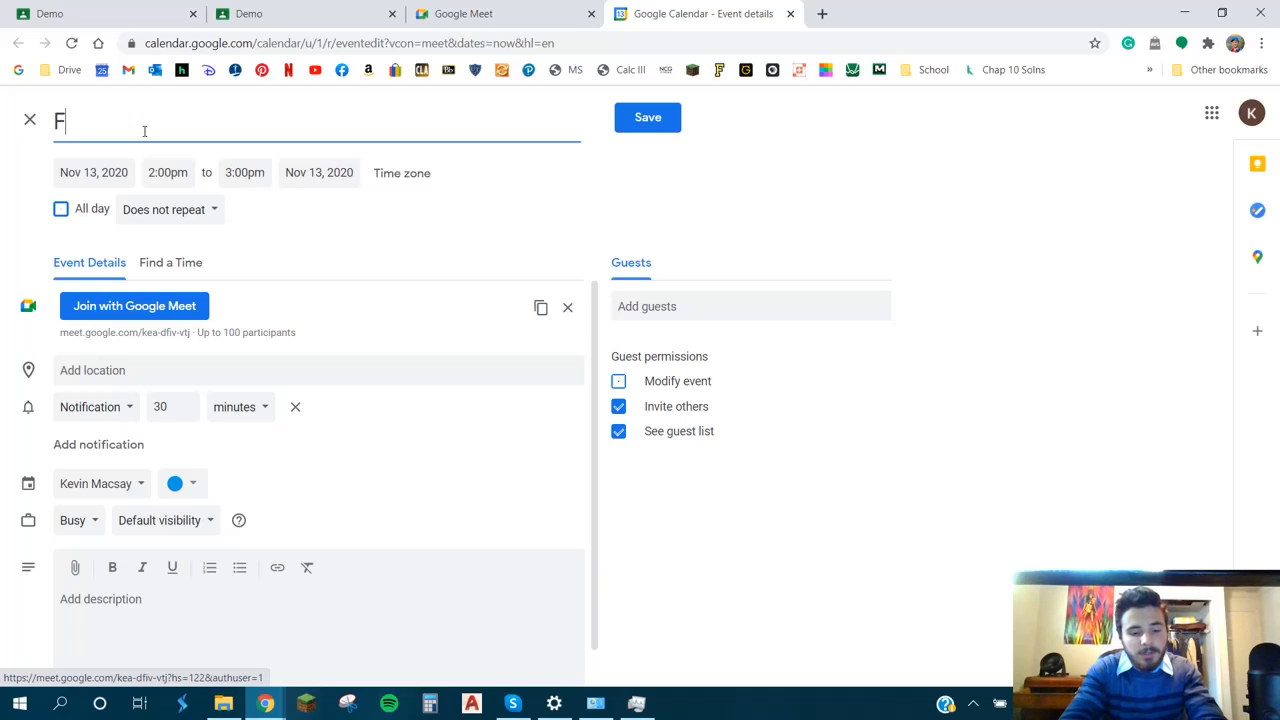
pyautogui.write('riday C')
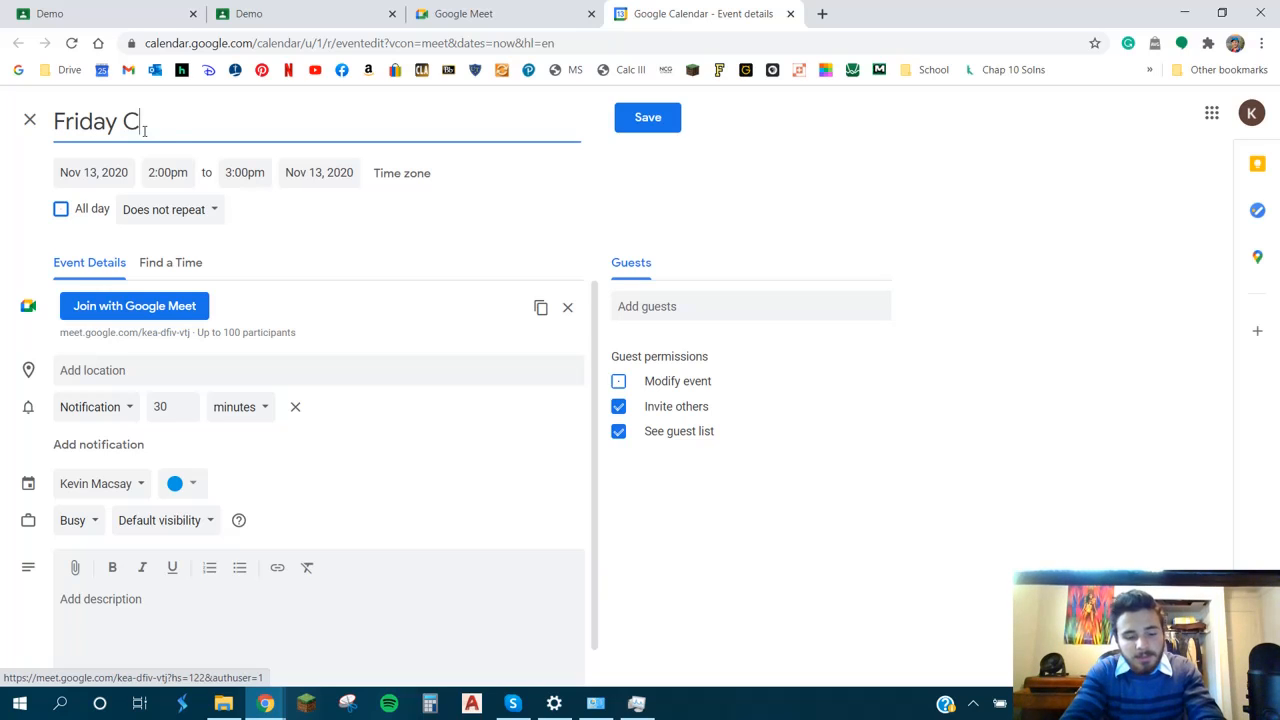
pyautogui.write('a')
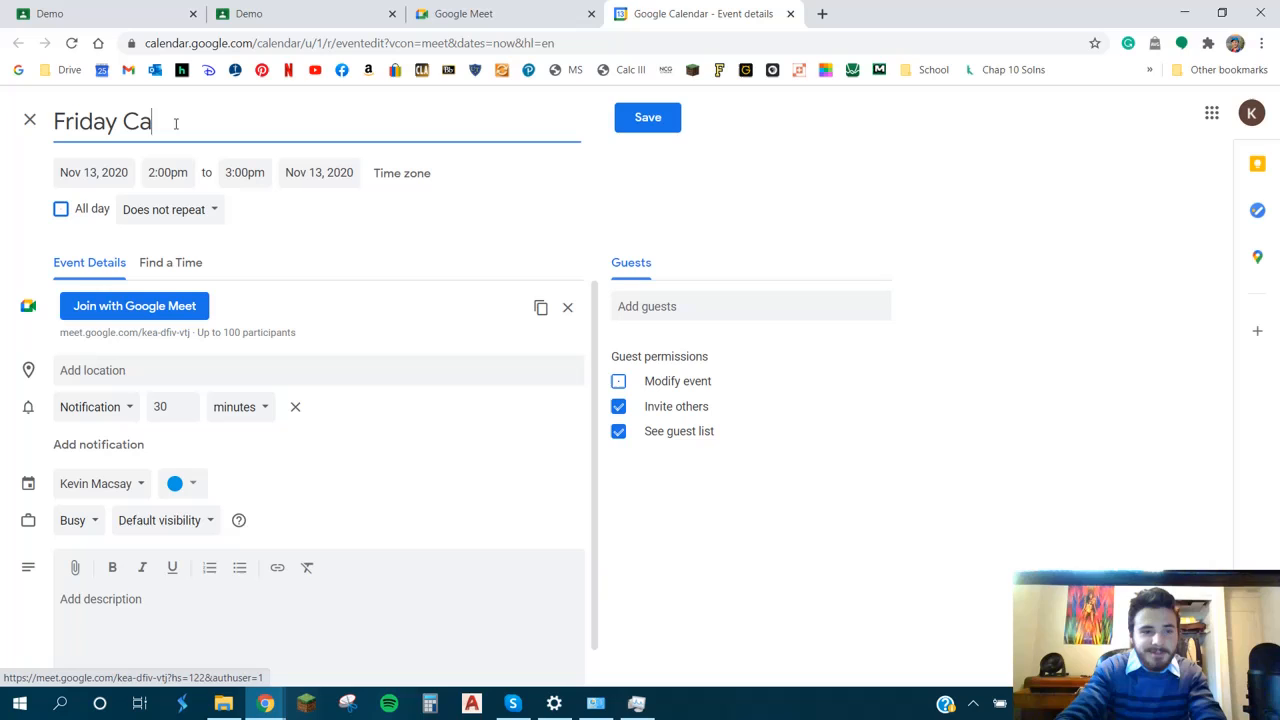
pyautogui.write('lass')
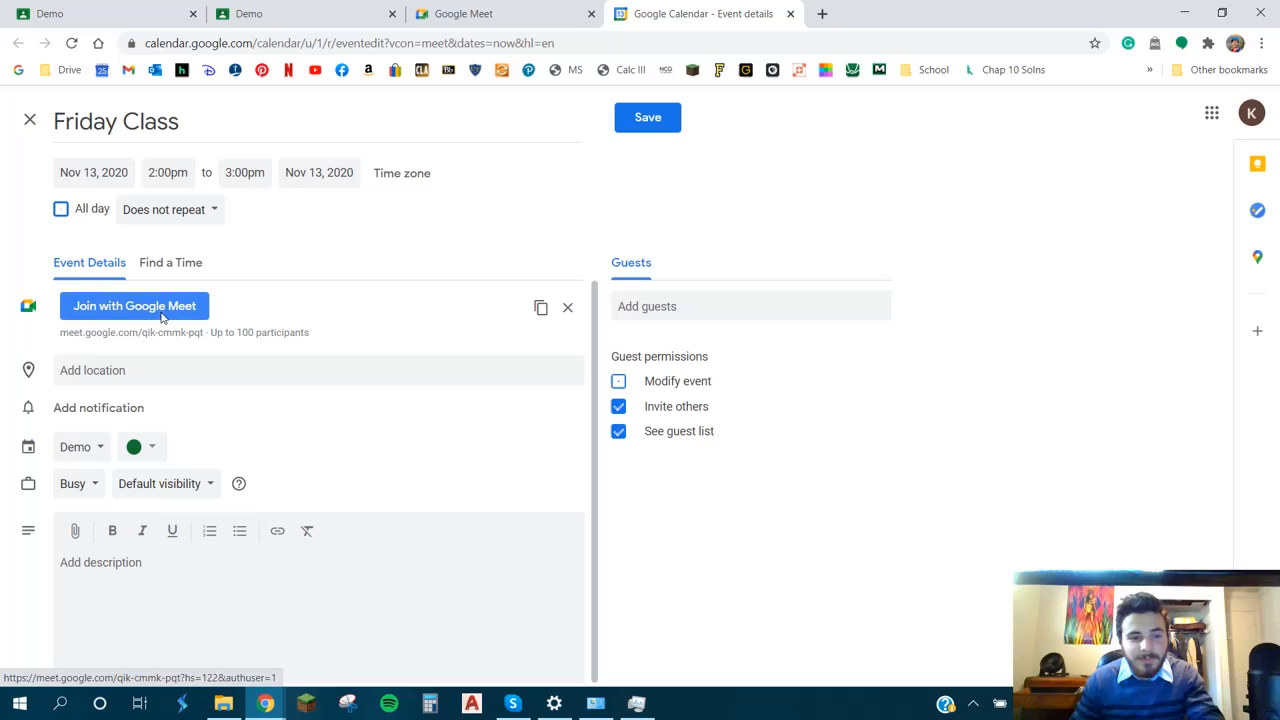
pyautogui.click(647, 117)
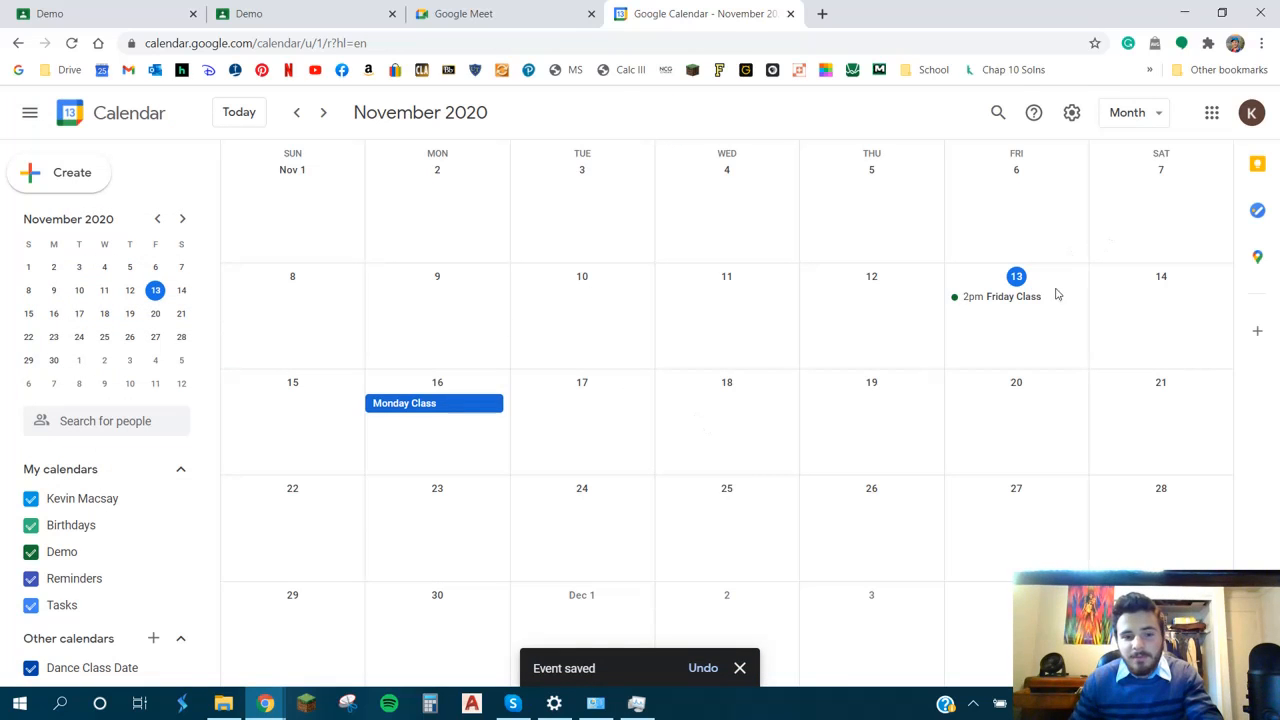
pyautogui.moveTo(1071, 305)
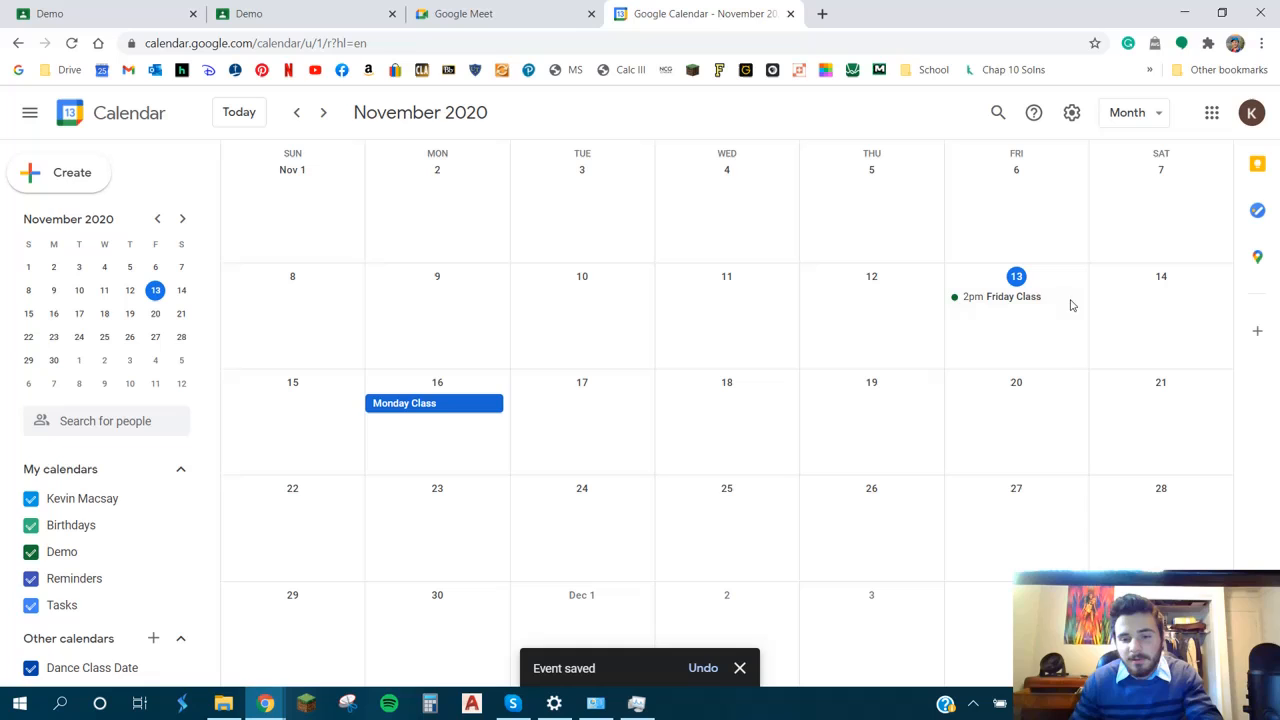
pyautogui.moveTo(982, 305)
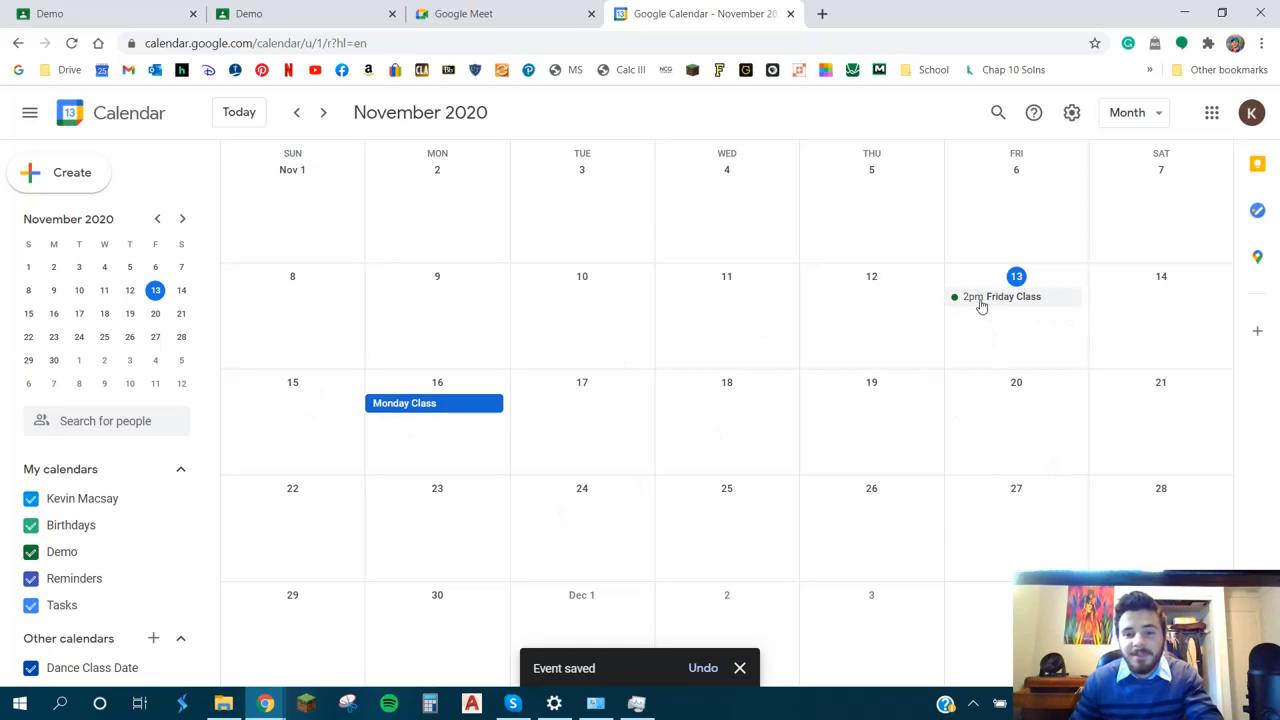
# Check the Friday Class event details and the student class view, then return to Calendar
pyautogui.click(1001, 296)
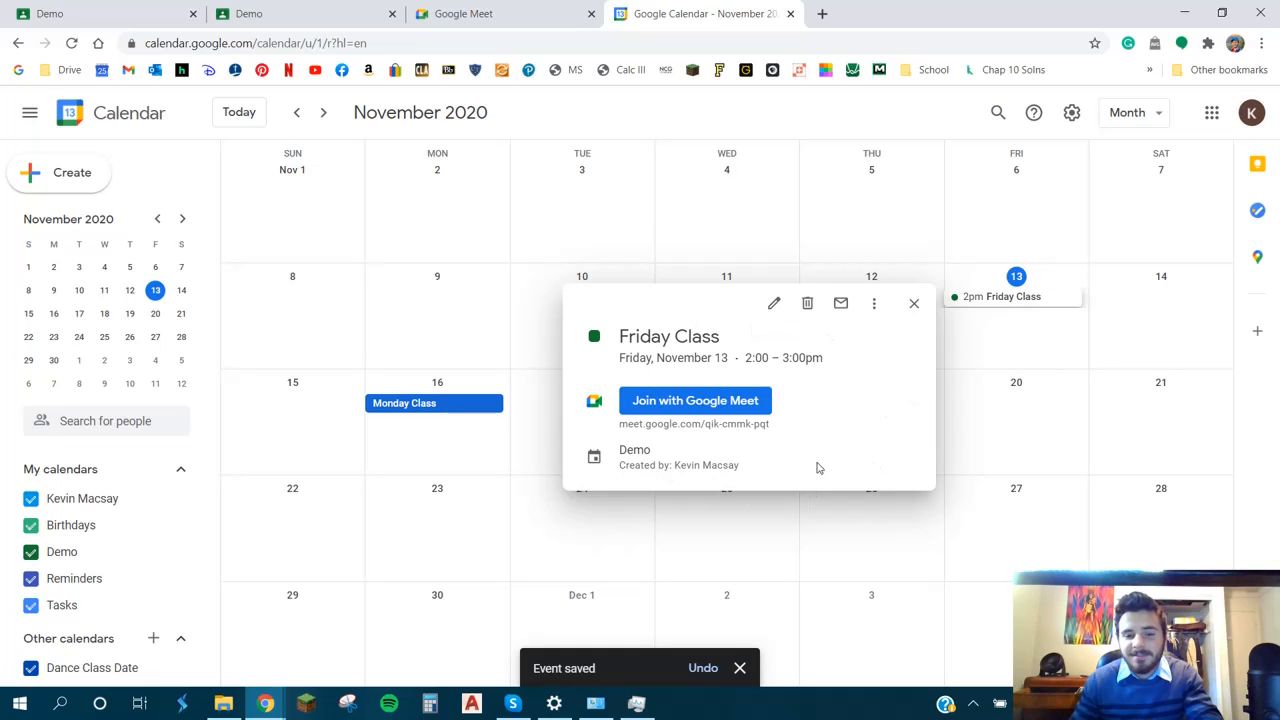
pyautogui.click(913, 303)
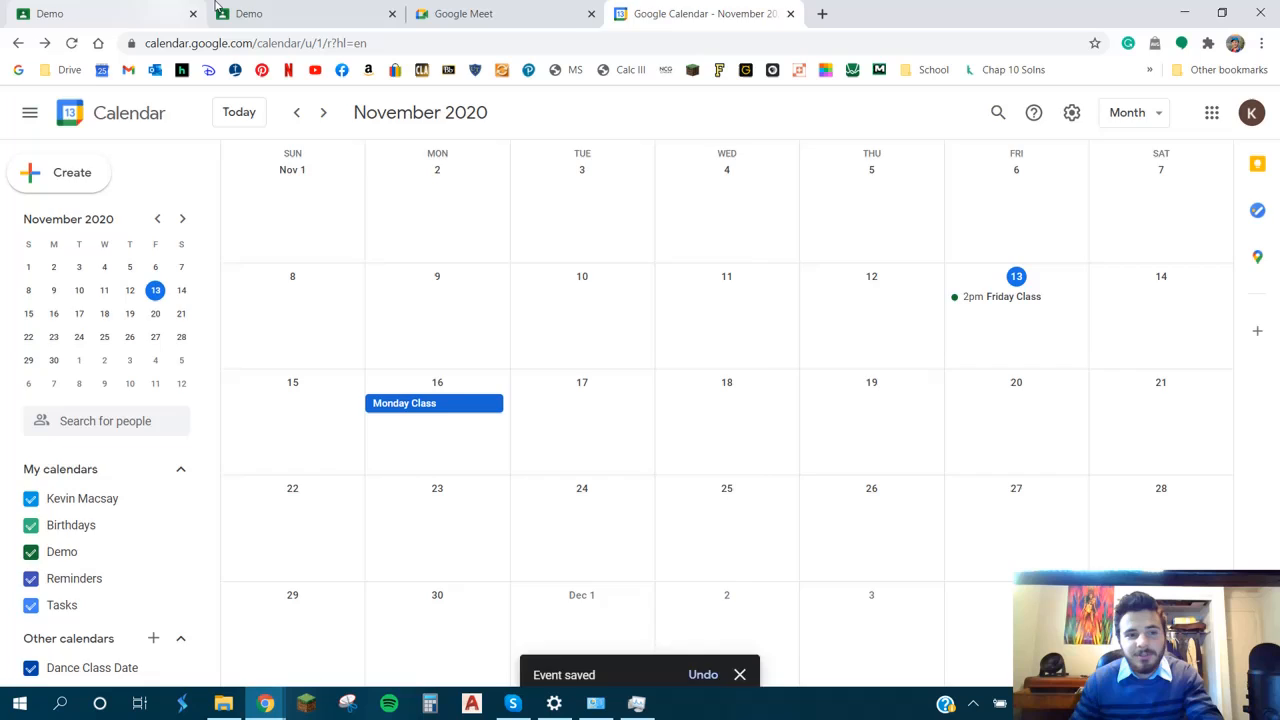
pyautogui.click(248, 13)
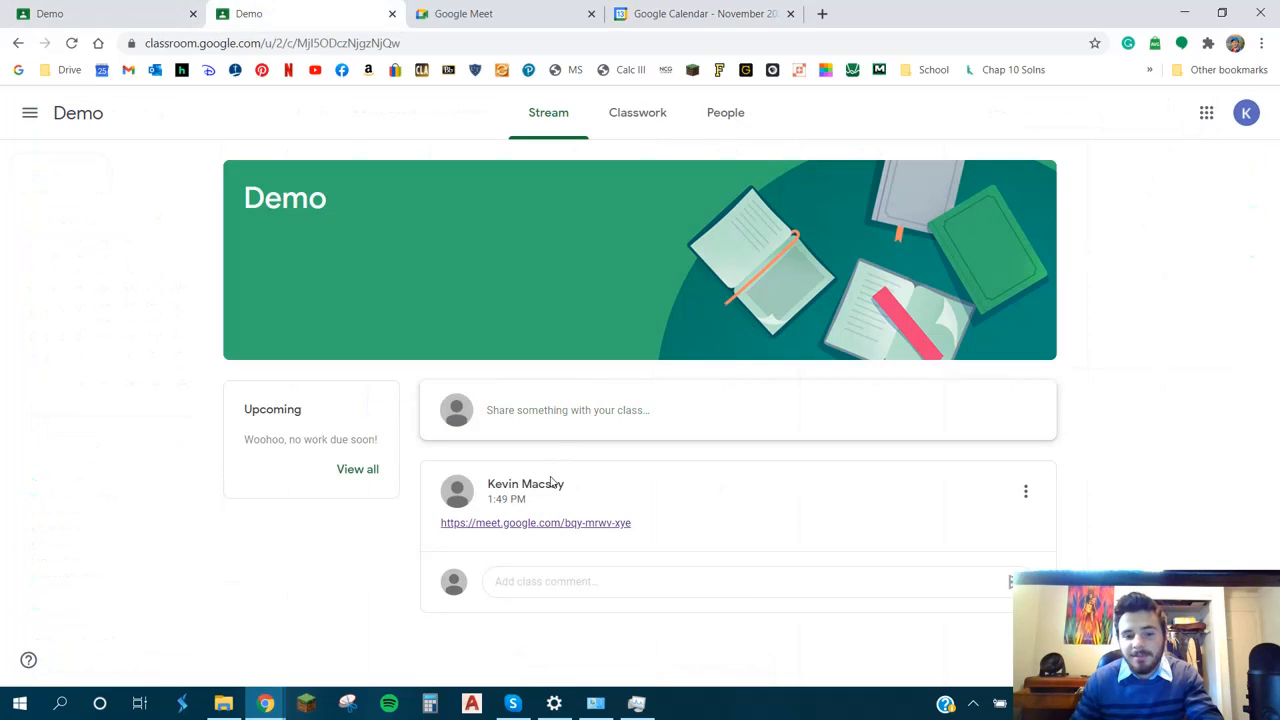
pyautogui.click(700, 13)
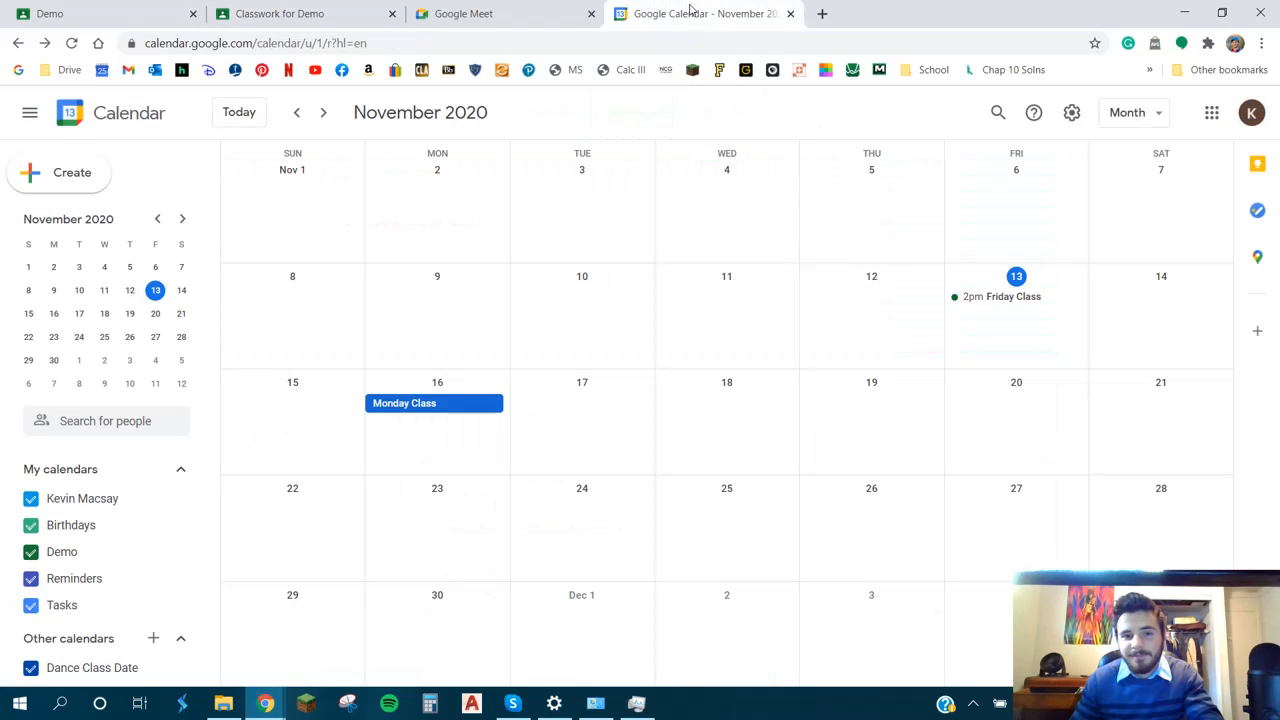
# Switch to the other signed-in account's calendar showing Friday Class
pyautogui.click(1251, 112)
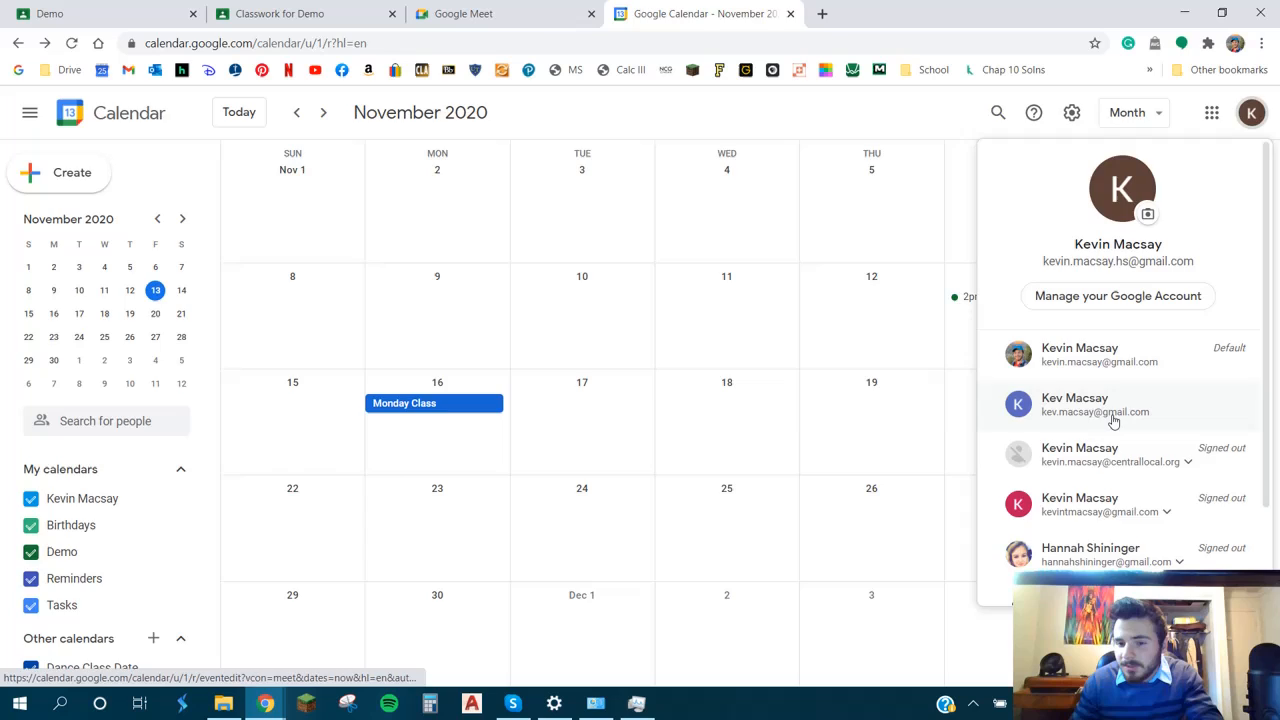
pyautogui.click(1094, 405)
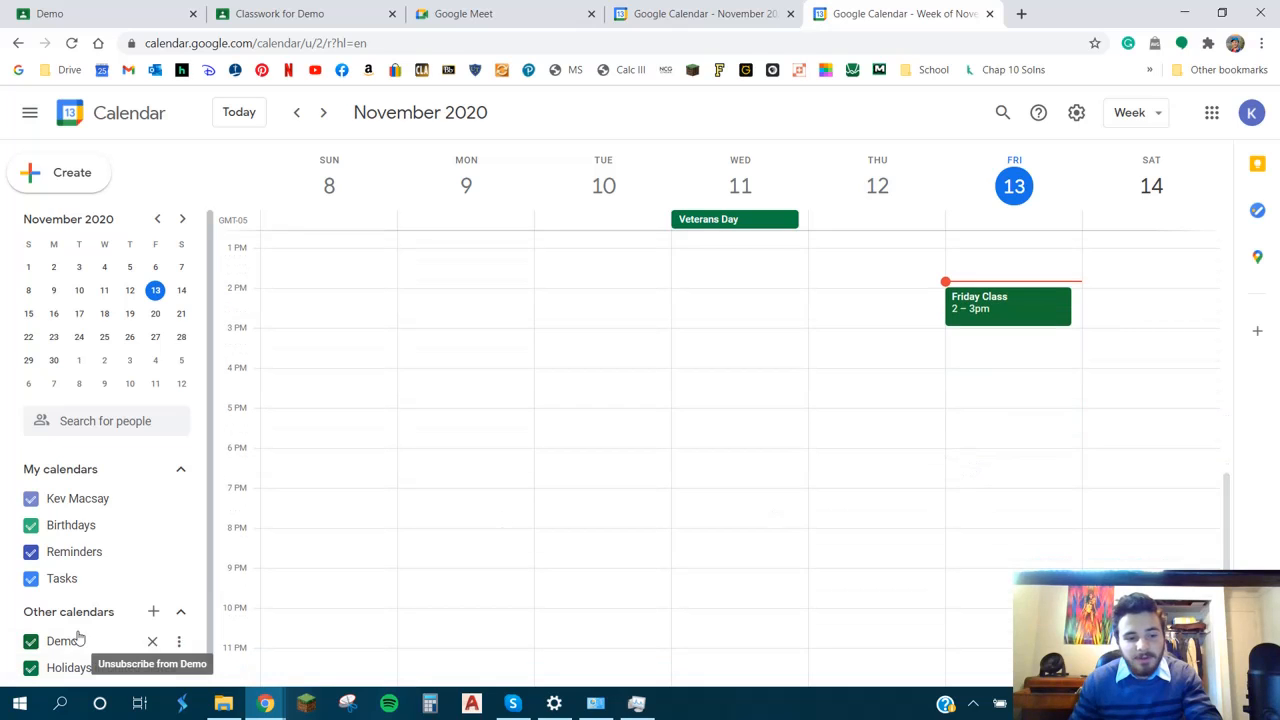
pyautogui.moveTo(309, 569)
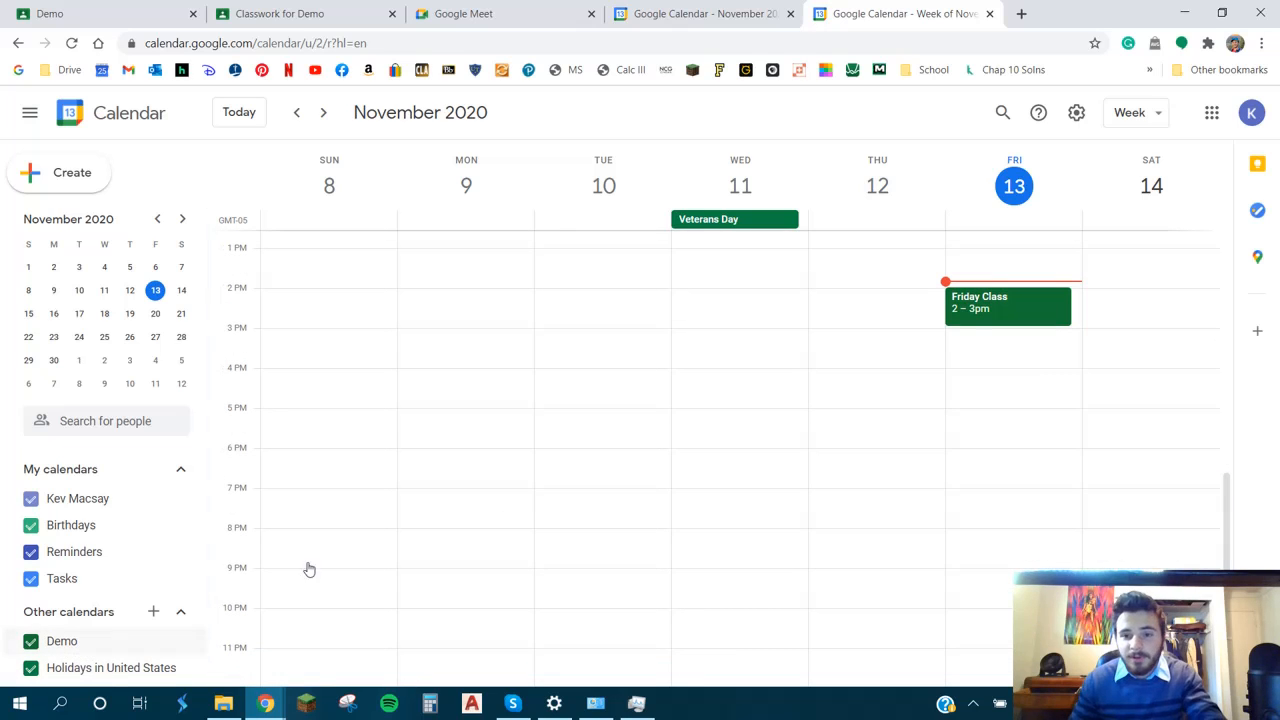
pyautogui.click(1007, 303)
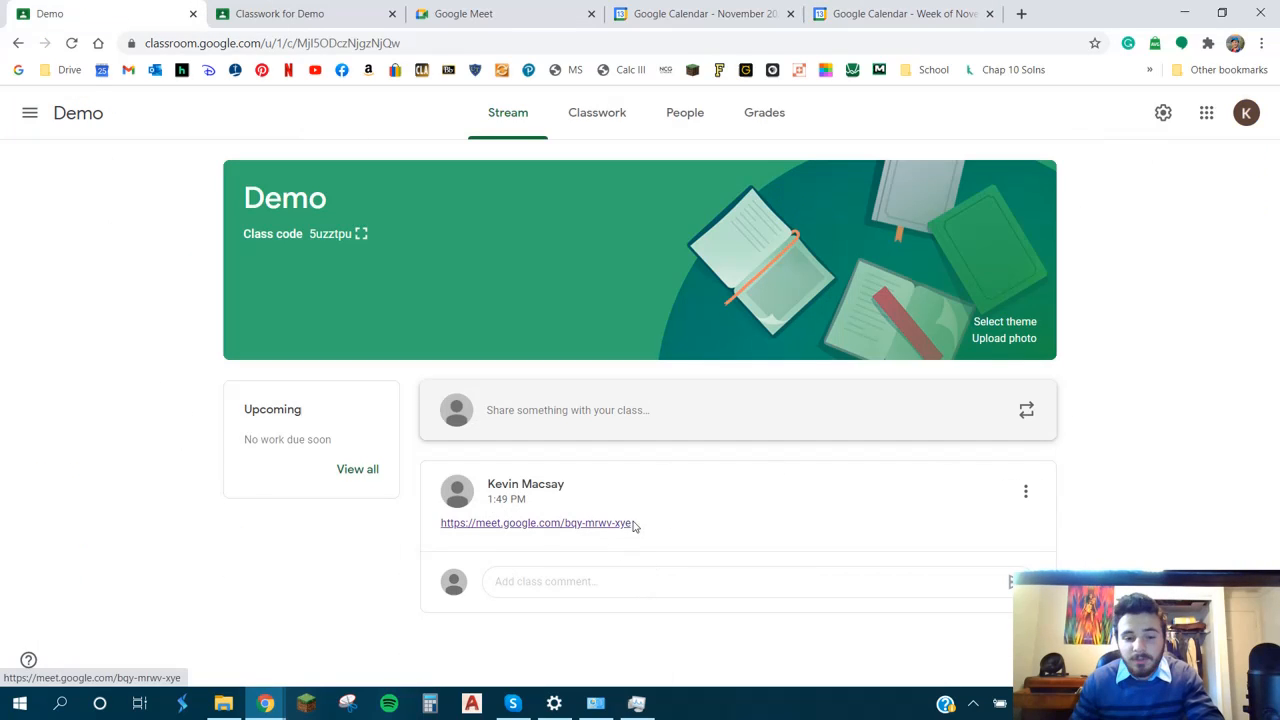
pyautogui.moveTo(525, 528)
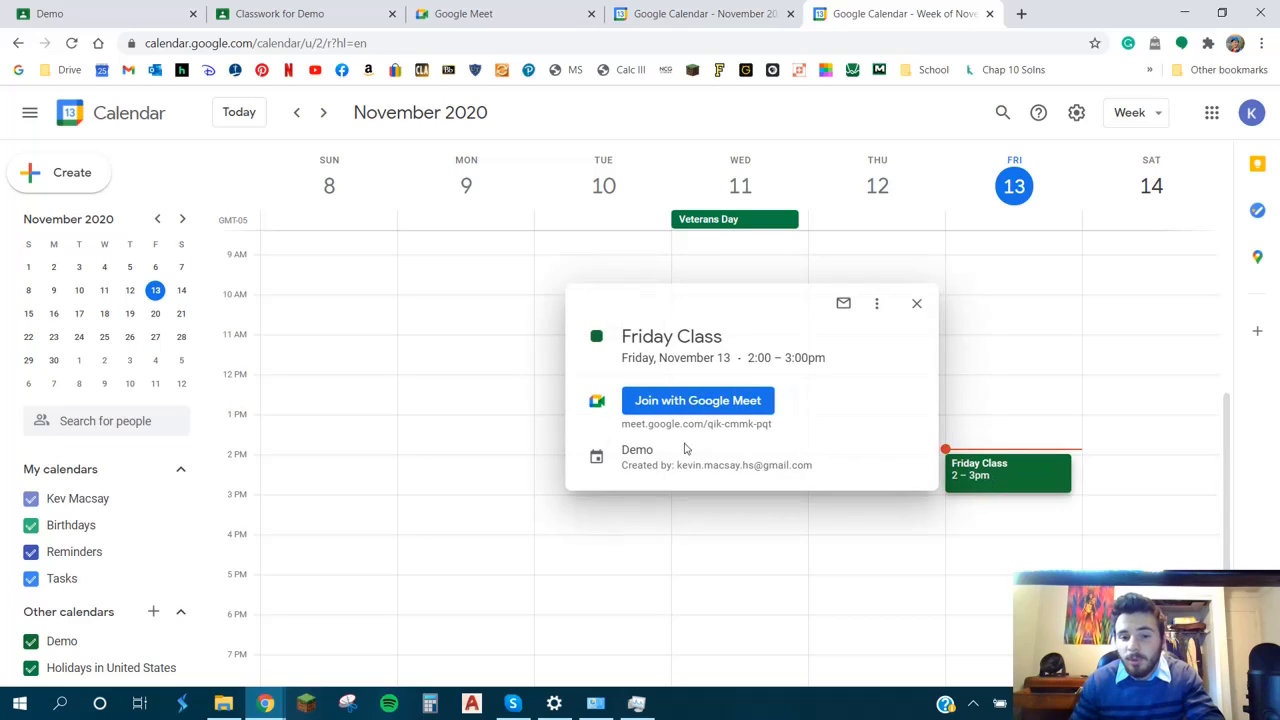
pyautogui.moveTo(770, 435)
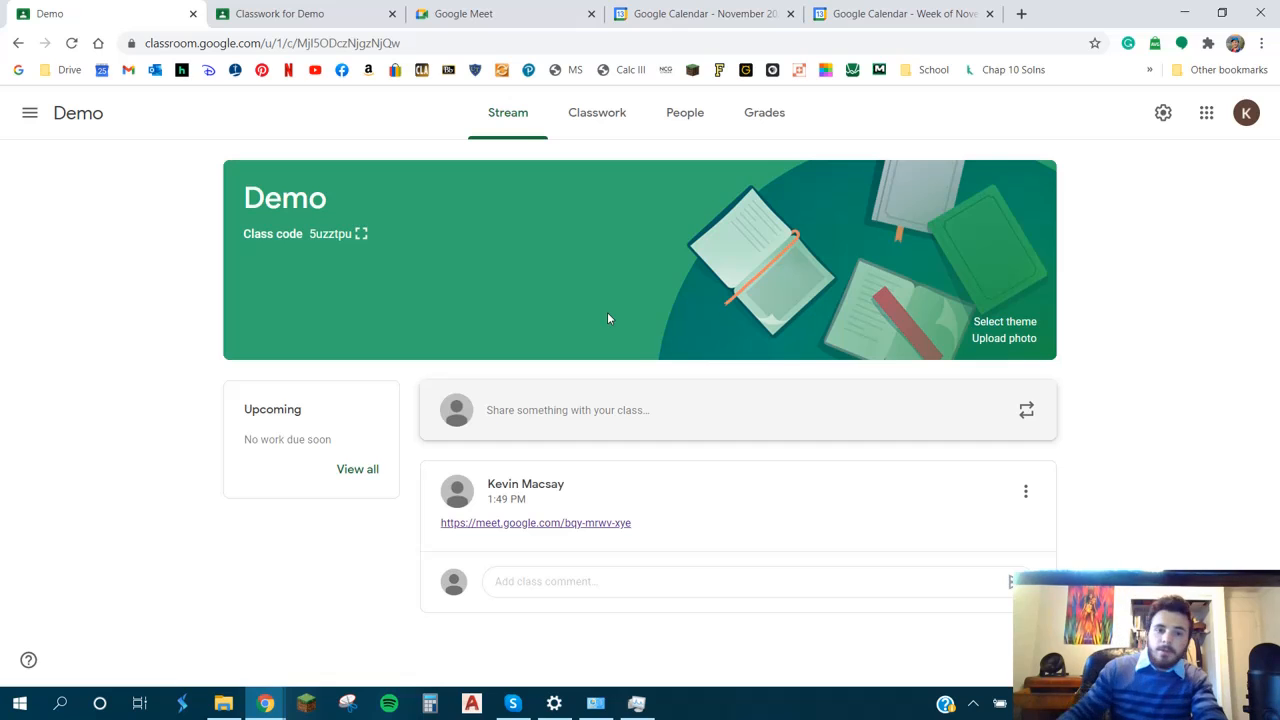
pyautogui.click(597, 112)
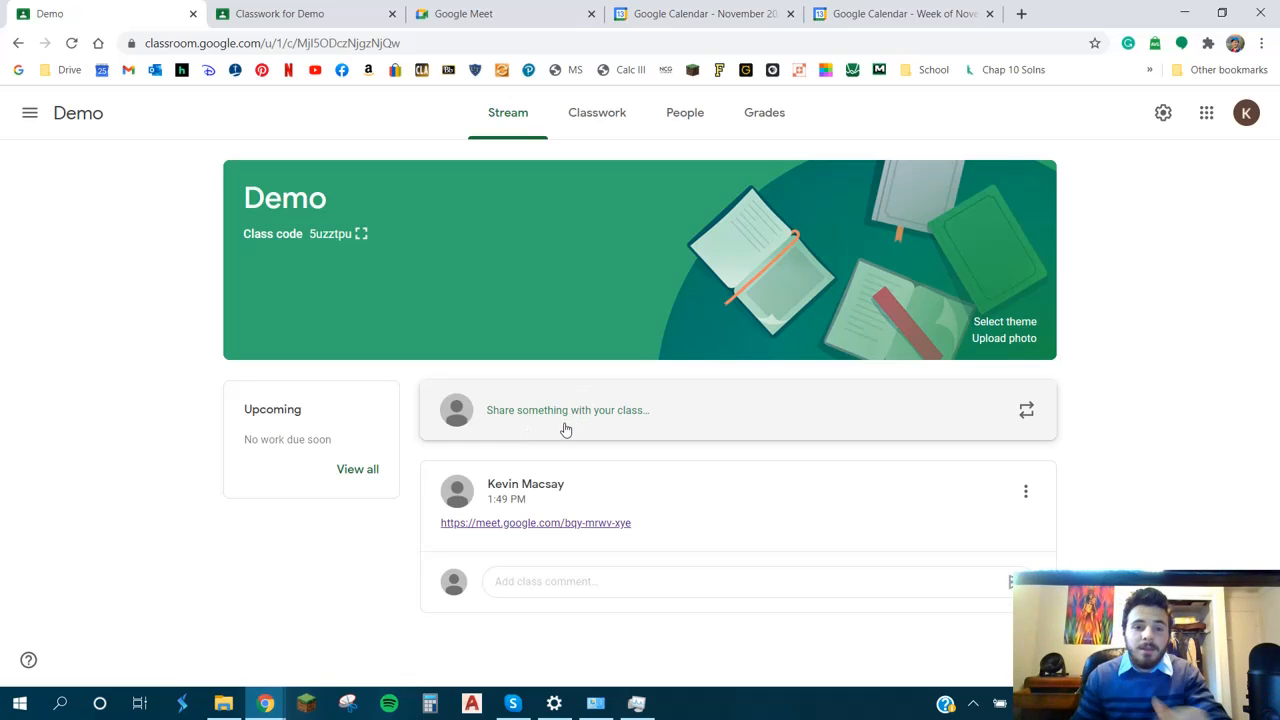
pyautogui.moveTo(548, 448)
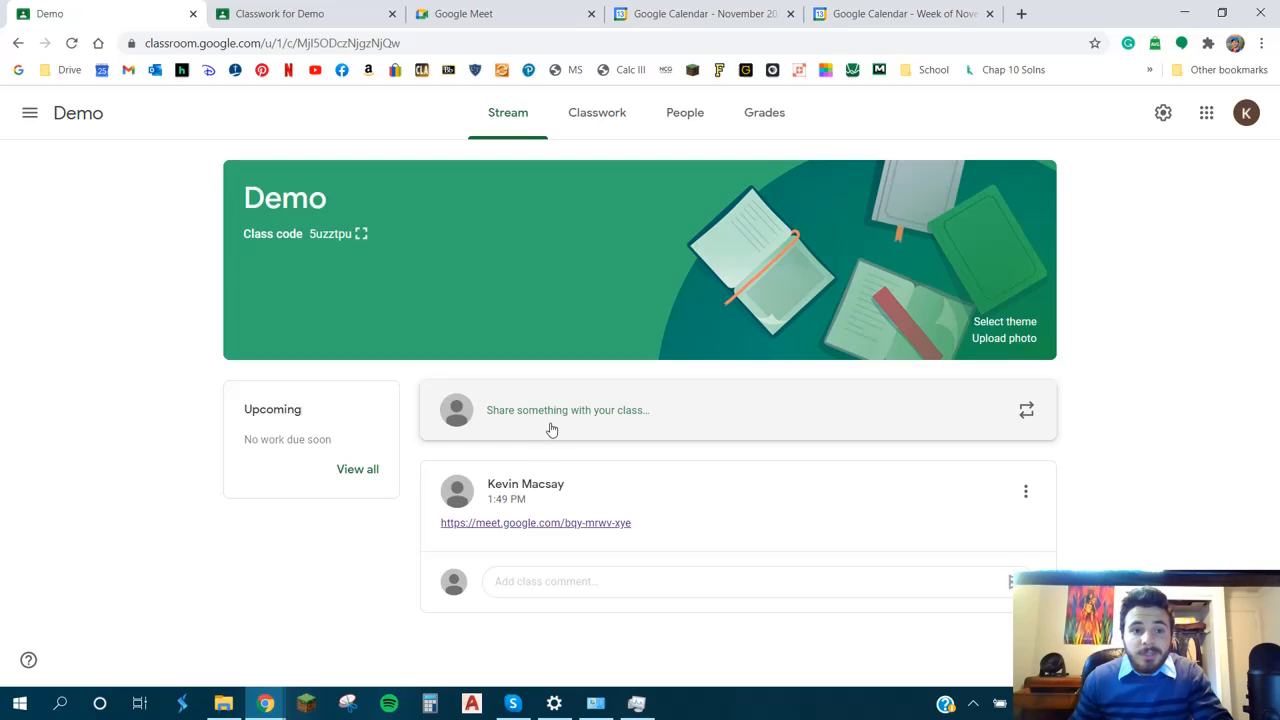
pyautogui.moveTo(525, 442)
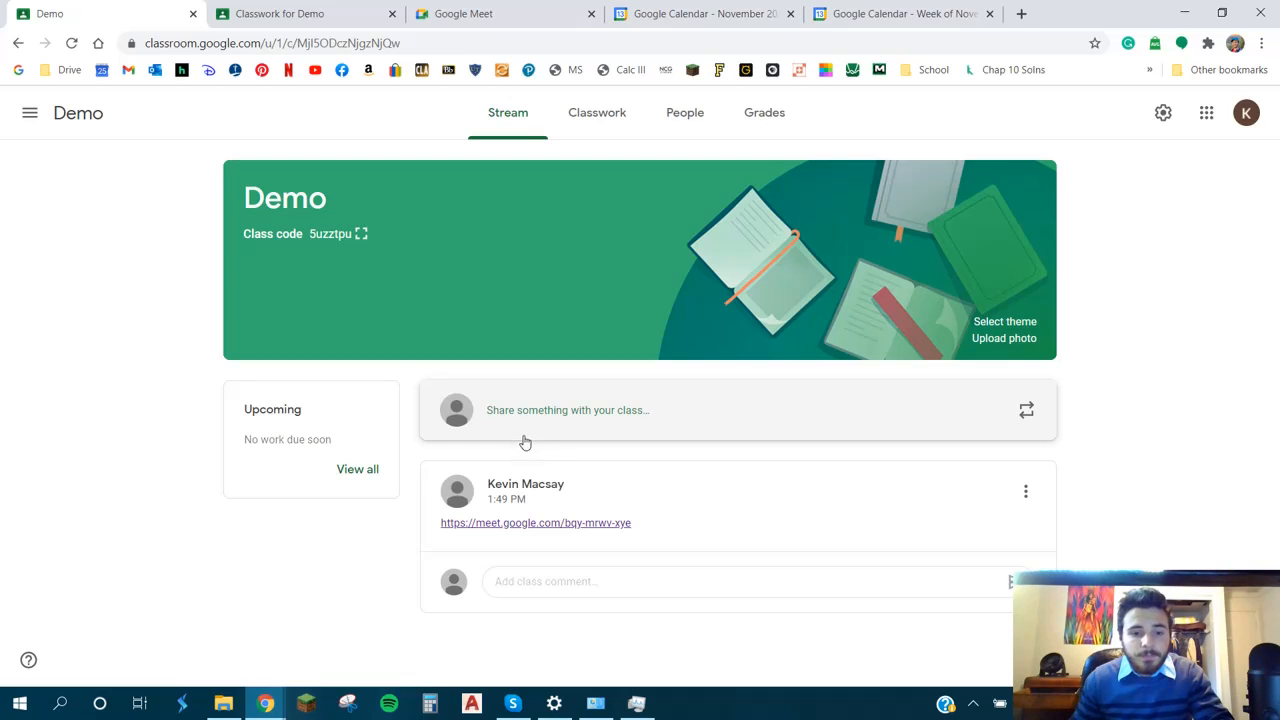
pyautogui.moveTo(638, 450)
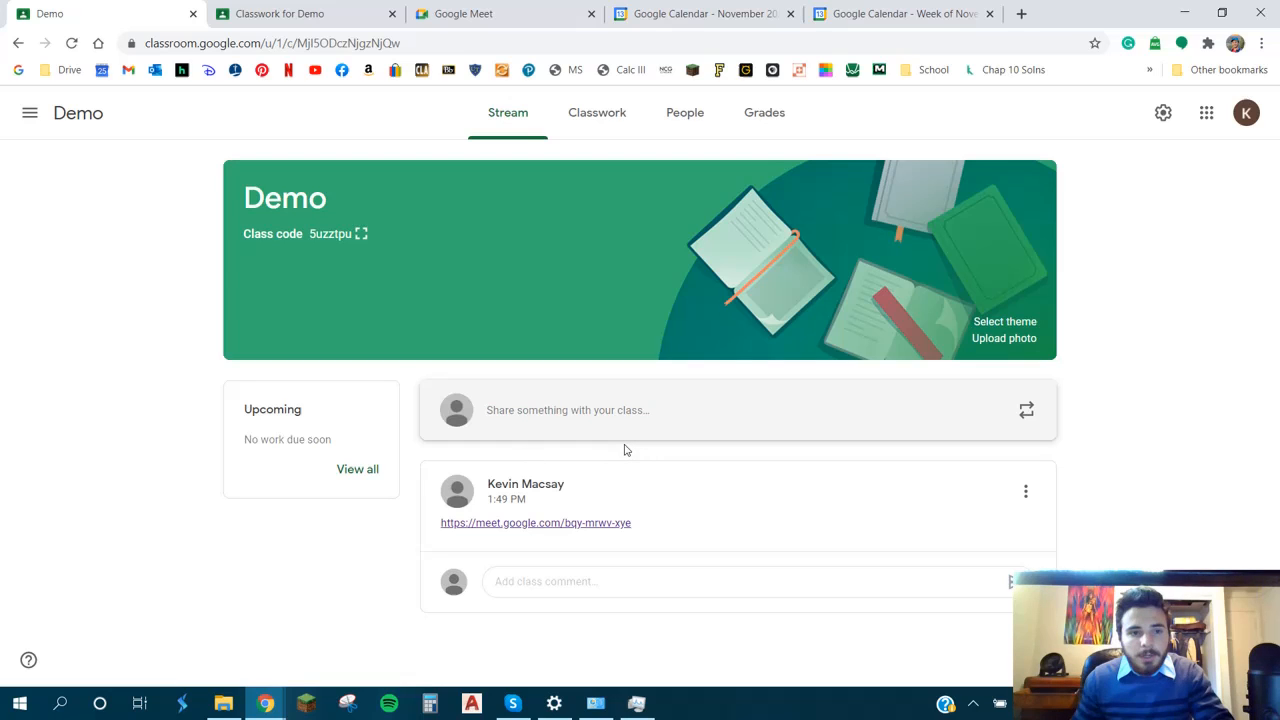
pyautogui.moveTo(598, 411)
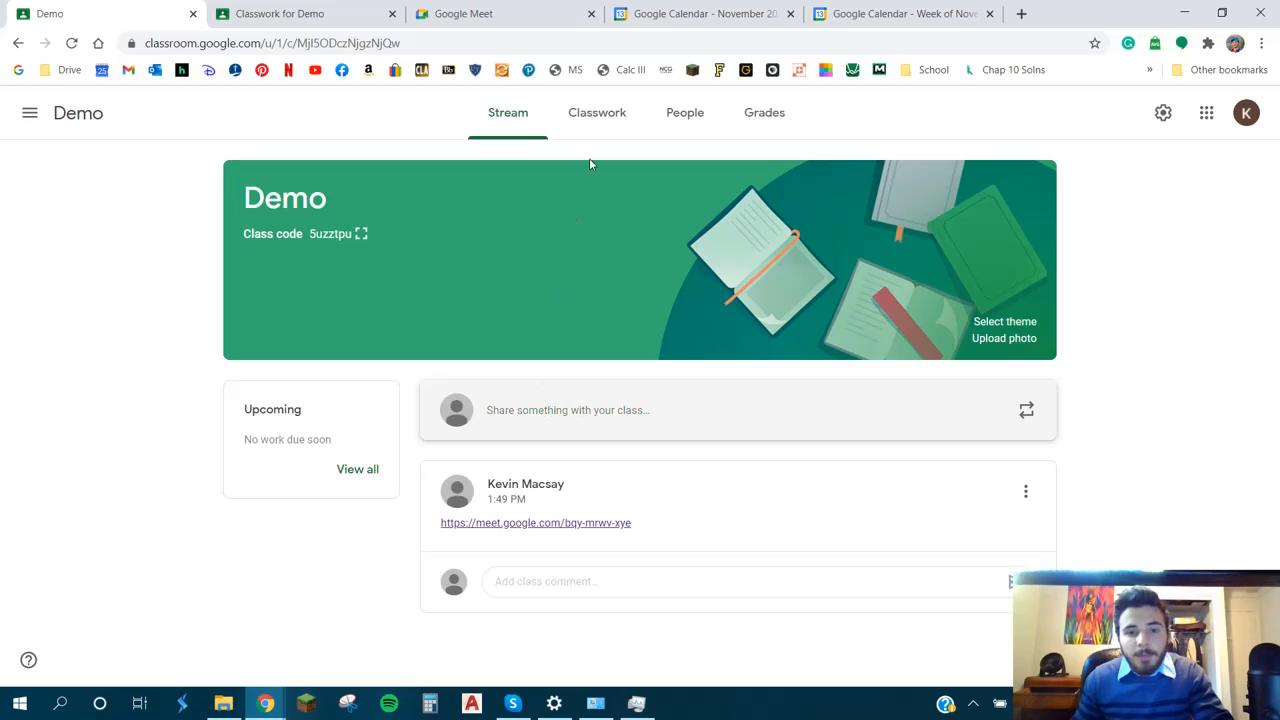
pyautogui.moveTo(660, 235)
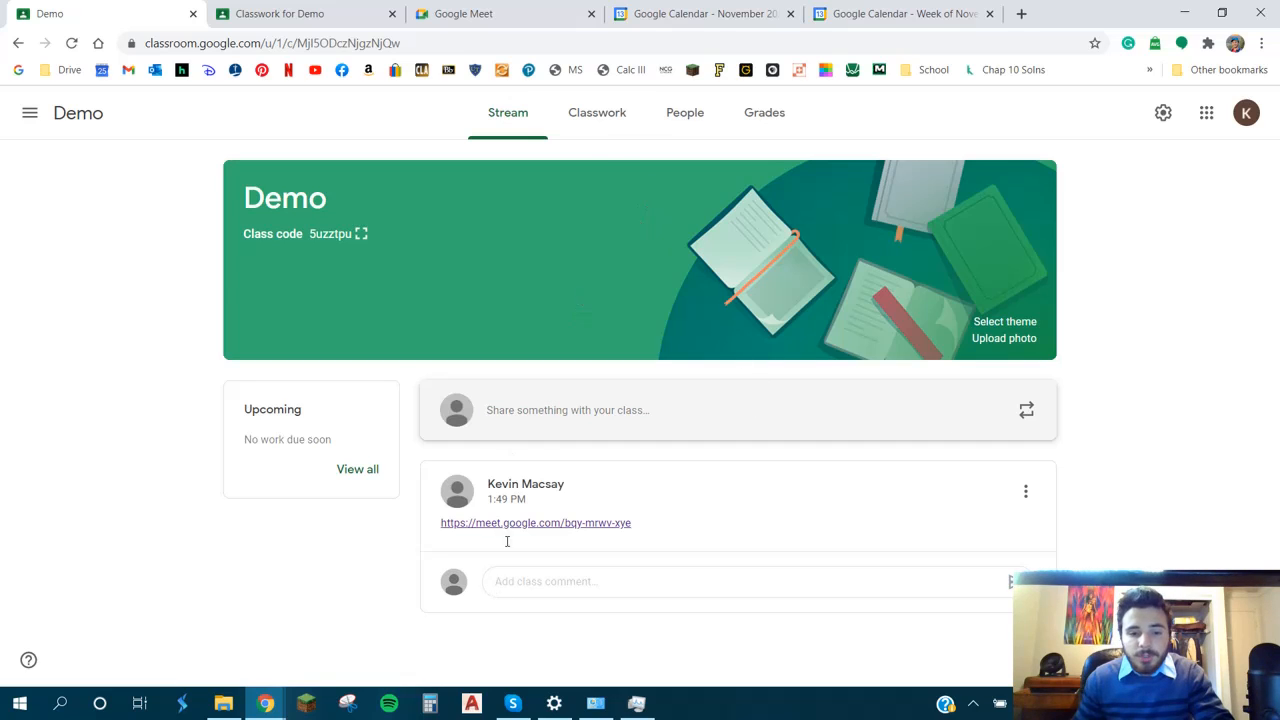
pyautogui.click(567, 410)
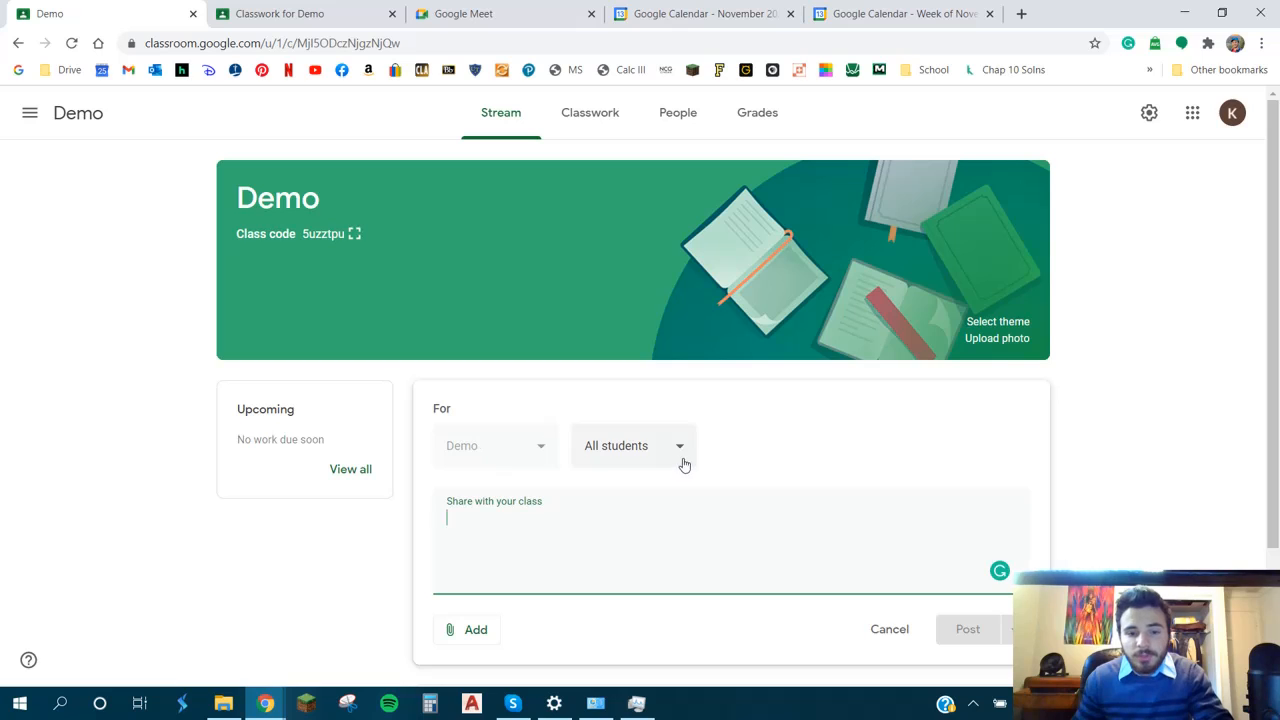
pyautogui.click(632, 445)
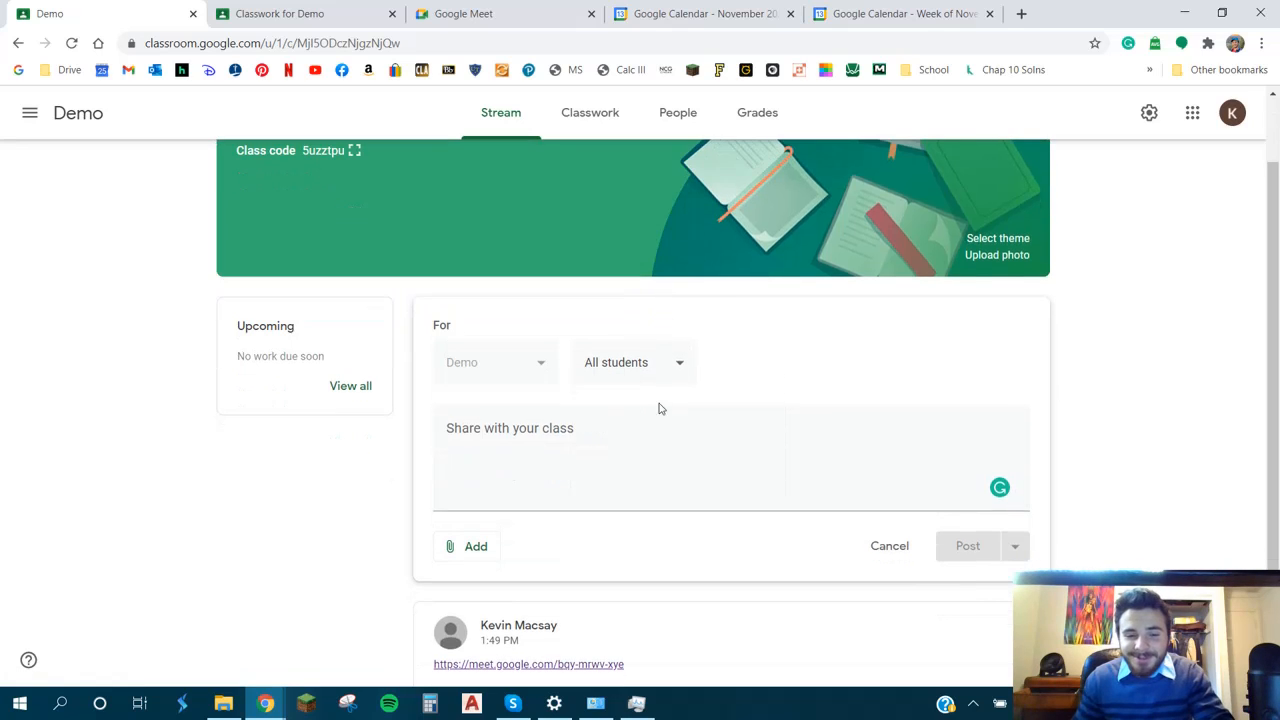
pyautogui.click(610, 428)
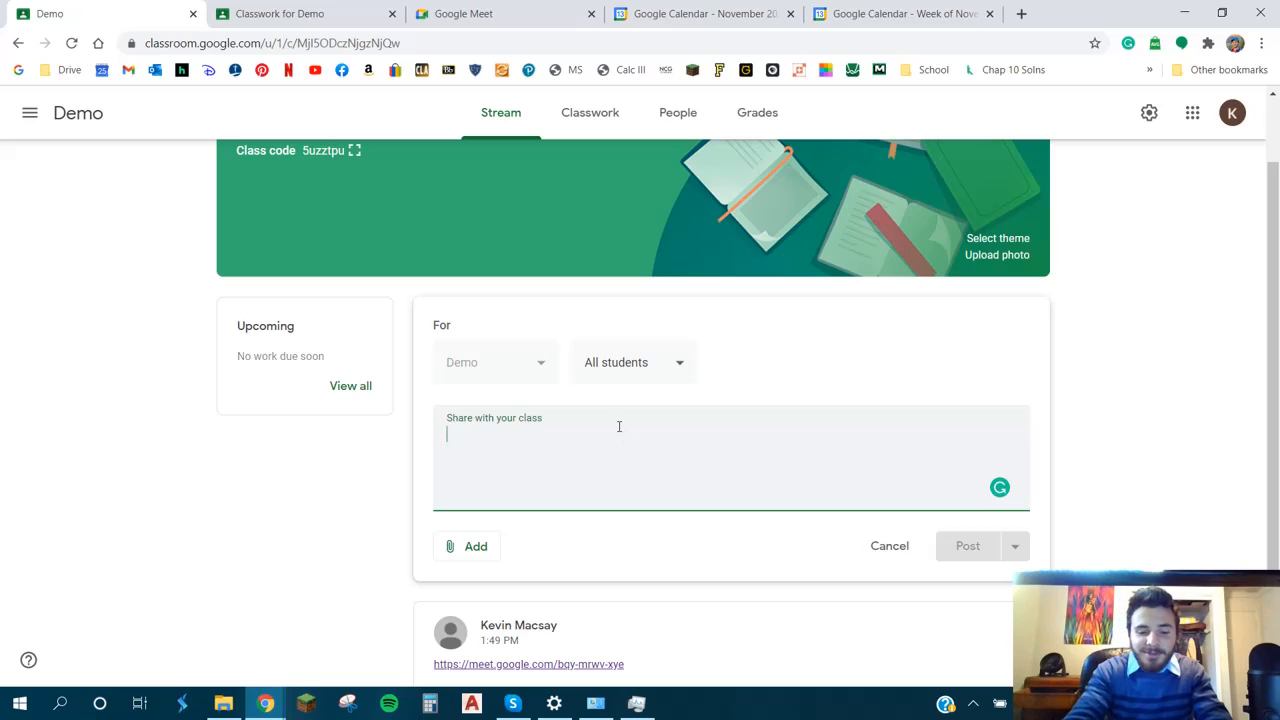
pyautogui.write('Hi')
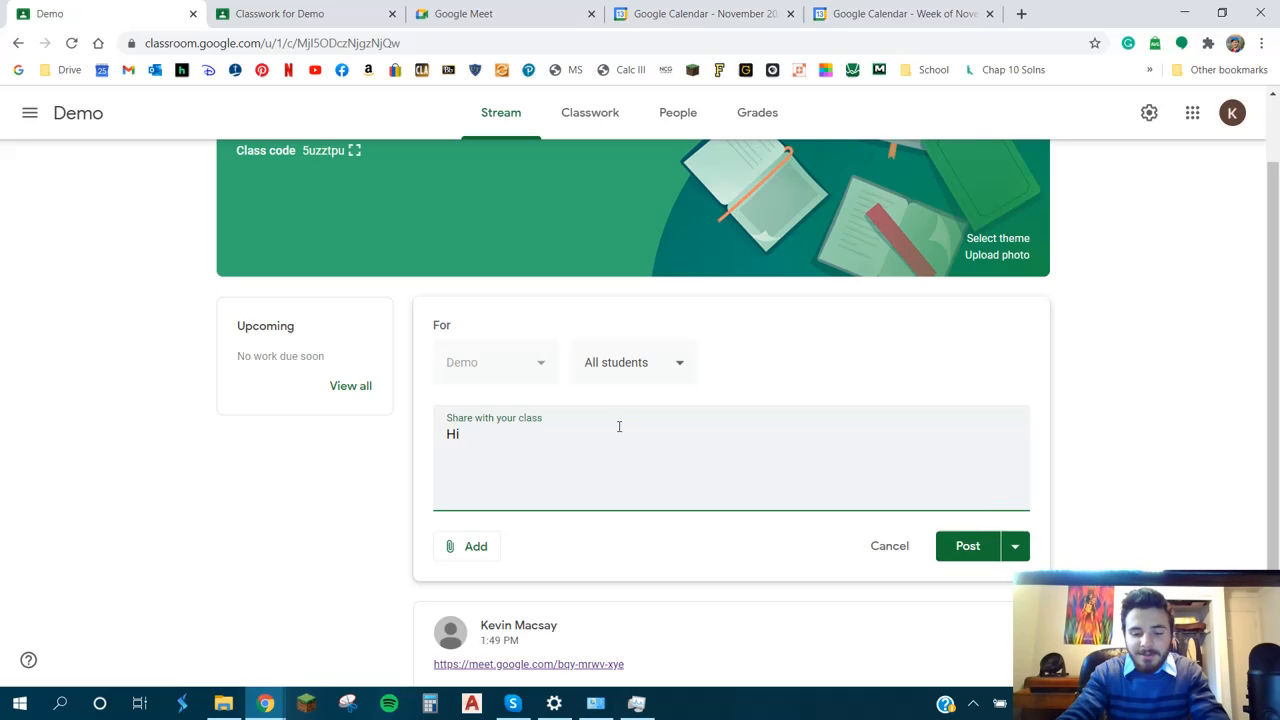
pyautogui.write('https://meet.google.com/bqy-mrwv-xye')
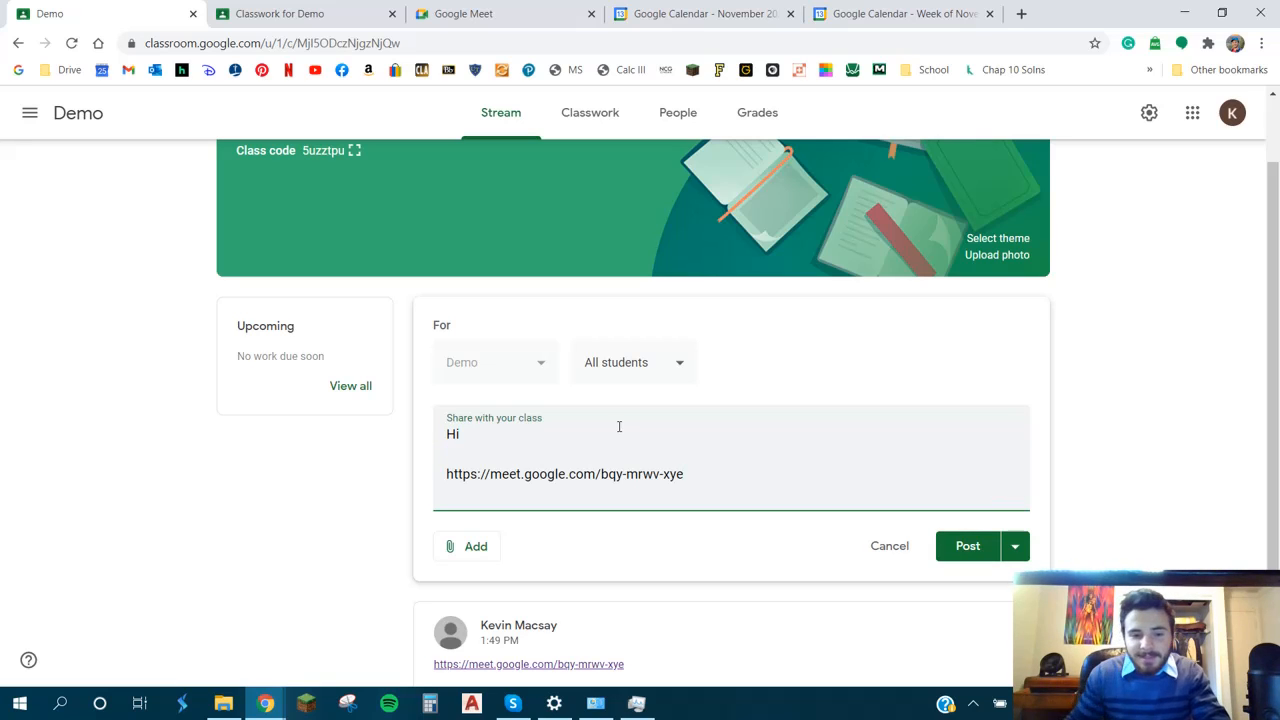
pyautogui.click(467, 546)
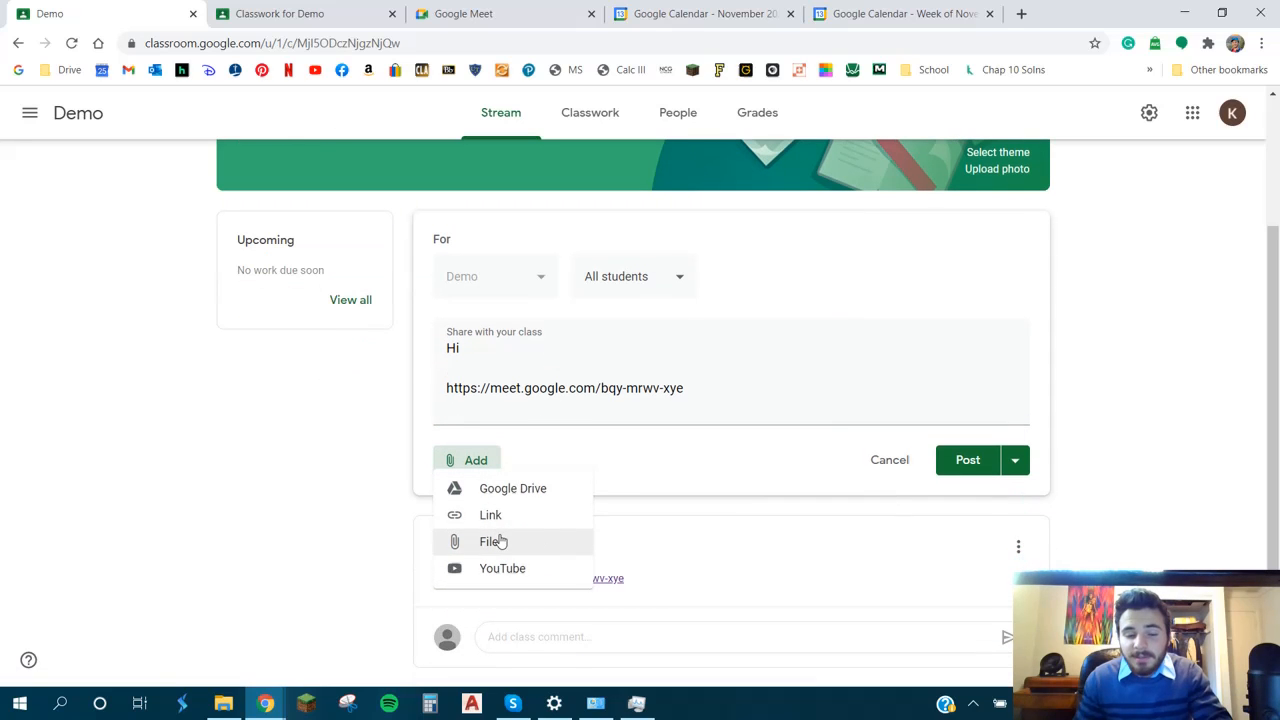
pyautogui.moveTo(502, 568)
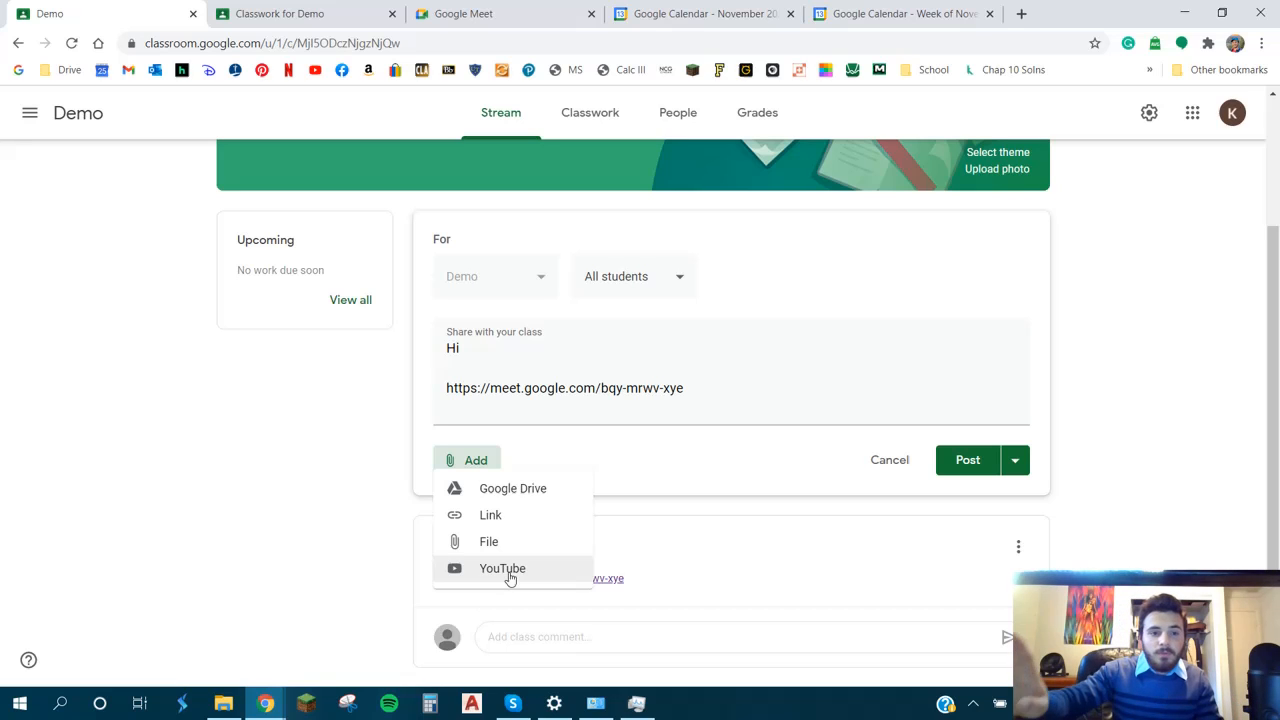
pyautogui.moveTo(473, 596)
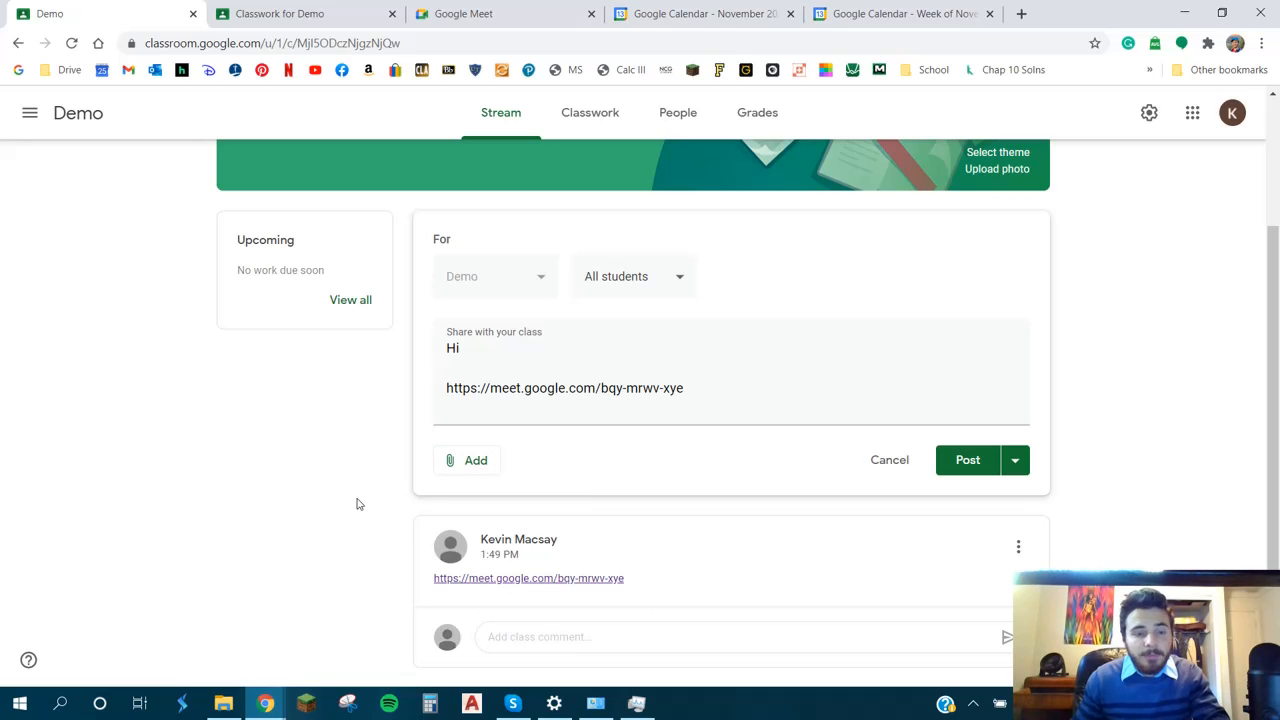
pyautogui.moveTo(391, 529)
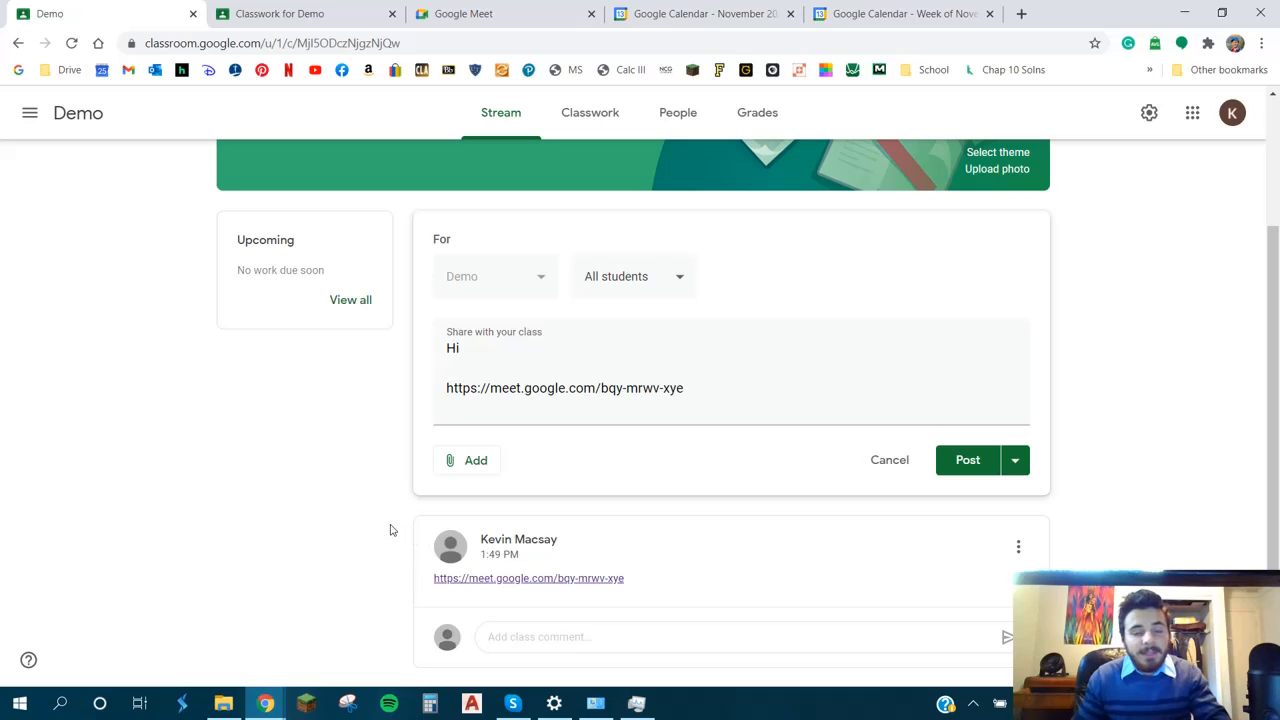
pyautogui.moveTo(733, 316)
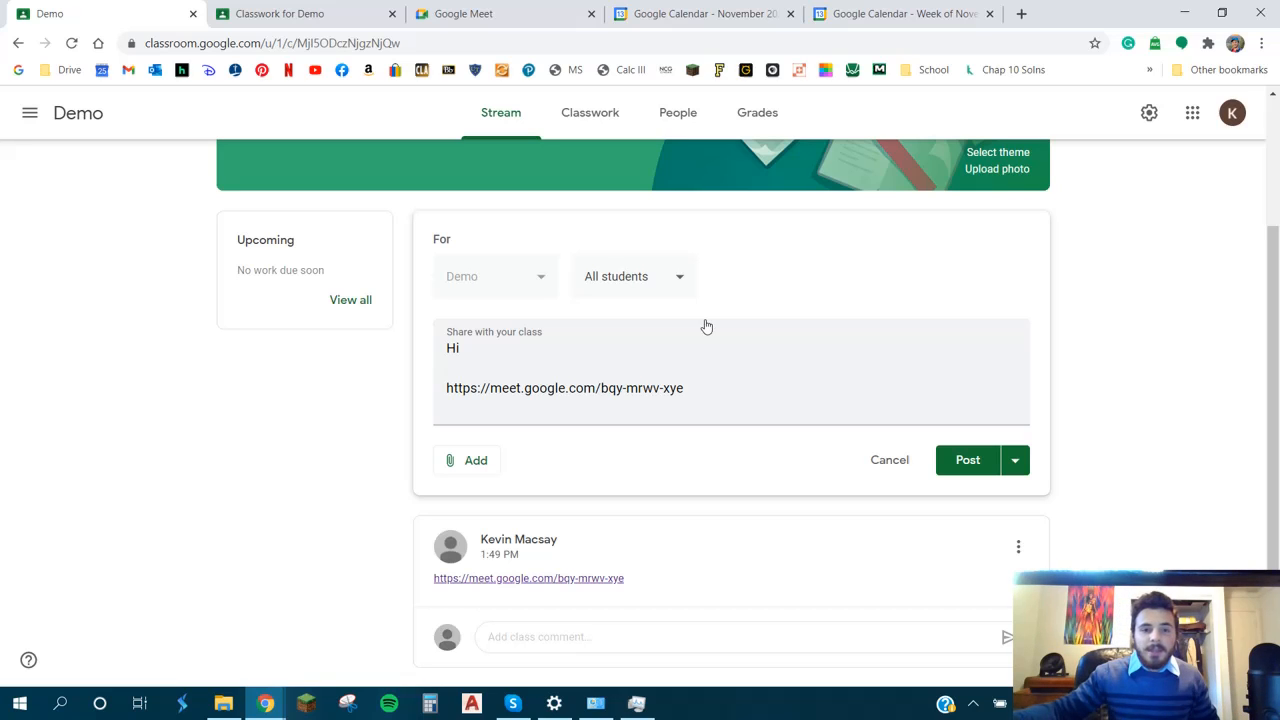
pyautogui.moveTo(987, 373)
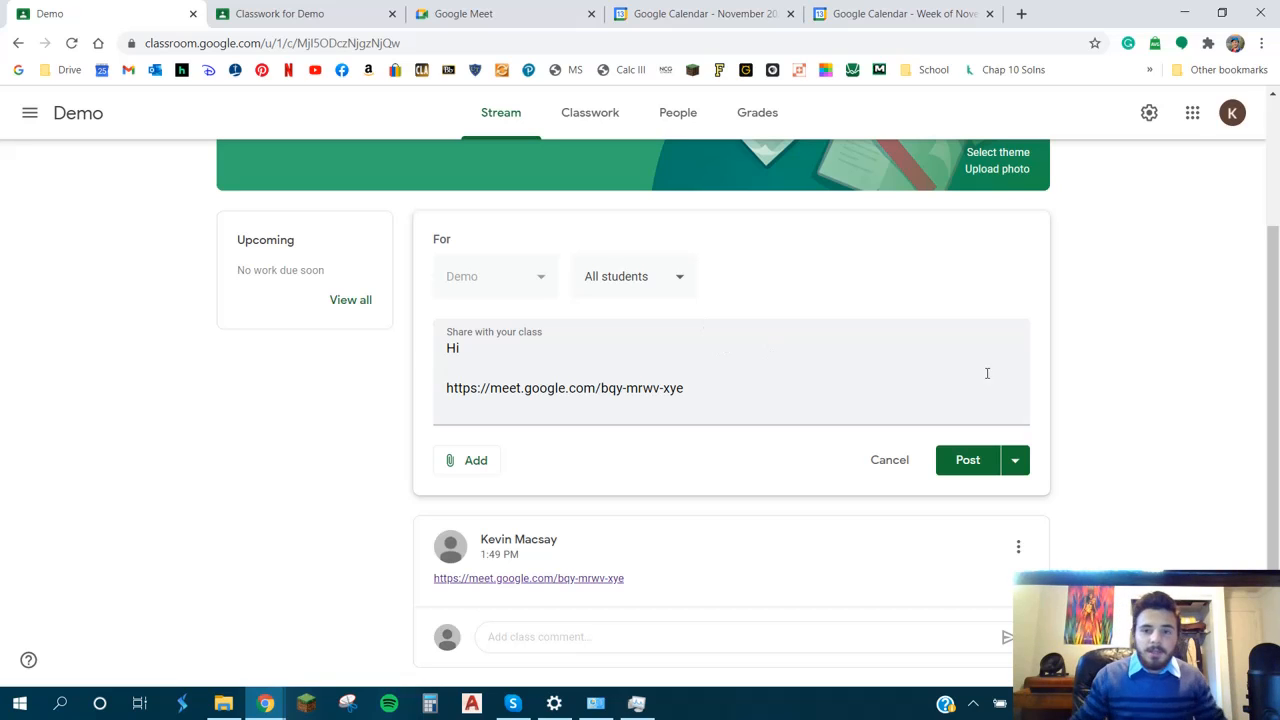
pyautogui.click(1021, 13)
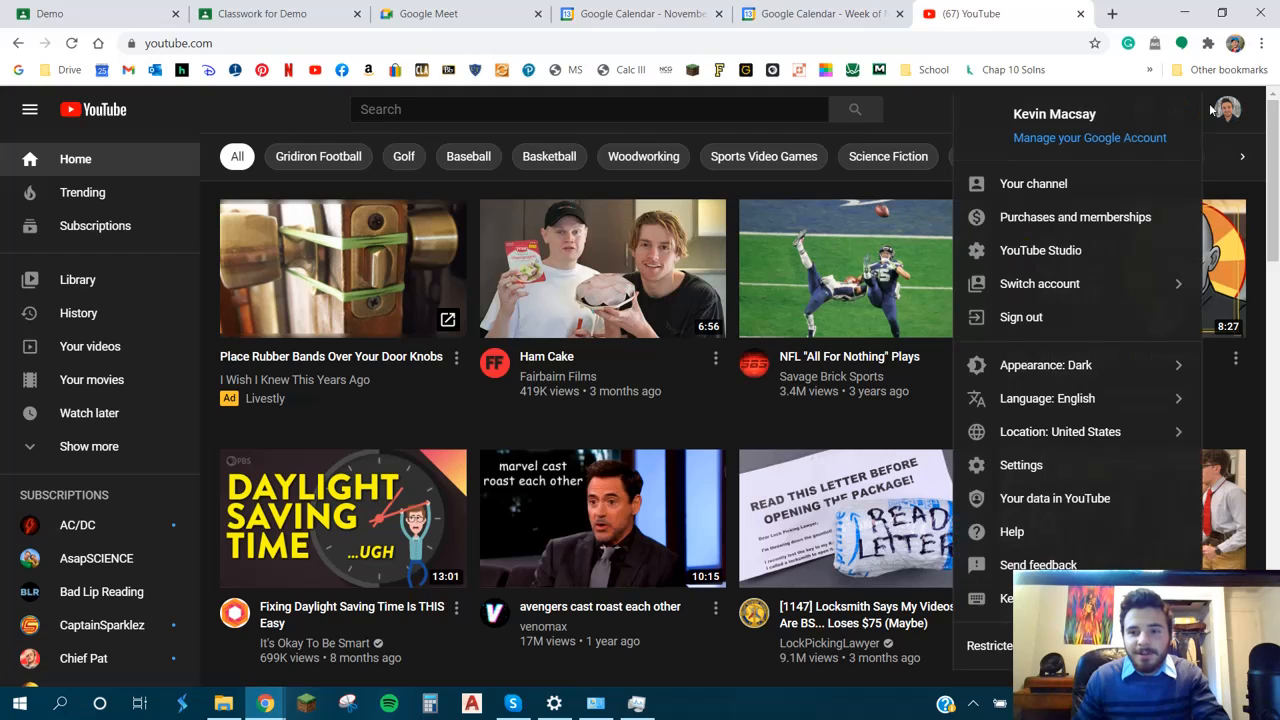
# Choose Create > Upload video to bring up YouTube Studio's Upload videos dialog
pyautogui.click(1098, 109)
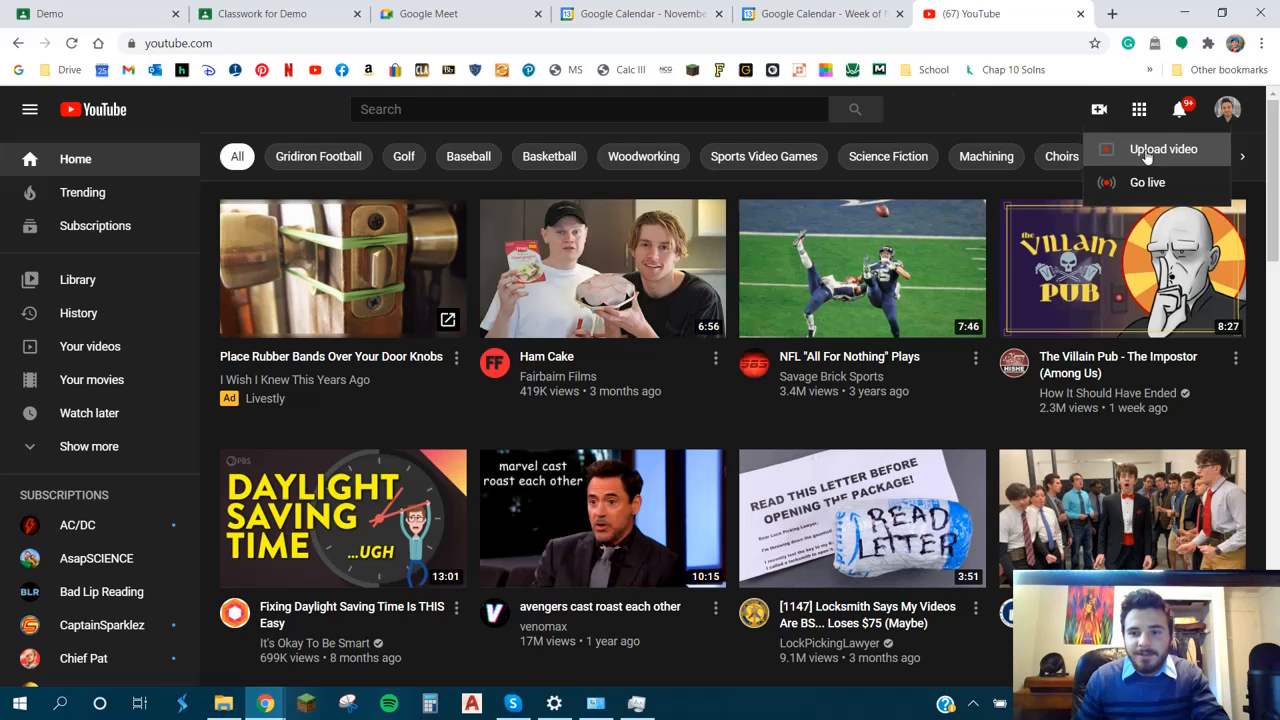
pyautogui.click(1163, 149)
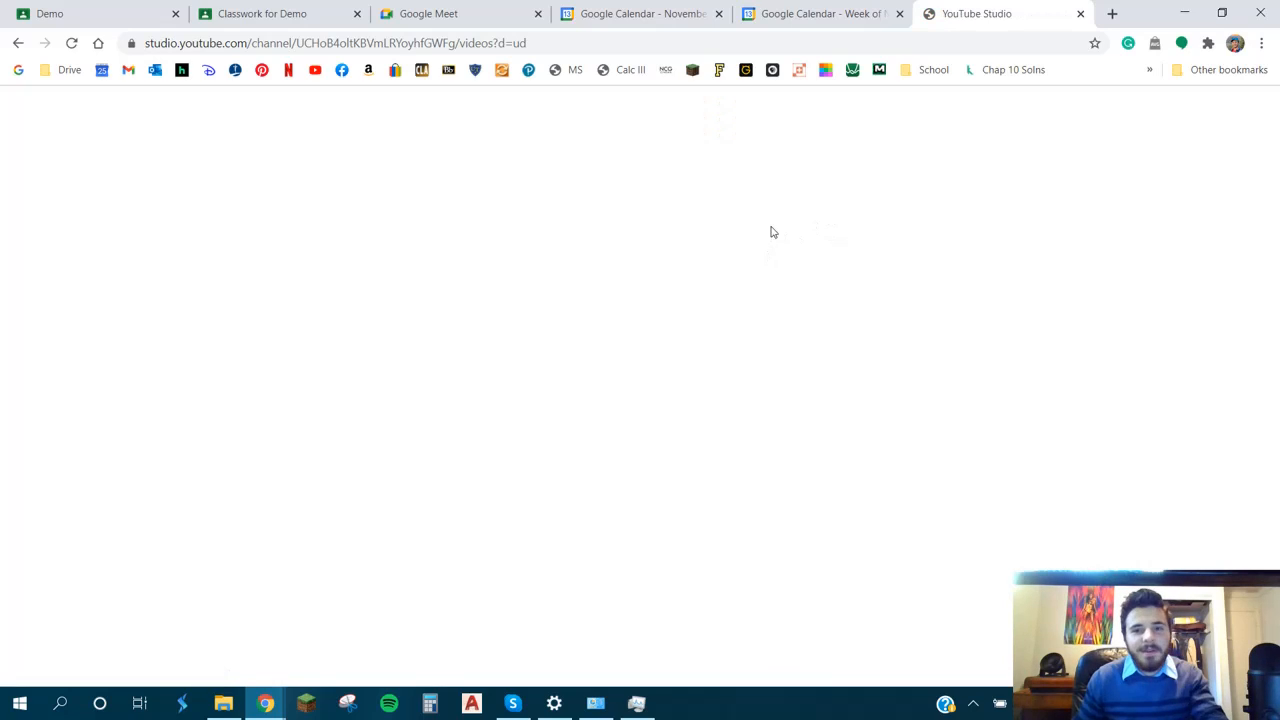
pyautogui.moveTo(745, 247)
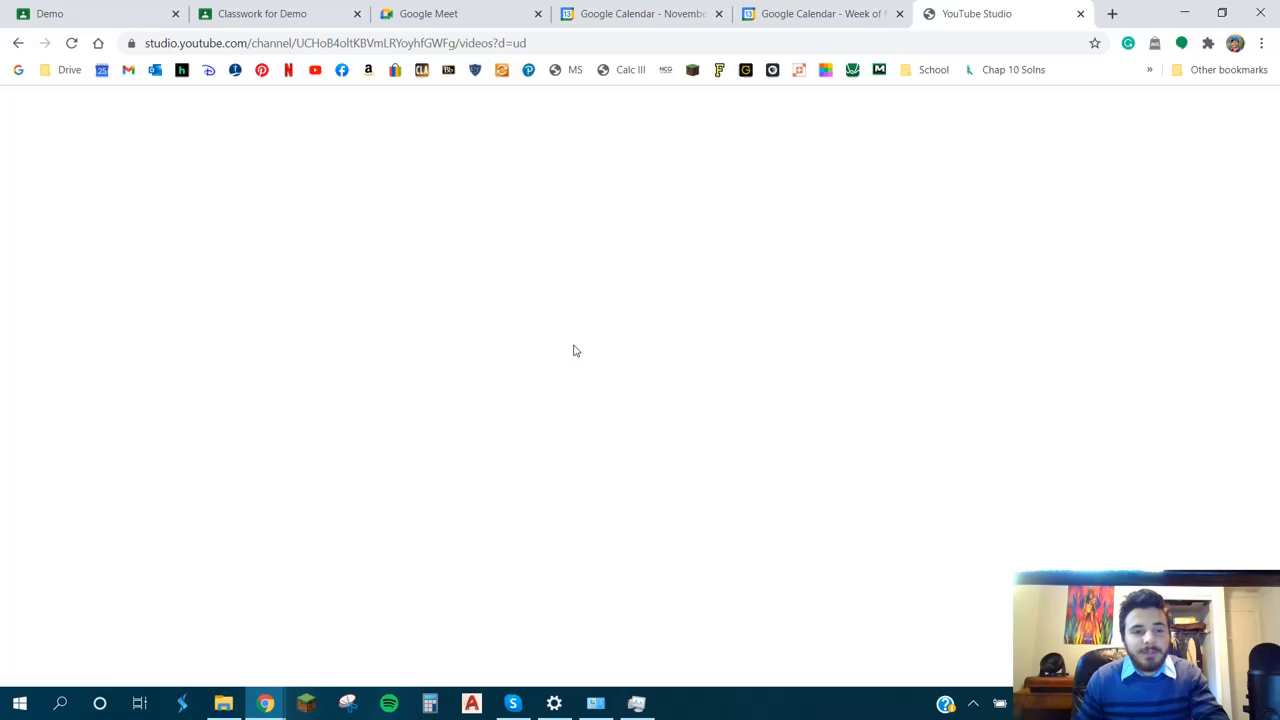
pyautogui.moveTo(563, 345)
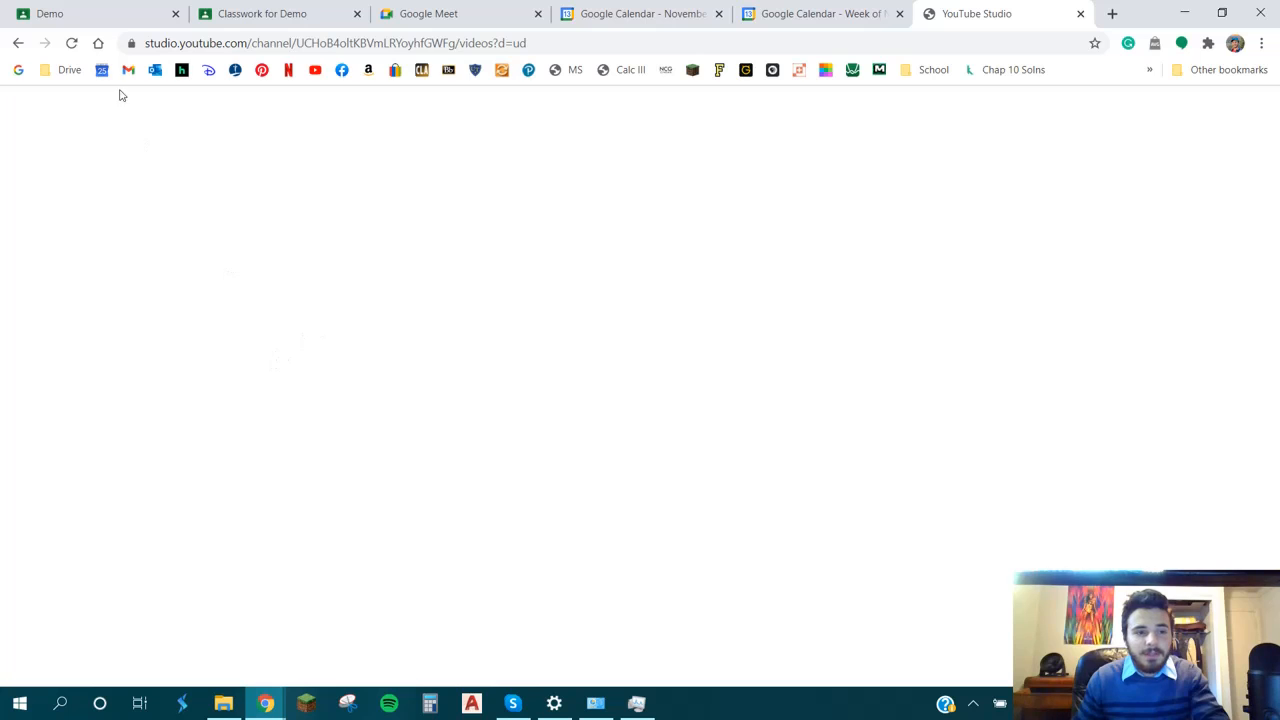
pyautogui.click(1183, 113)
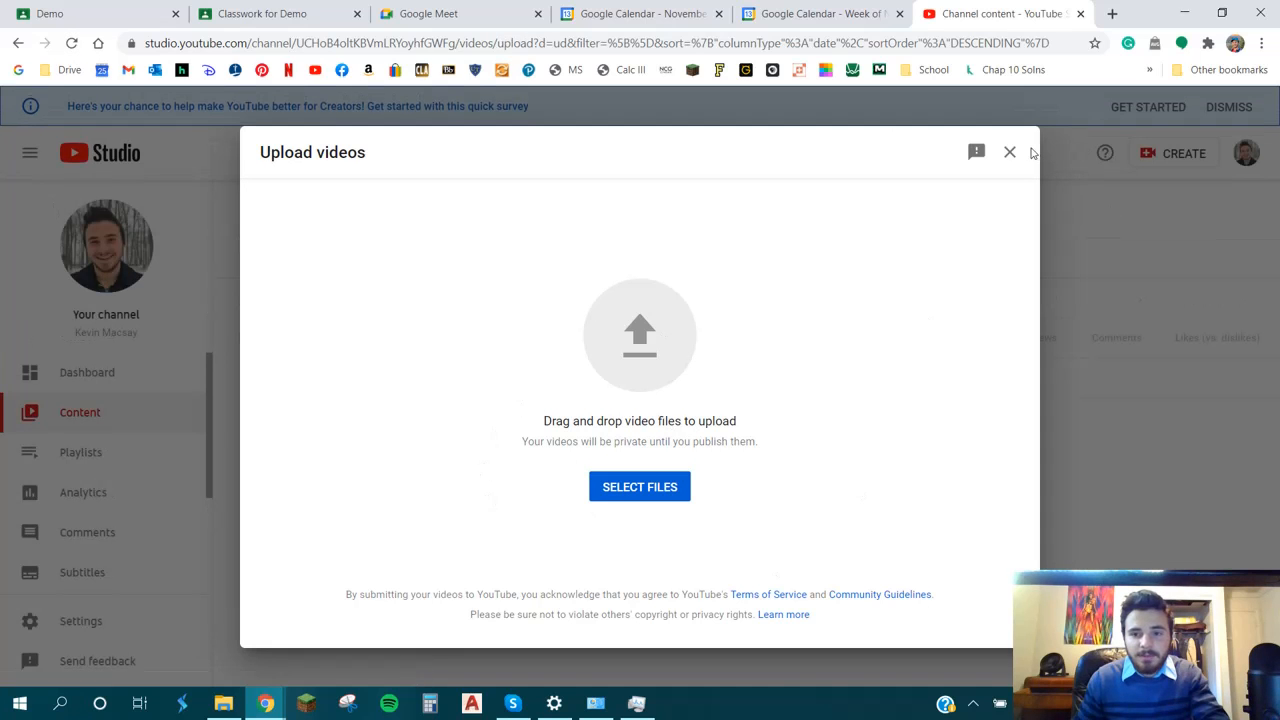
pyautogui.click(1009, 152)
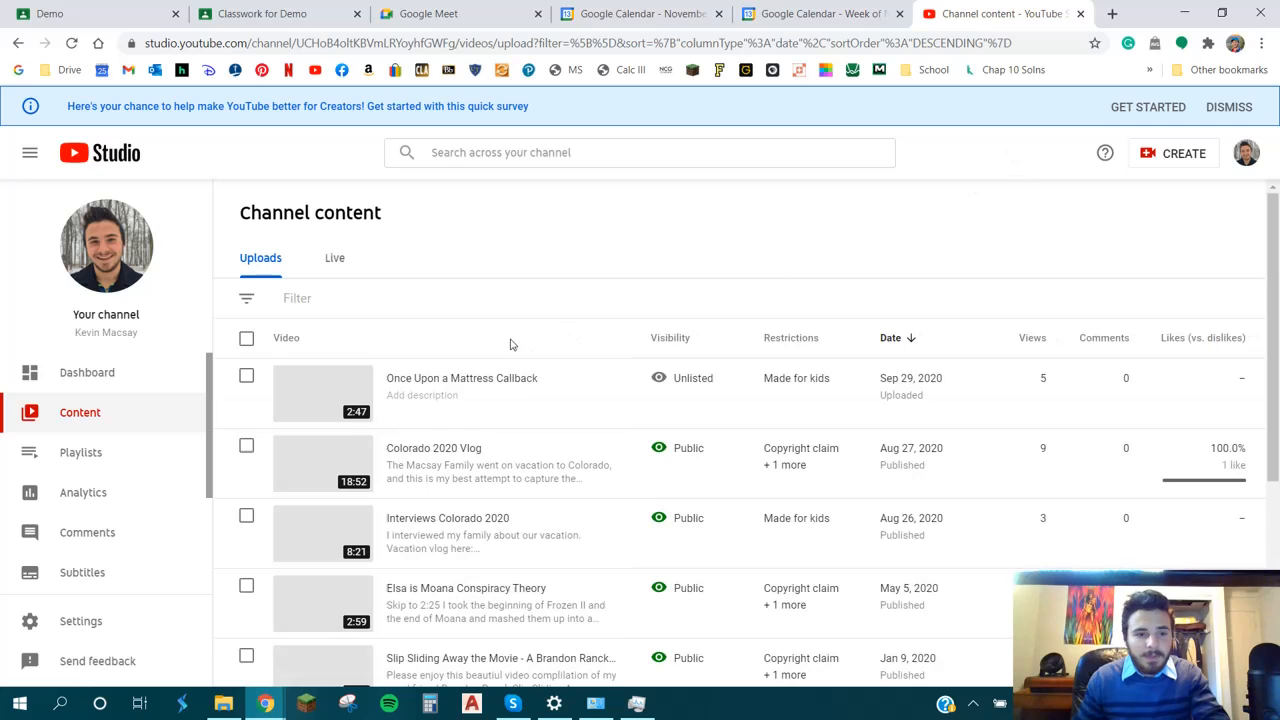
pyautogui.scroll(-3)
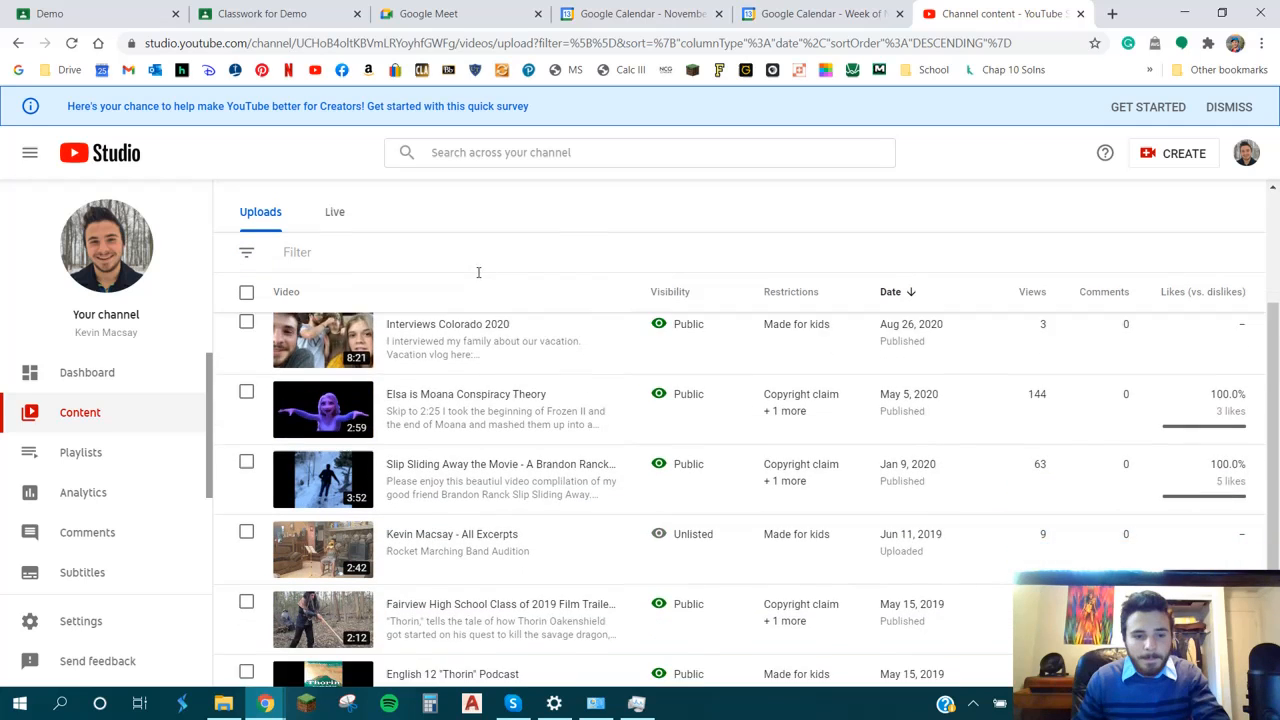
pyautogui.scroll(-3)
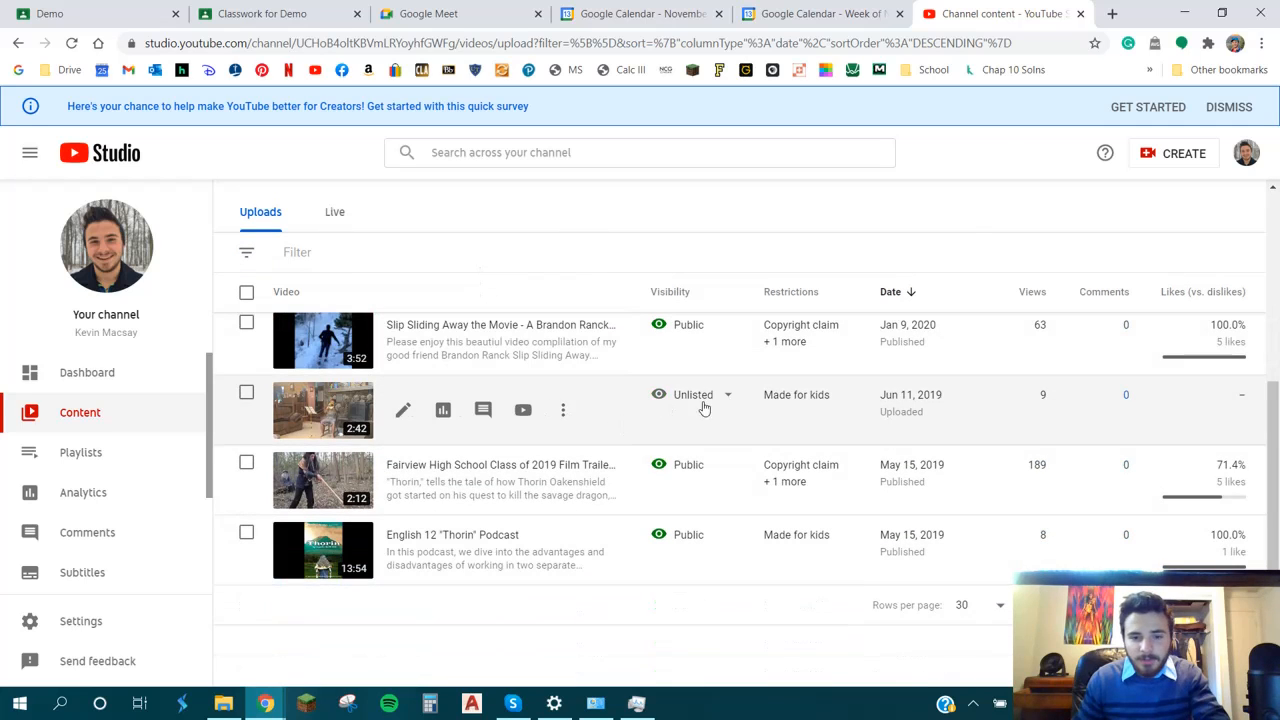
pyautogui.click(693, 394)
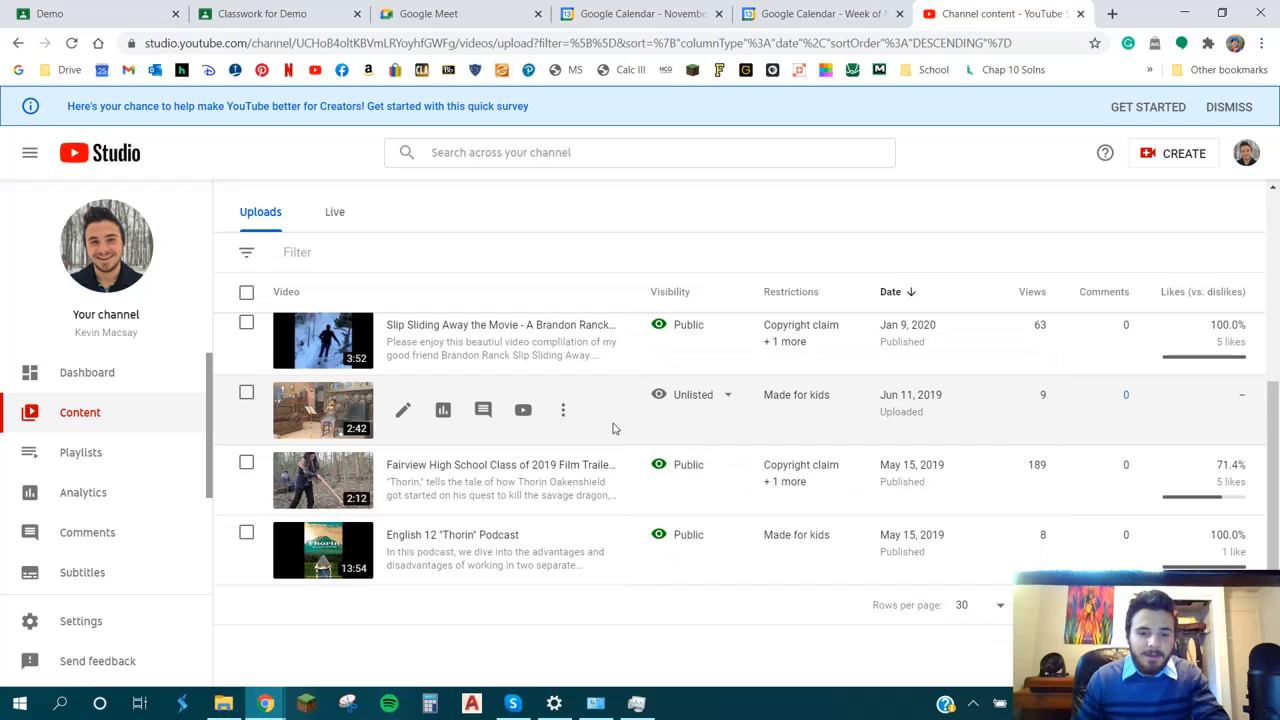
pyautogui.moveTo(322, 410)
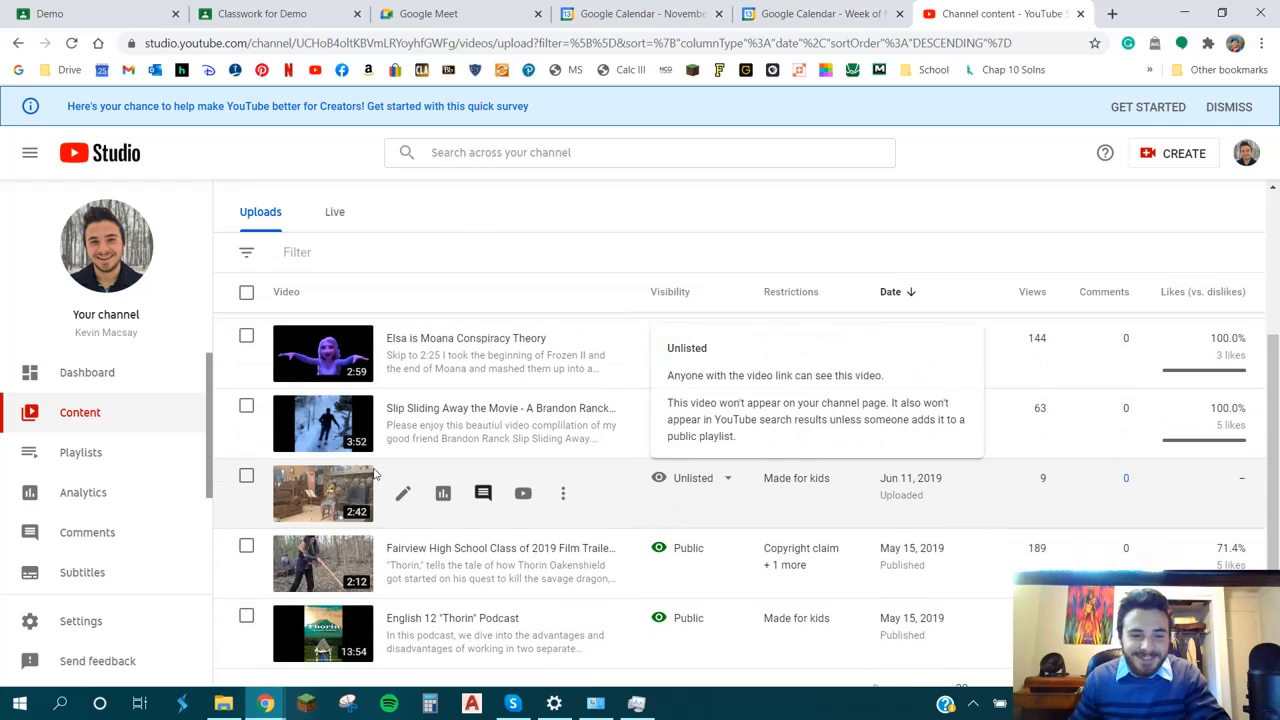
pyautogui.moveTo(705, 480)
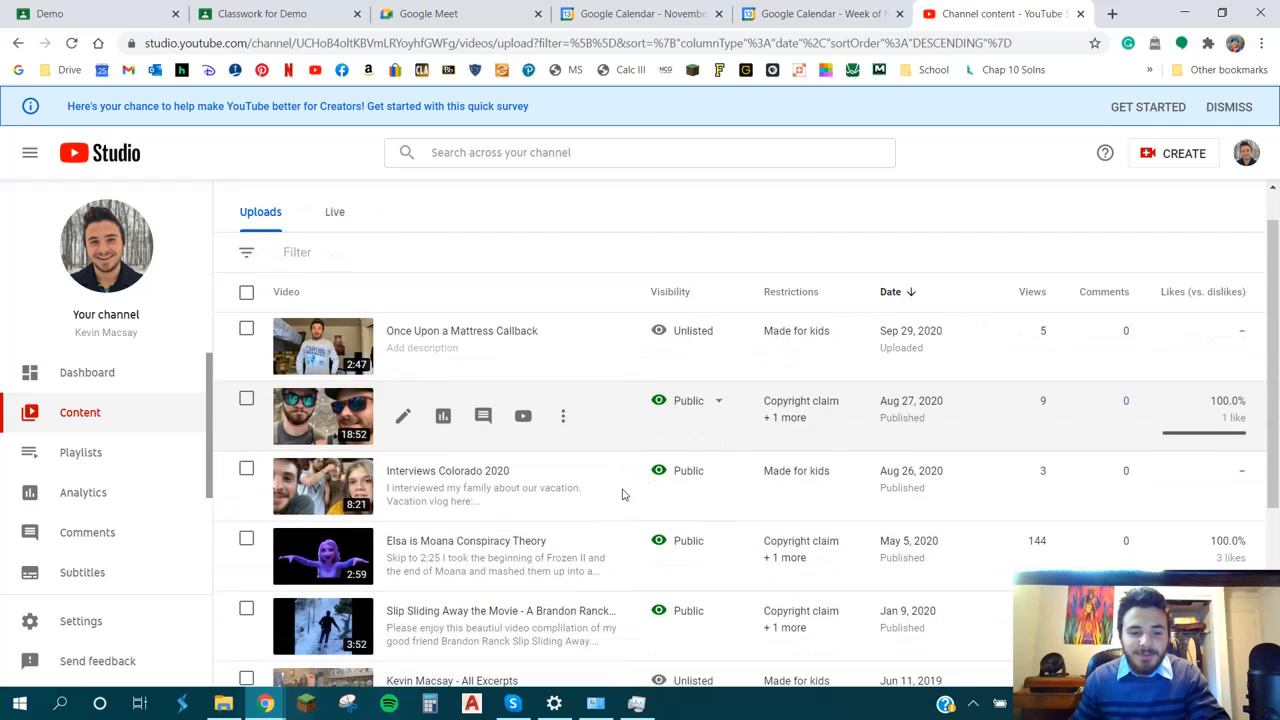
pyautogui.scroll(-3)
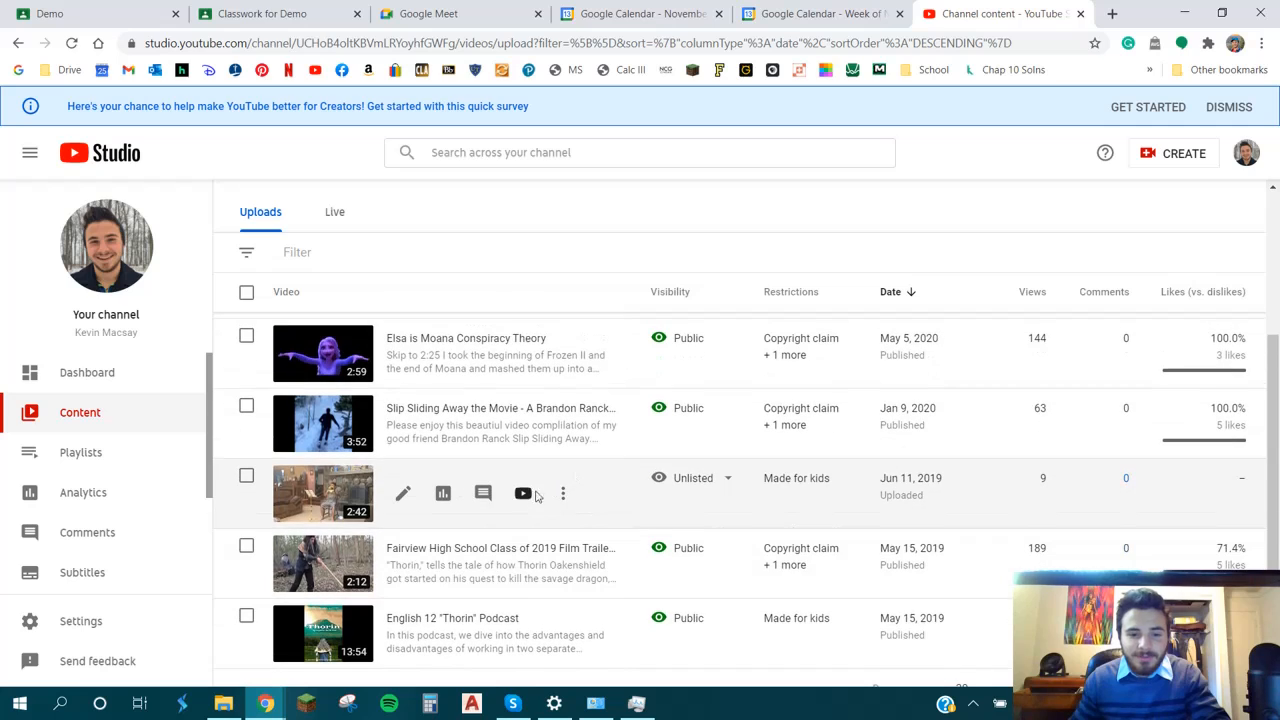
pyautogui.click(562, 493)
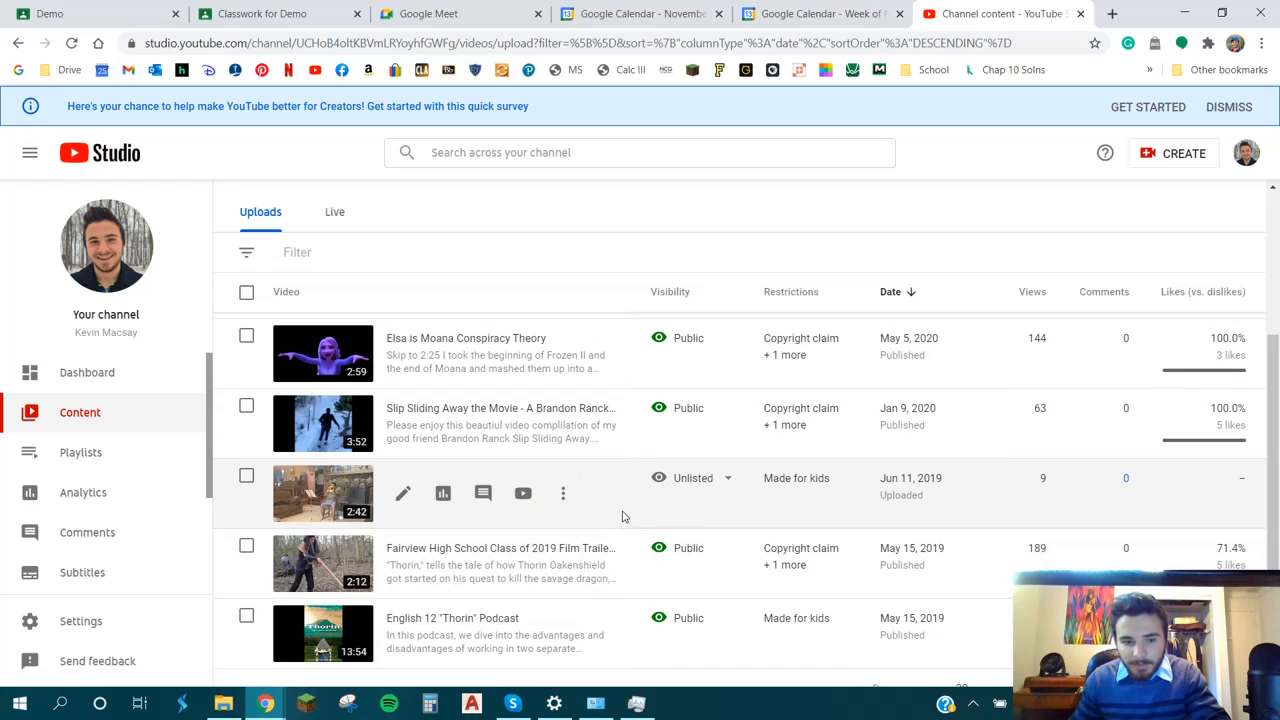
pyautogui.moveTo(443, 493)
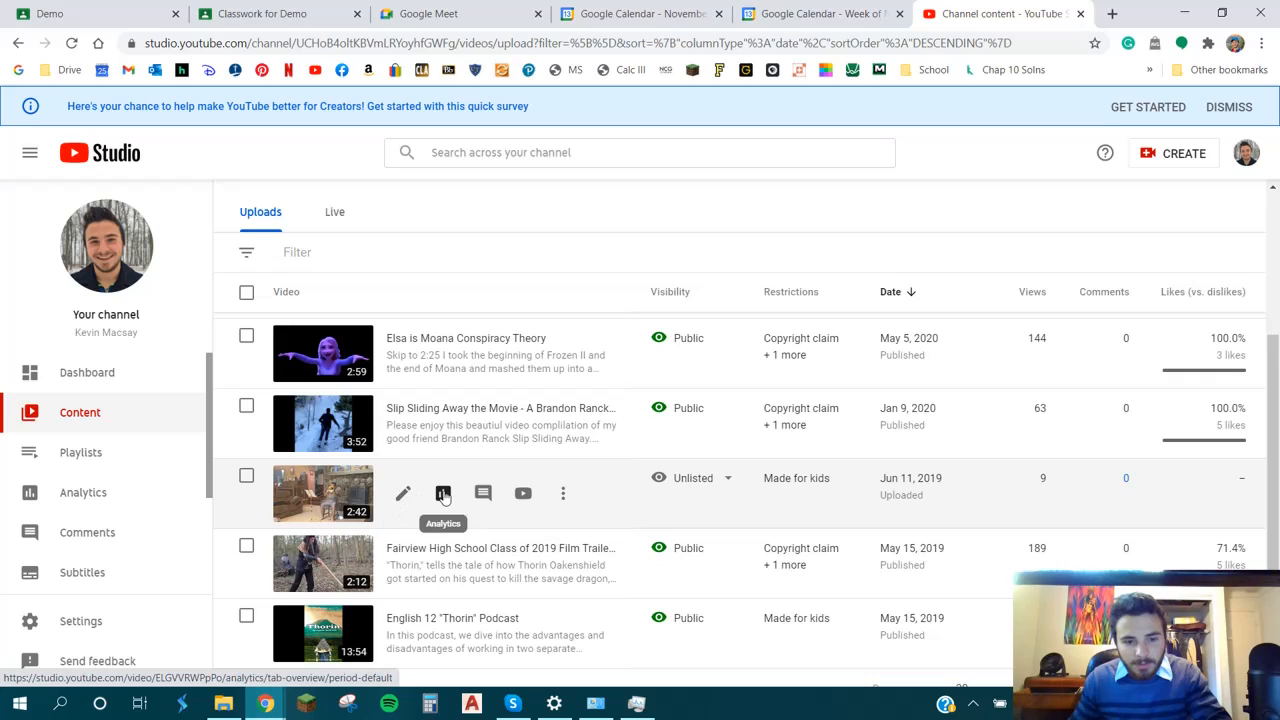
pyautogui.moveTo(522, 493)
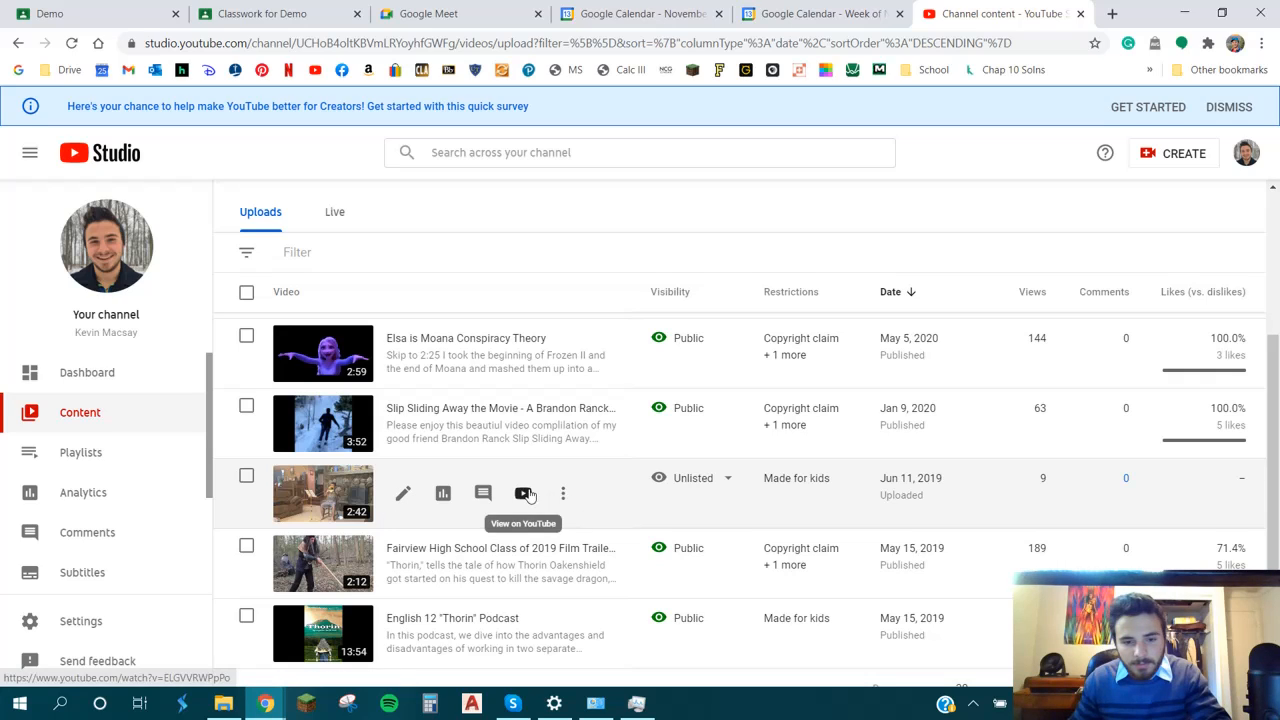
pyautogui.click(563, 493)
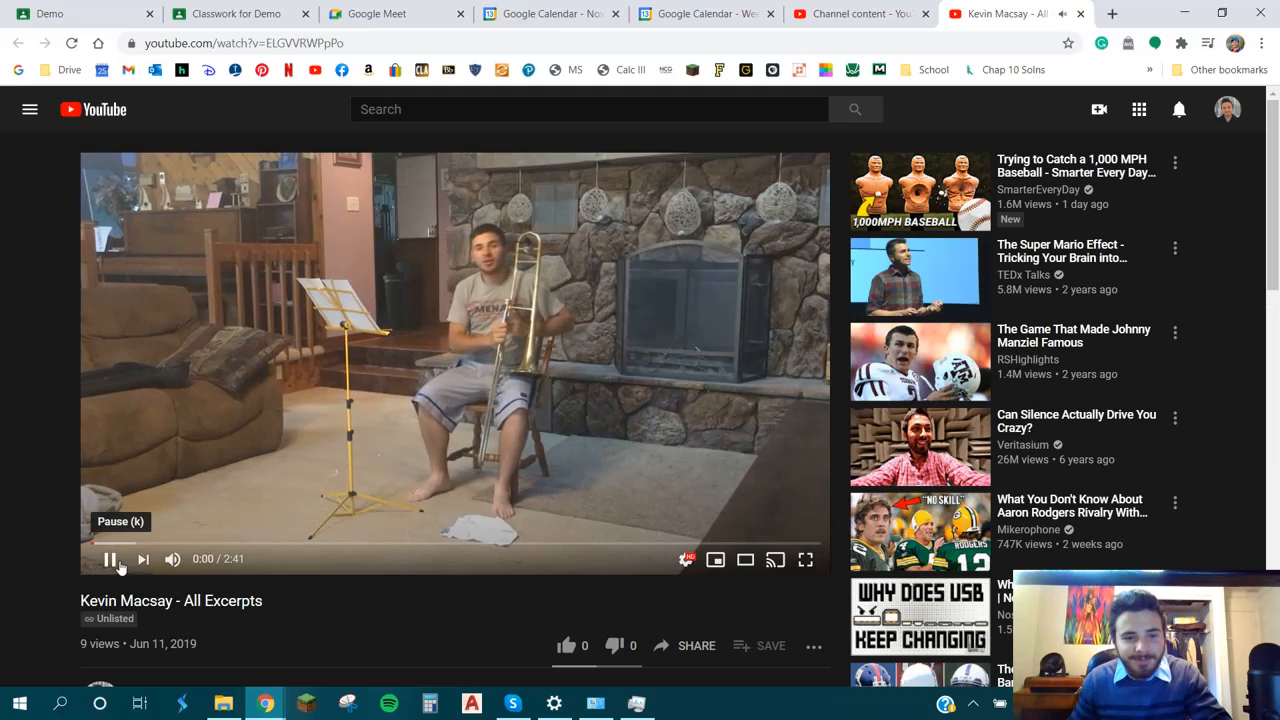
# Copy the video's youtu.be link from its Share options
pyautogui.scroll(-3)
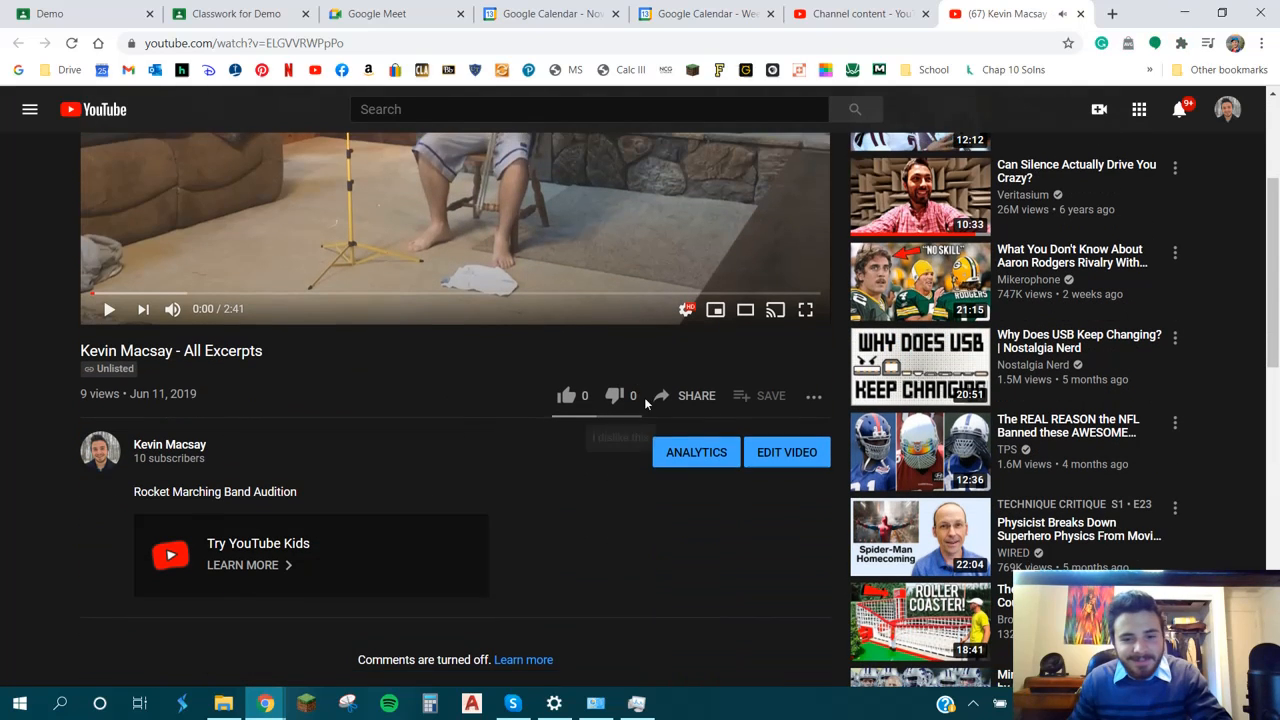
pyautogui.click(696, 395)
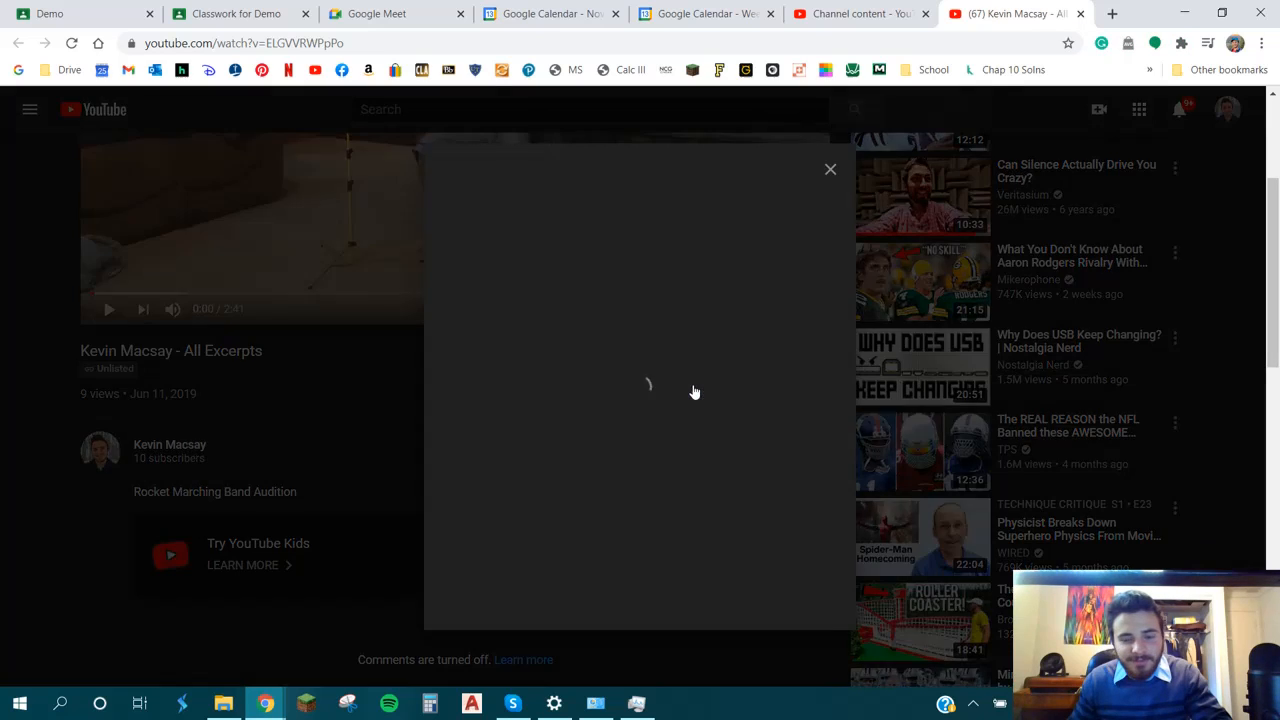
pyautogui.click(798, 417)
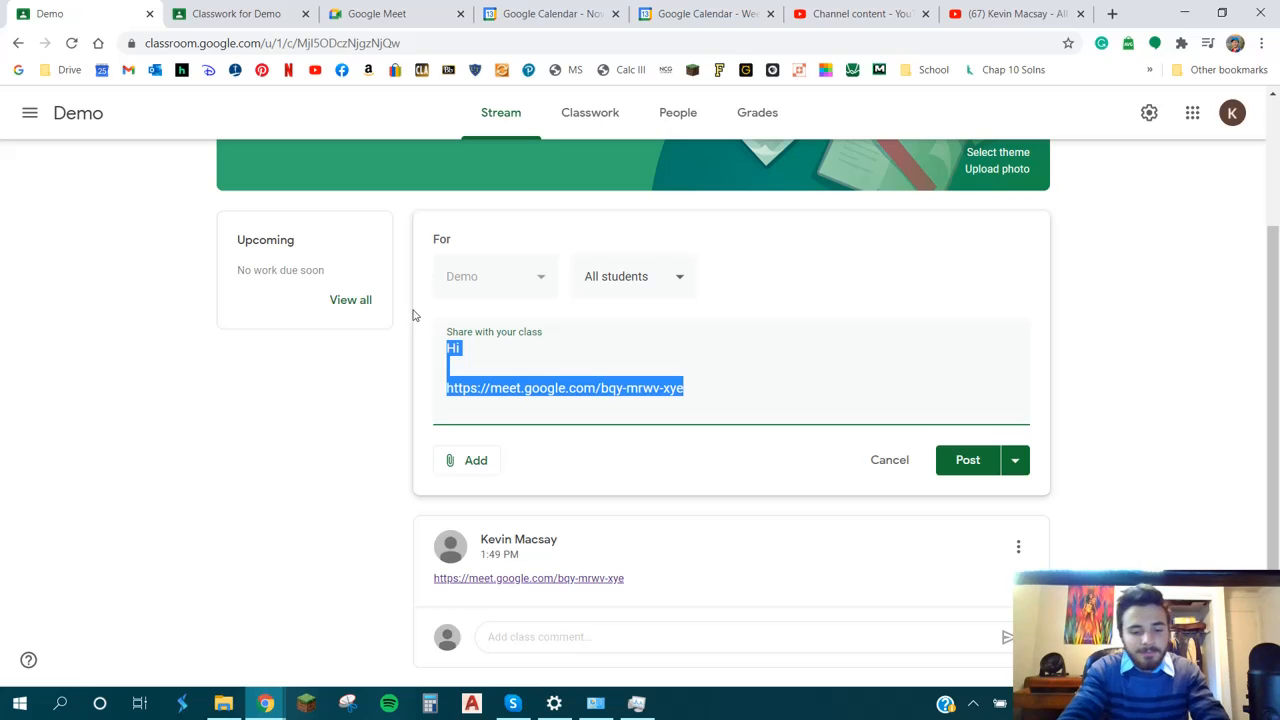
# Post 'Watch this video' with the youtu.be link, then open the student's Classwork view
pyautogui.write('Watch this')
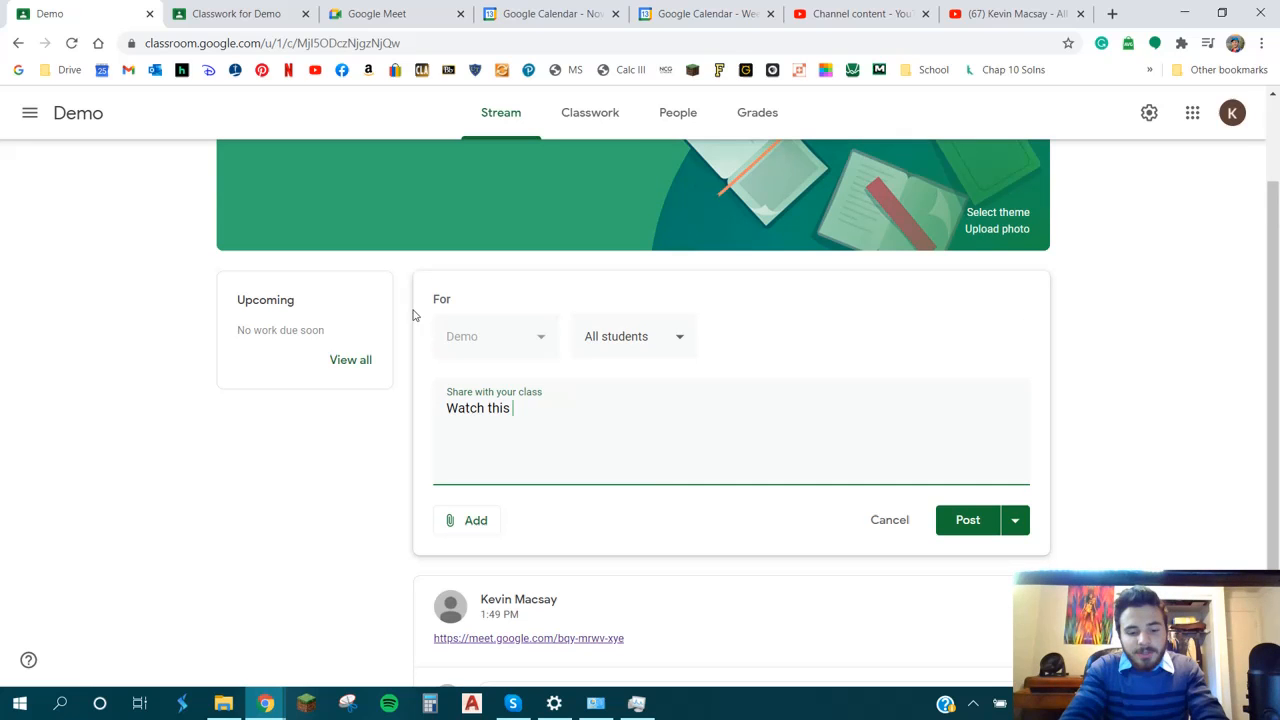
pyautogui.write('video')
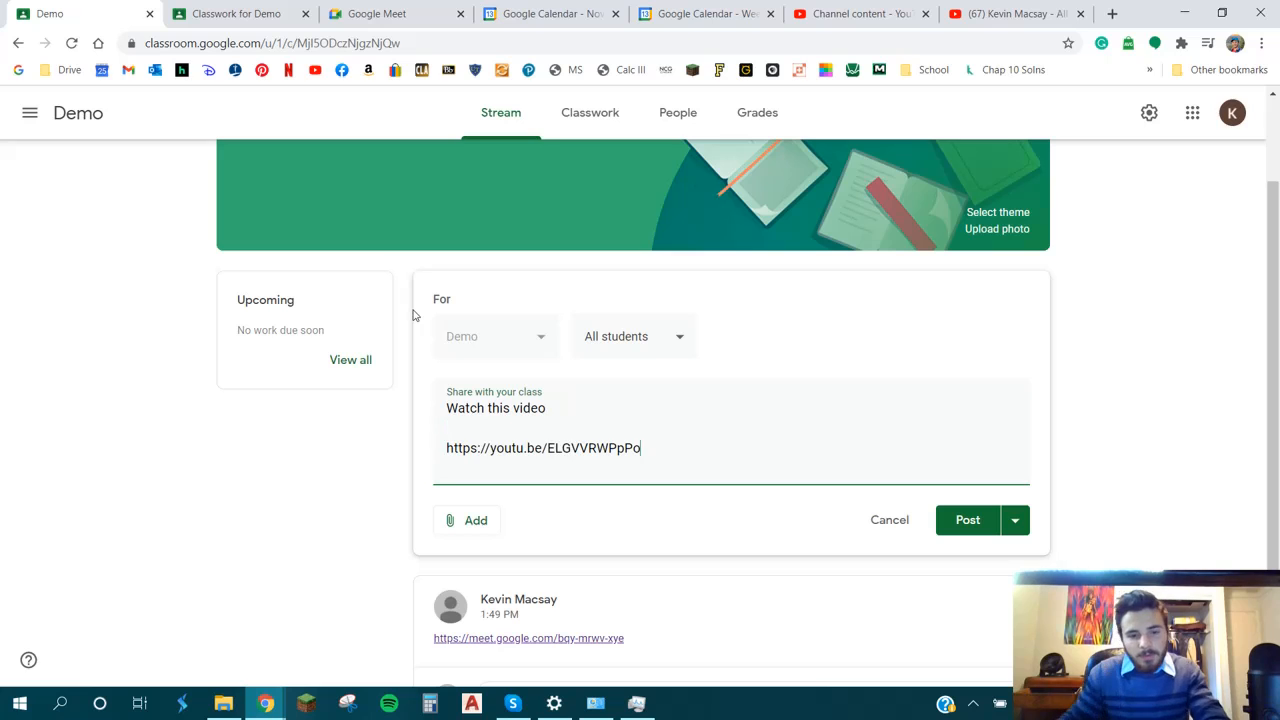
pyautogui.click(966, 519)
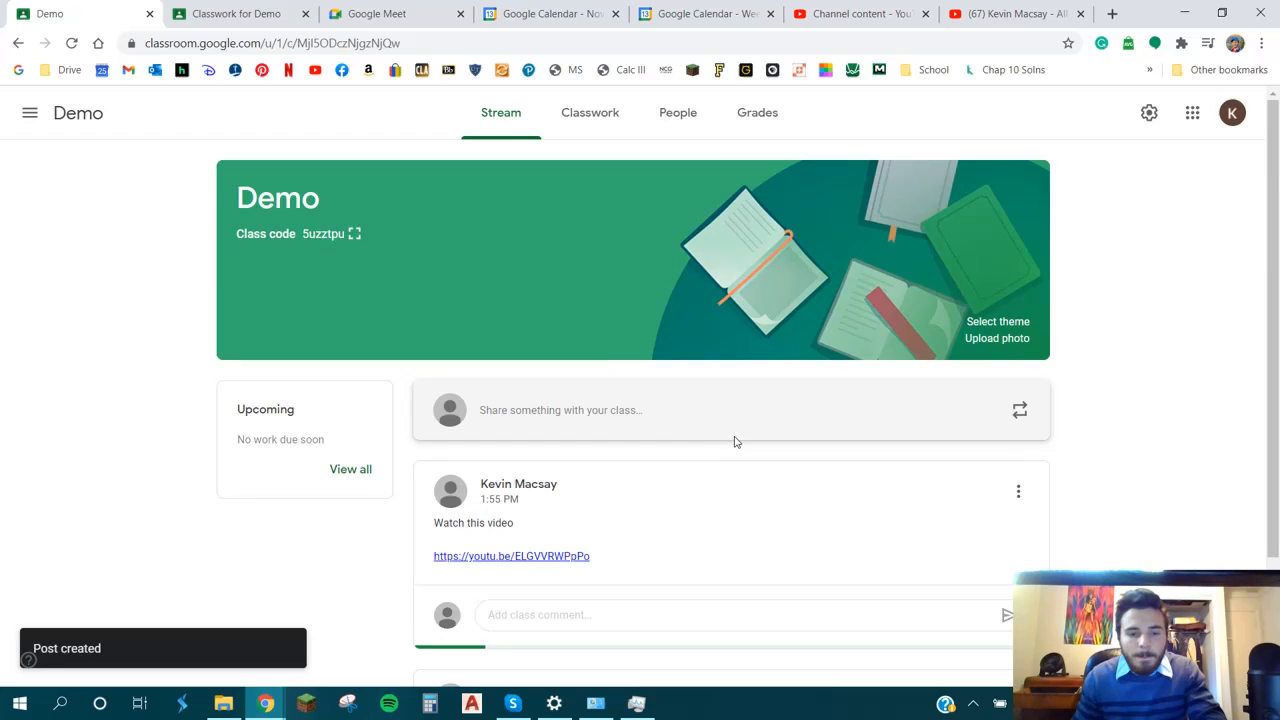
pyautogui.click(589, 112)
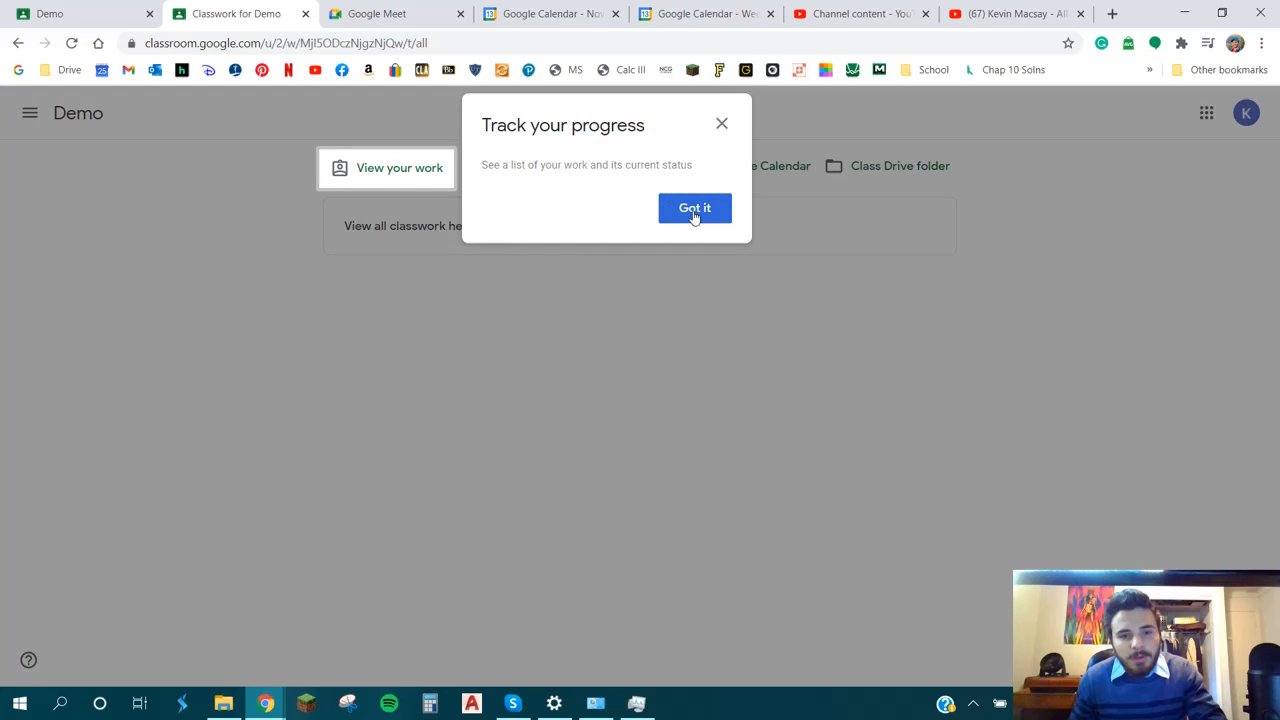
# Open the posted youtu.be video link as a student, then view the teacher's Demo Classwork page
pyautogui.click(694, 208)
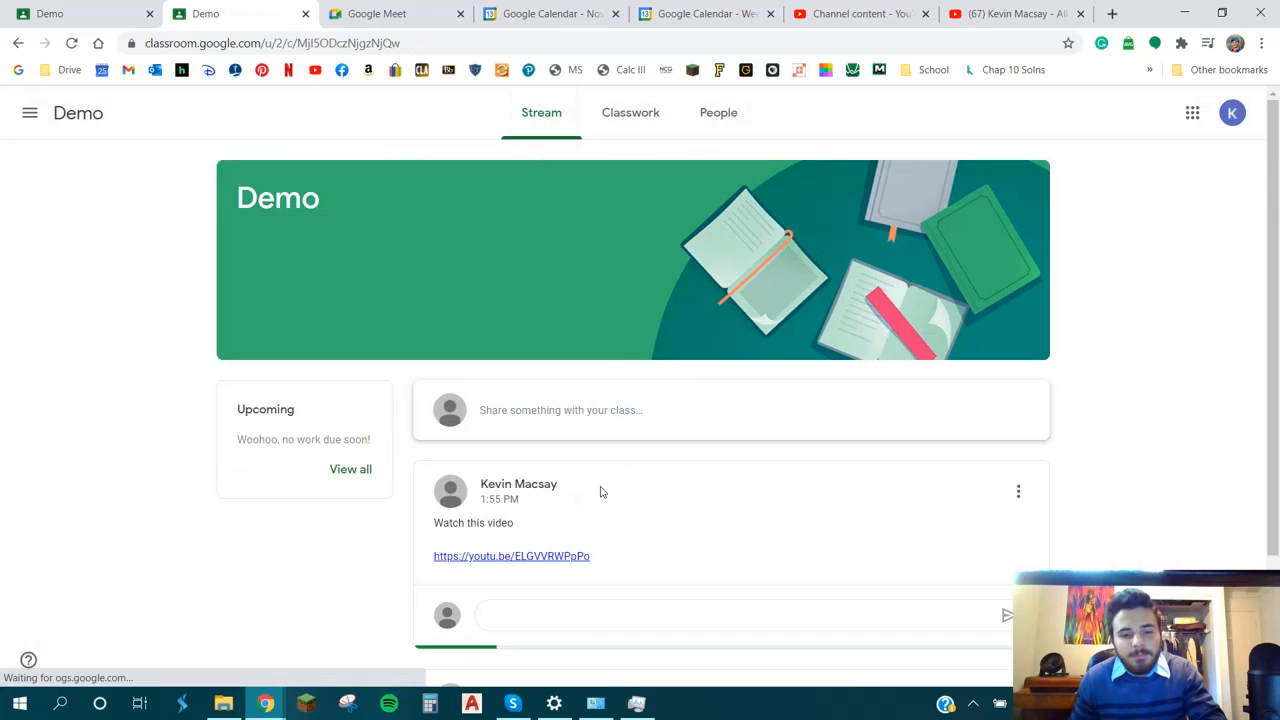
pyautogui.click(511, 556)
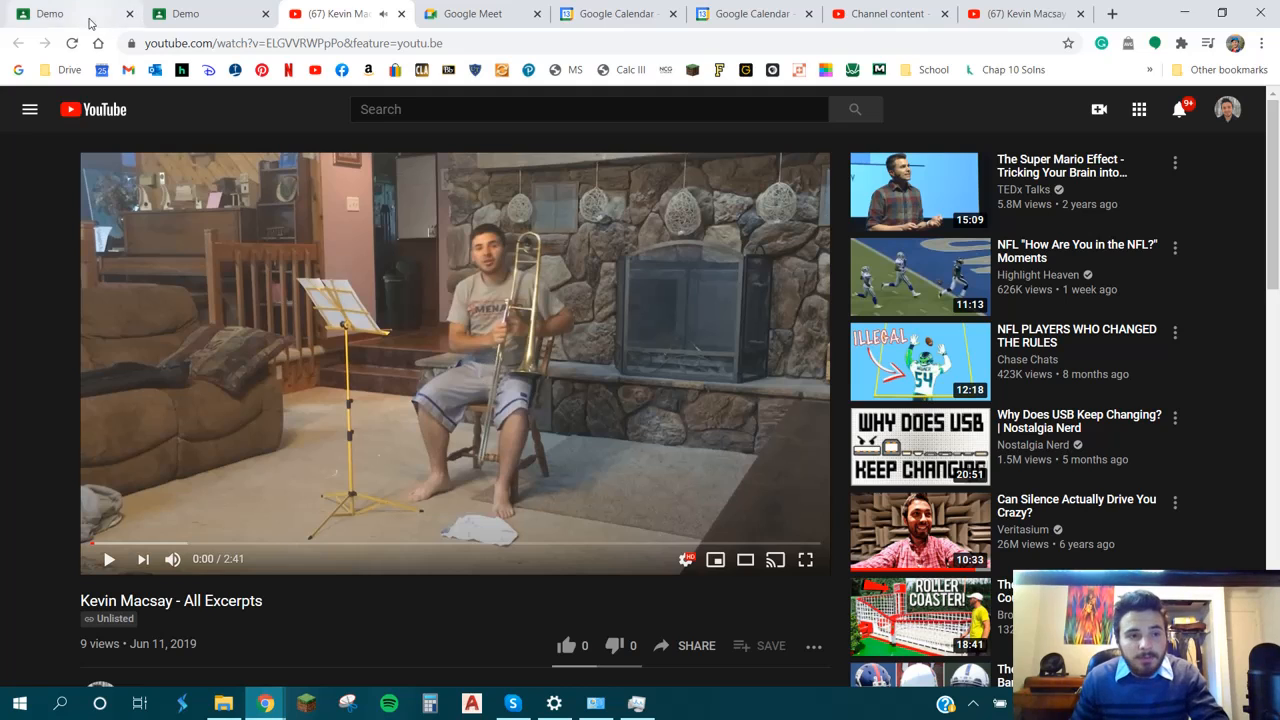
pyautogui.click(75, 13)
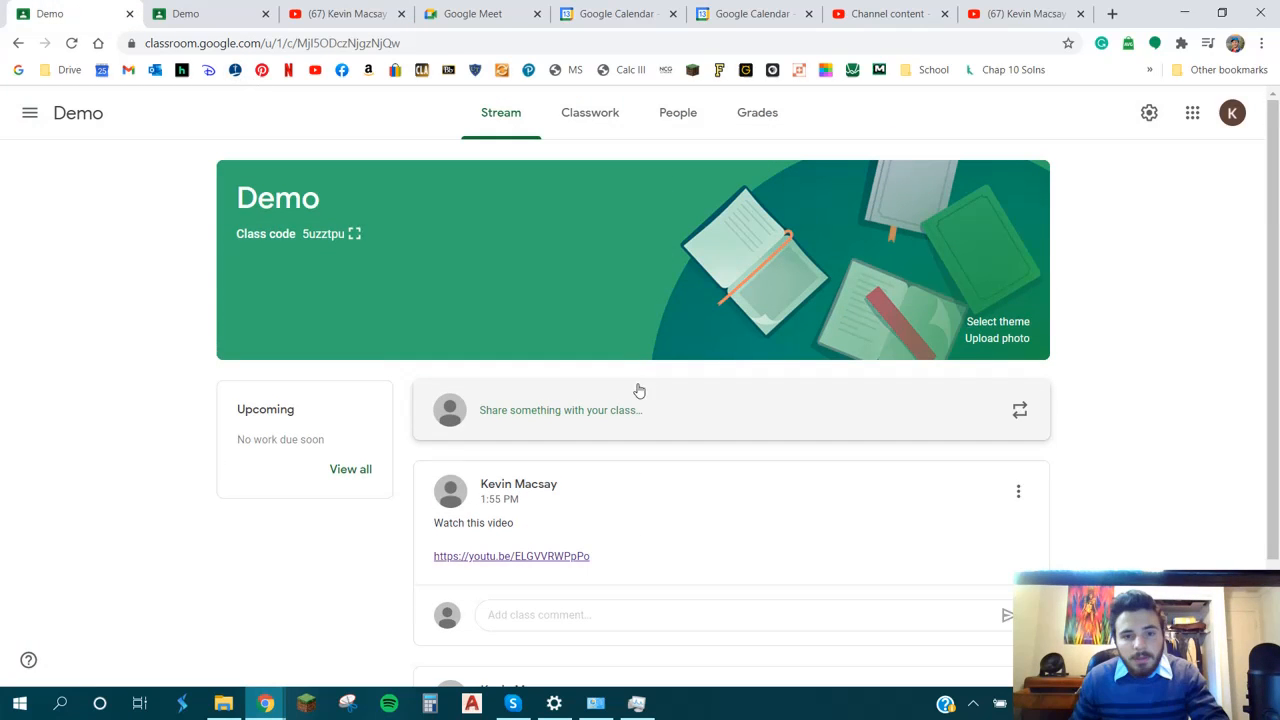
pyautogui.click(589, 112)
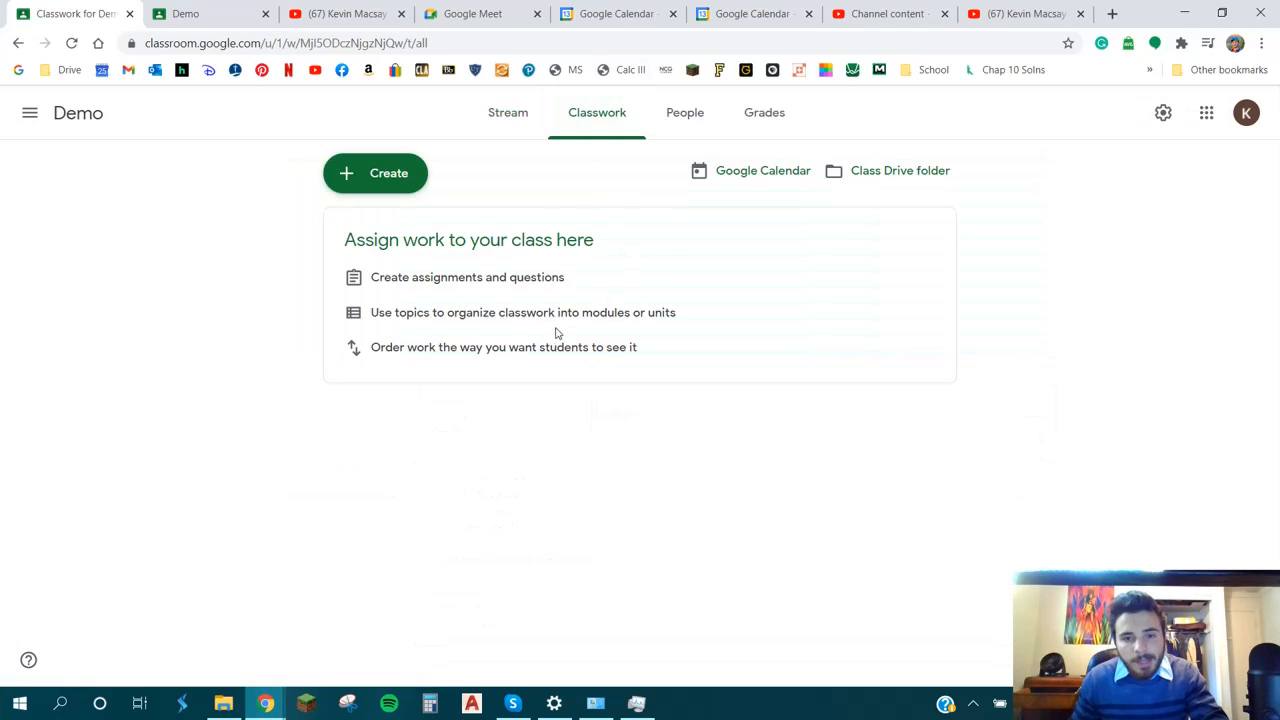
# Preview the Create menu, then view the Demo roster with teacher Kevin Macsay and student Kev Macsay
pyautogui.click(375, 173)
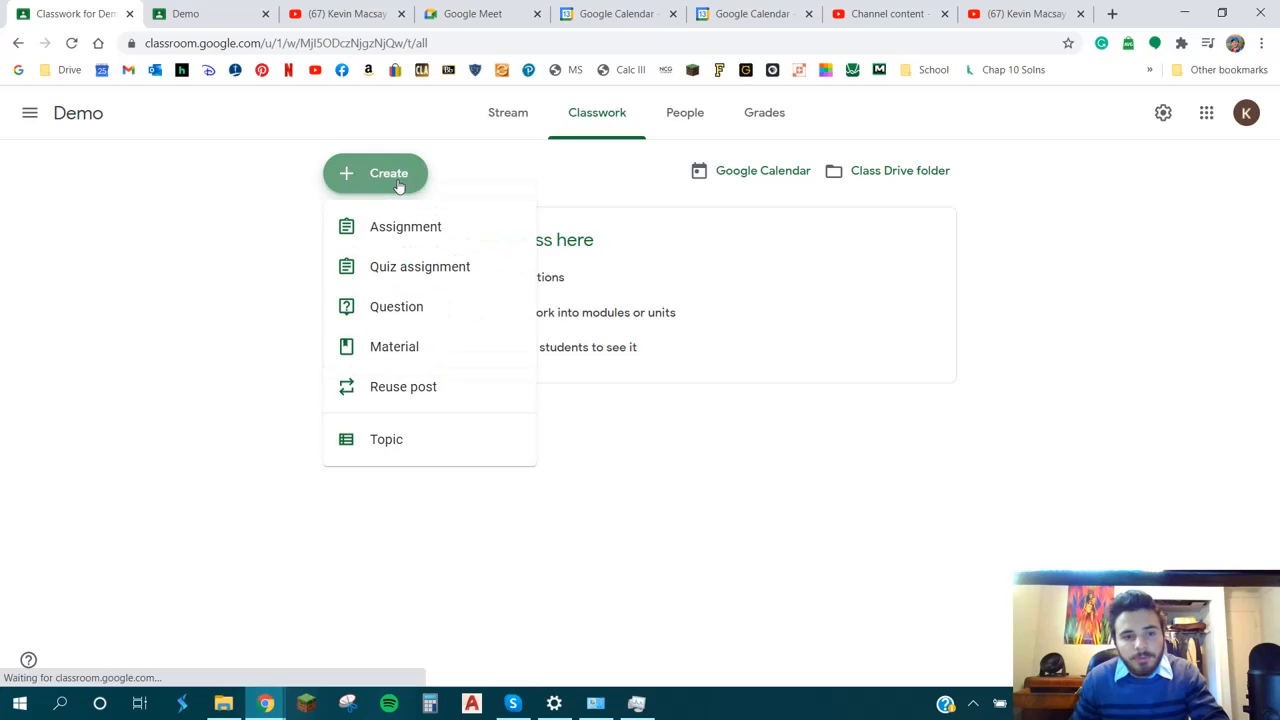
pyautogui.moveTo(403, 387)
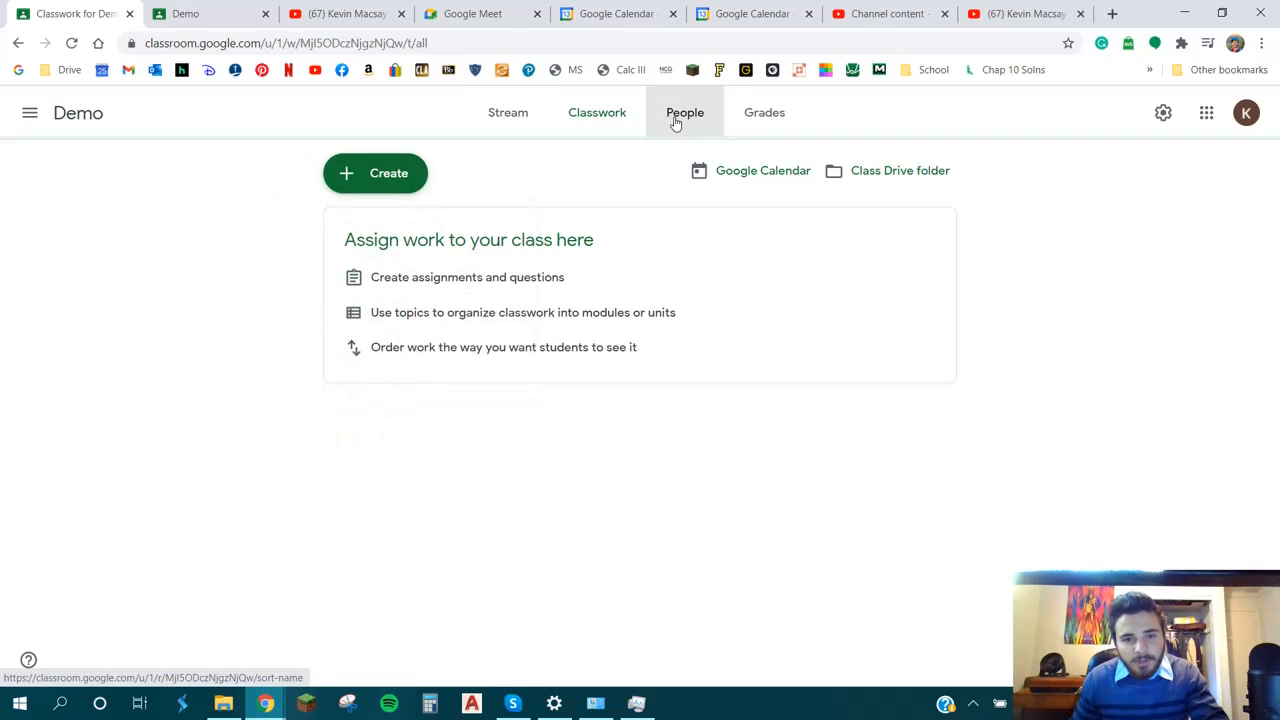
pyautogui.click(685, 112)
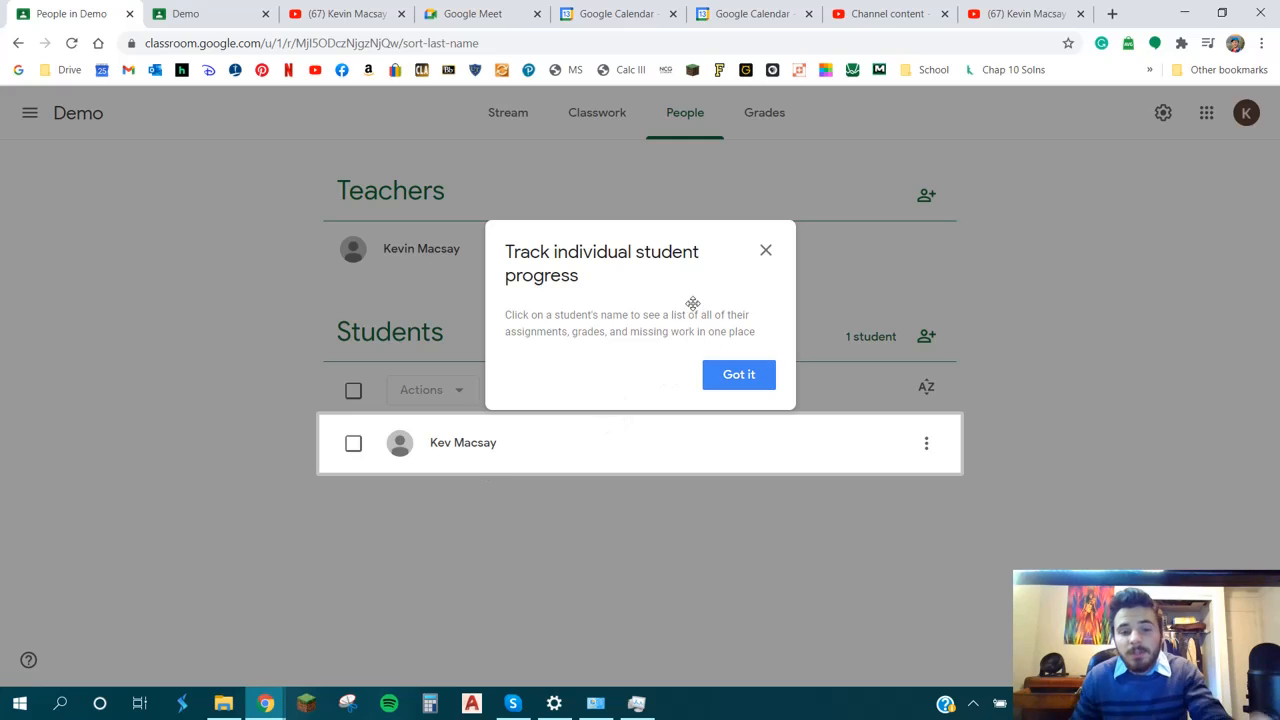
# Open the Invite teachers form, cancel it unchanged, and go back to the Demo class Stream
pyautogui.click(738, 374)
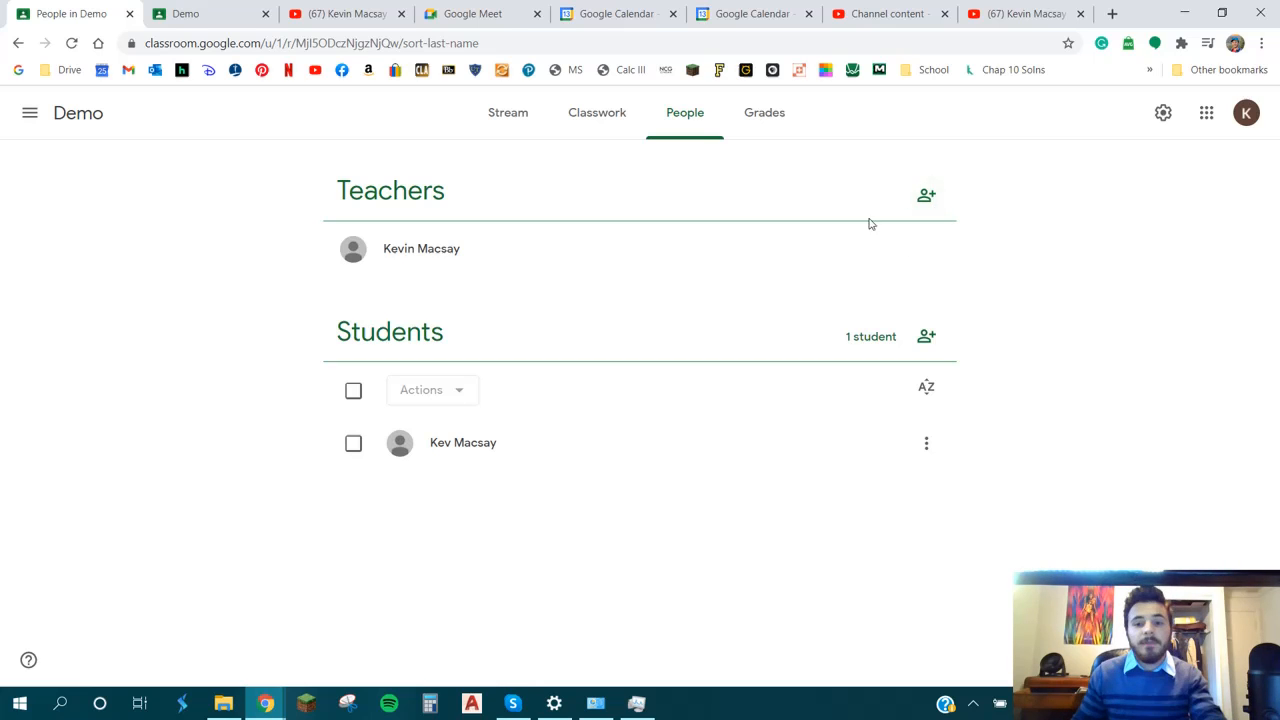
pyautogui.moveTo(926, 195)
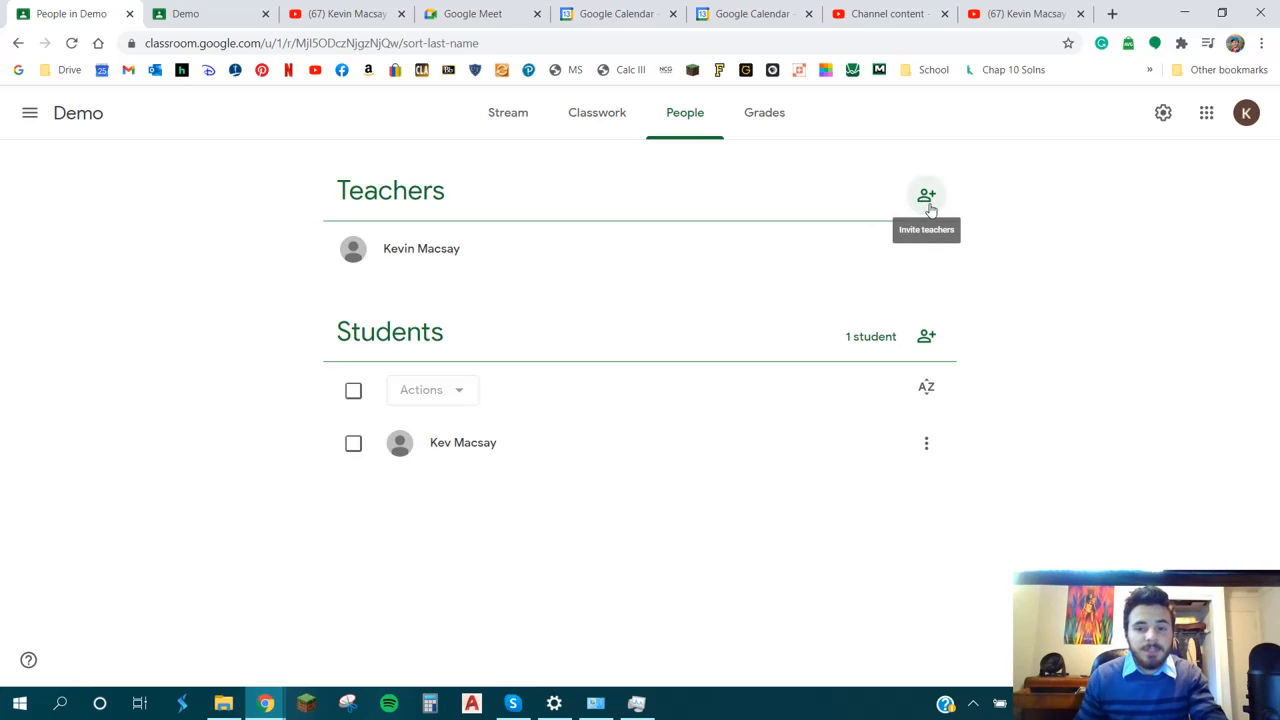
pyautogui.click(925, 194)
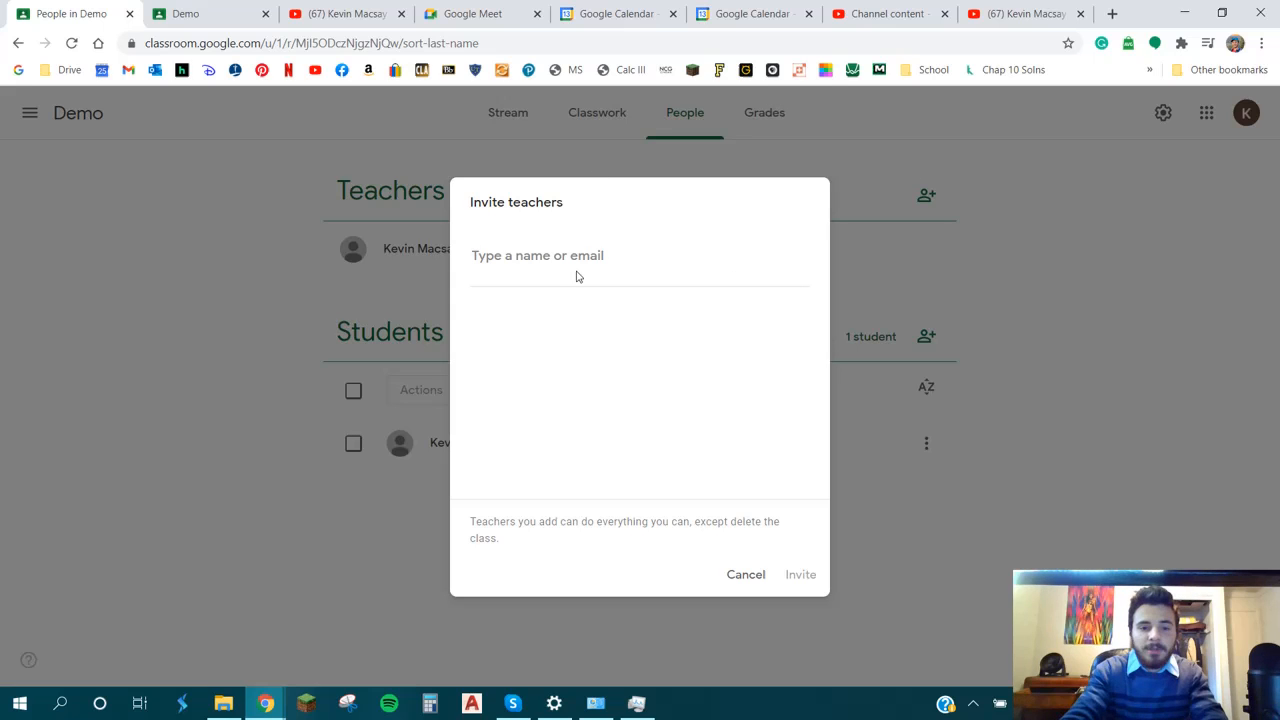
pyautogui.moveTo(576, 252)
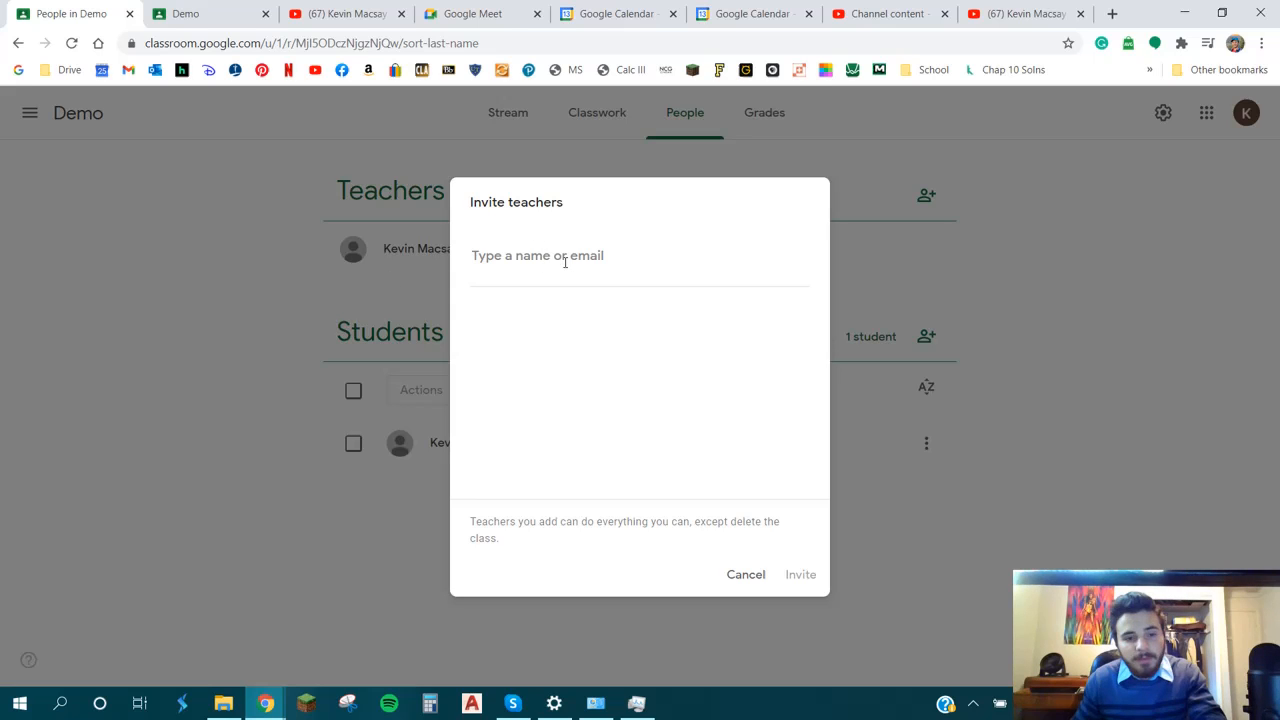
pyautogui.click(745, 574)
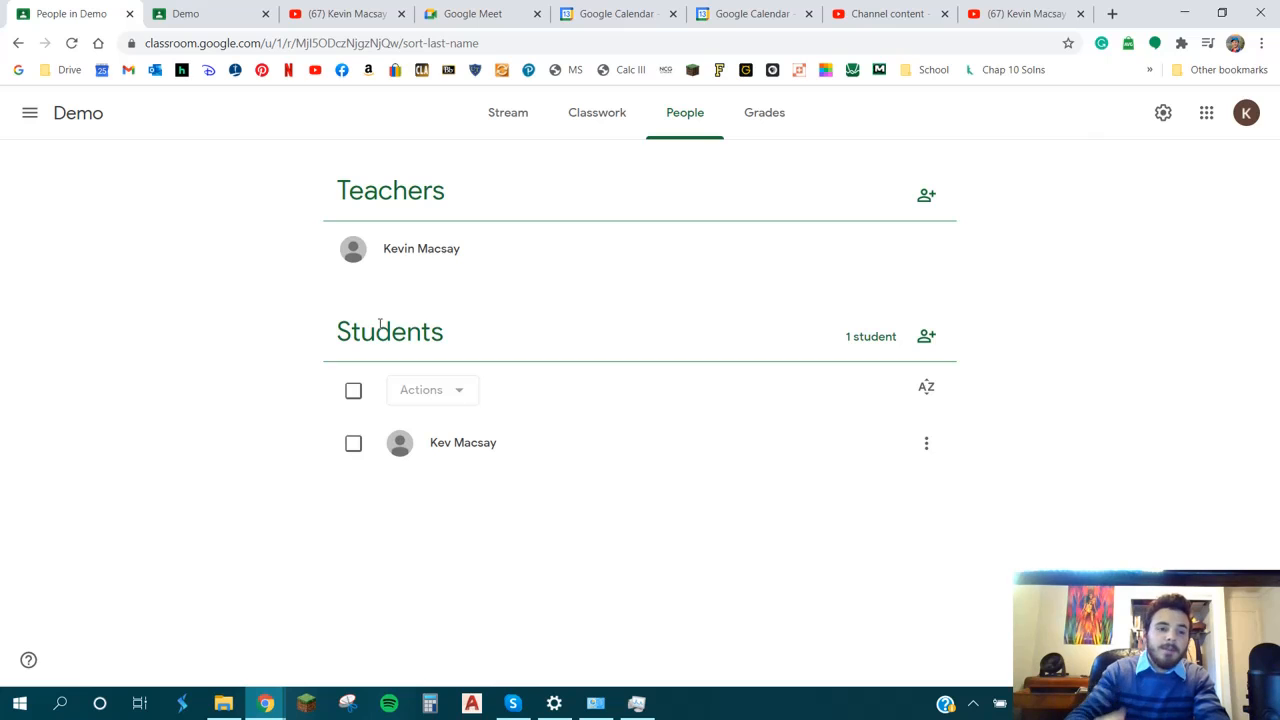
pyautogui.click(764, 112)
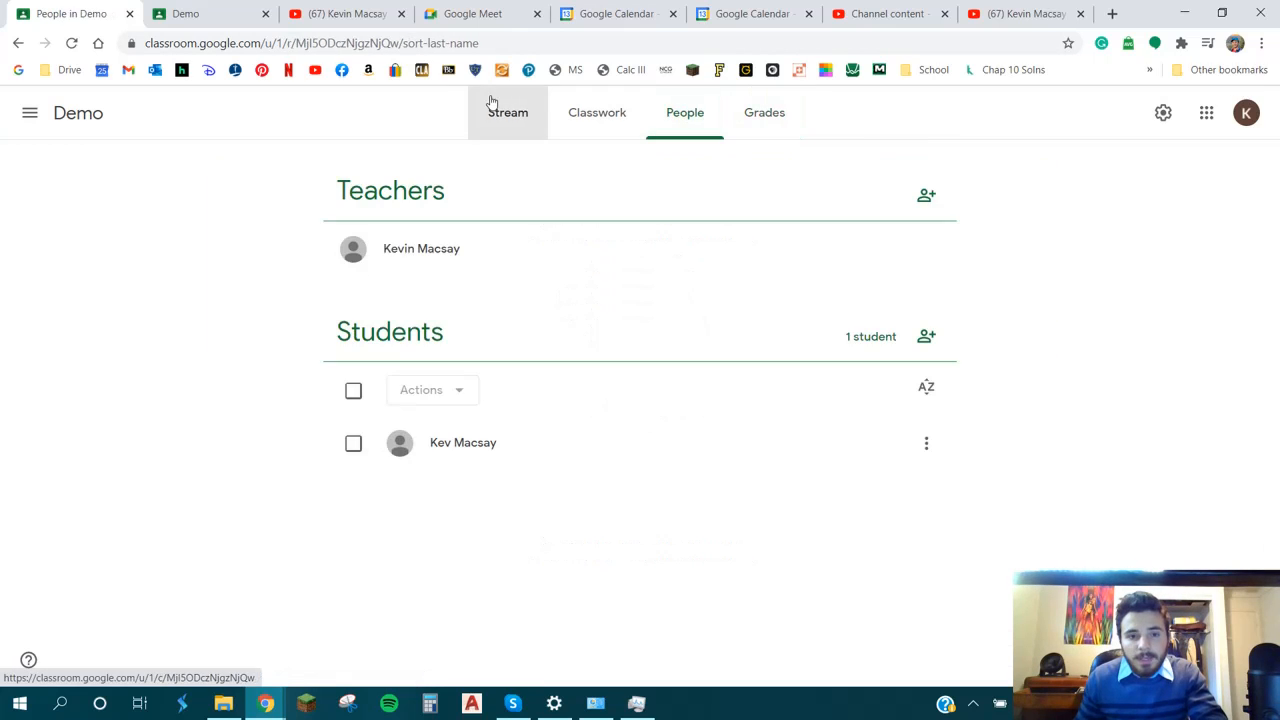
pyautogui.click(507, 112)
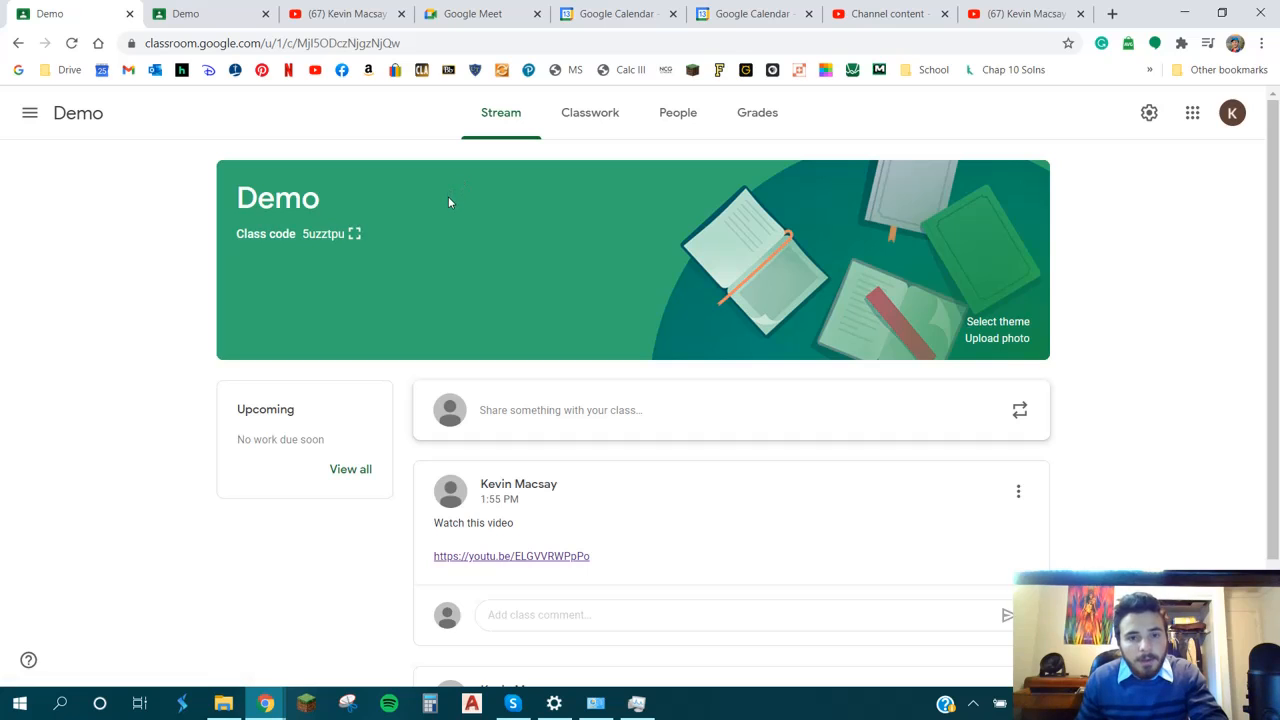